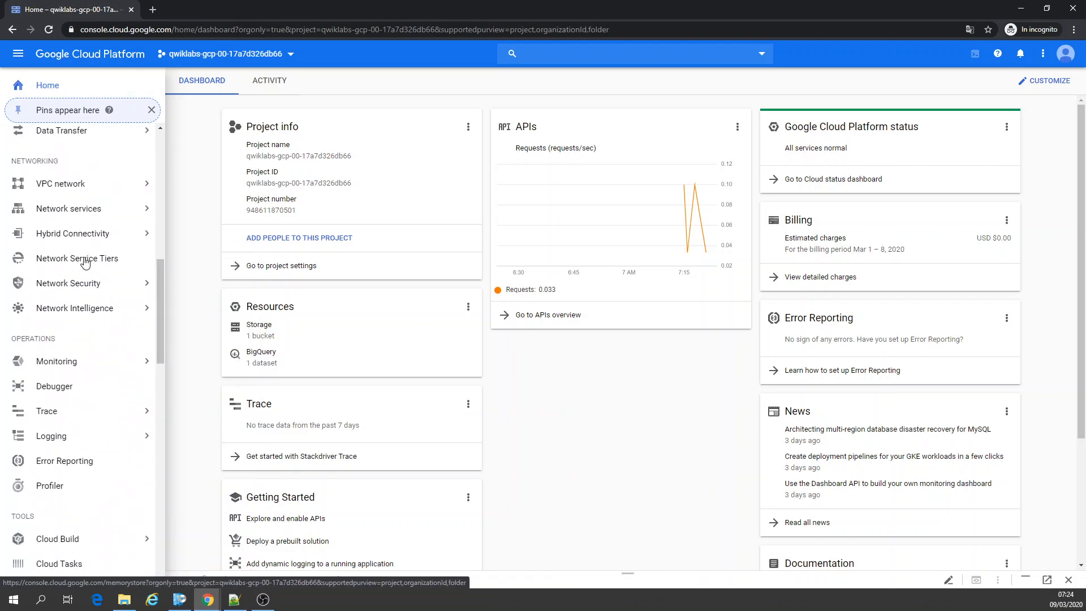
Review the default network's 22 subnets and its four default firewall rules.
left_click(61, 183)
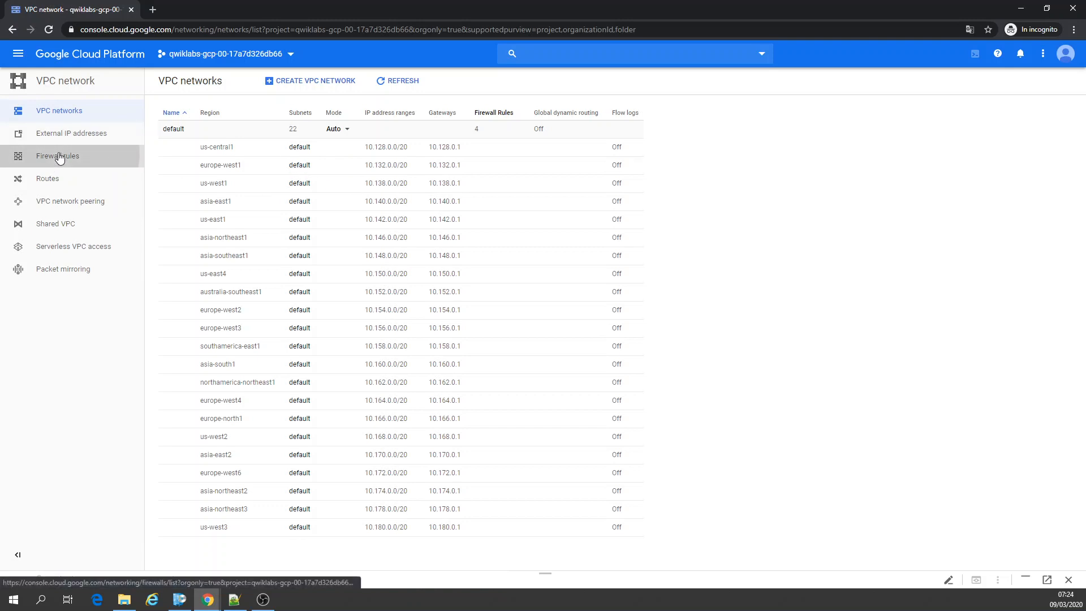
left_click(58, 155)
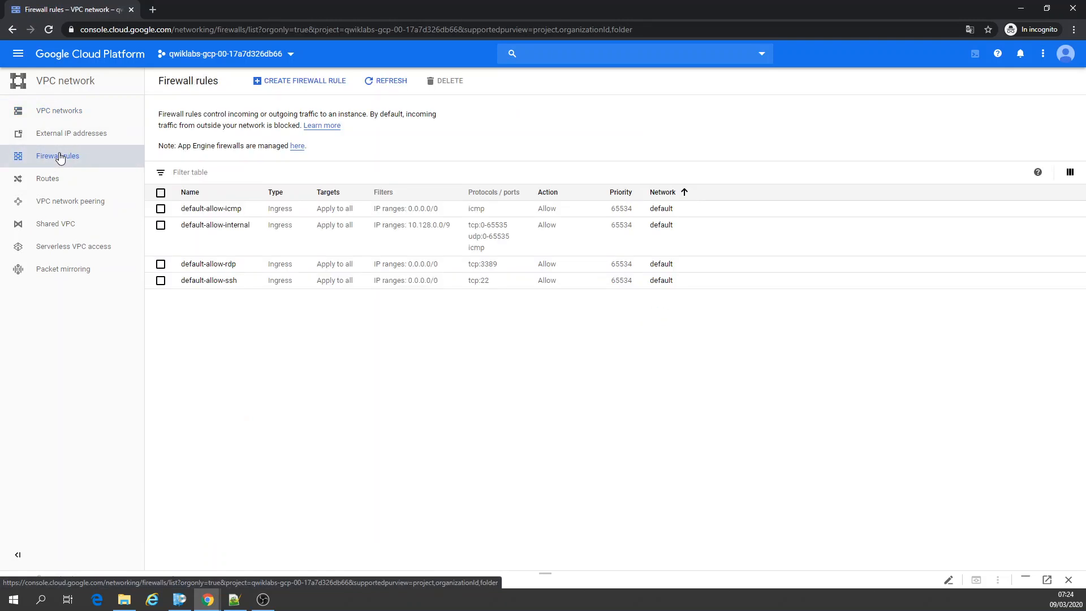
left_click(59, 110)
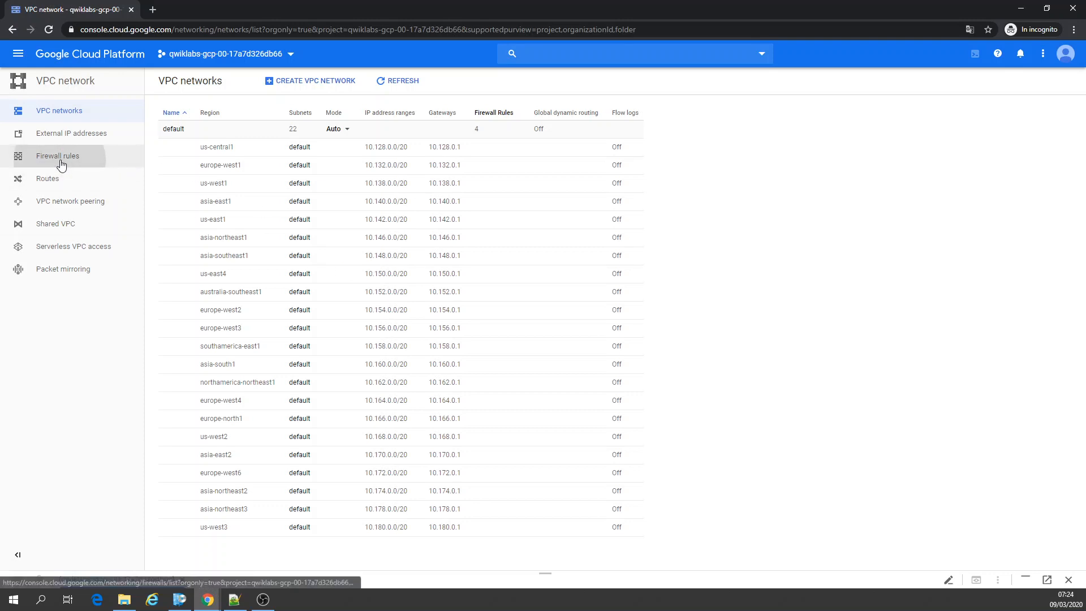
Delete all four default firewall rules, then return to the VPC networks list.
left_click(58, 155)
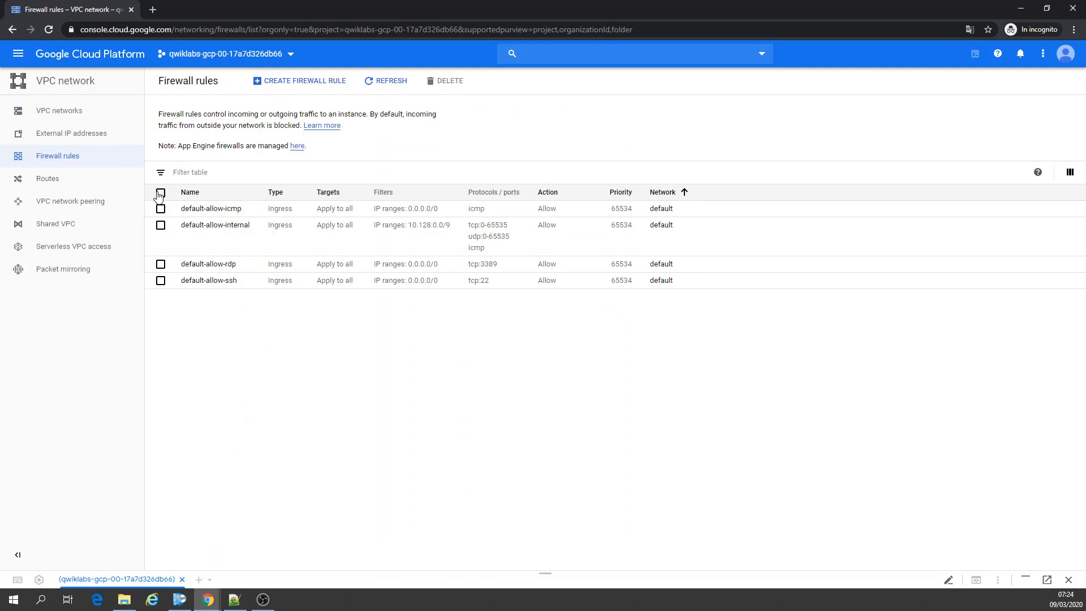
left_click(160, 193)
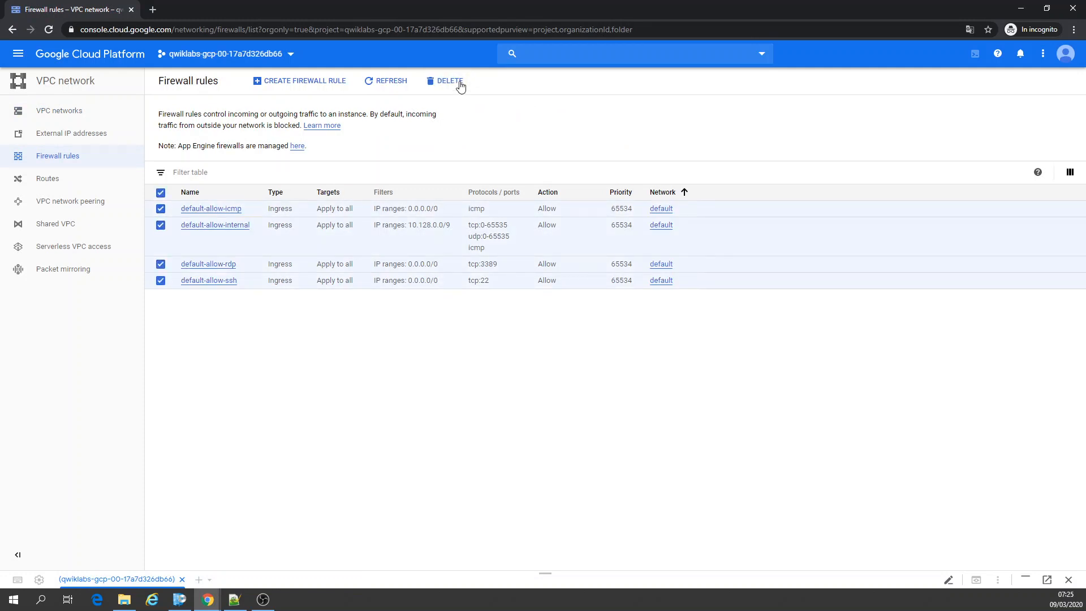
left_click(449, 80)
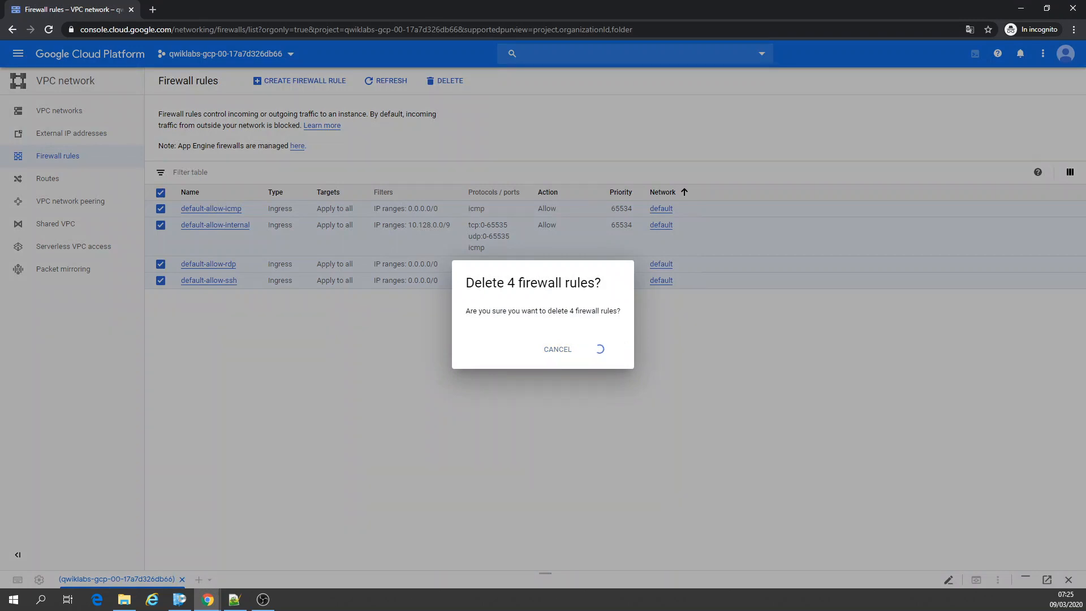
left_click(599, 349)
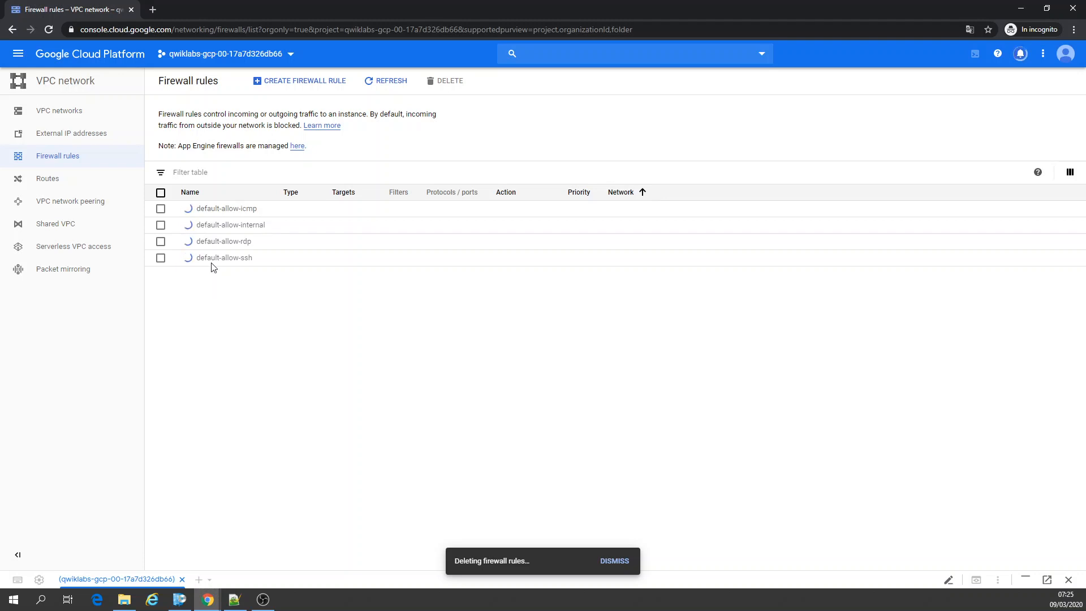
left_click(1019, 53)
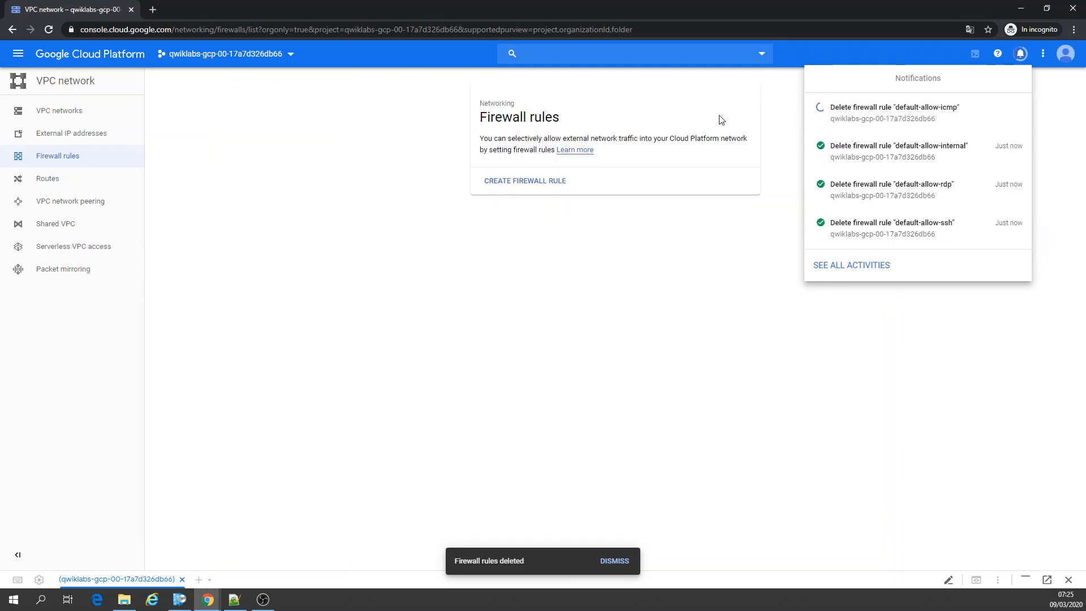
left_click(59, 110)
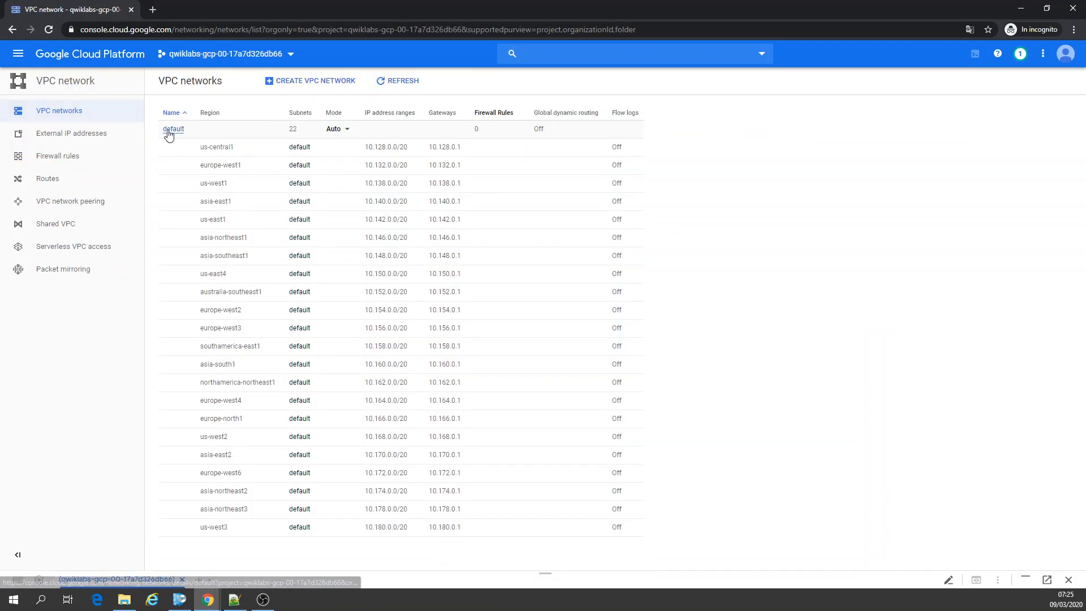
Delete the default VPC network from its details page and confirm.
left_click(173, 129)
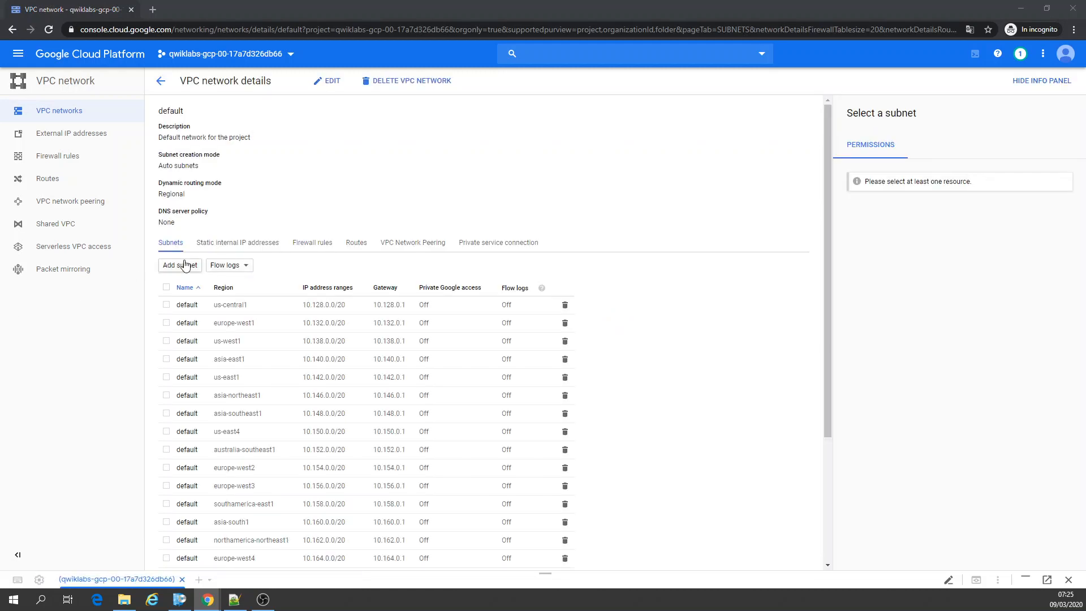
mouse_move(386, 84)
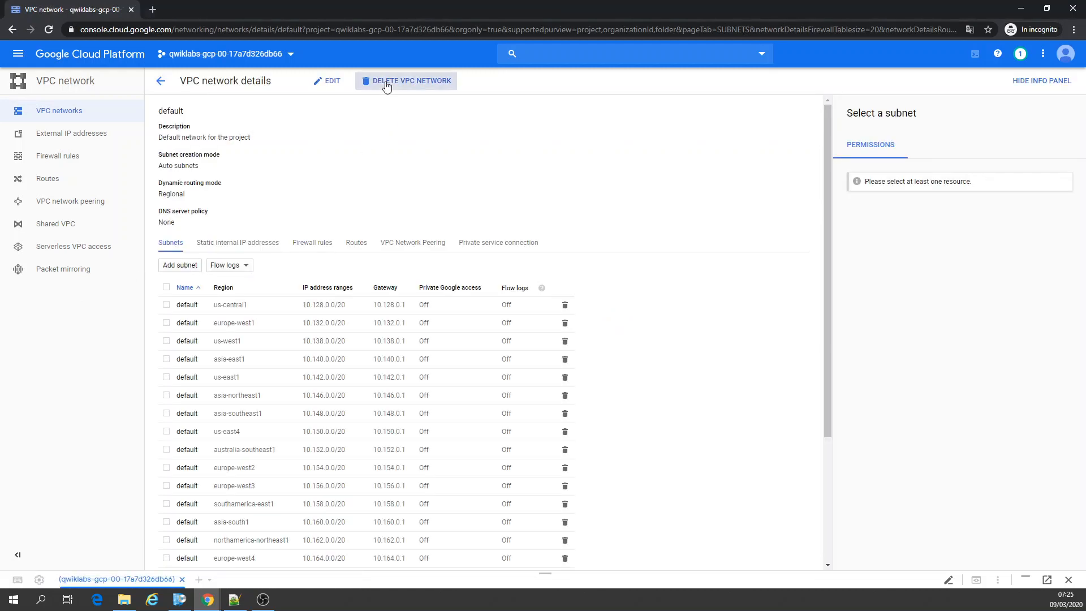
left_click(411, 80)
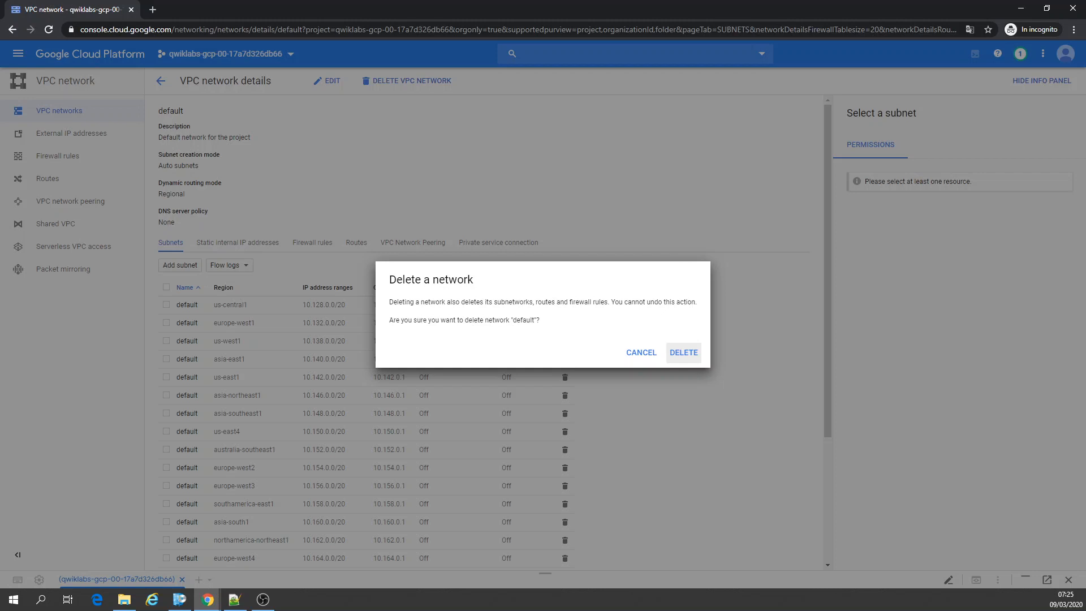
mouse_move(682, 353)
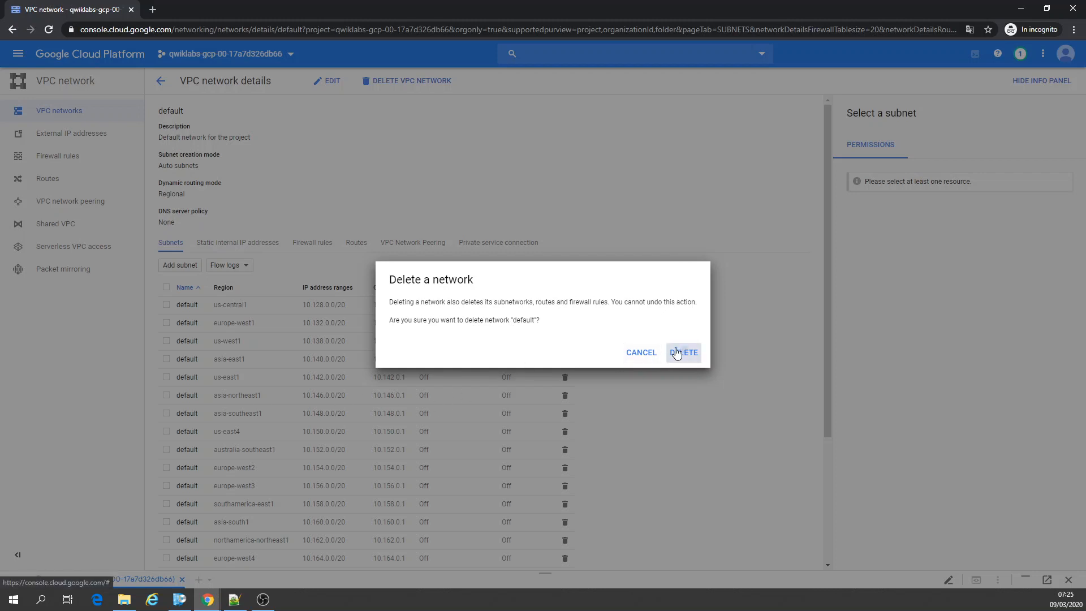
left_click(682, 353)
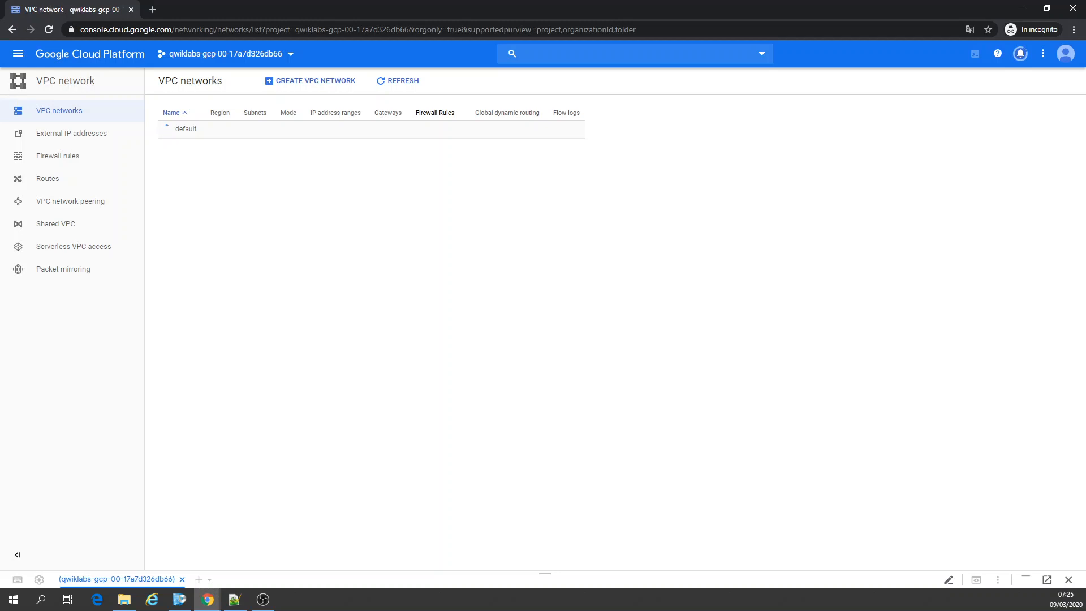
Refresh the VPC networks list until the default network disappears.
left_click(398, 81)
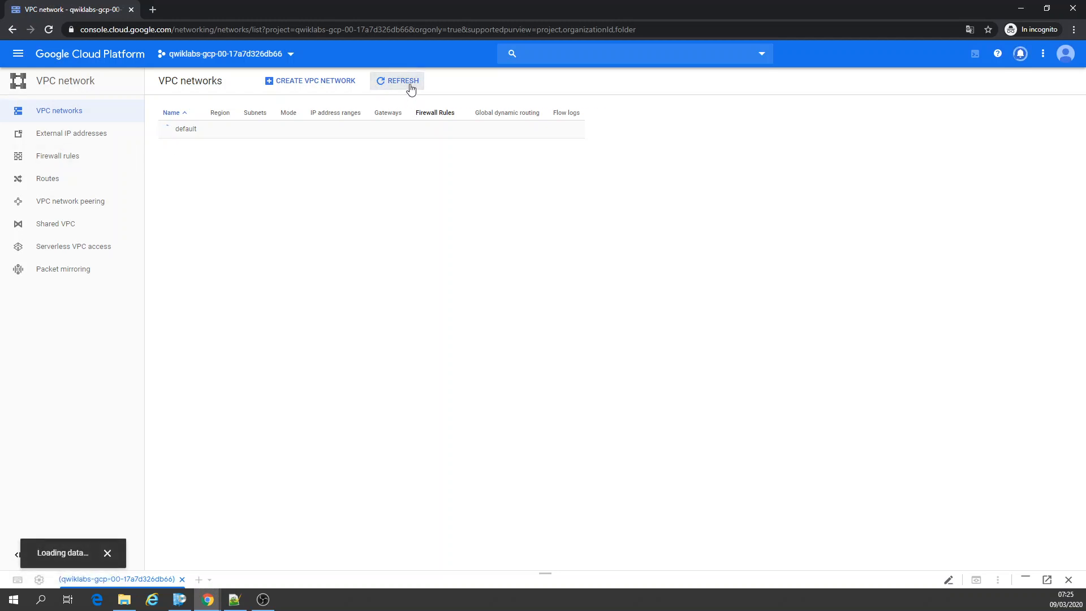
left_click(402, 80)
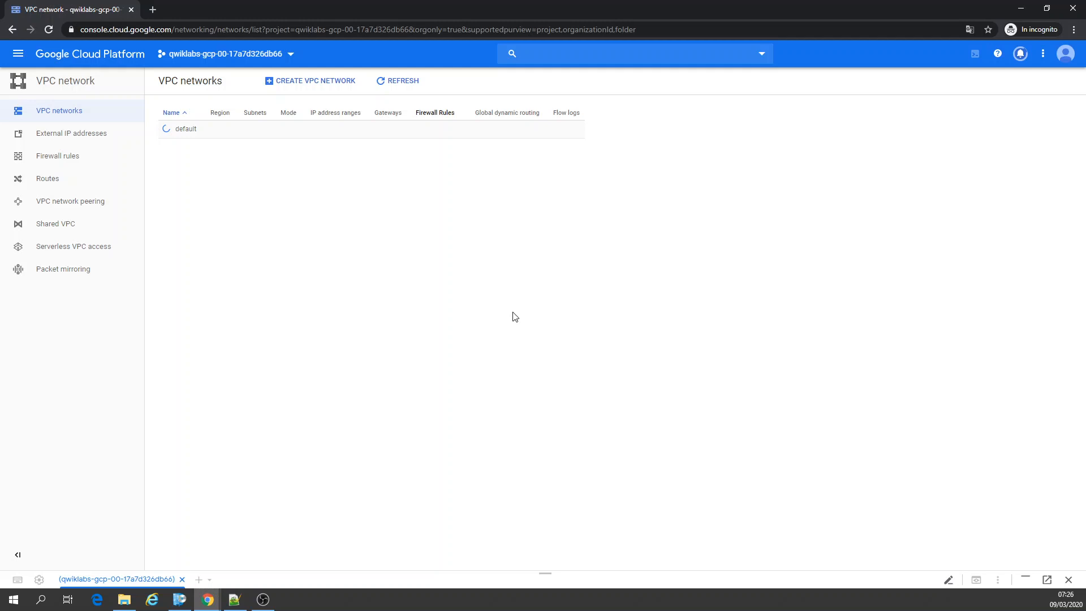
mouse_move(1021, 53)
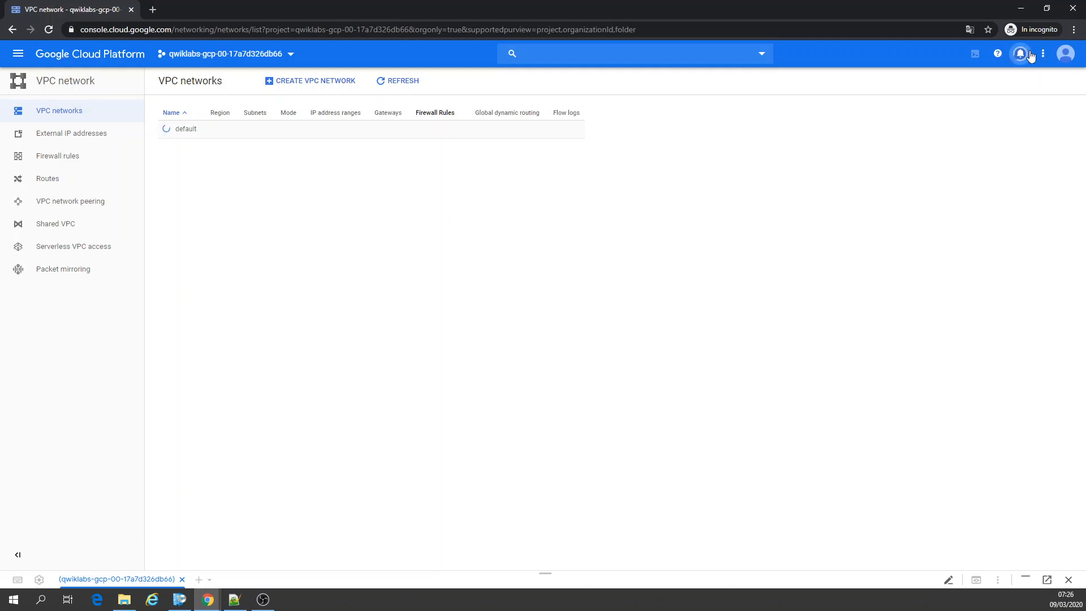
mouse_move(743, 287)
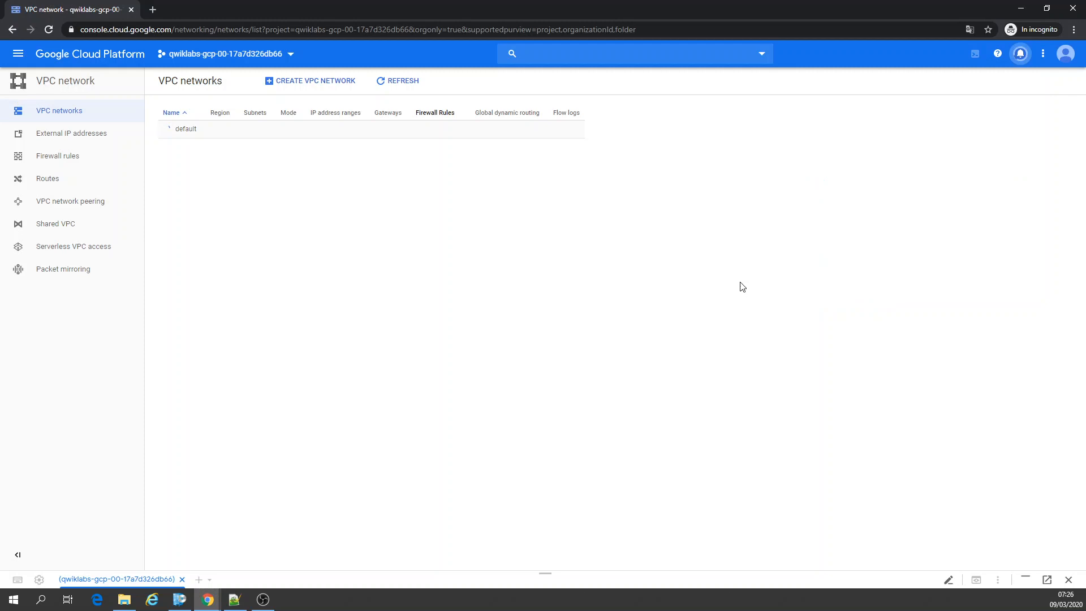
left_click(169, 129)
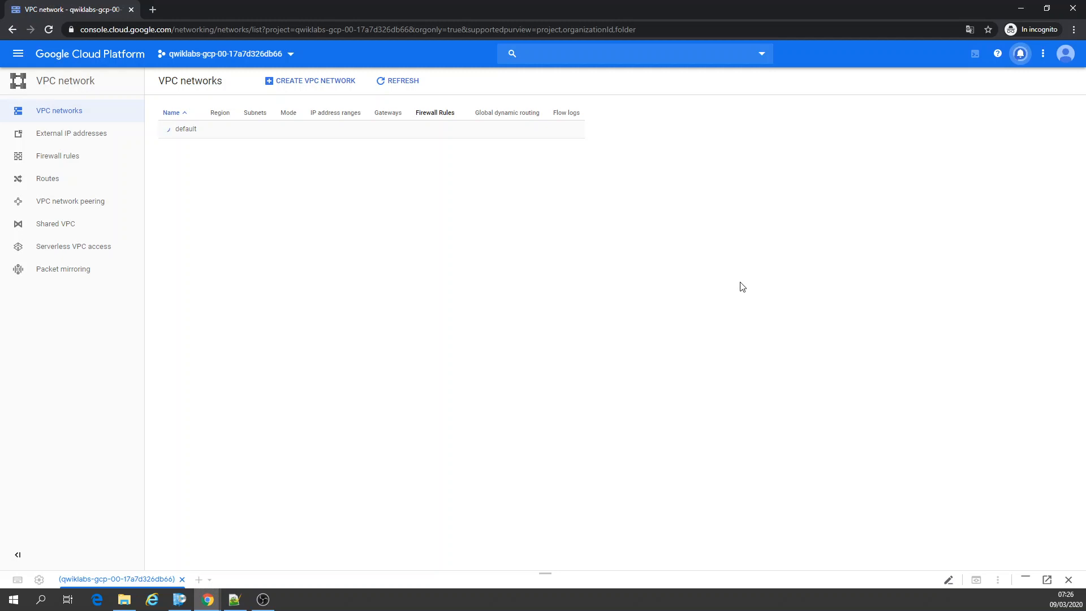
left_click(397, 81)
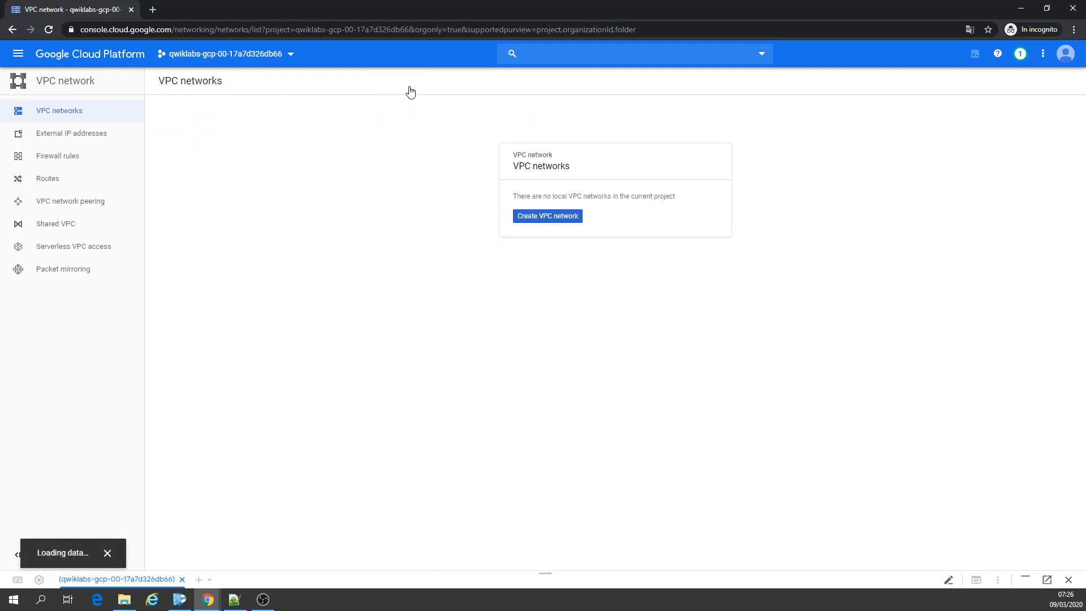
mouse_move(18, 53)
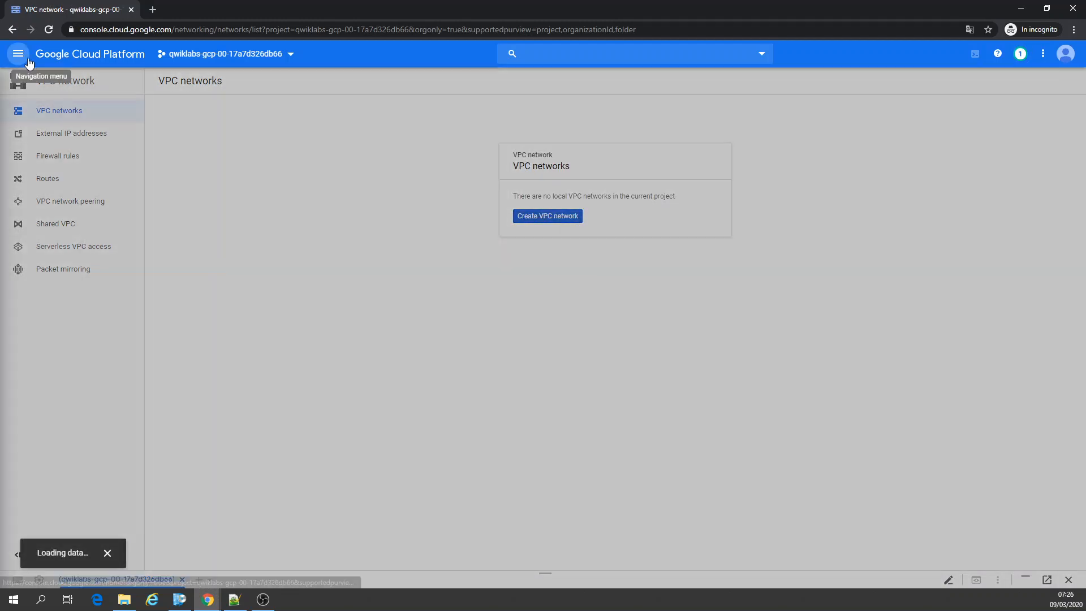
Start a new VM instance from Compute Engine VM instances and review its defaults.
left_click(18, 54)
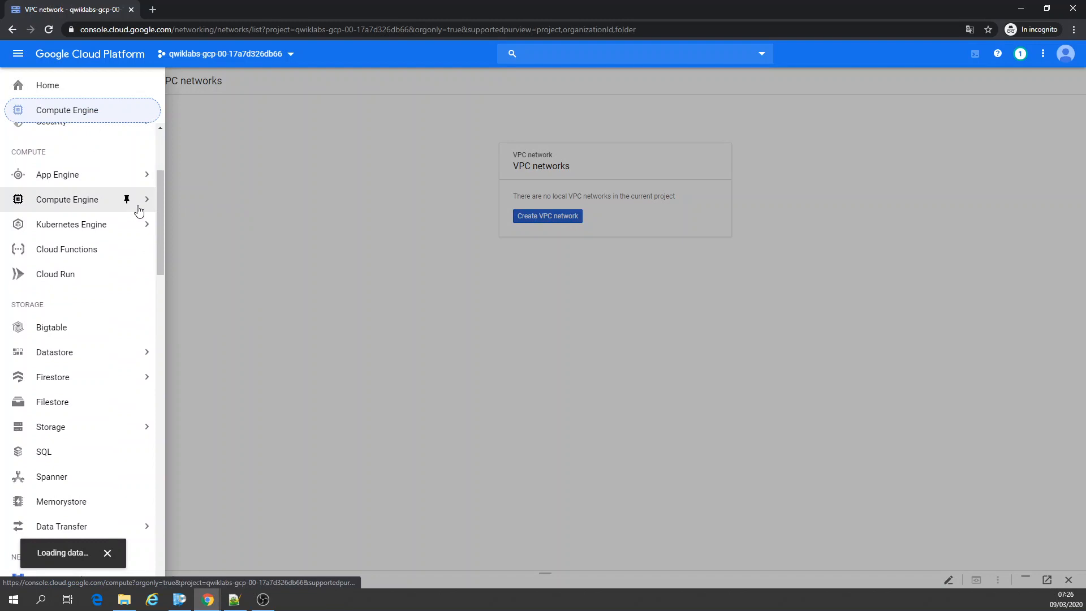
left_click(67, 200)
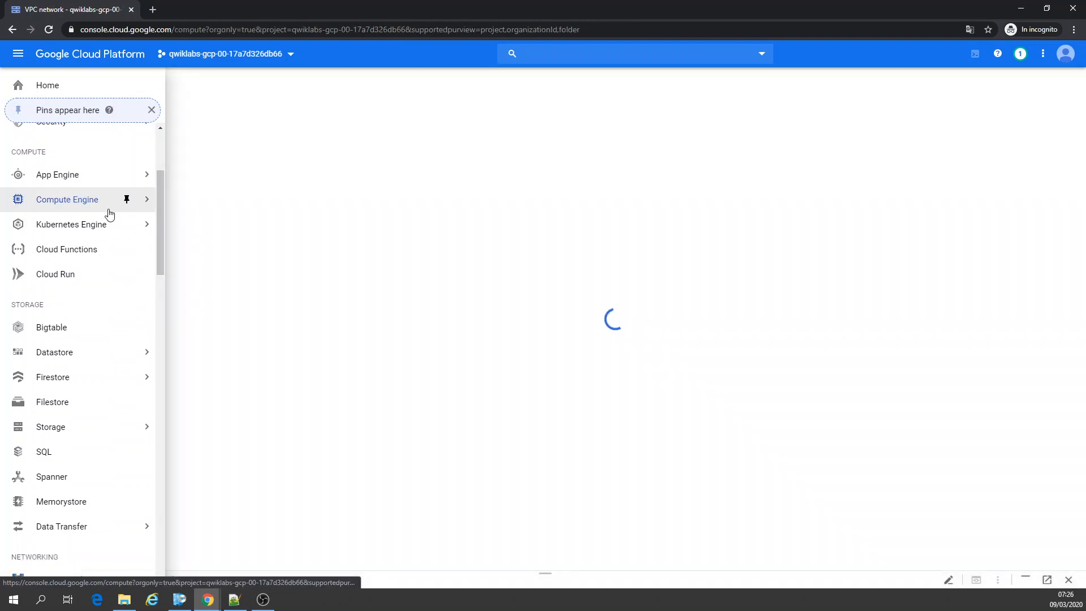
left_click(67, 200)
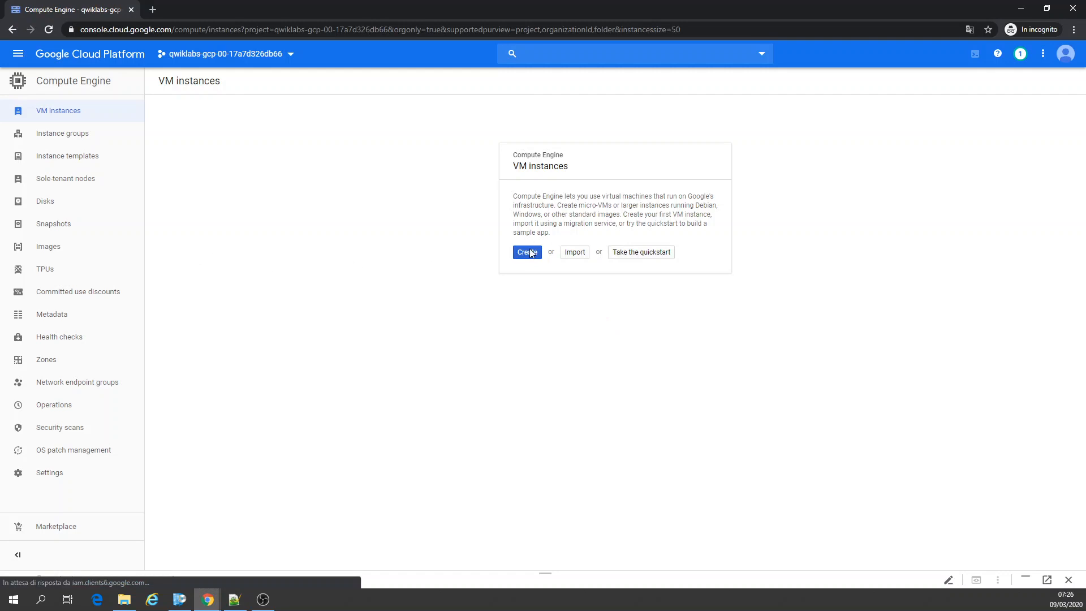
left_click(527, 251)
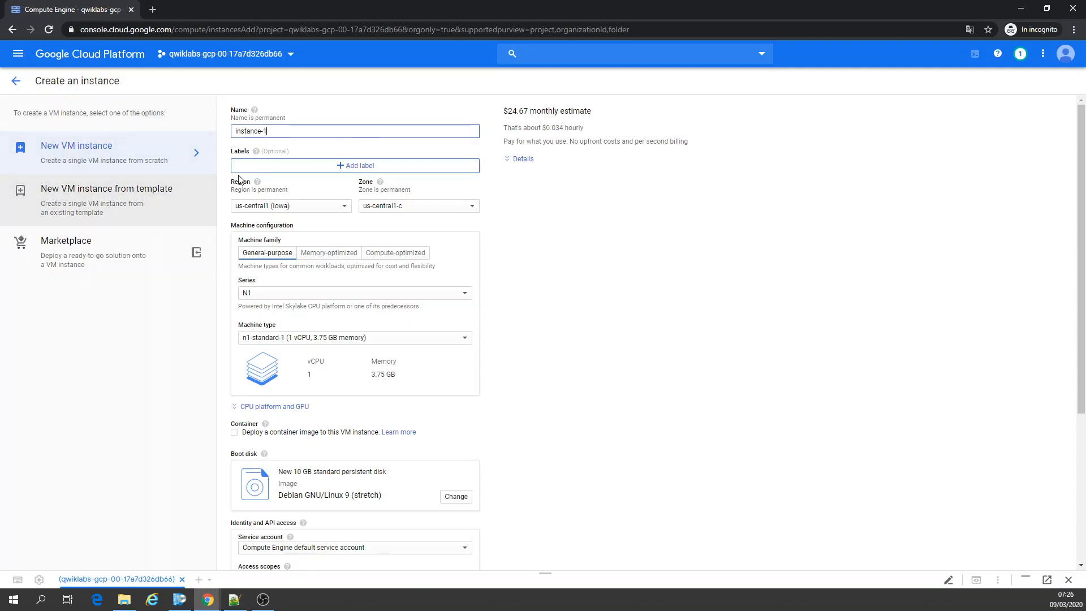
mouse_move(496, 319)
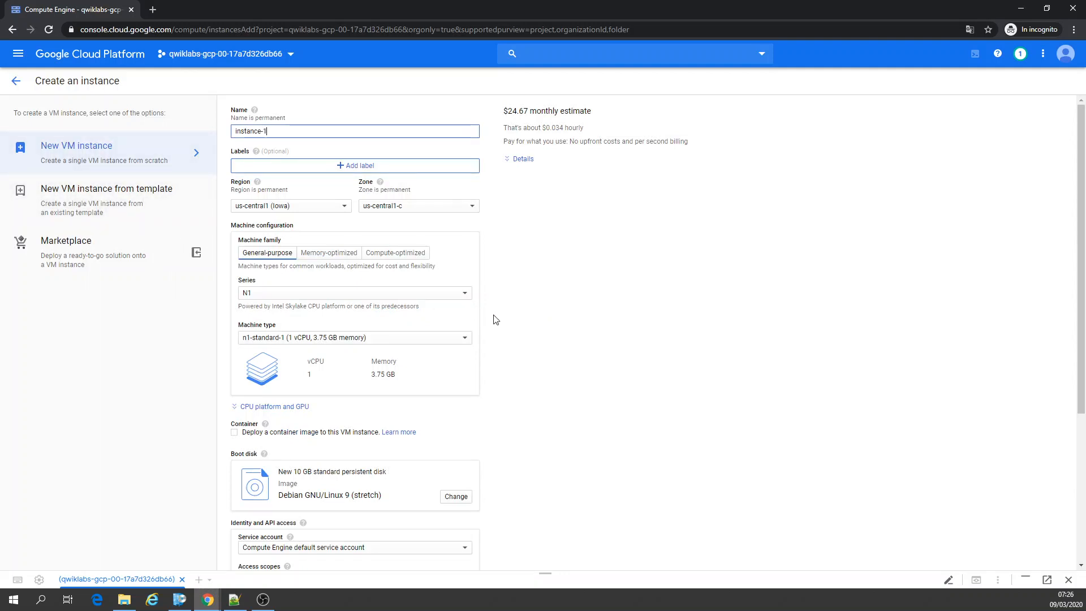
scroll("down", 3)
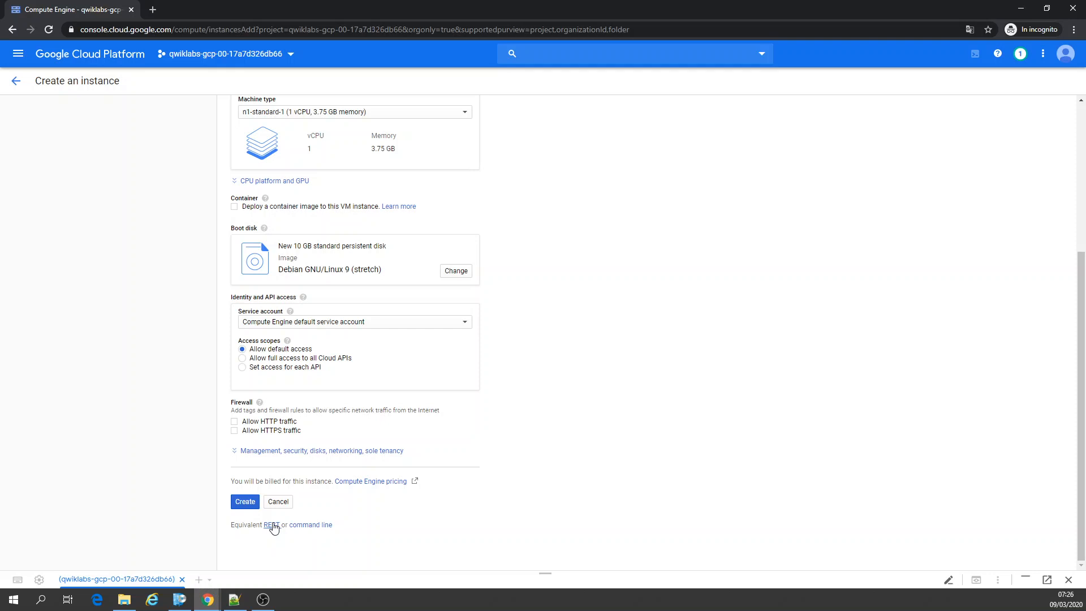
View and copy the instance-1 gcloud command, then close it and dismiss the error notice.
left_click(309, 525)
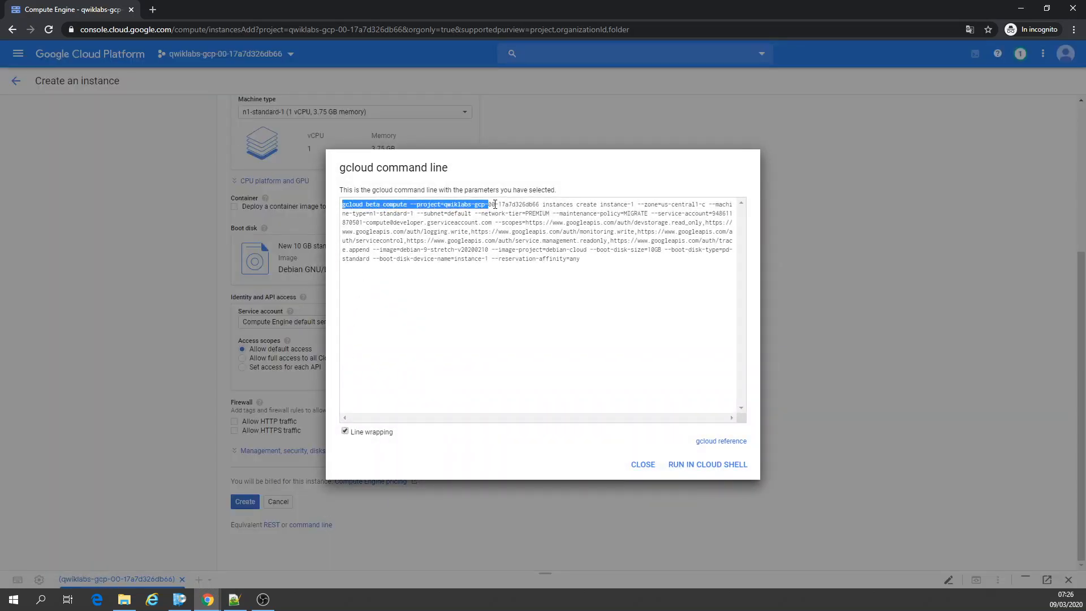
key("ctrl+a")
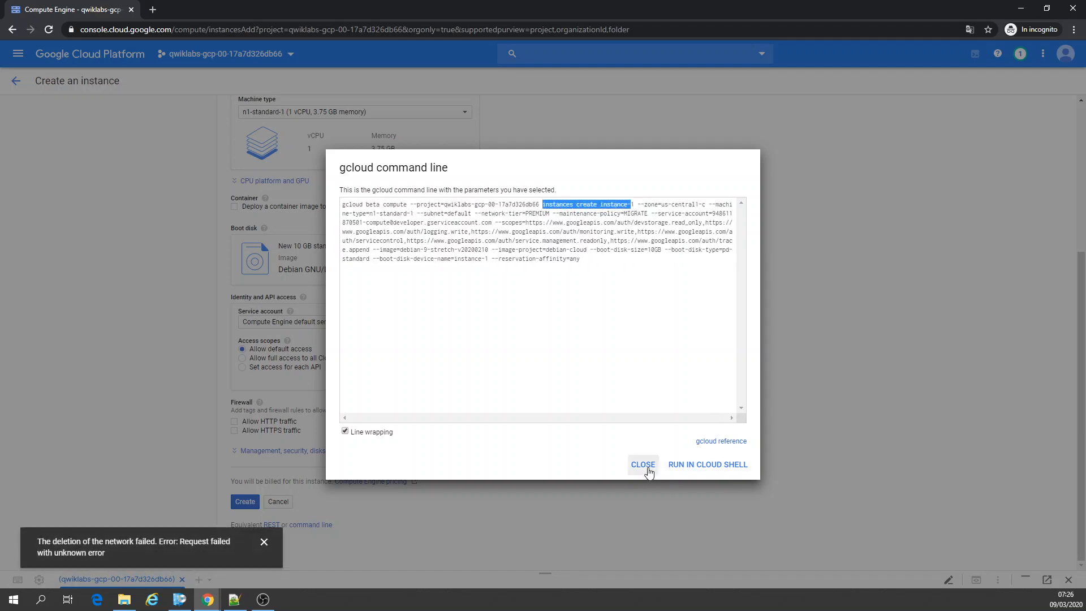
left_click(643, 464)
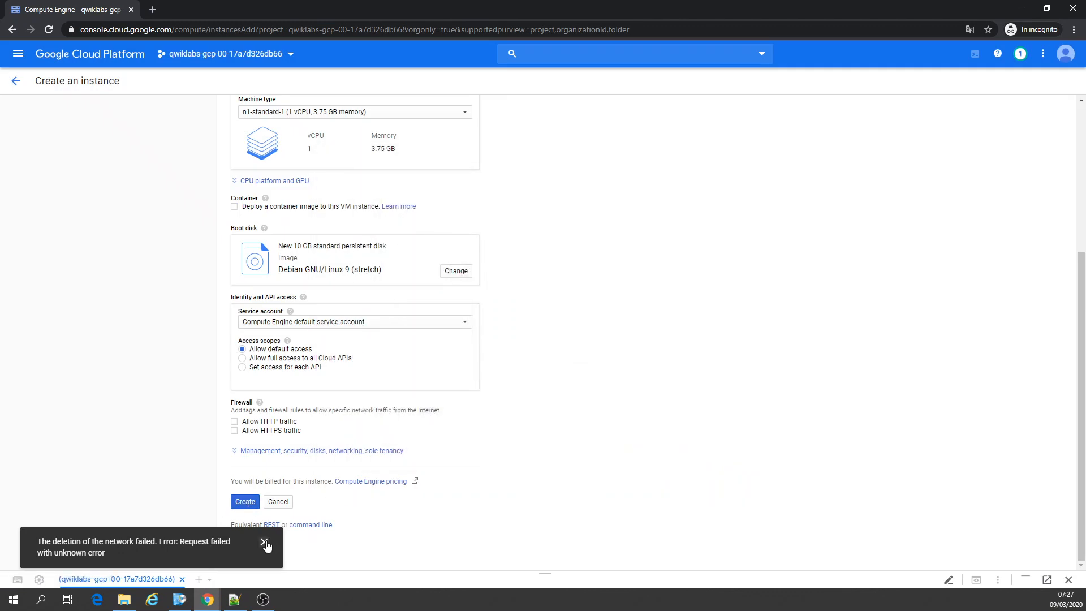
left_click(266, 544)
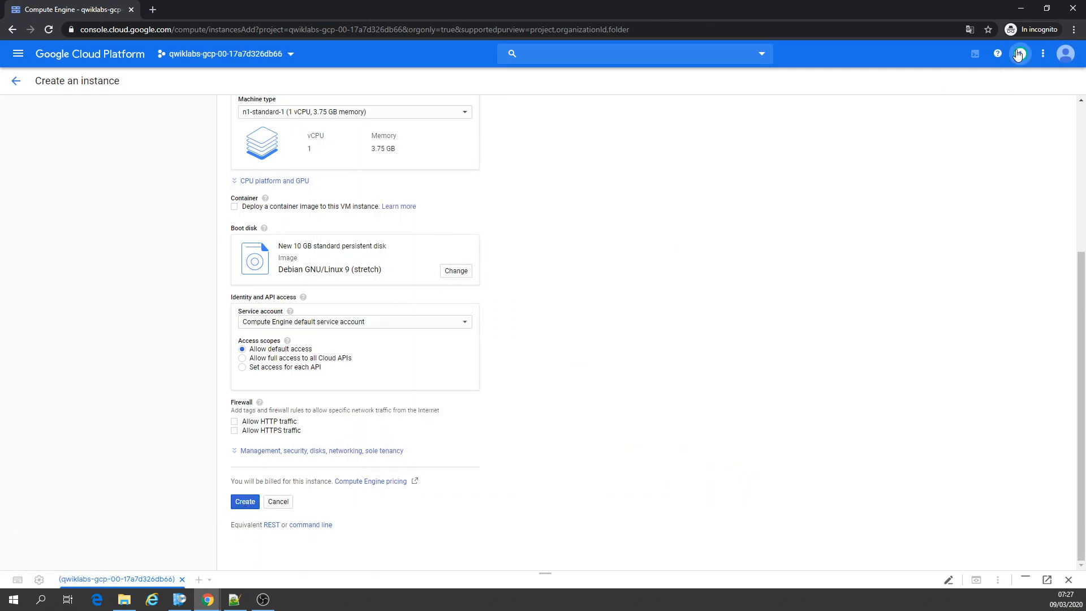
Try creating instance-1, see it fail on the missing default subnetwork, and dismiss the failed entry.
left_click(1019, 53)
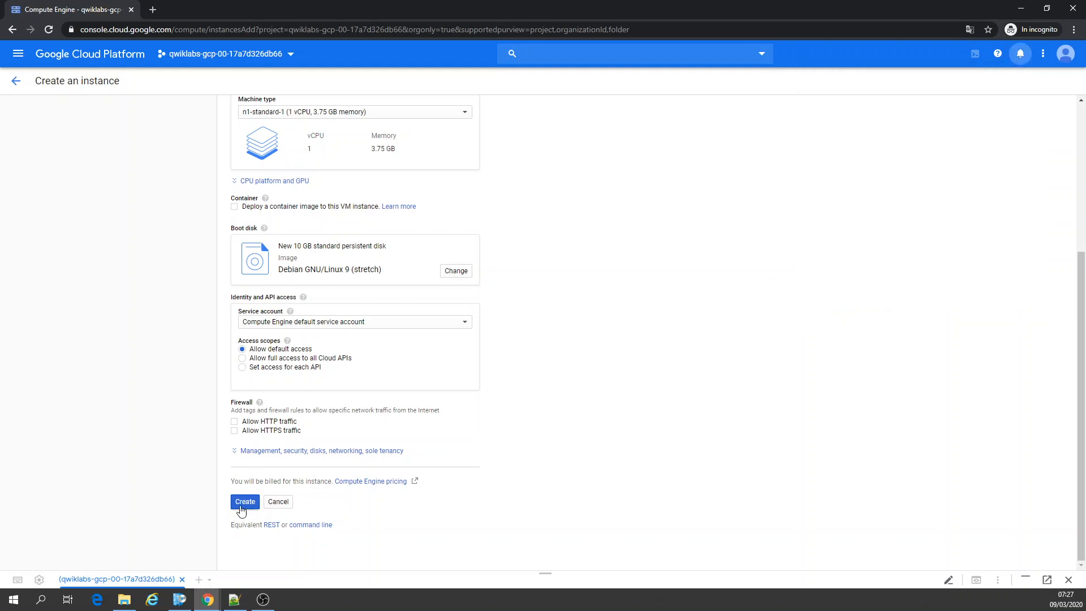
left_click(245, 502)
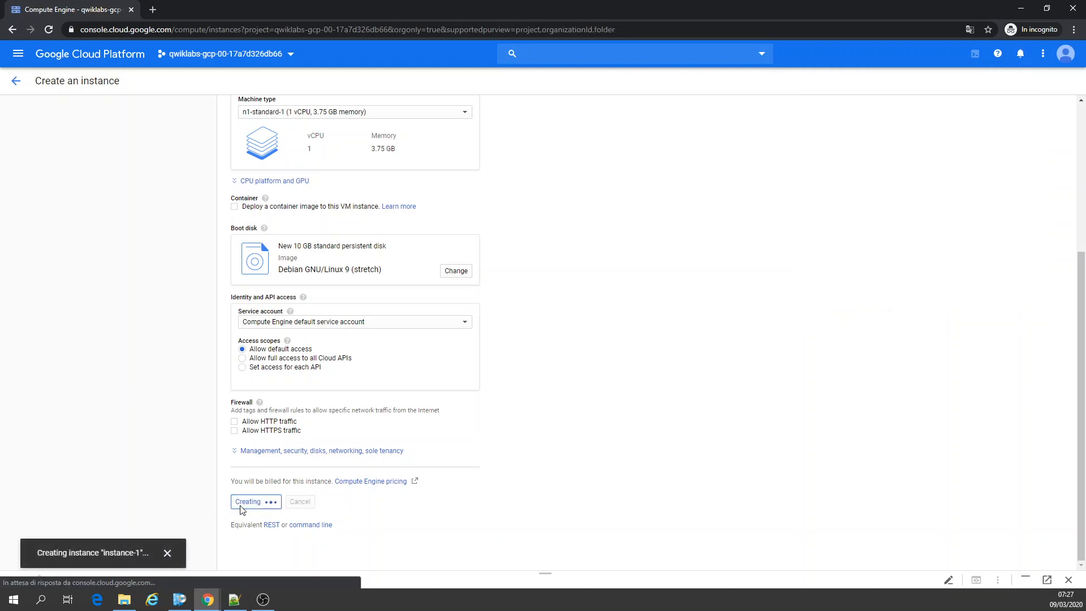
left_click(247, 501)
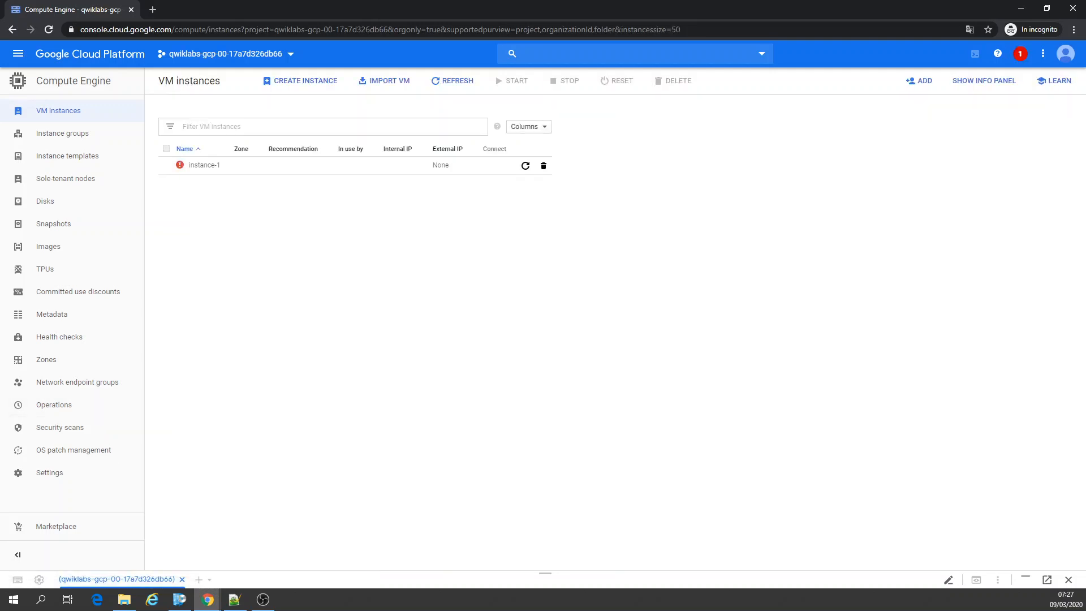
mouse_move(550, 181)
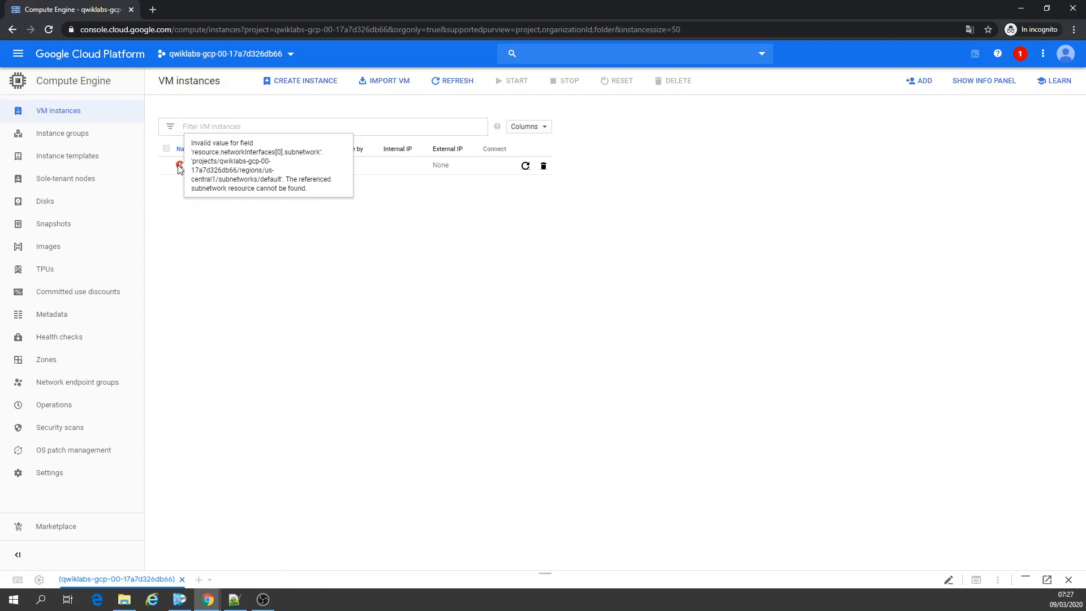
mouse_move(472, 152)
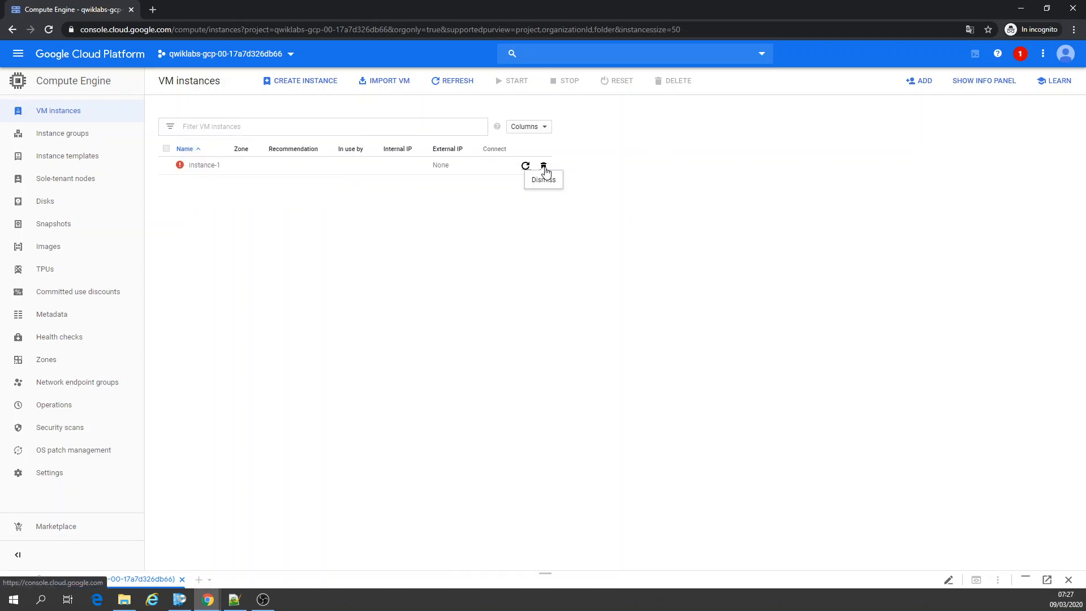
left_click(543, 170)
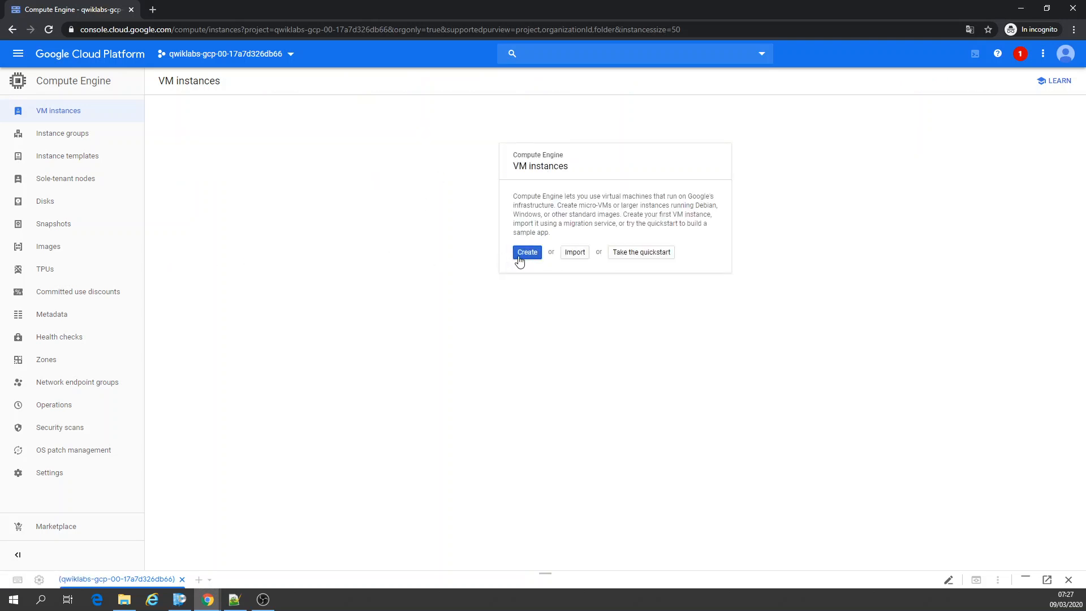
left_click(527, 251)
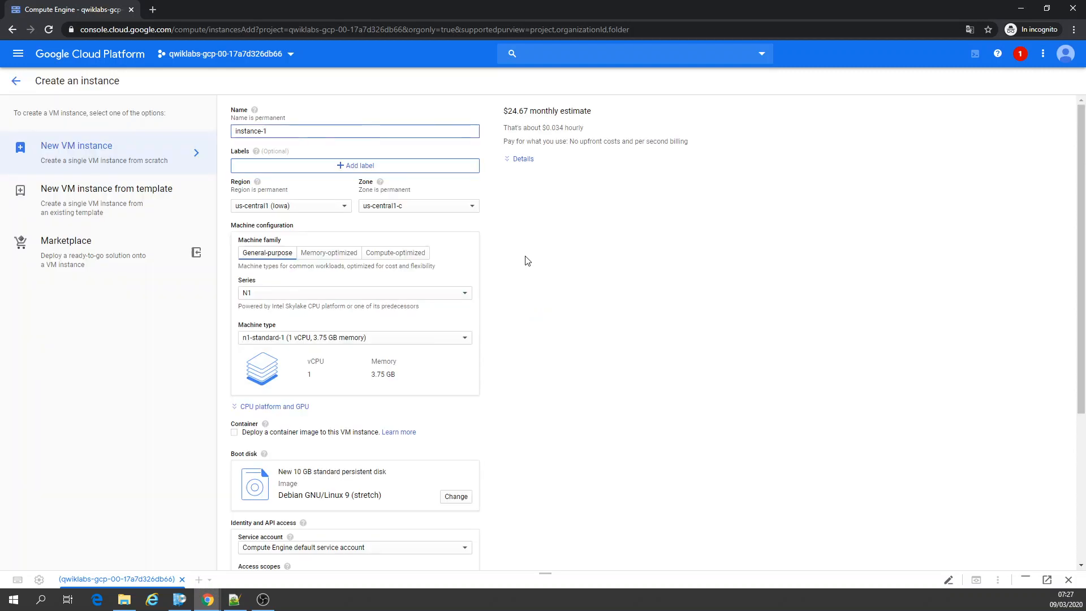
scroll("down", 3)
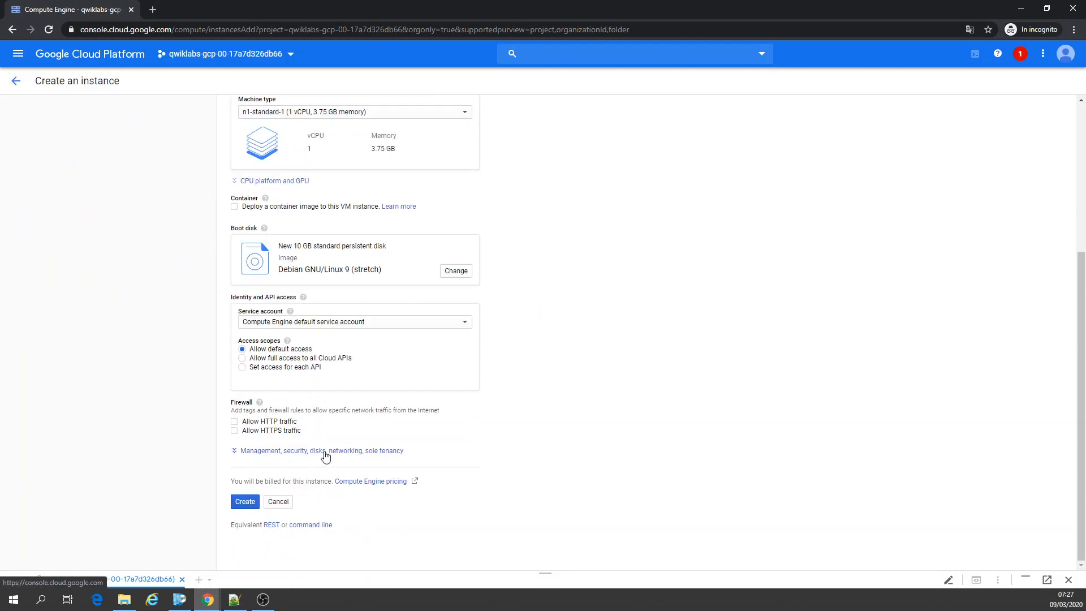
left_click(322, 450)
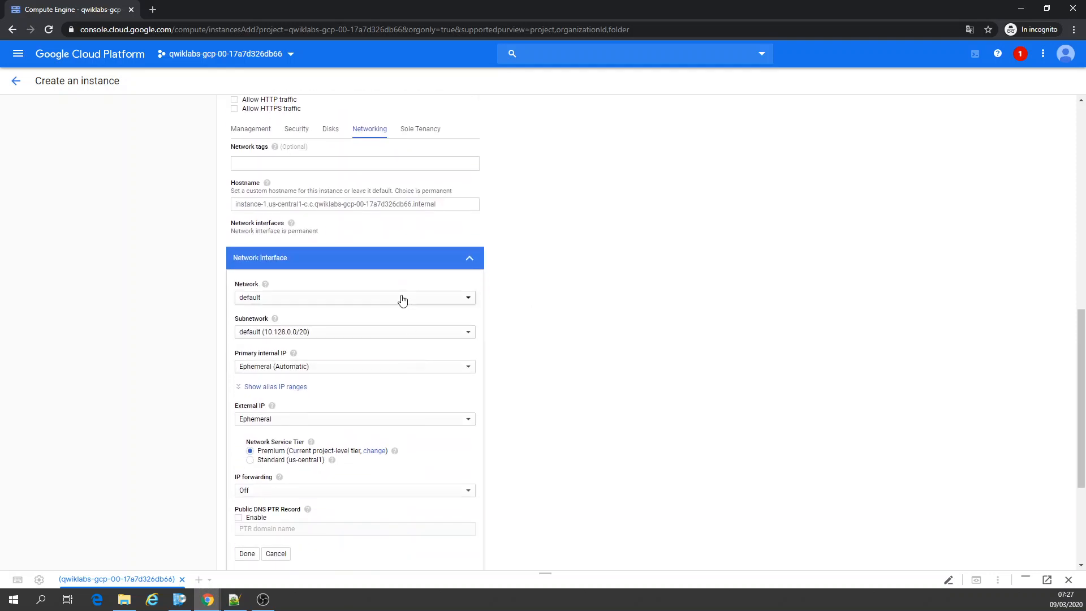
mouse_move(576, 296)
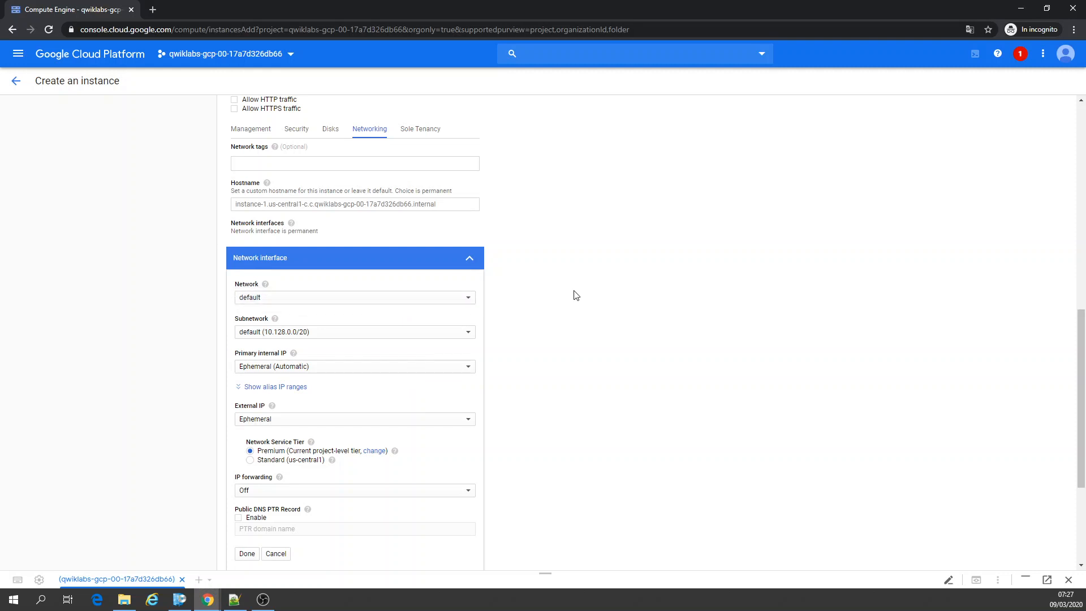
scroll("up", 3)
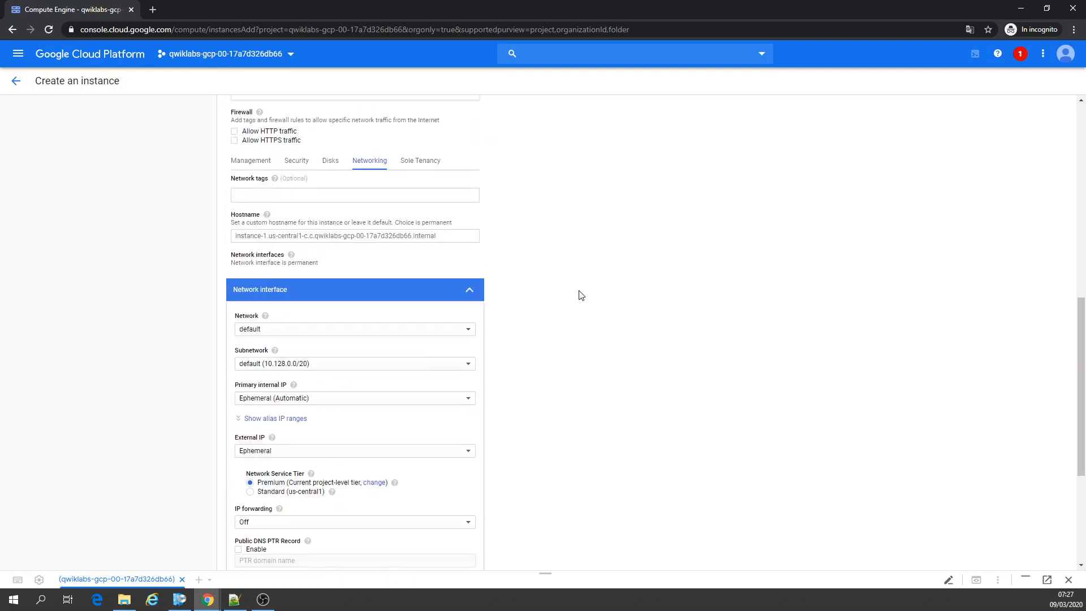
scroll("up", 3)
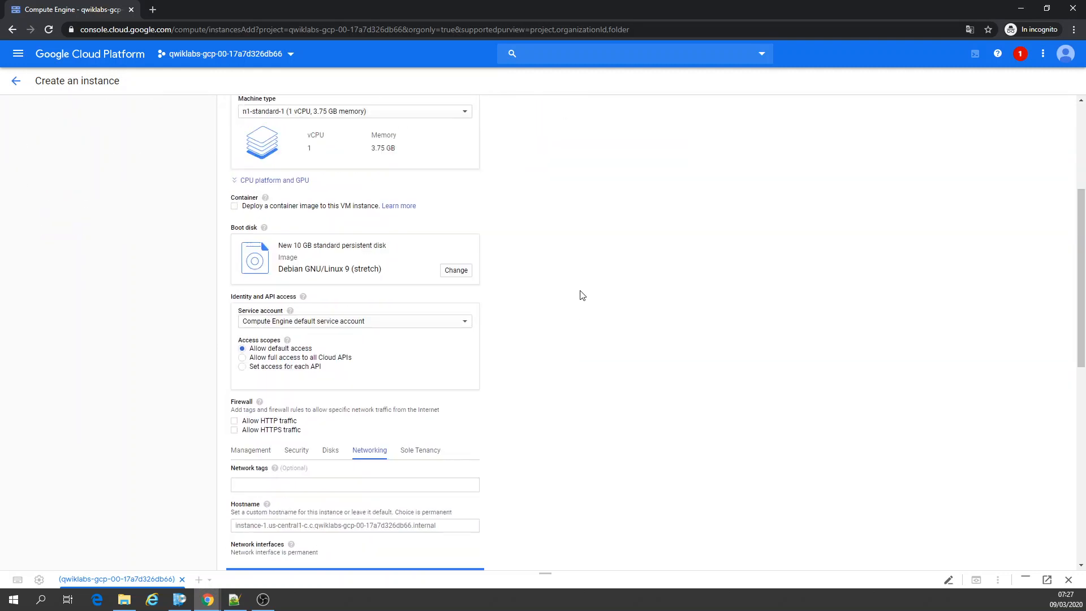
scroll("down", 3)
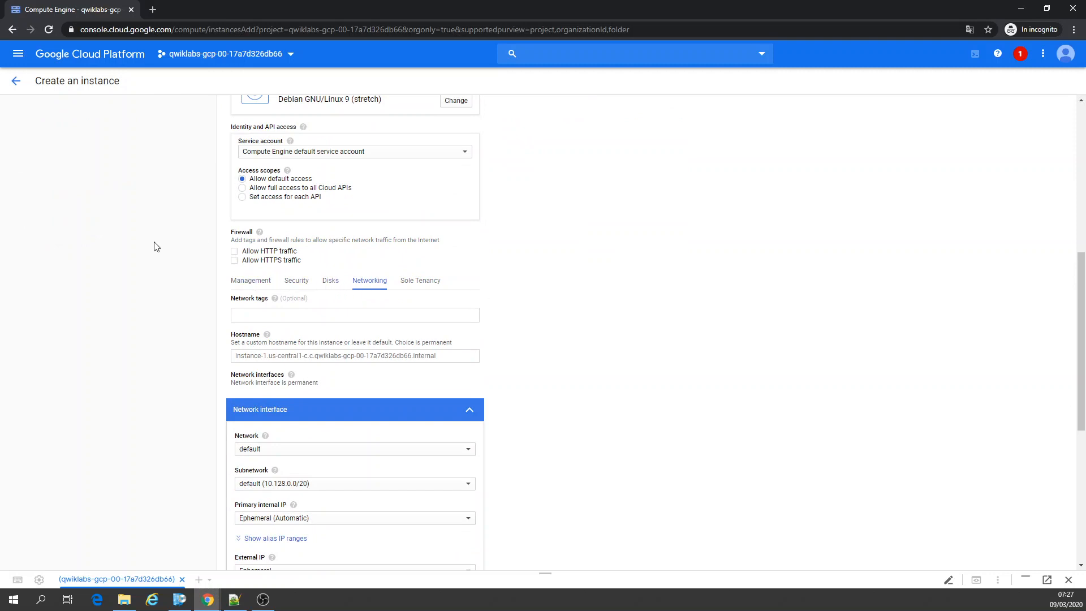
scroll("up", 3)
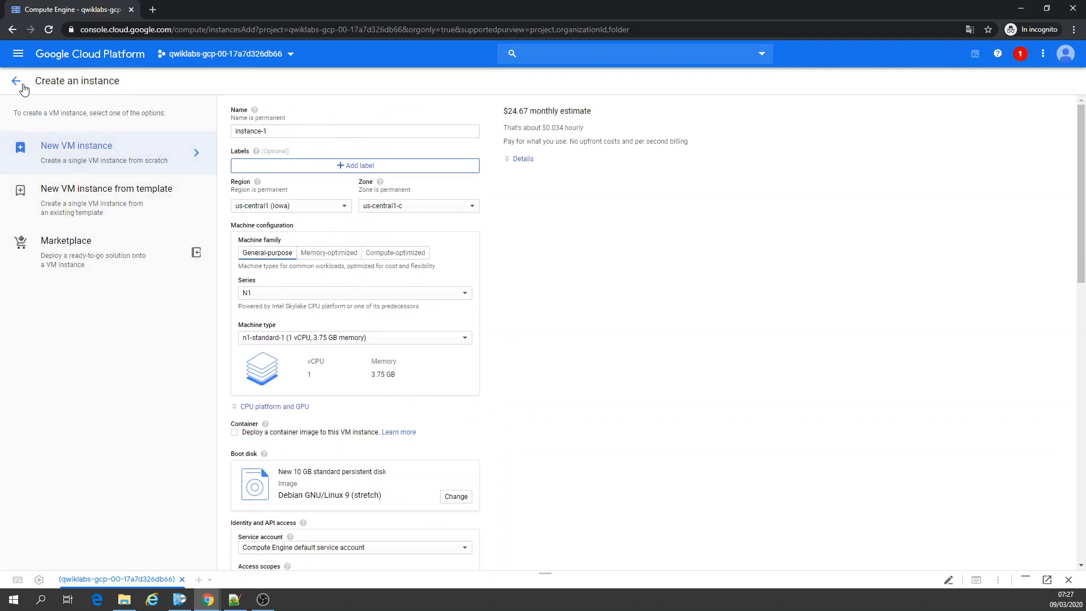
left_click(16, 81)
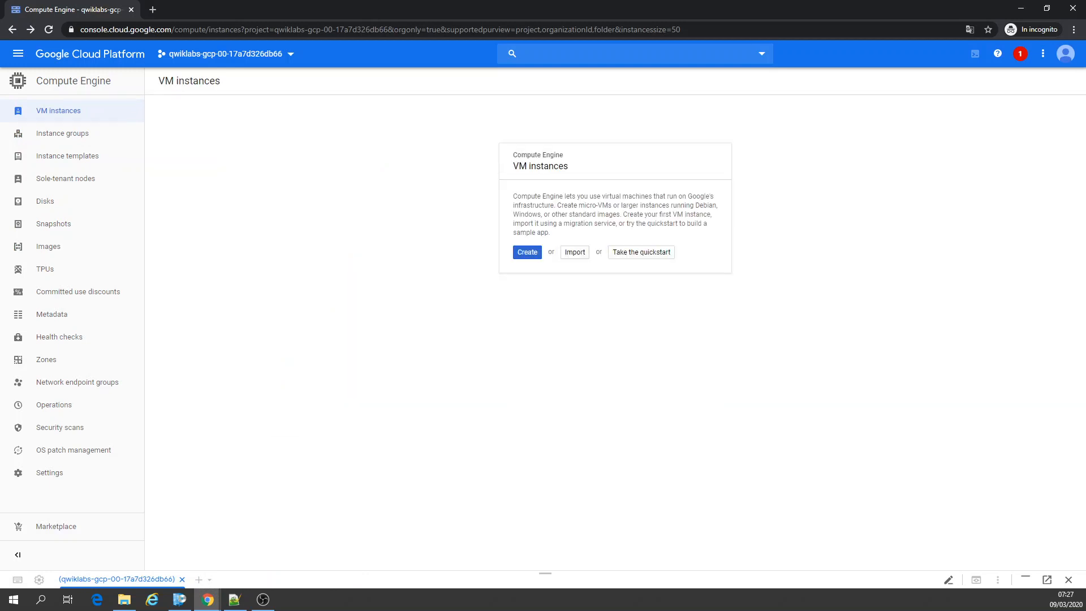
mouse_move(18, 53)
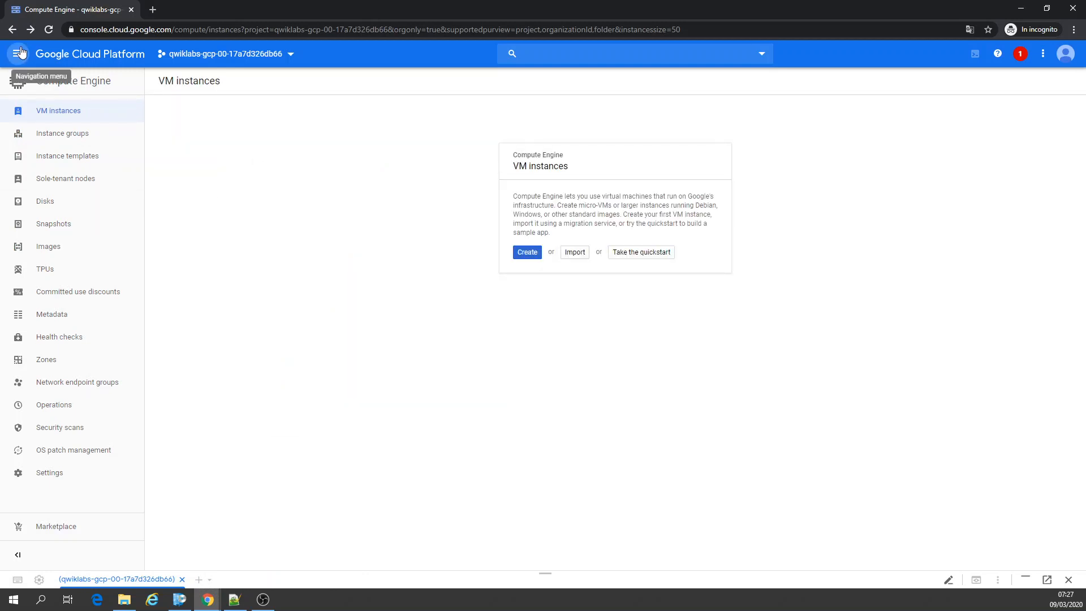
Go to the VPC networks page under Networking from the navigation menu.
left_click(19, 54)
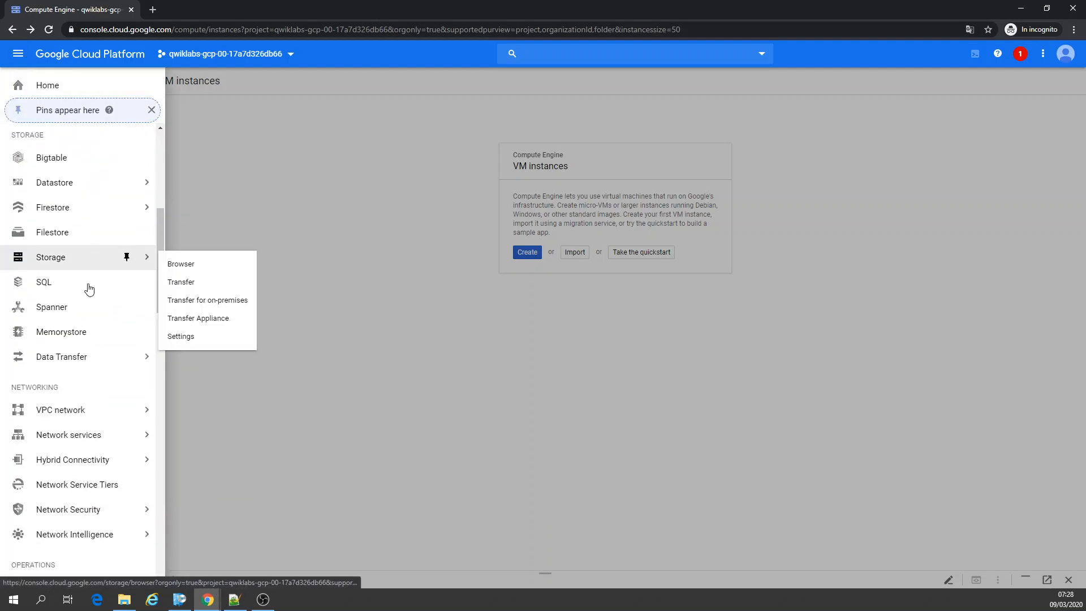
left_click(60, 410)
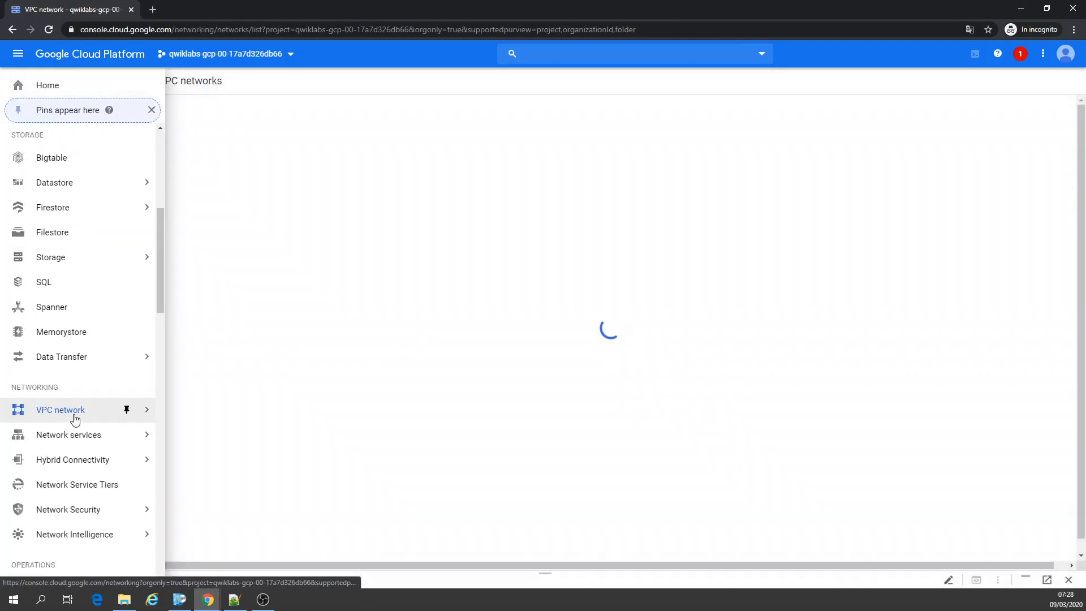
left_click(60, 409)
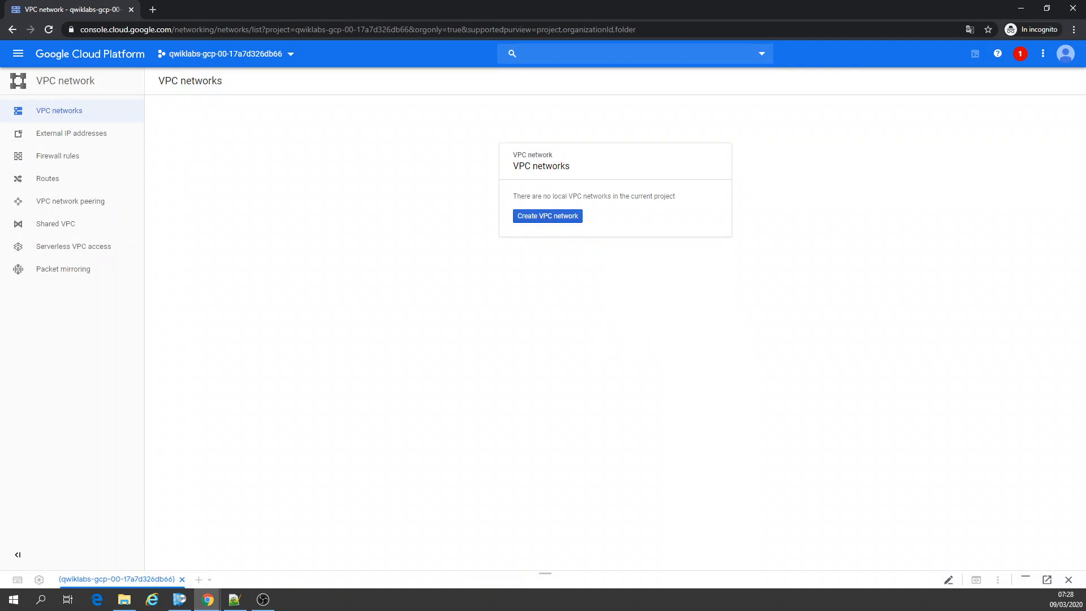
mouse_move(519, 240)
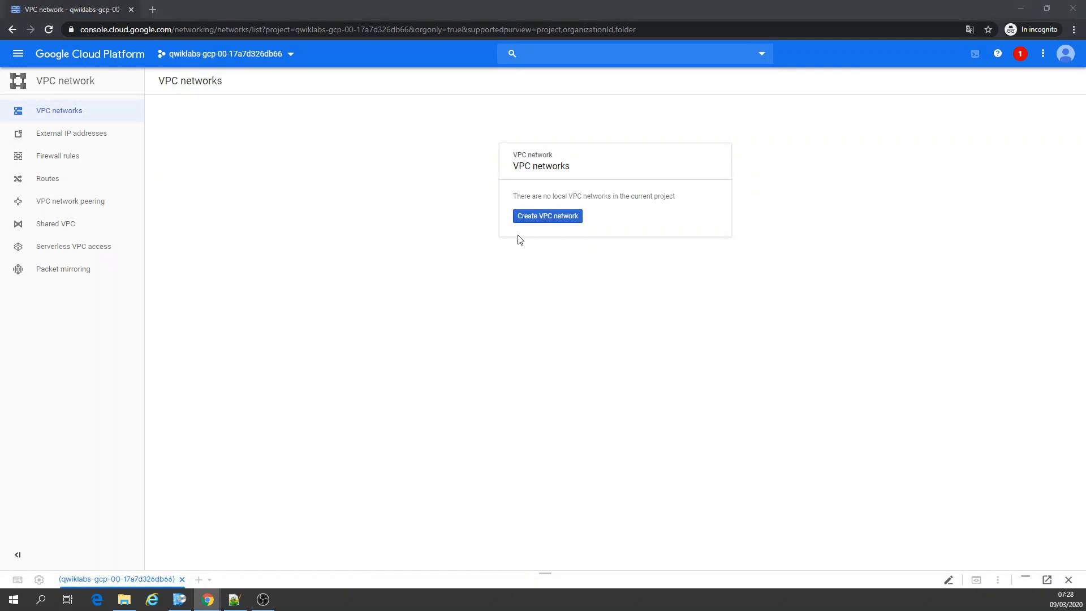
Start a VPC network named mynetwork with automatic subnets and all four allow firewall rules.
left_click(546, 215)
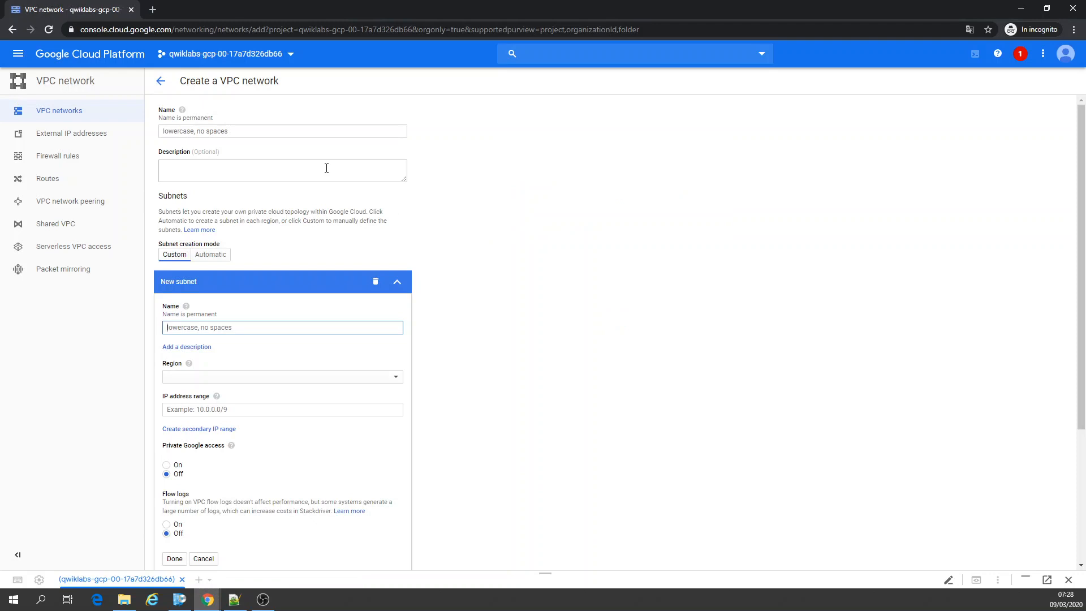
type("mynetwork")
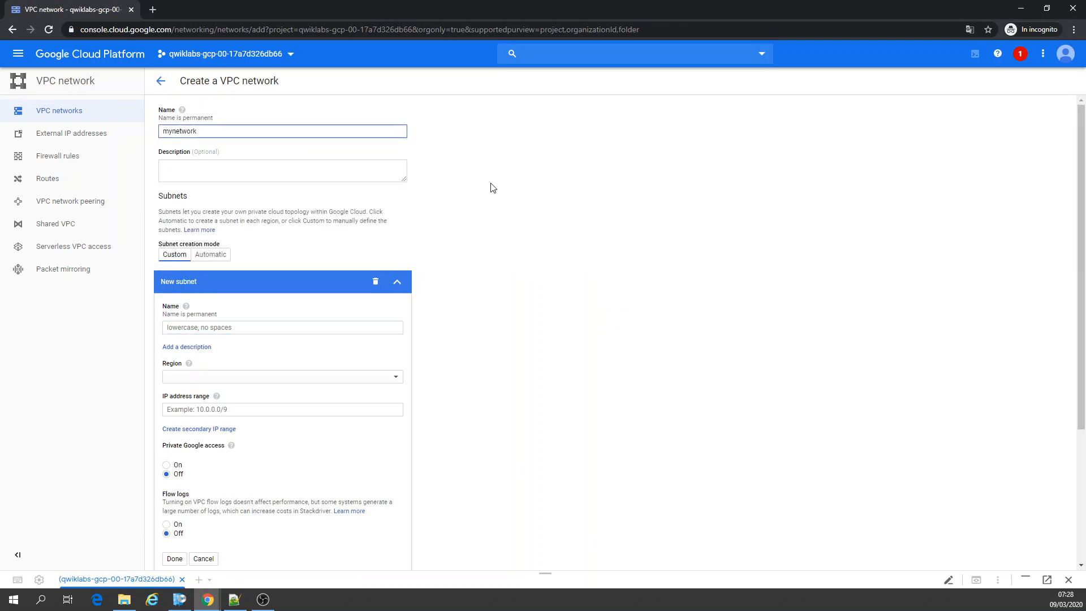
left_click(210, 254)
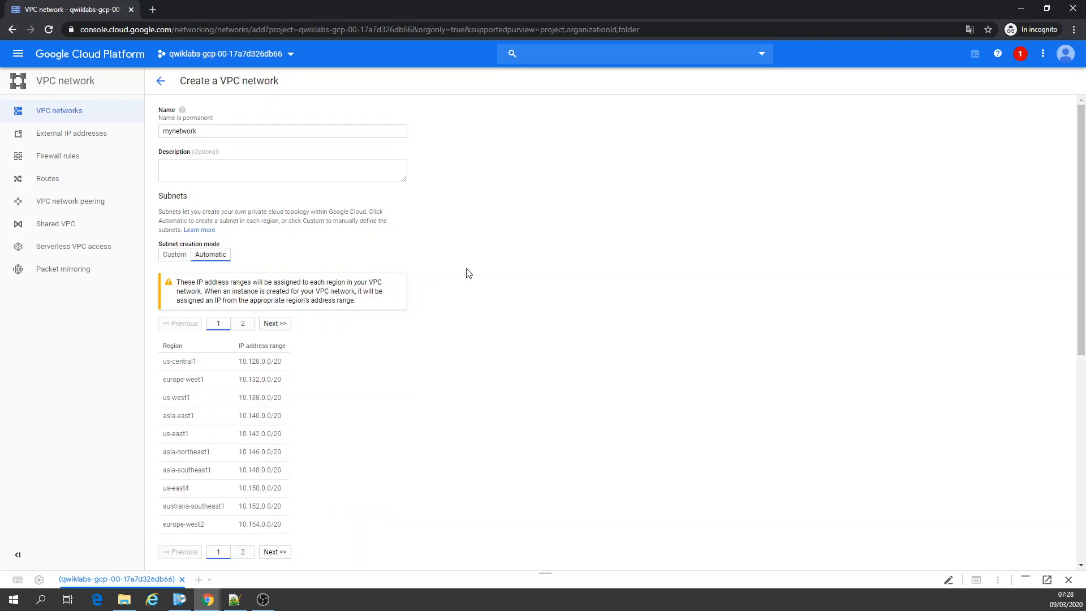
scroll("down", 3)
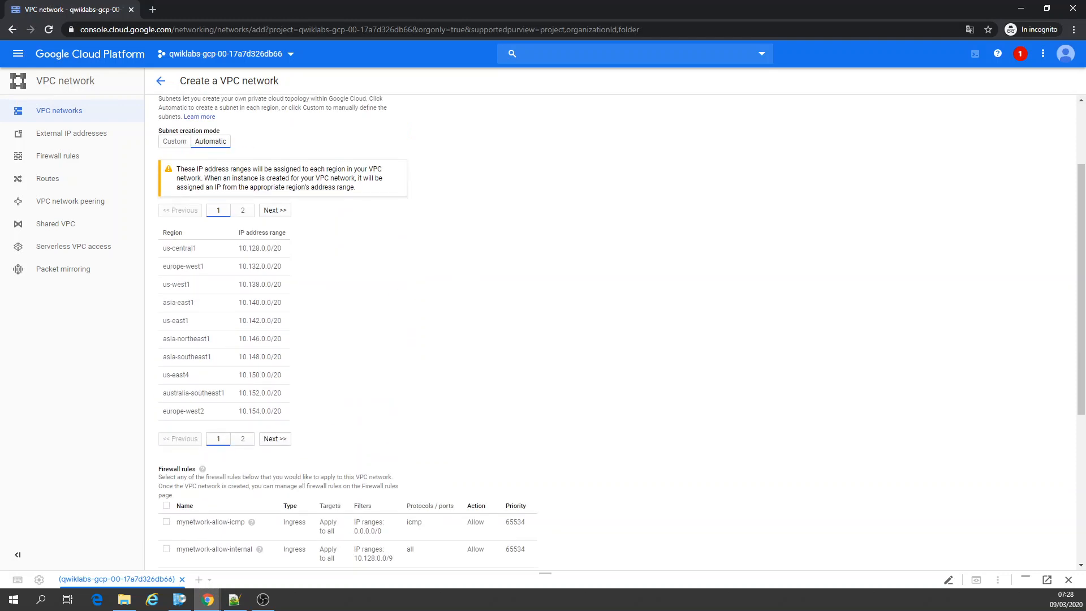
scroll("down", 3)
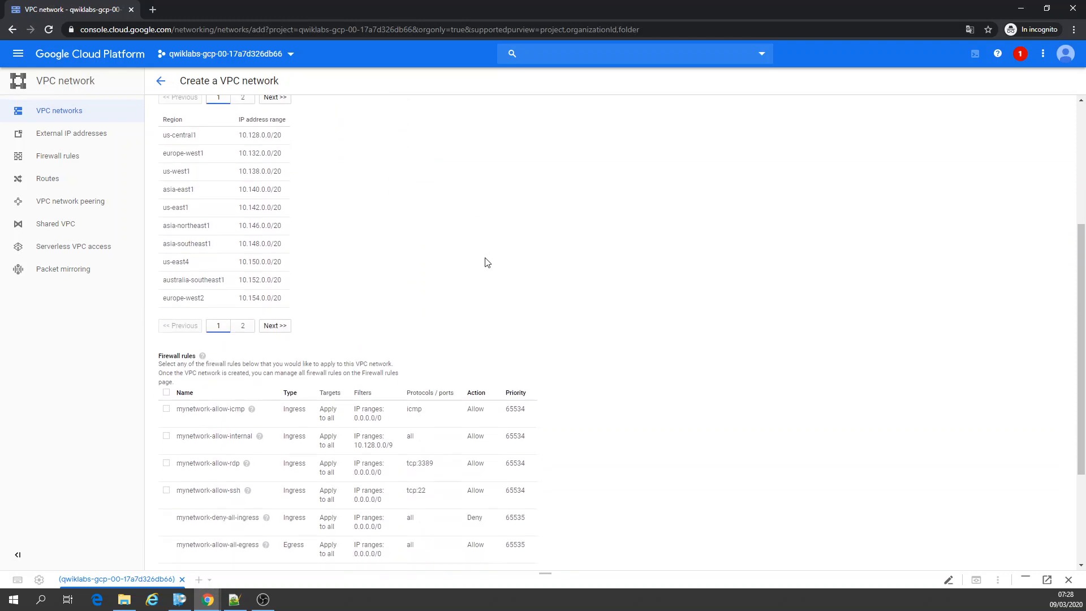
scroll("down", 3)
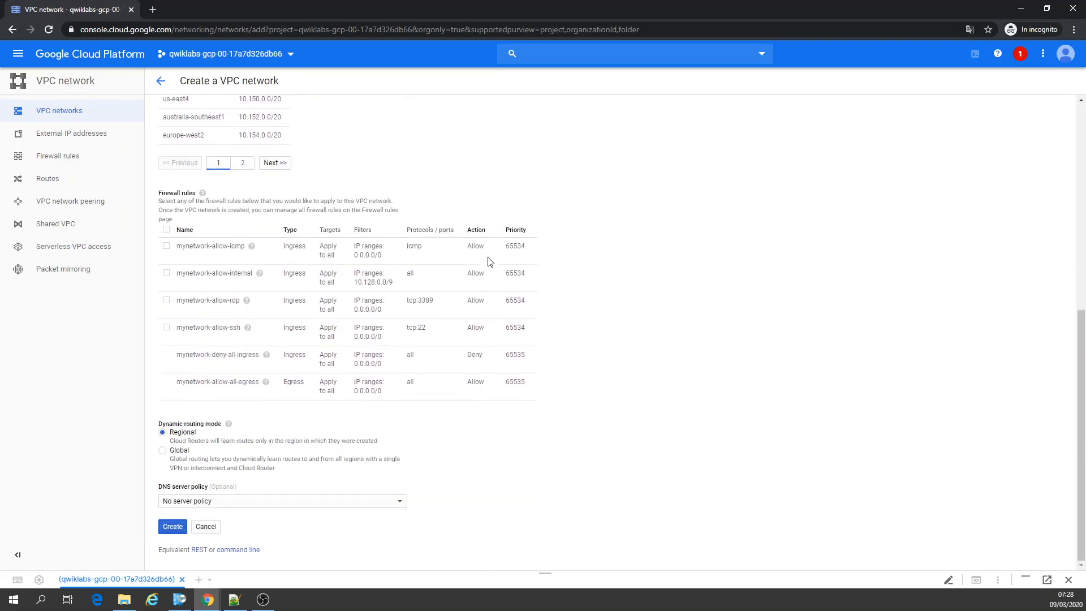
mouse_move(210, 442)
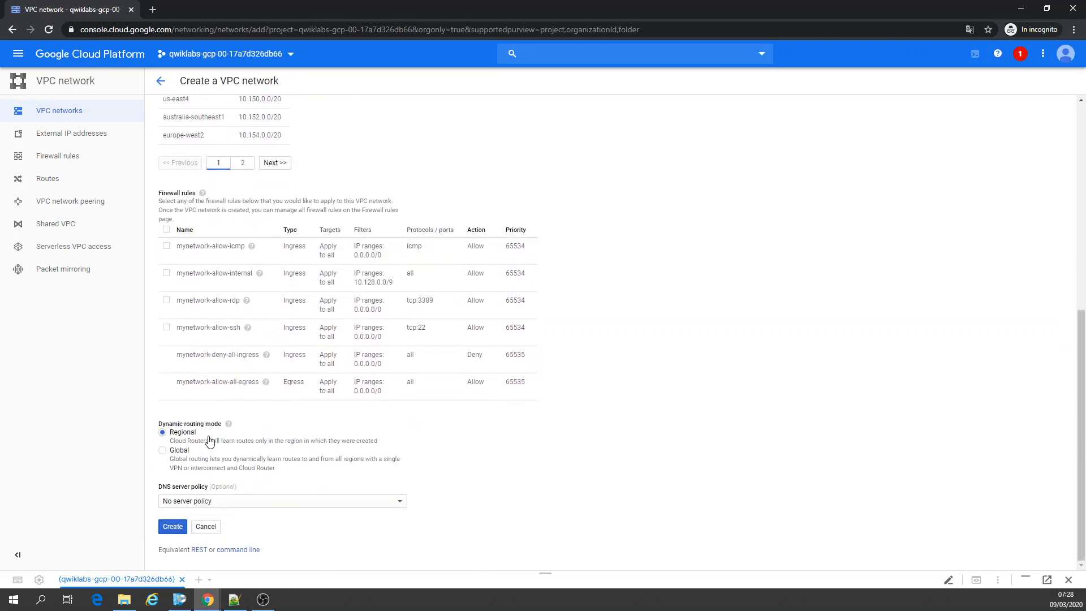
mouse_move(624, 259)
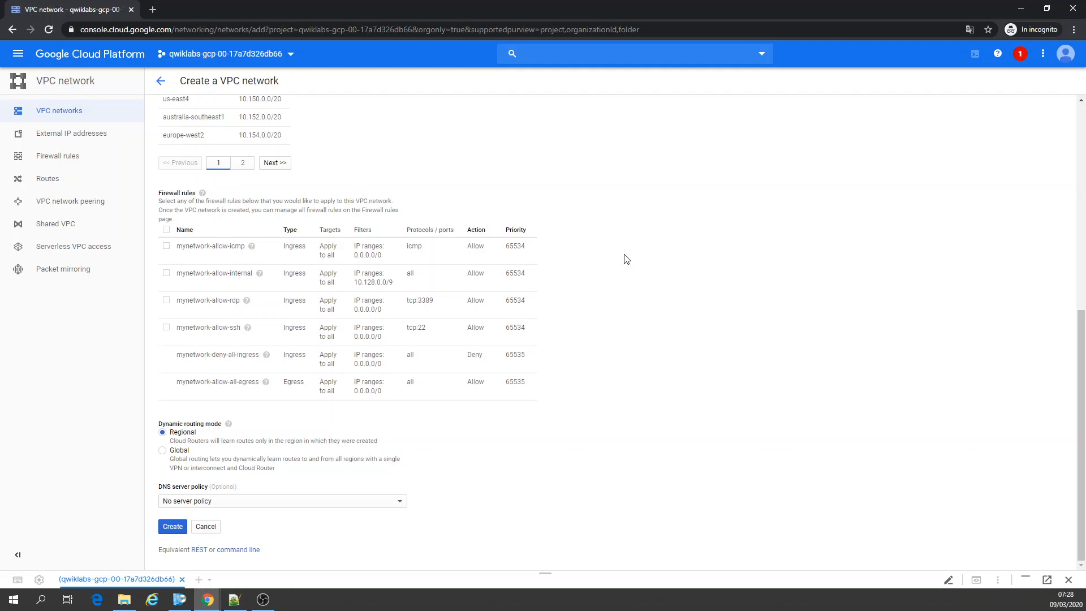
scroll("up", 3)
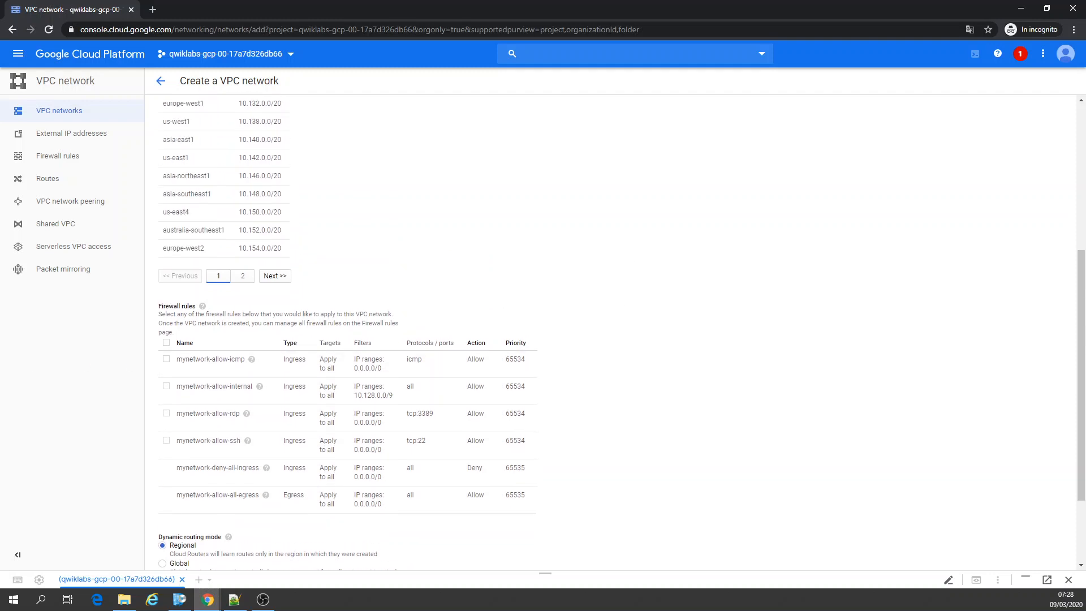
left_click(166, 343)
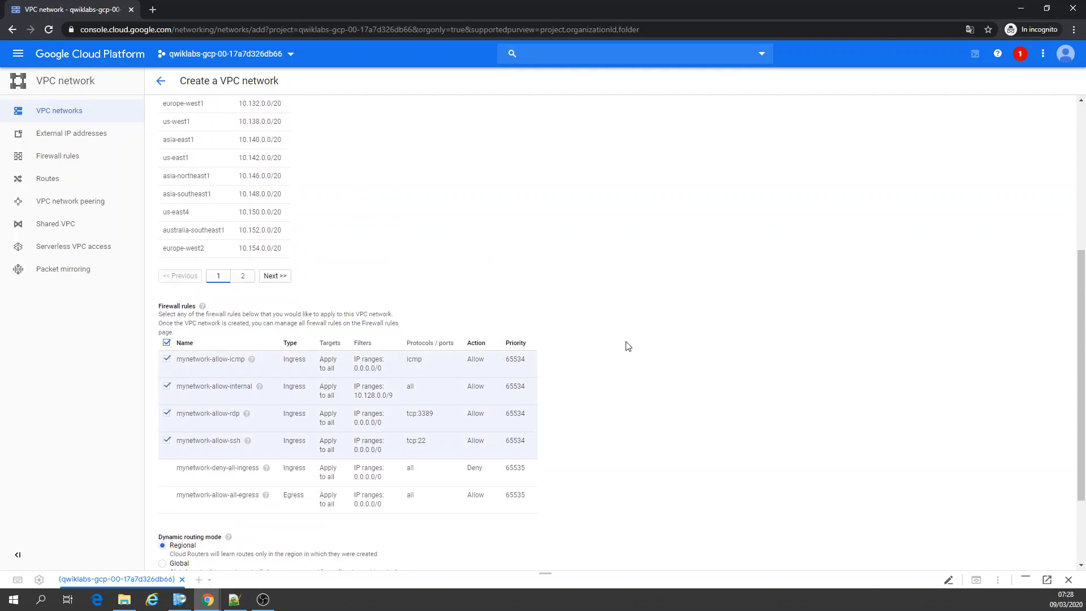
scroll("down", 3)
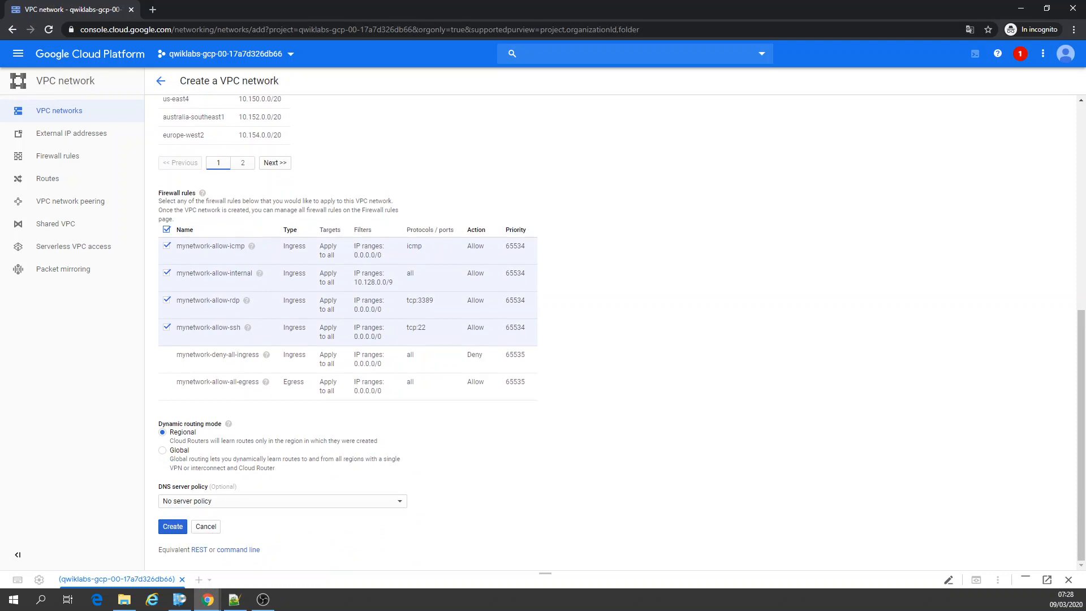
mouse_move(575, 339)
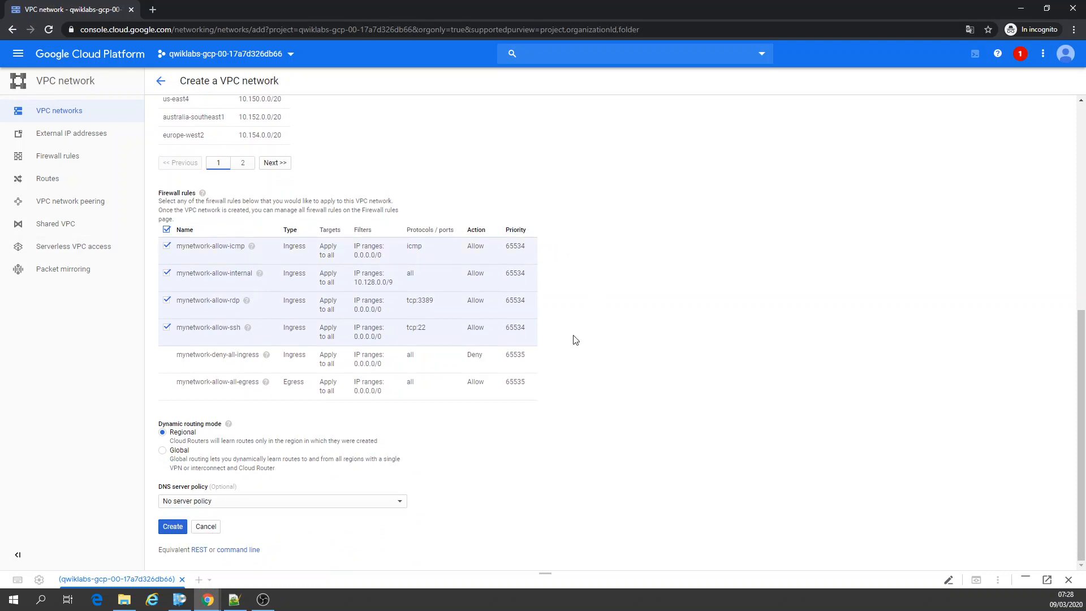
Submit mynetwork and wait on the VPC networks list while it provisions.
left_click(172, 525)
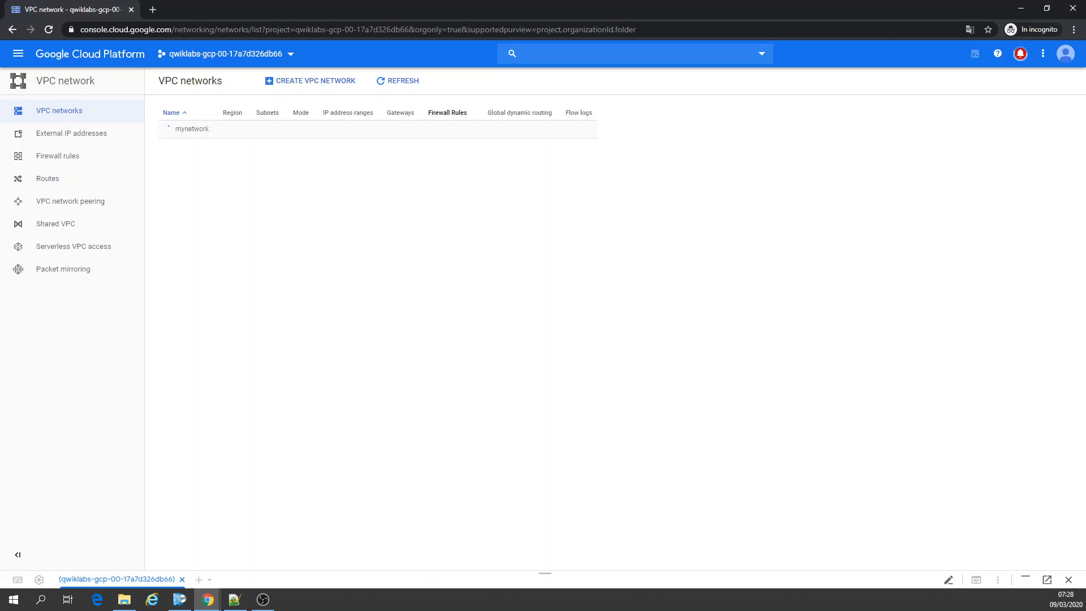
mouse_move(108, 141)
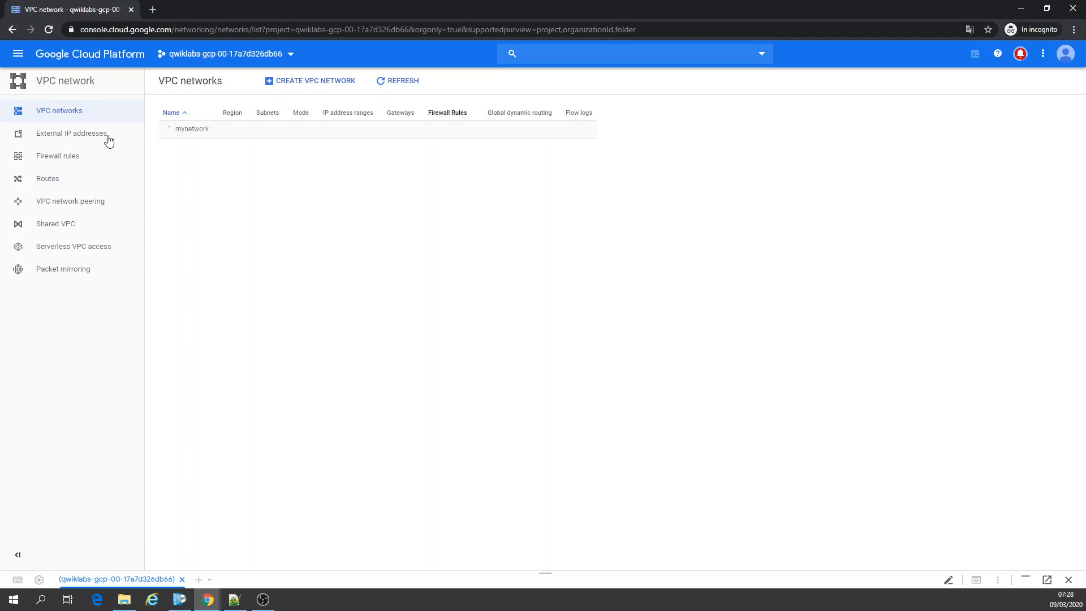
left_click(167, 129)
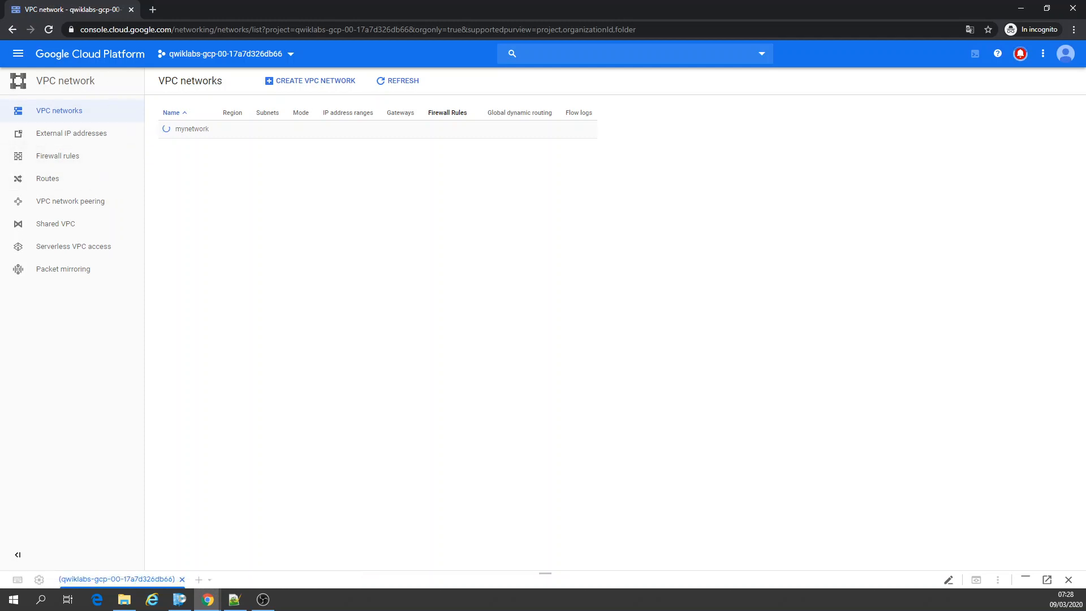
mouse_move(71, 133)
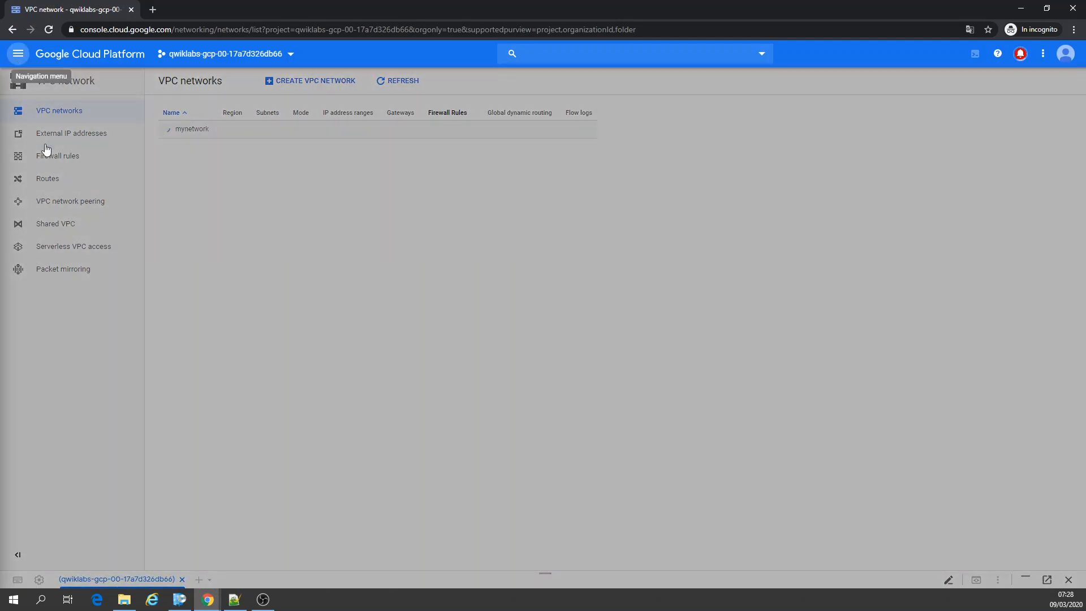
left_click(18, 54)
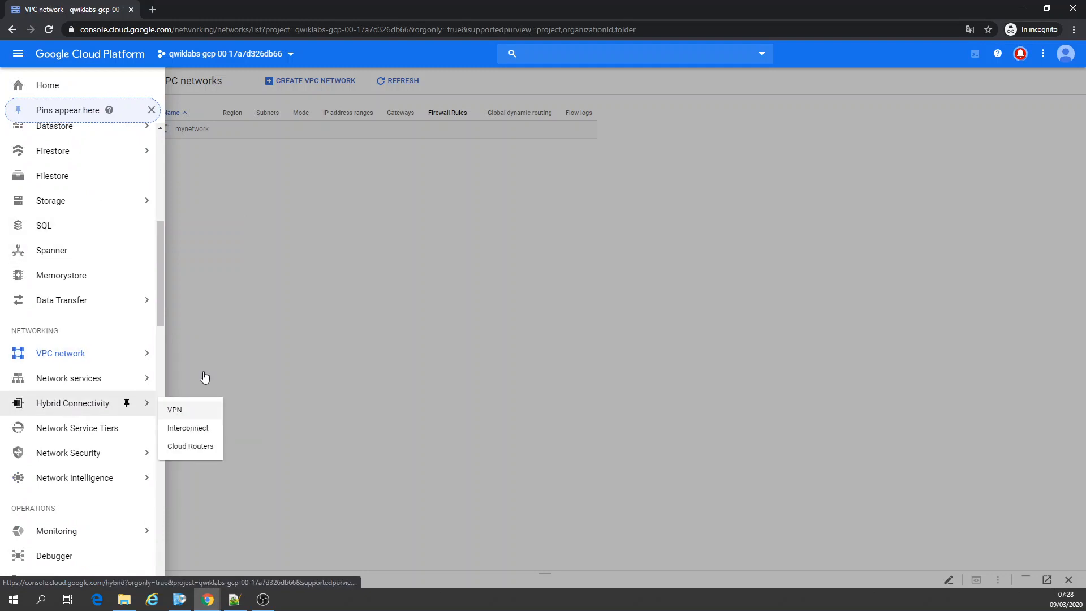
left_click(61, 353)
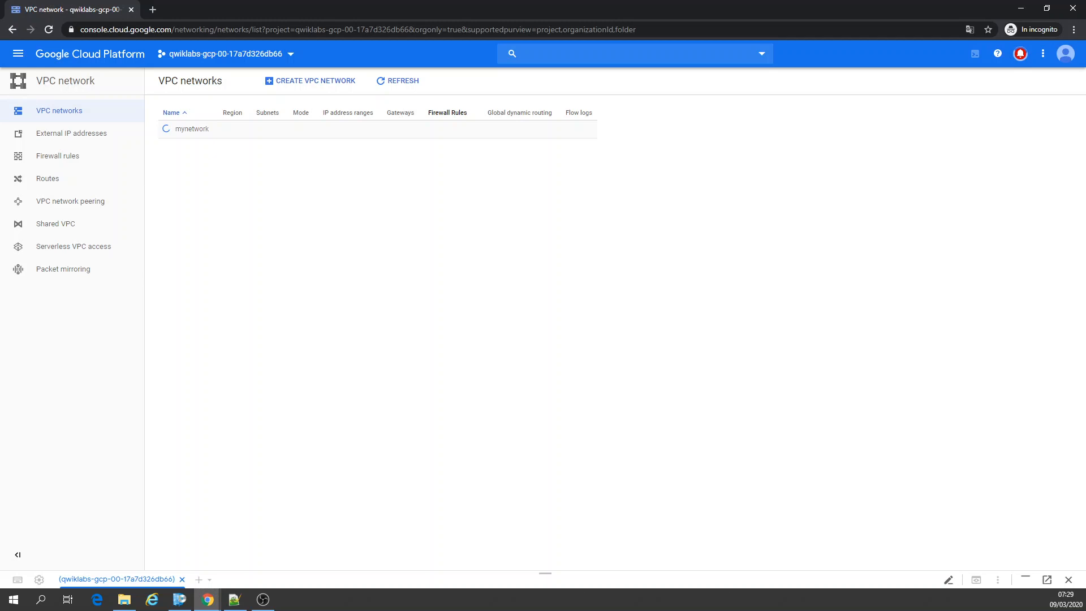
mouse_move(75, 162)
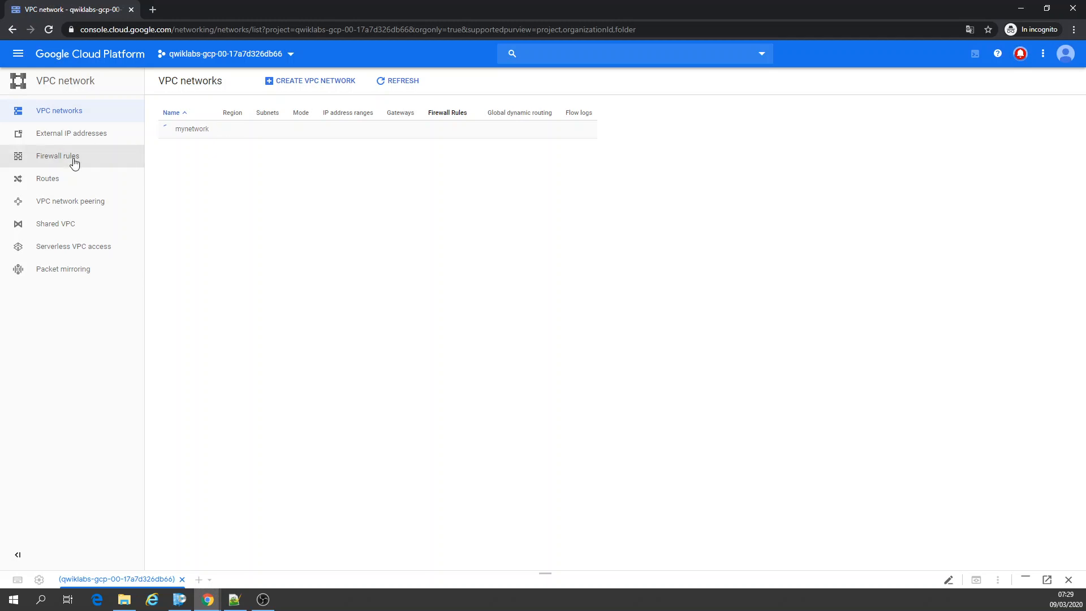
Review mynetwork's firewall rules, return to VPC networks, and confirm its creation in notifications.
left_click(57, 157)
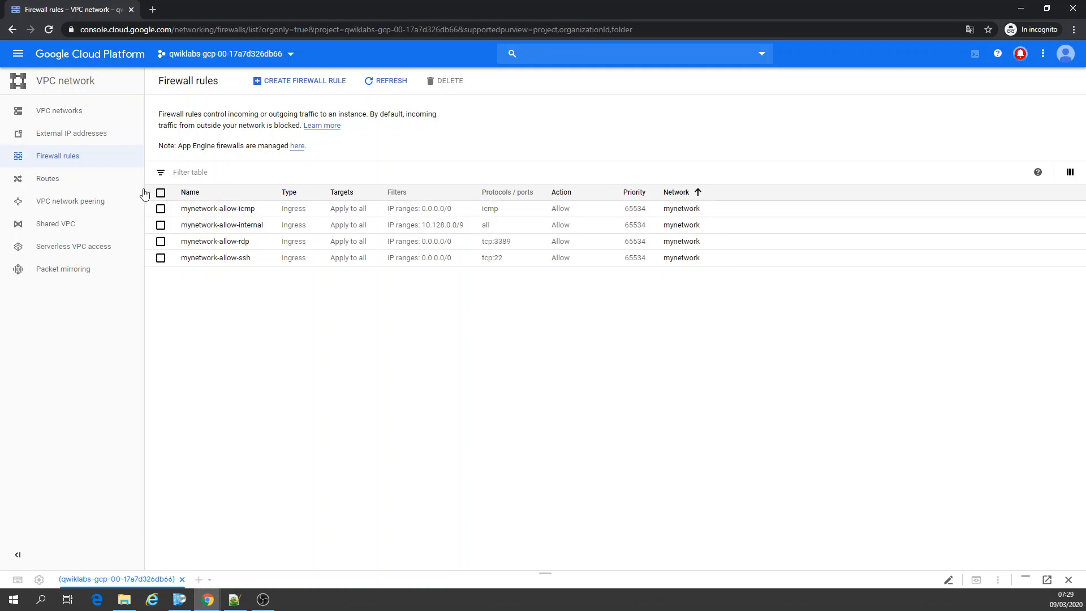
left_click(59, 111)
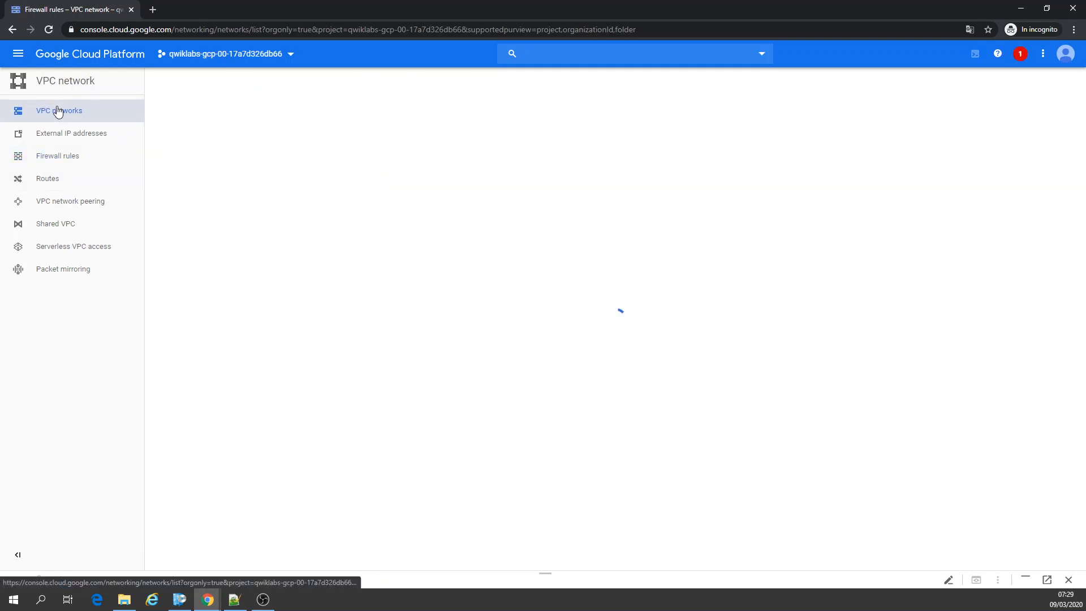
left_click(59, 111)
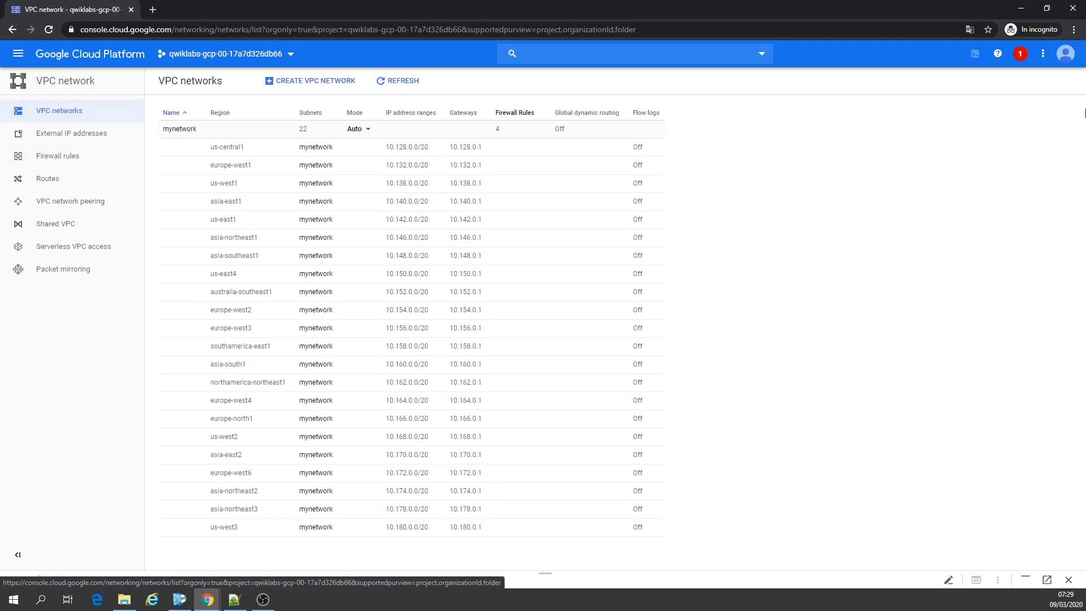
left_click(1019, 53)
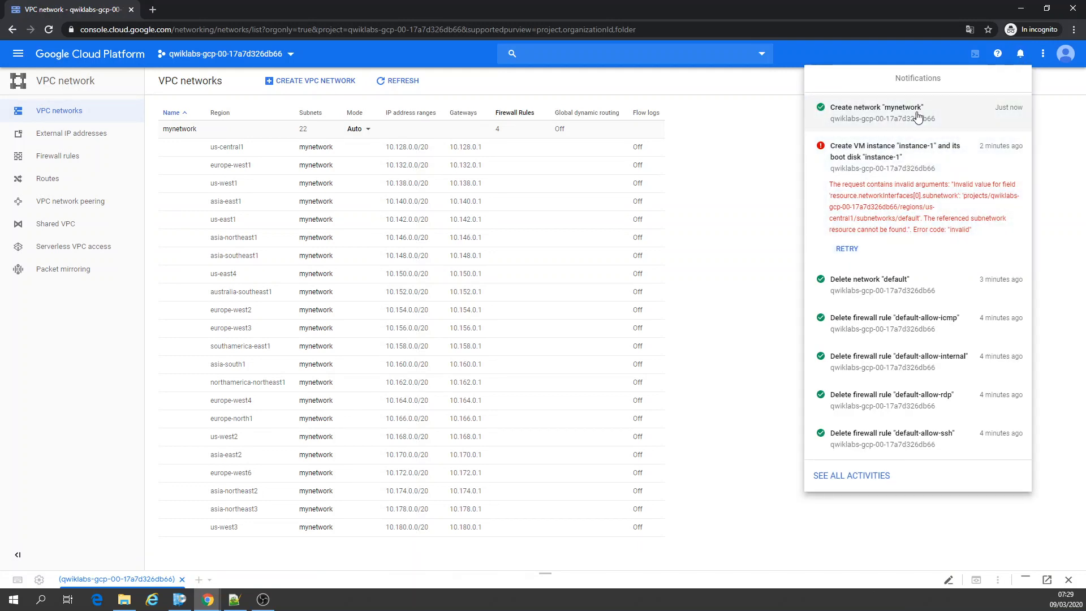
mouse_move(856, 170)
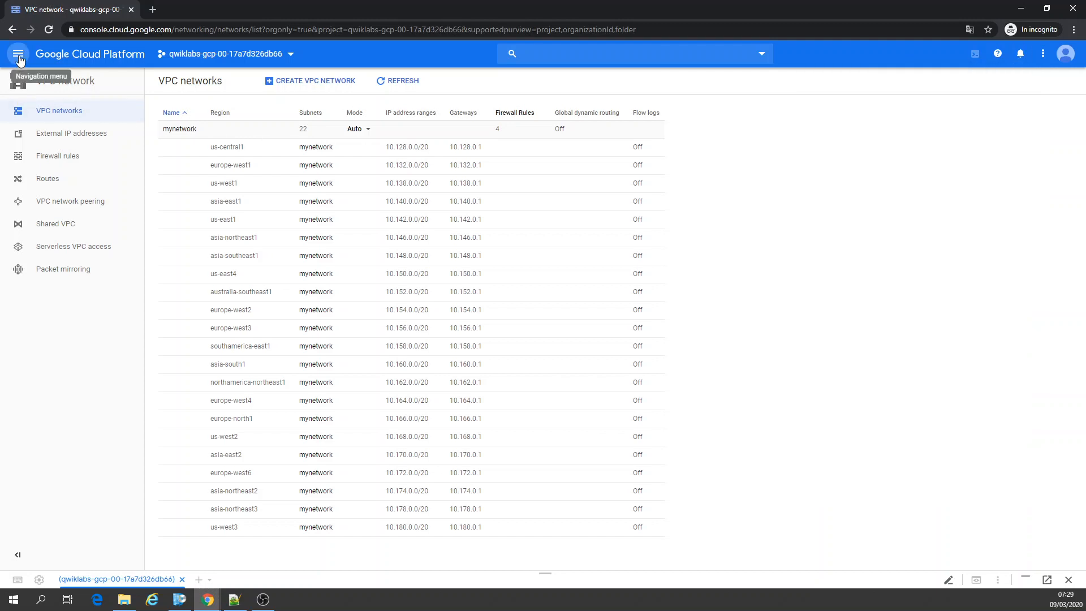
Go to Compute Engine VM instances and start creating a new VM instance.
left_click(18, 54)
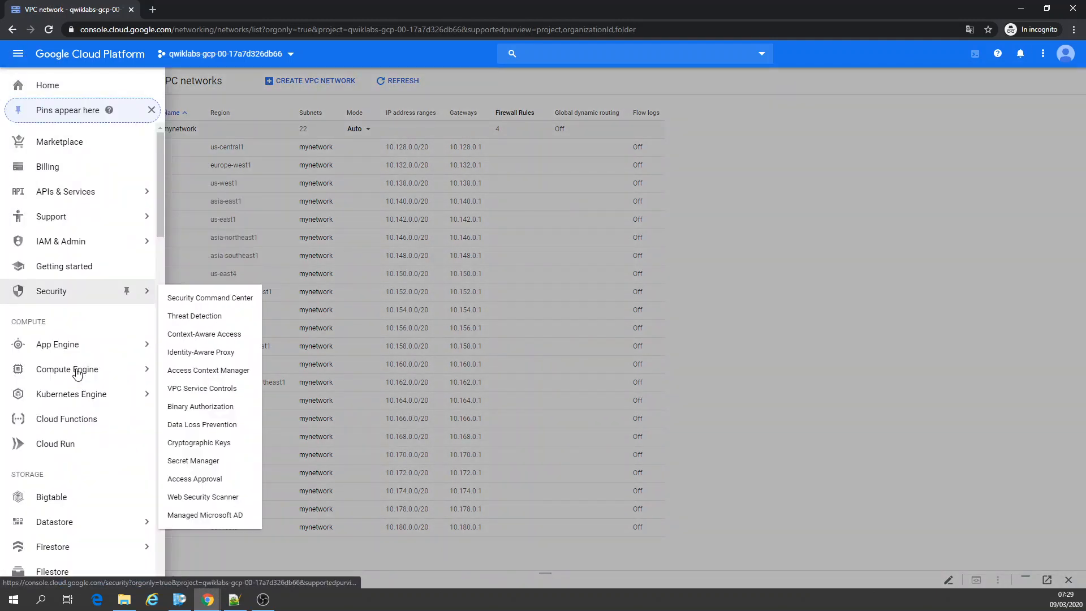
left_click(66, 370)
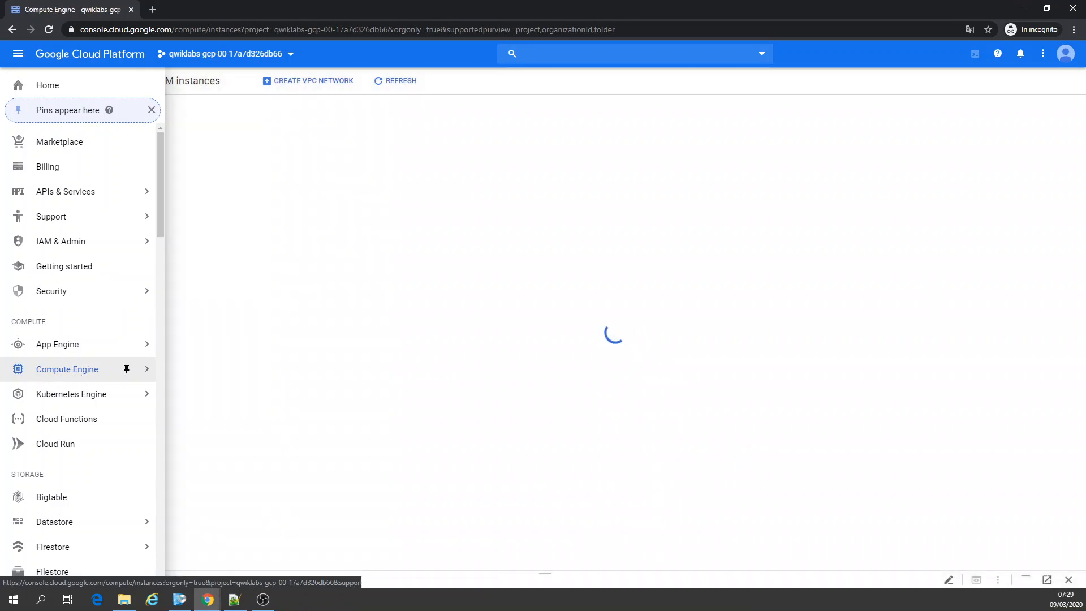
left_click(67, 369)
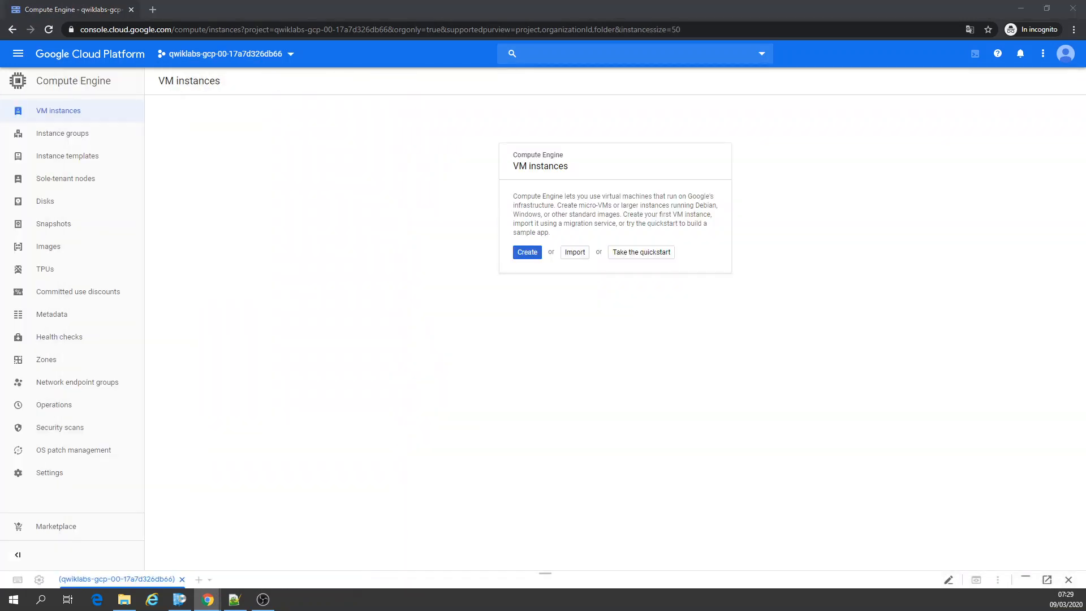
mouse_move(528, 268)
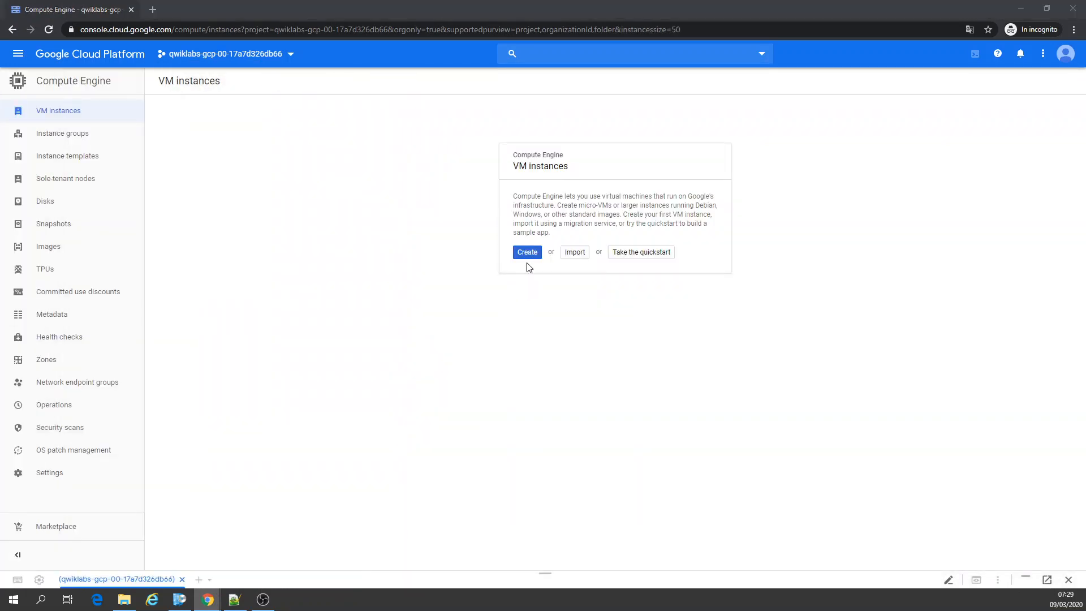
left_click(527, 251)
type("mynet-us-vm")
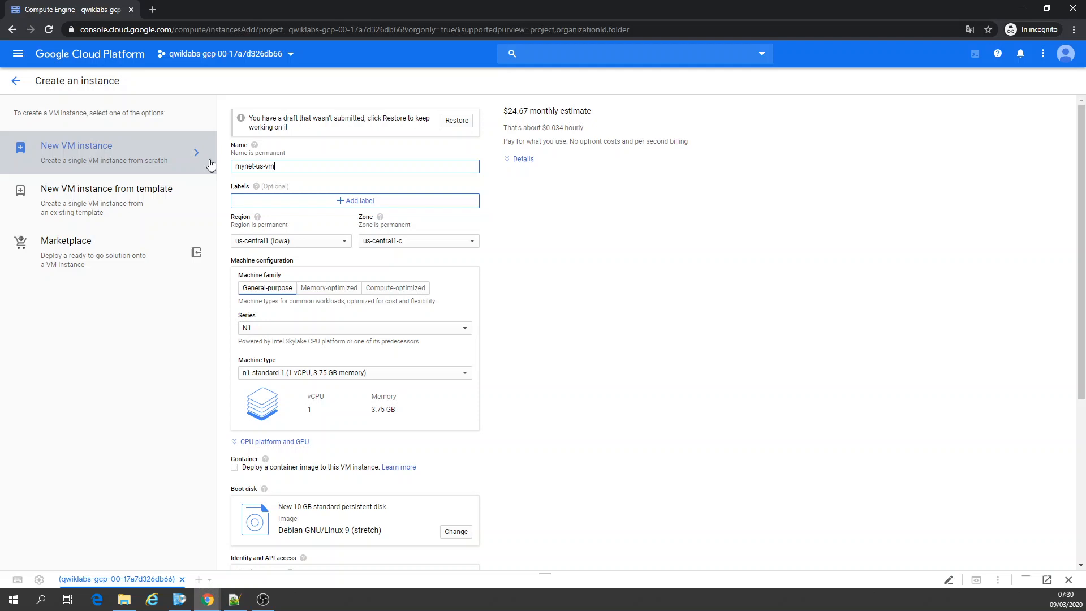
mouse_move(238, 200)
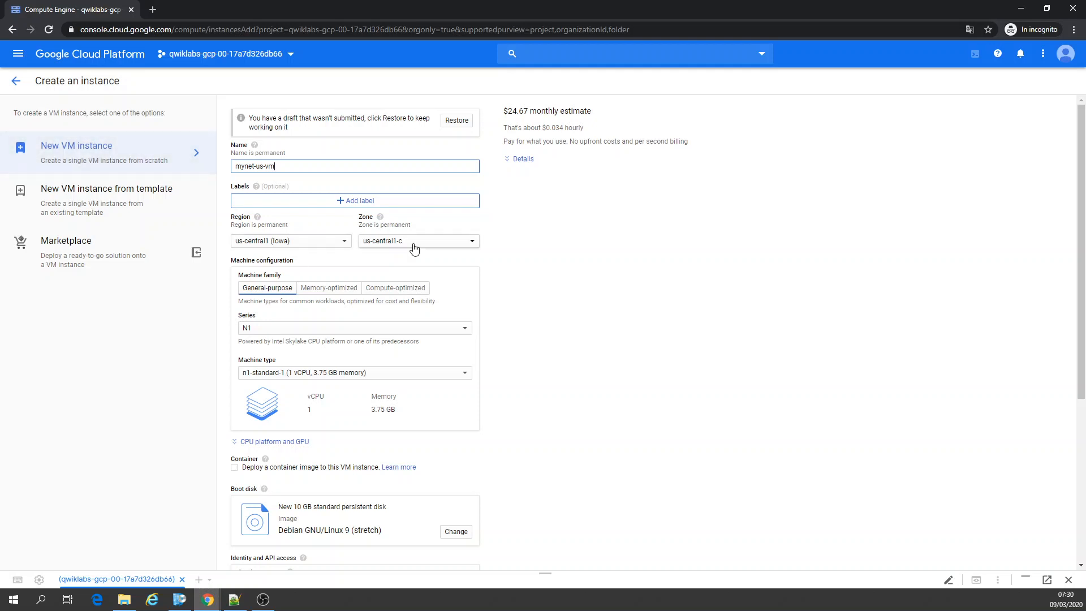
mouse_move(395, 344)
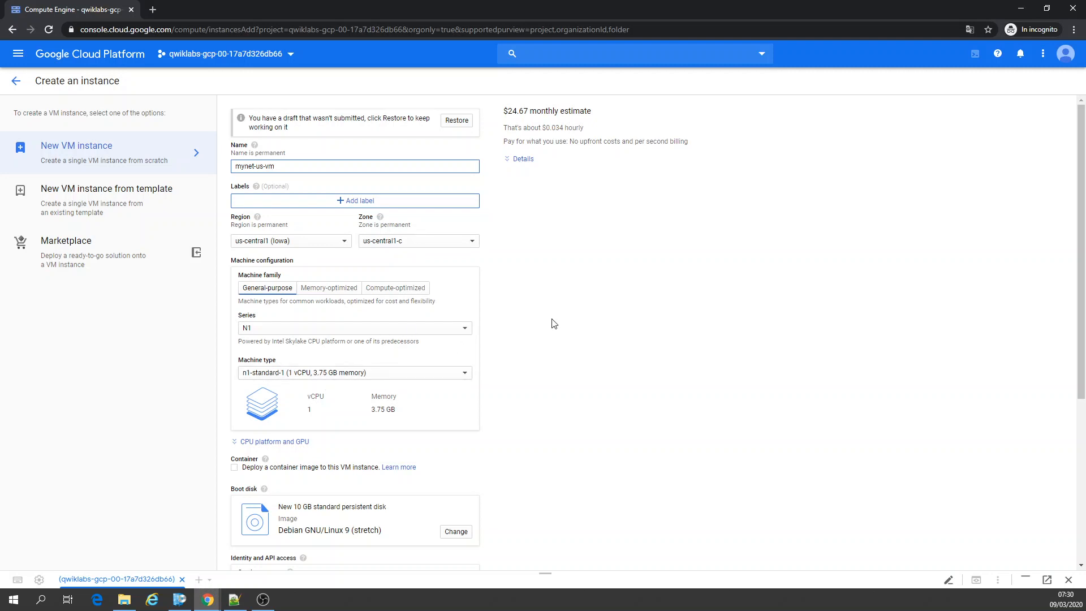
mouse_move(530, 362)
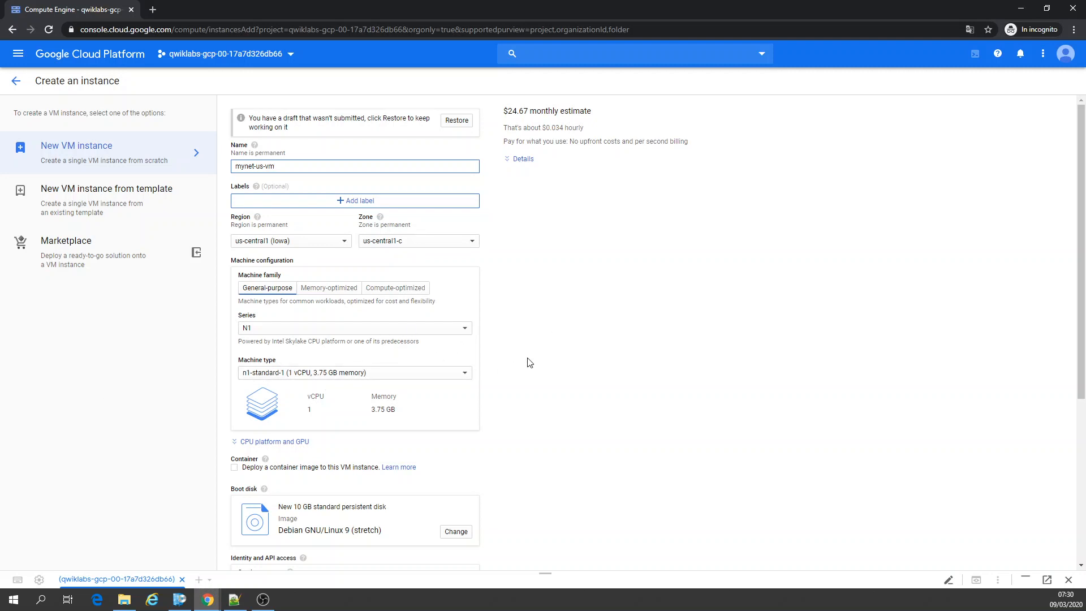
Allow HTTP traffic and create the mynet-us-vm instance.
scroll("down", 3)
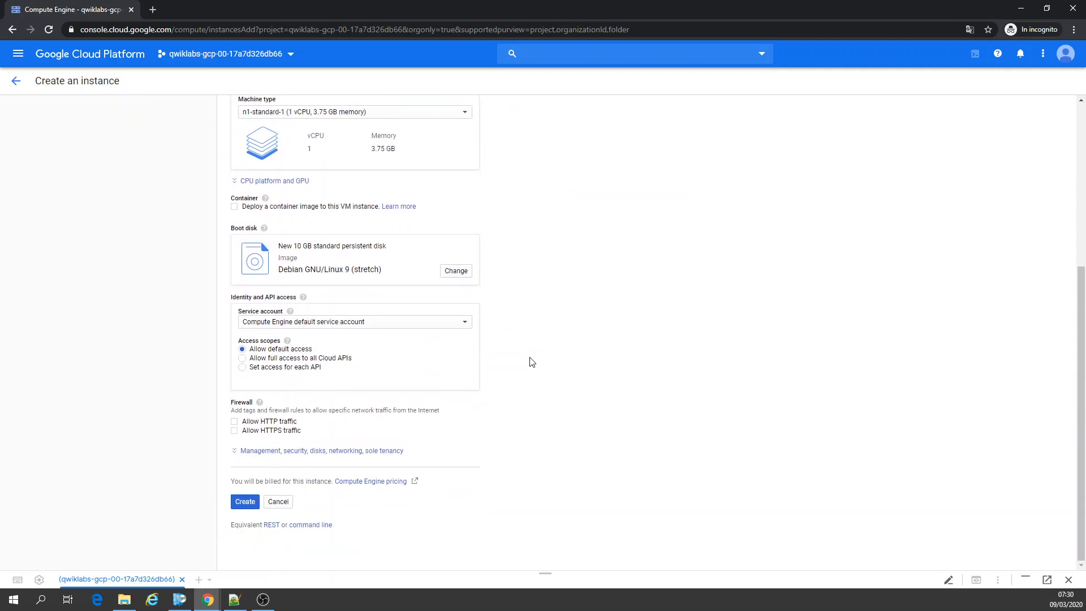
mouse_move(243, 425)
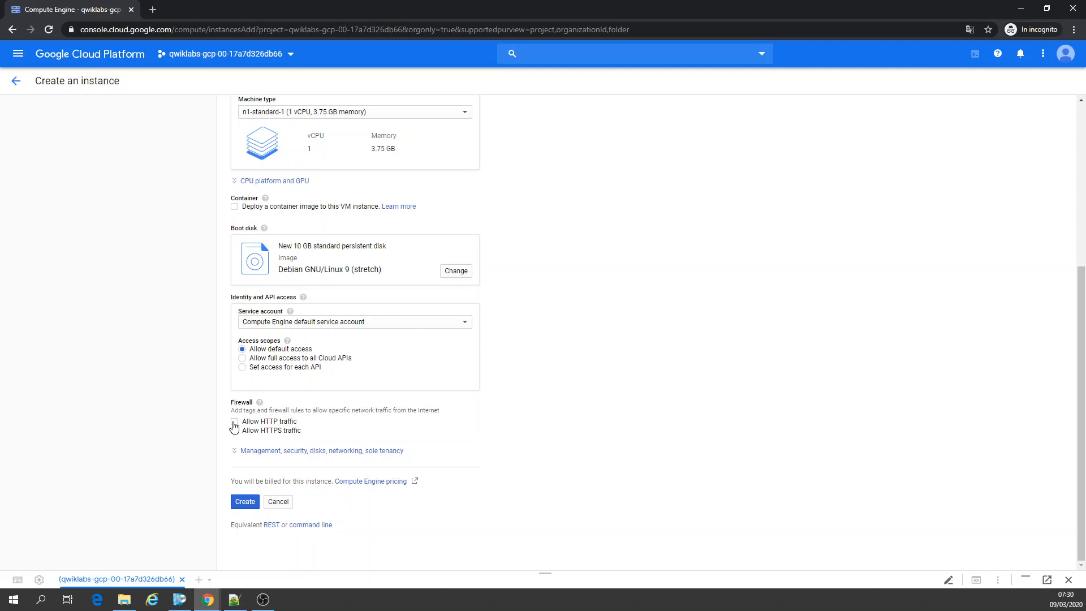
left_click(244, 502)
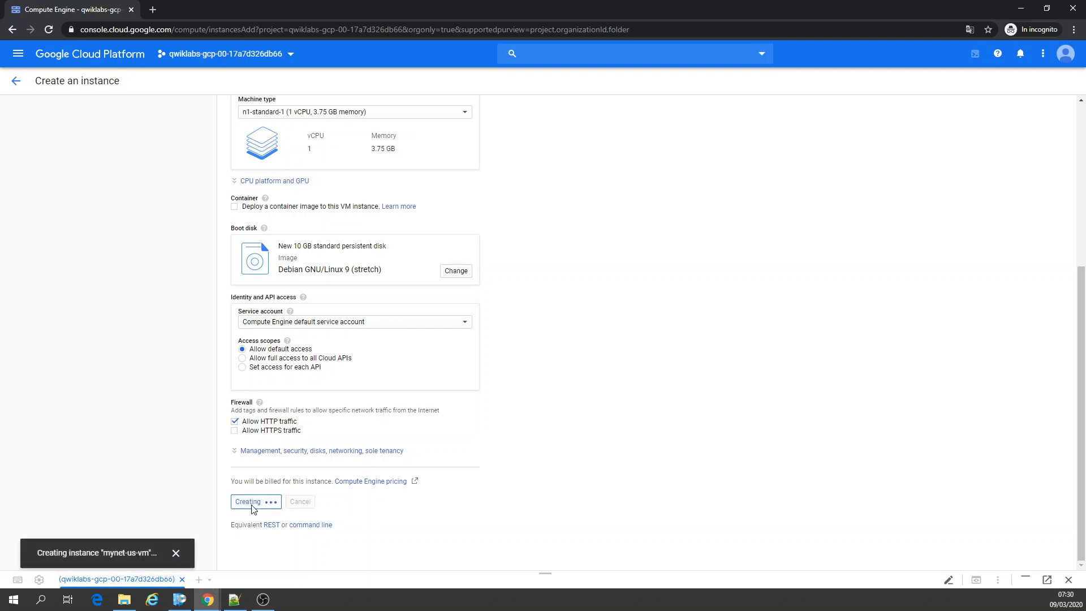
left_click(247, 500)
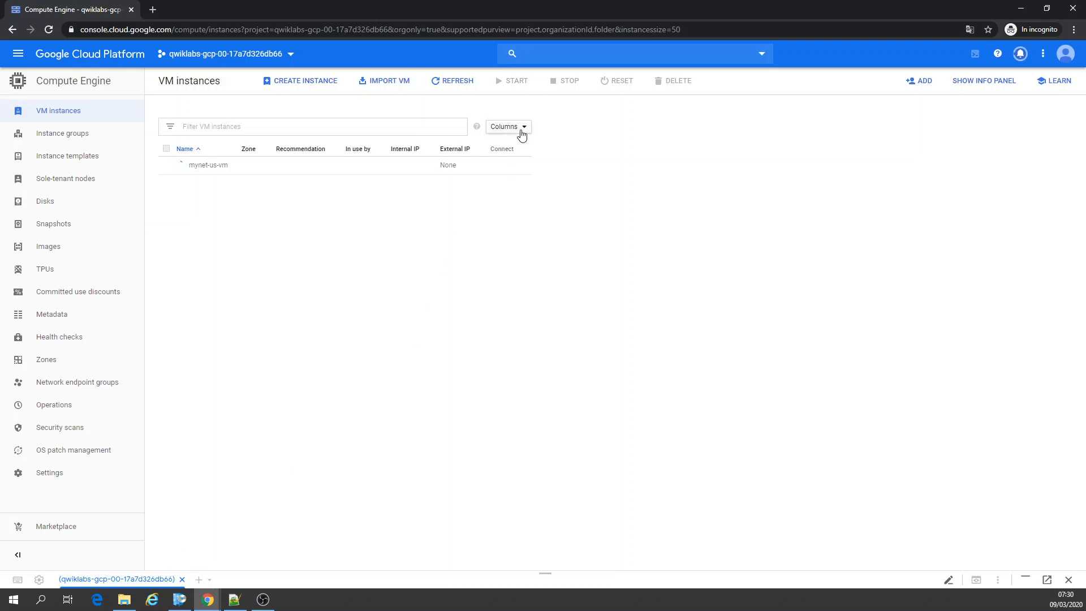
Add the Network column to the instances table to show mynet-us-vm on mynetwork.
left_click(507, 126)
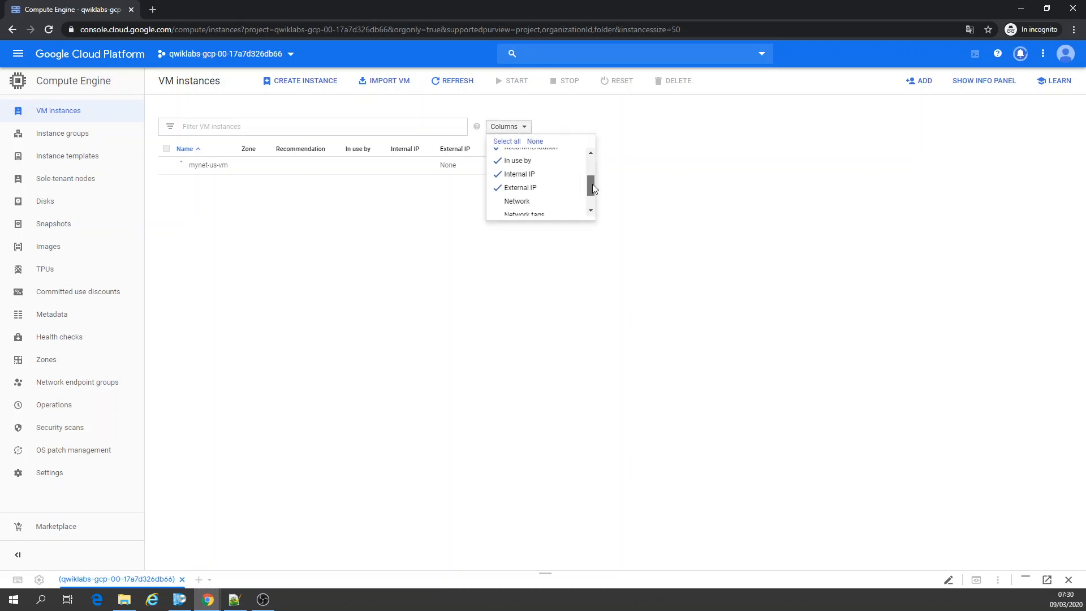
left_click(517, 201)
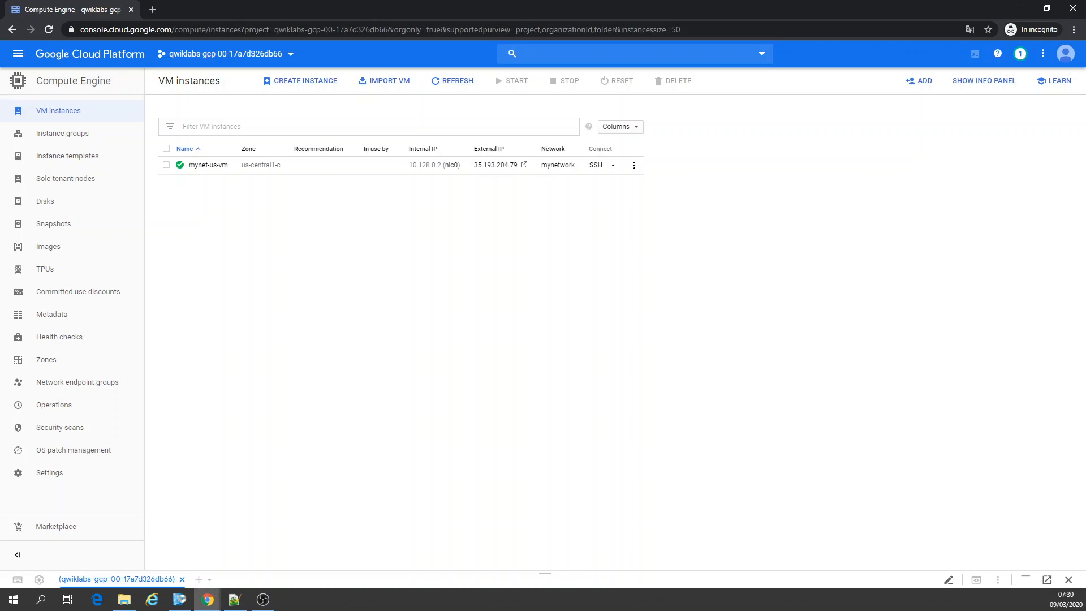
mouse_move(558, 164)
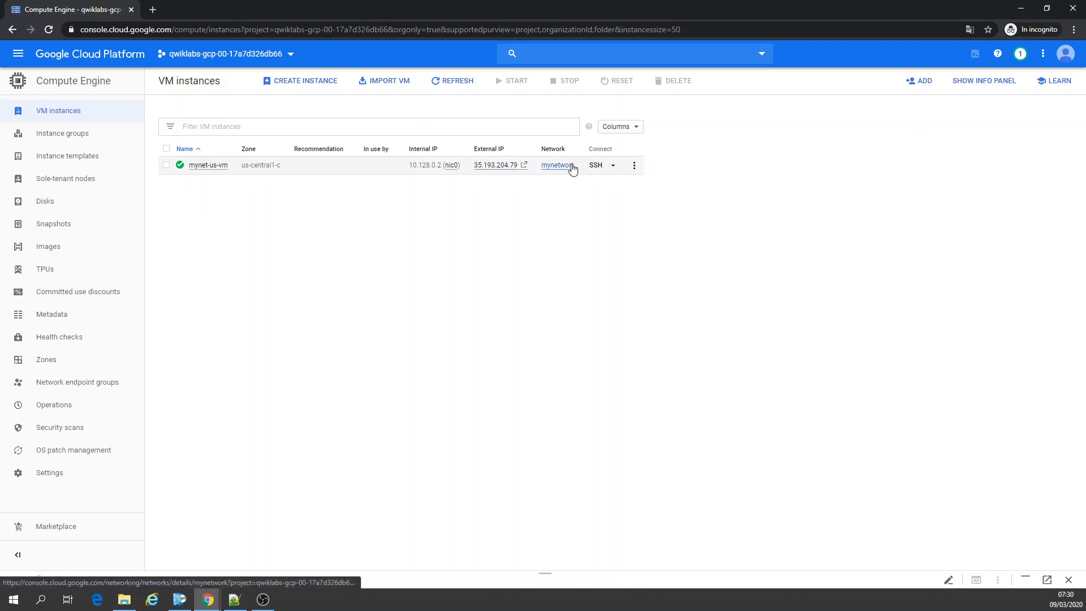
mouse_move(557, 165)
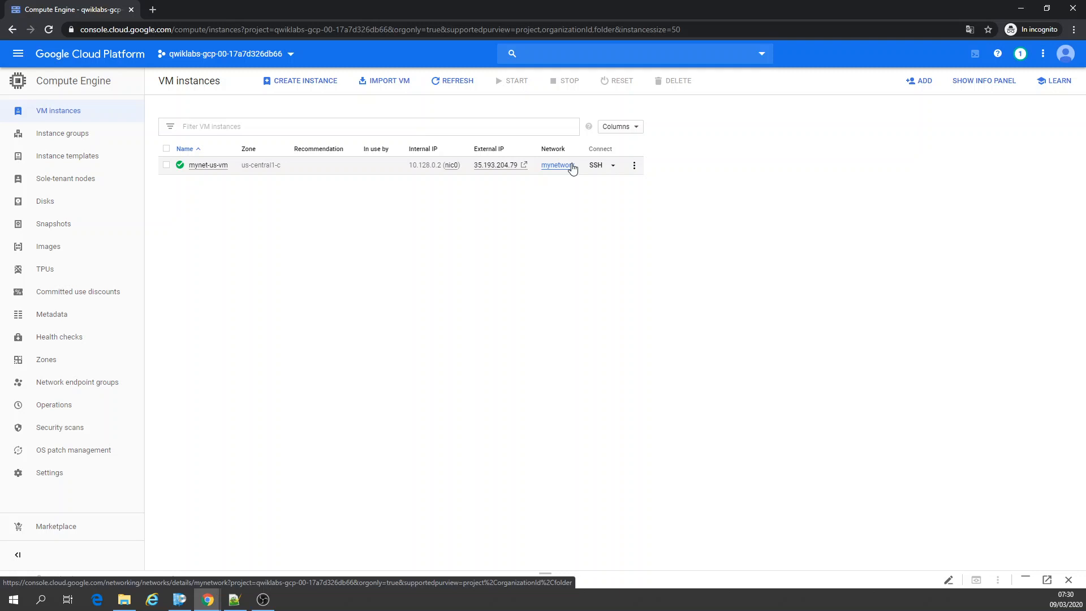
mouse_move(569, 172)
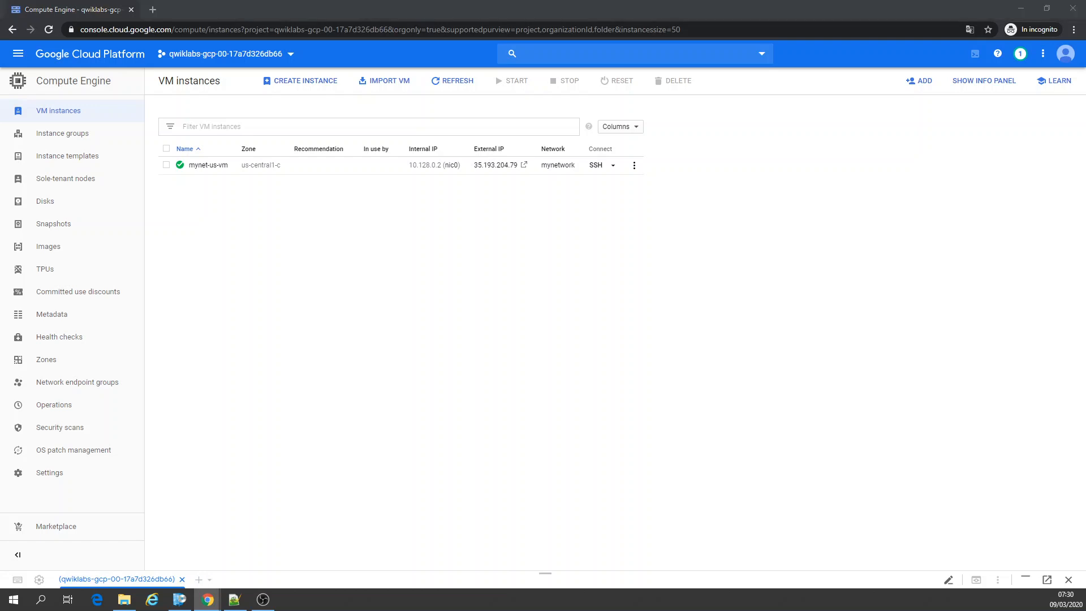
Start a new VM instance placed in region europe-west1, zone europe-west1-c.
left_click(300, 80)
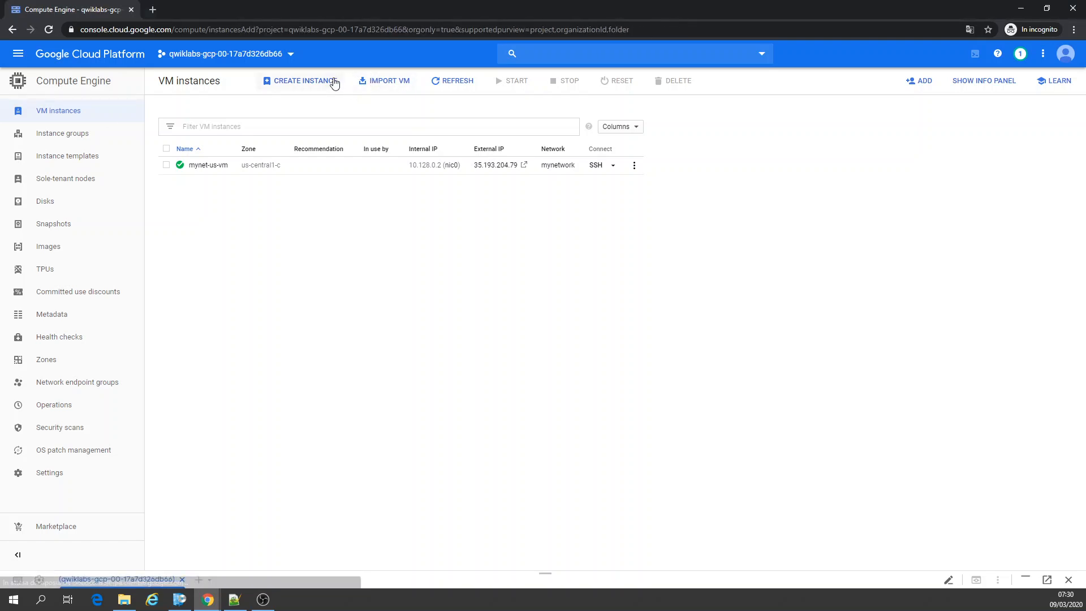
left_click(300, 80)
type("mynet-eu-vm")
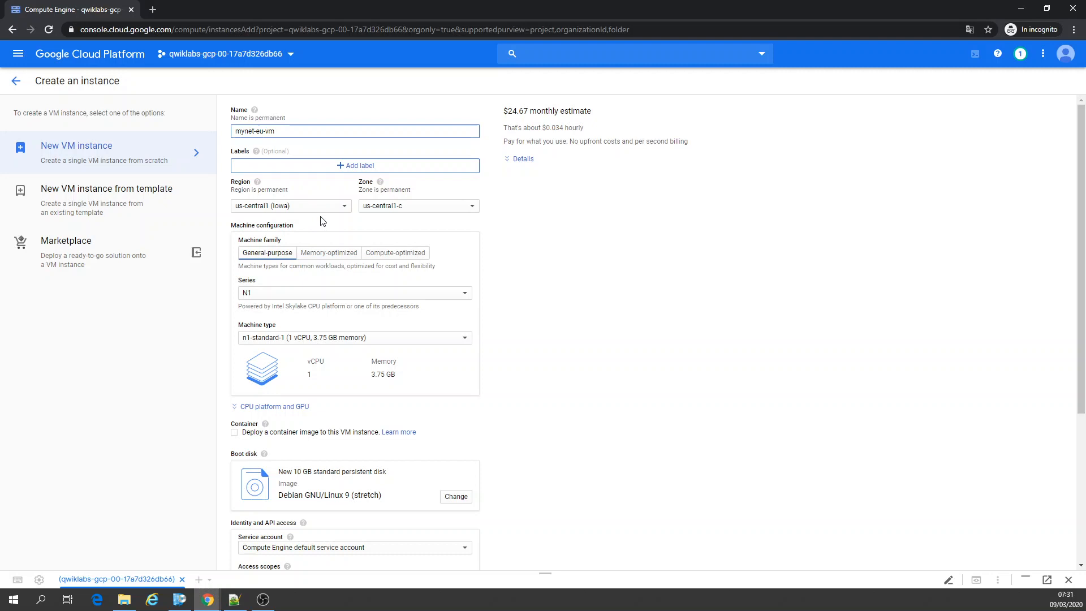
left_click(291, 205)
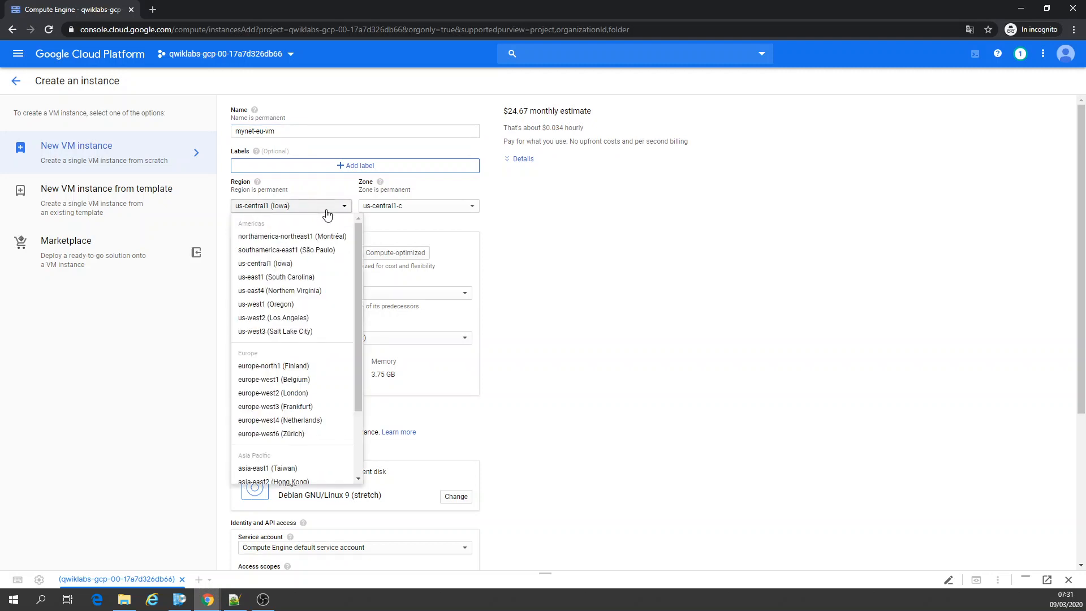
left_click(274, 379)
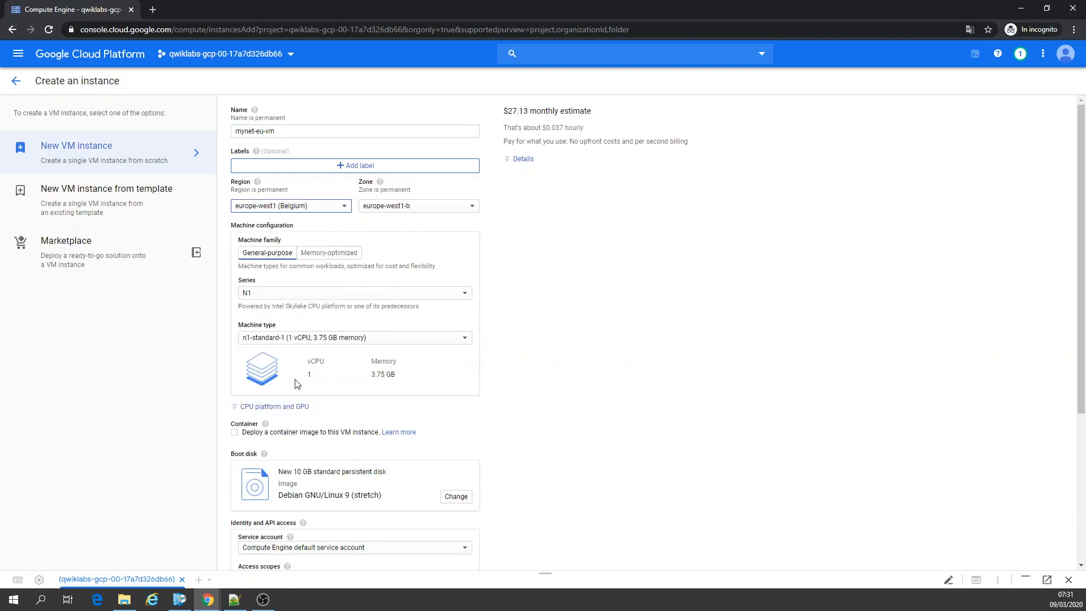
mouse_move(398, 208)
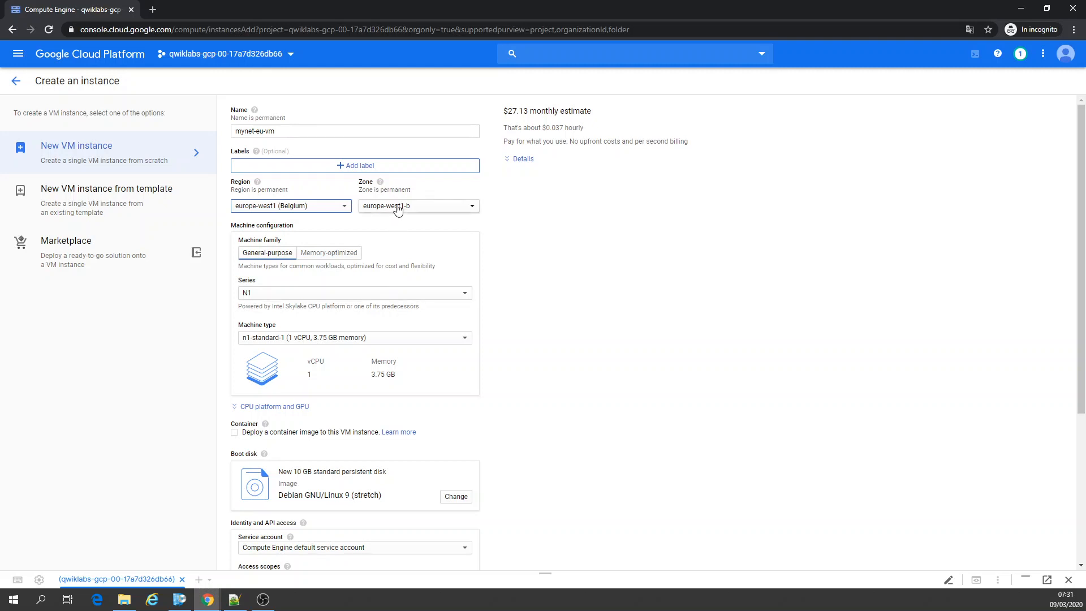
left_click(419, 206)
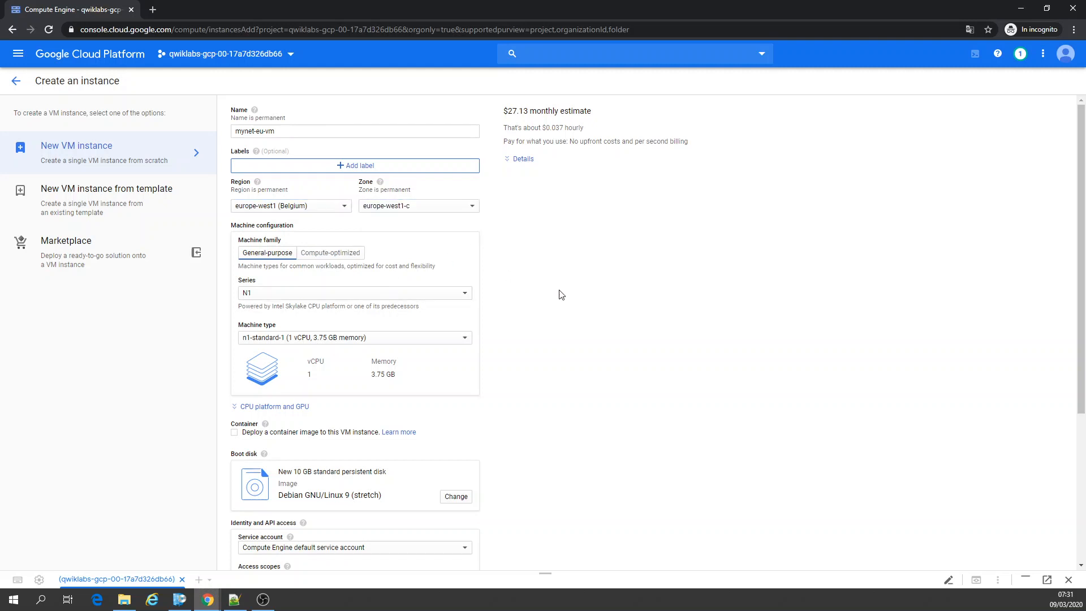
Allow HTTP traffic, review networking settings, and create mynet-eu-vm.
scroll("down", 3)
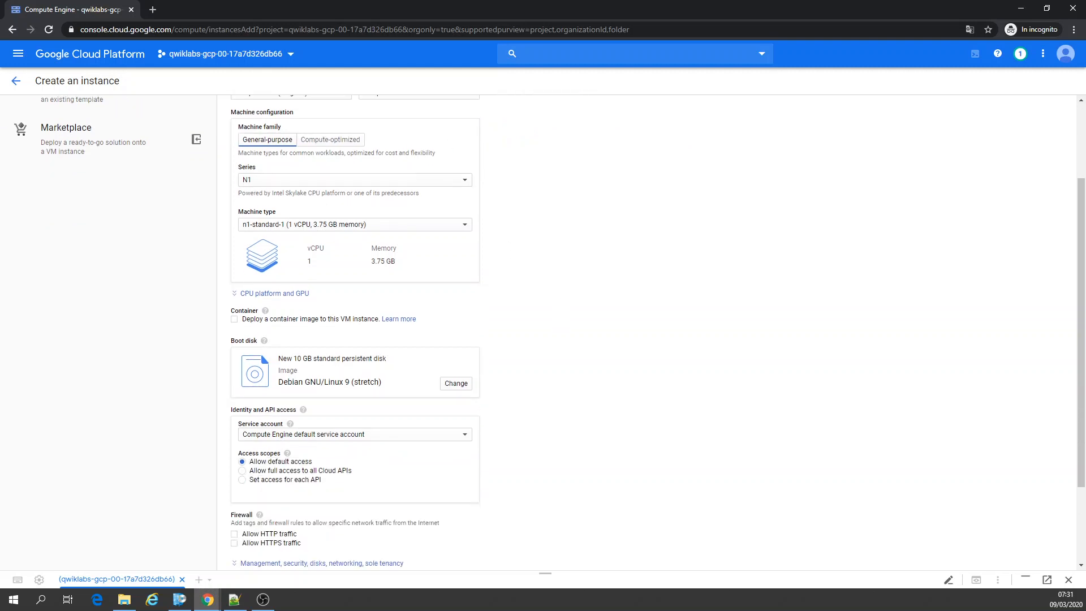
scroll("down", 3)
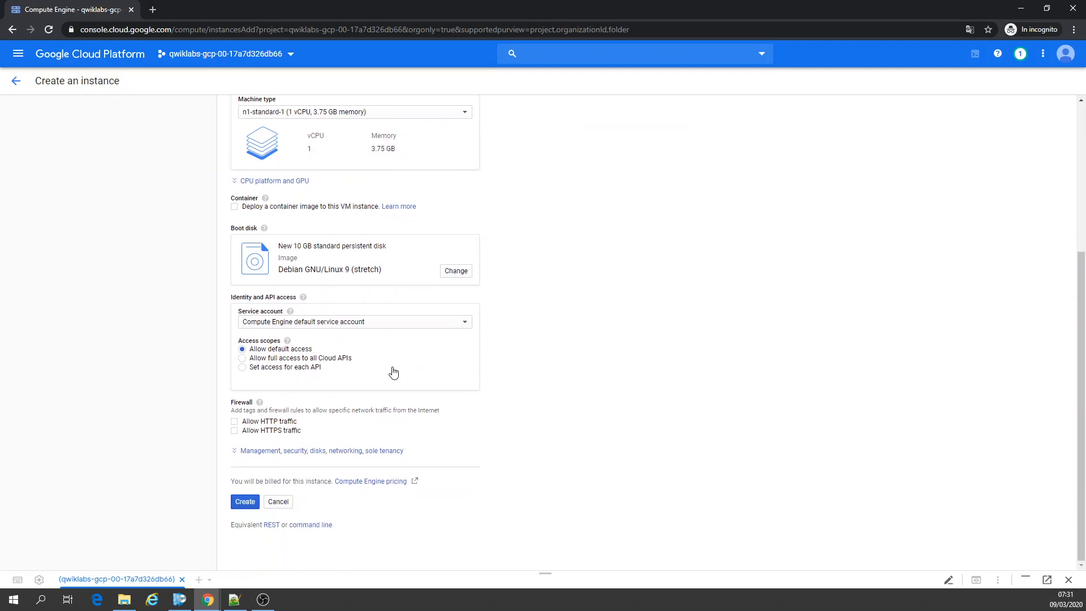
left_click(234, 421)
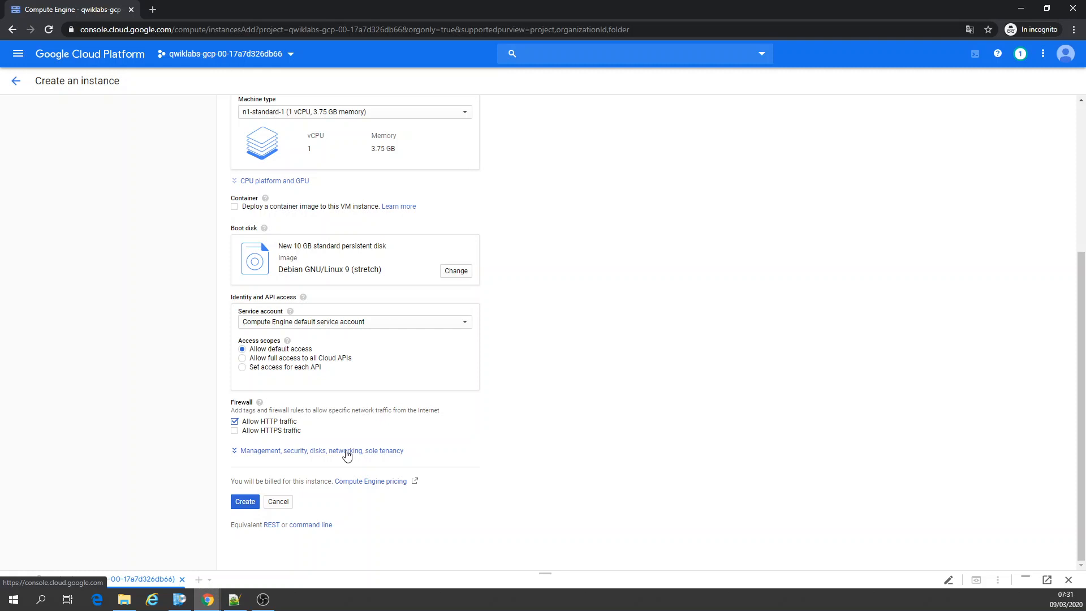
left_click(321, 451)
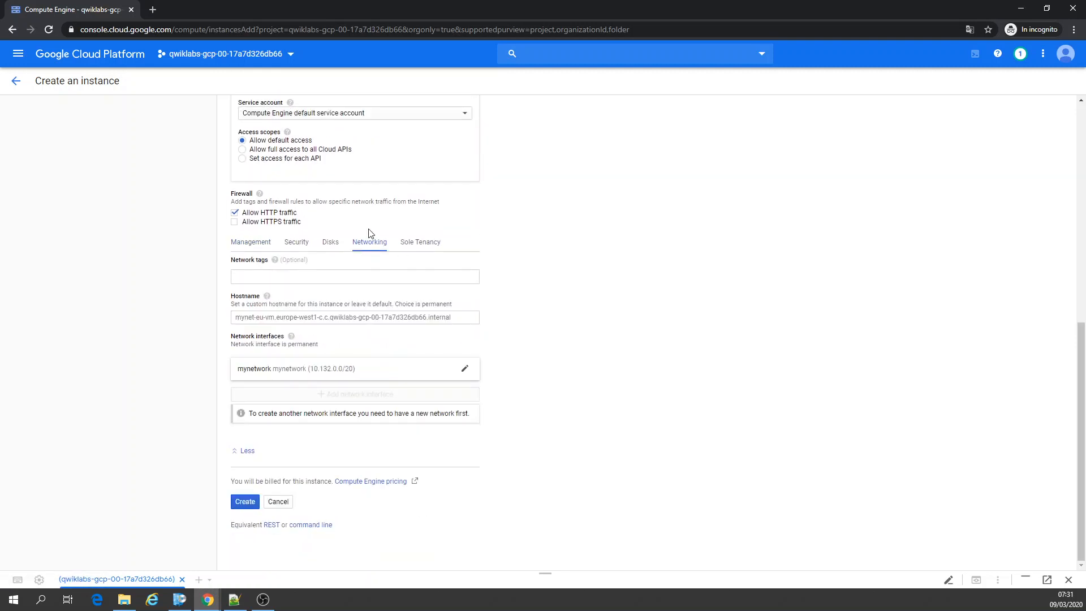
mouse_move(321, 374)
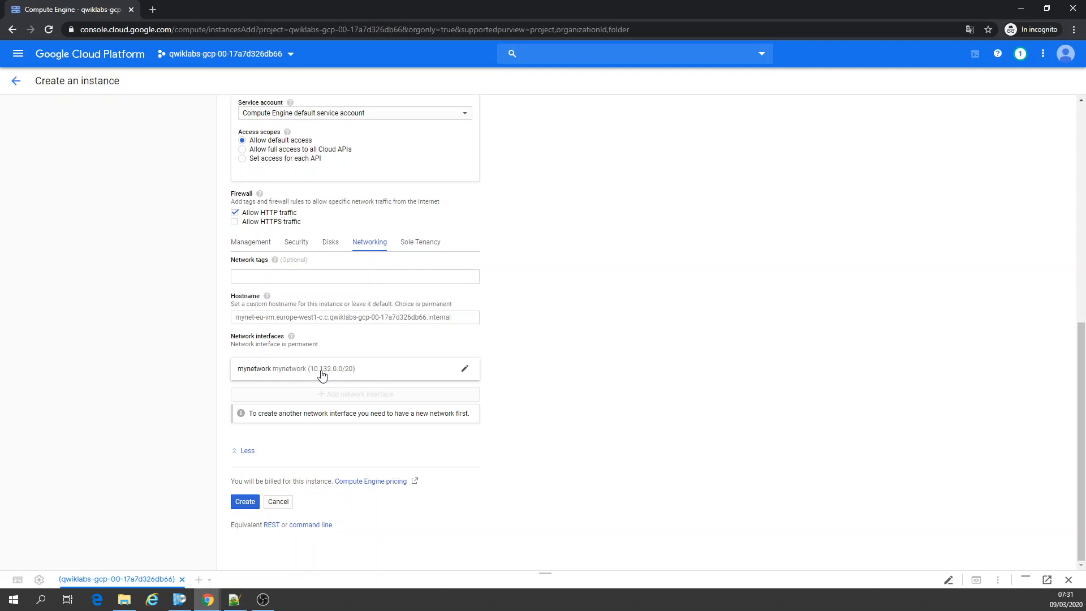
mouse_move(374, 370)
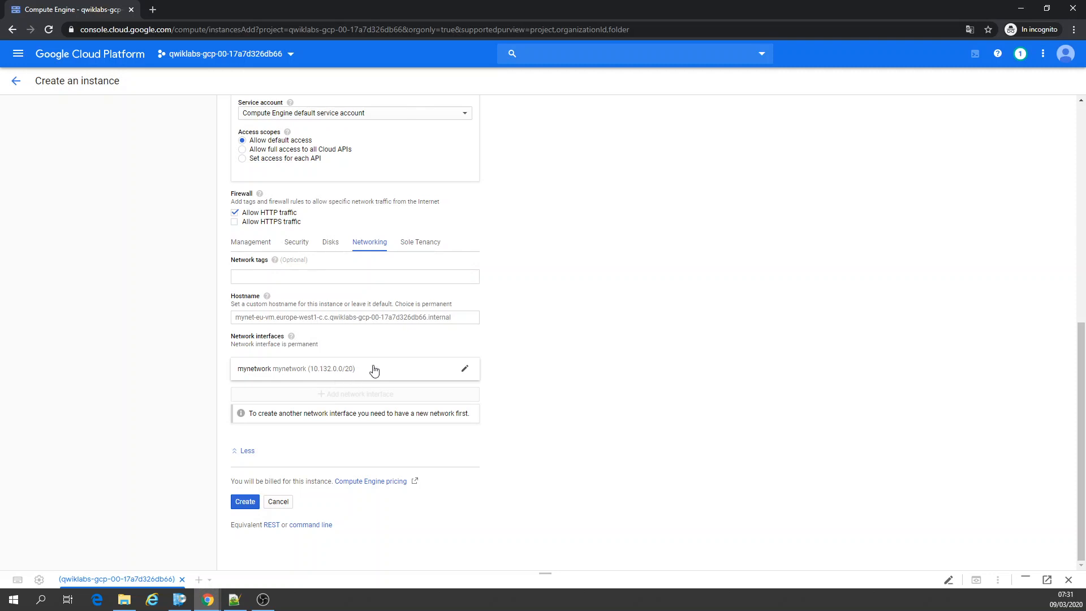
mouse_move(476, 336)
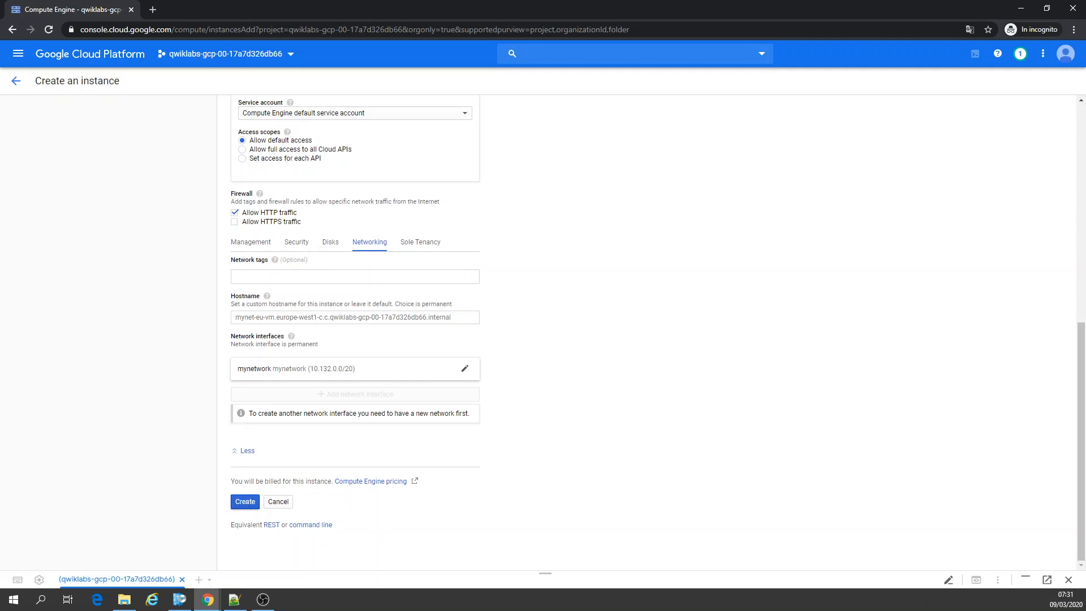
left_click(245, 501)
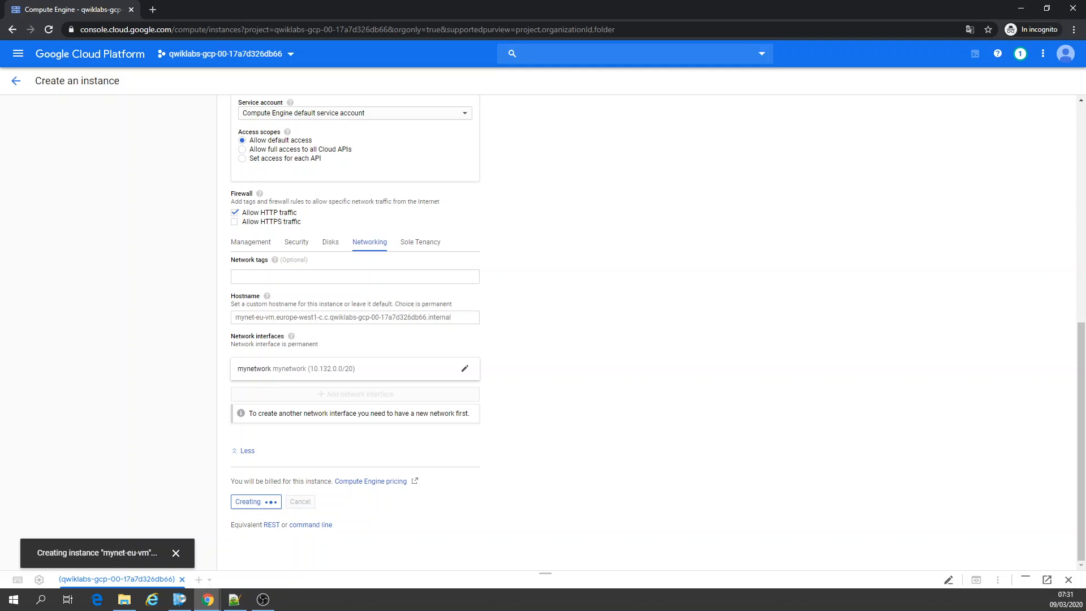
left_click(248, 502)
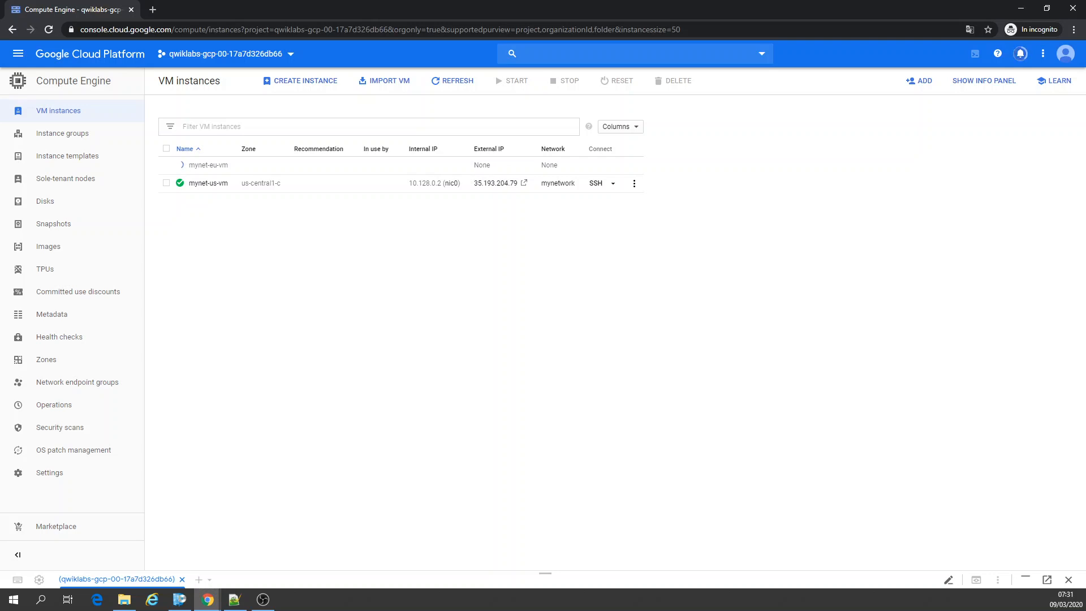
From an SSH session on mynet-us-vm, ping mynet-eu-vm's internal IP (10.132.0.2).
left_click(452, 81)
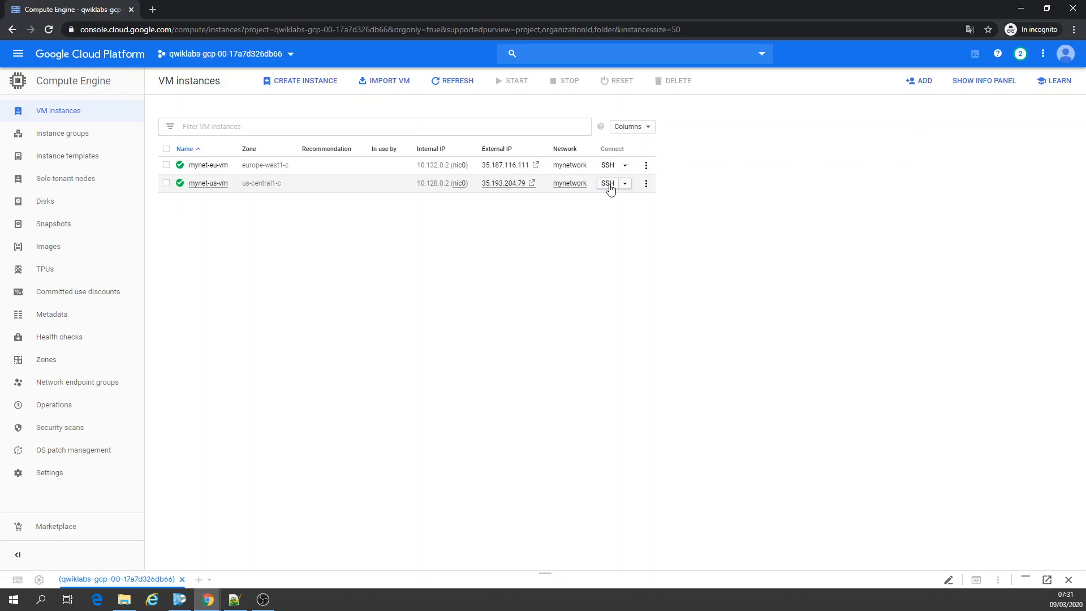
left_click(608, 182)
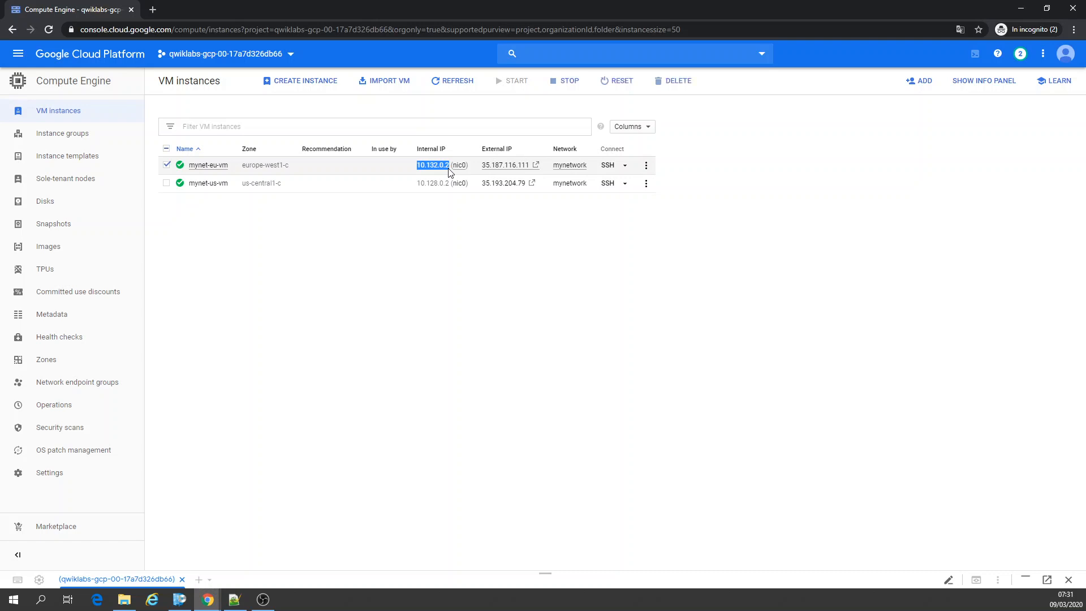
left_click(608, 183)
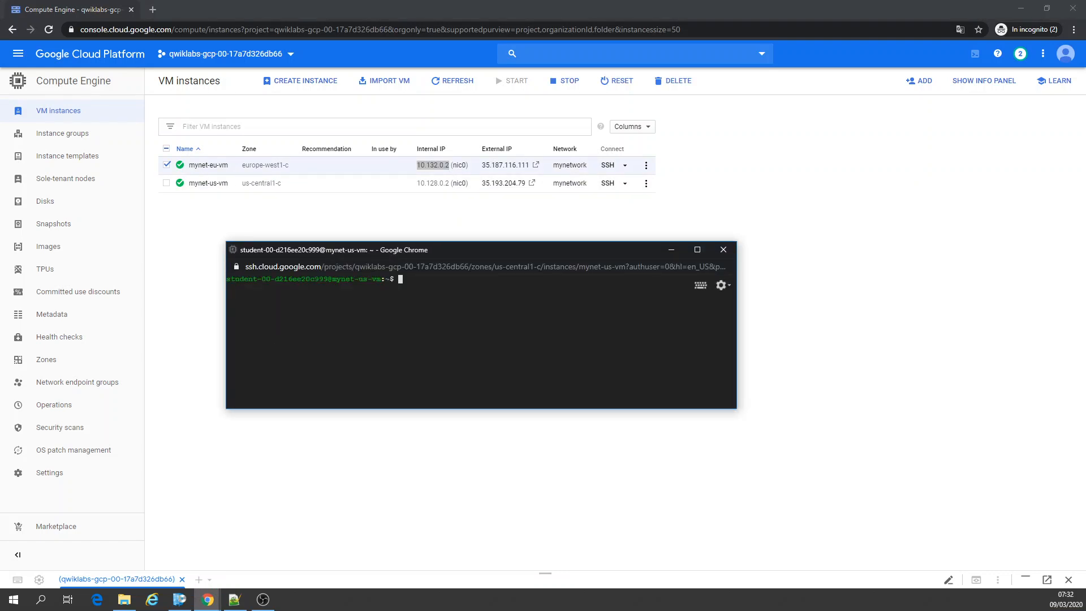
type("ping -c")
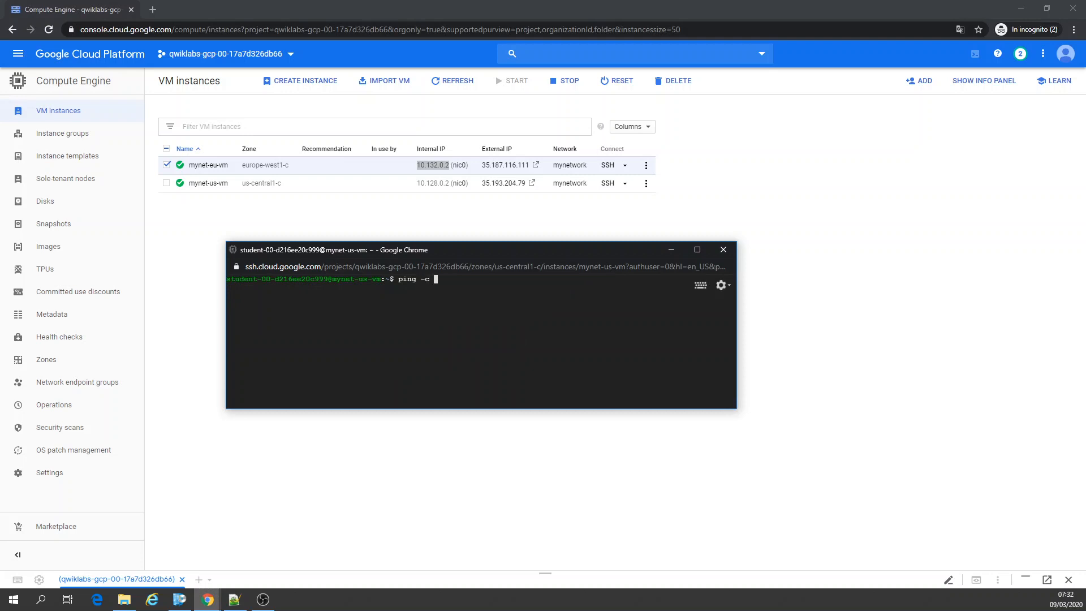
key("Return")
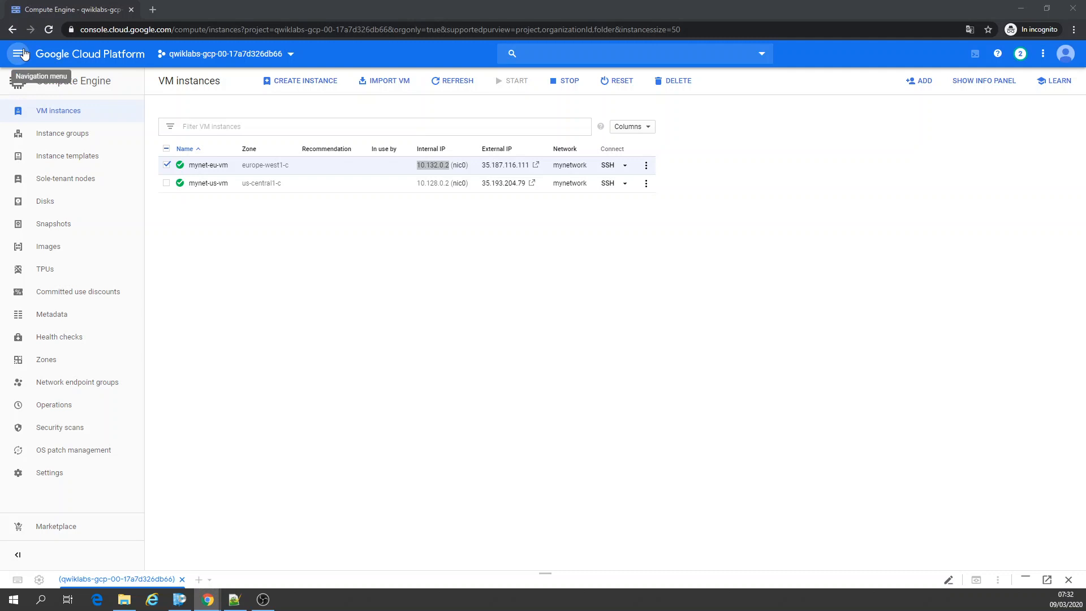
left_click(19, 55)
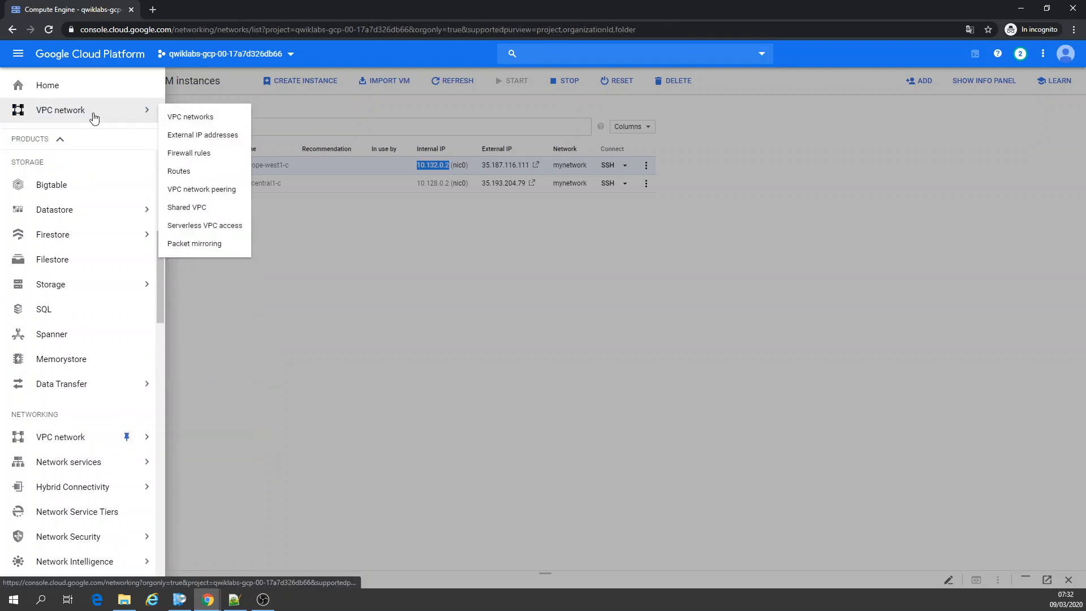
left_click(190, 116)
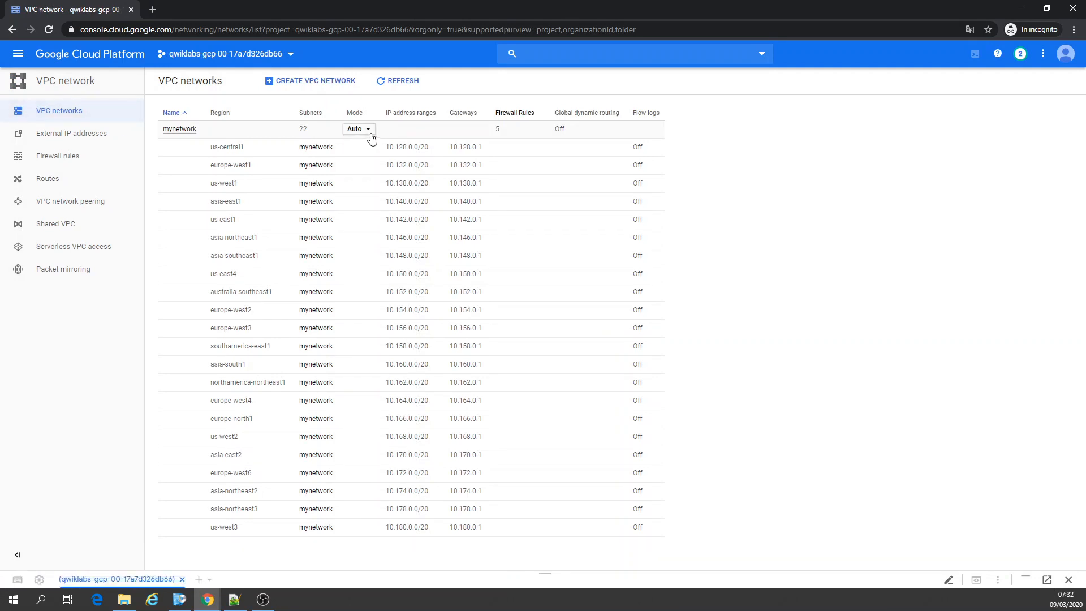
left_click(358, 129)
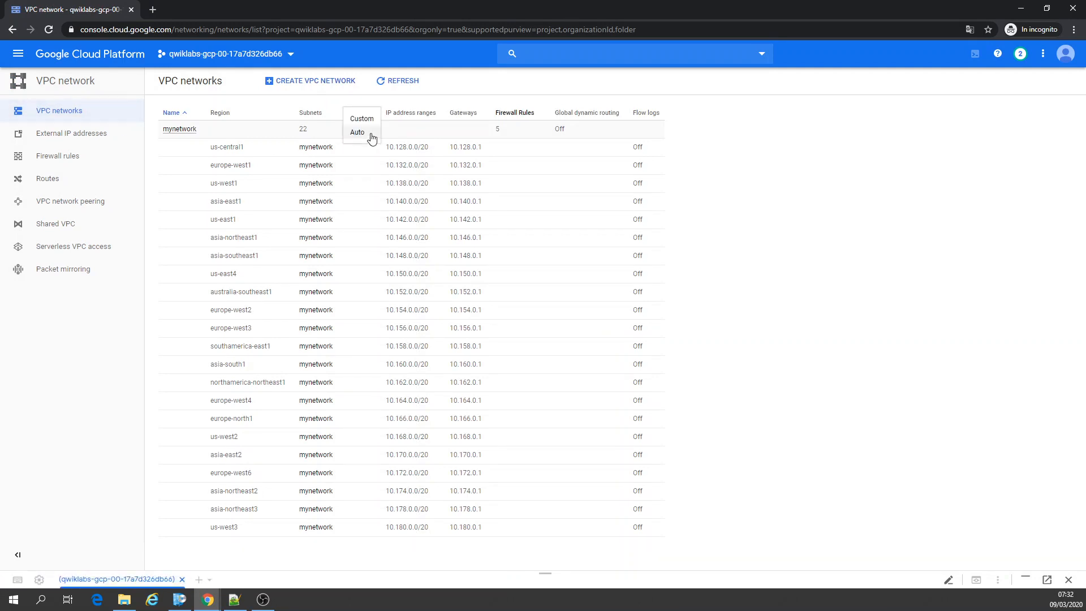
left_click(361, 117)
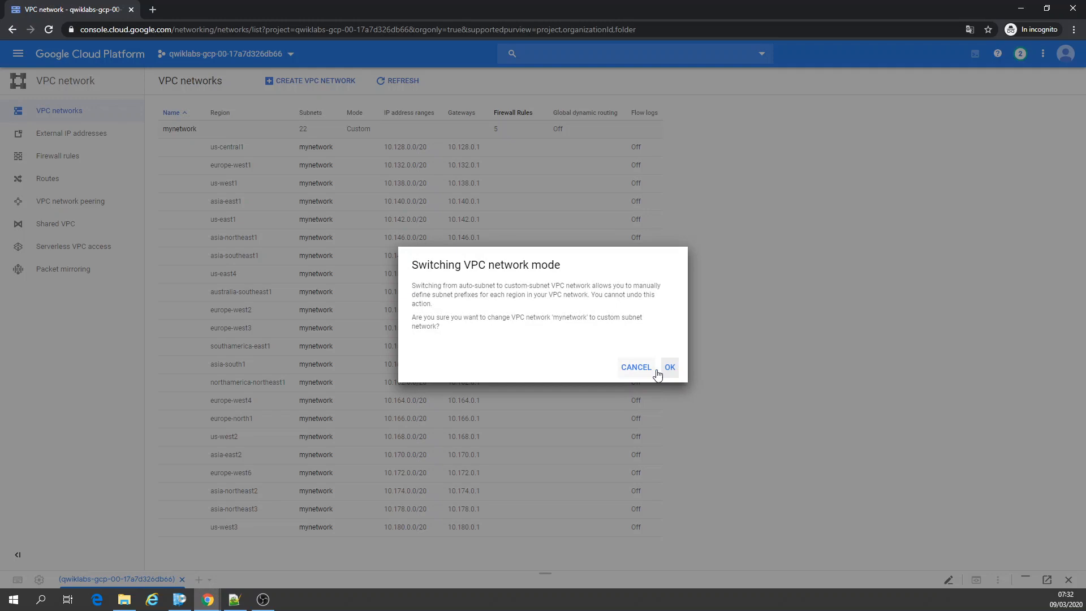
left_click(668, 366)
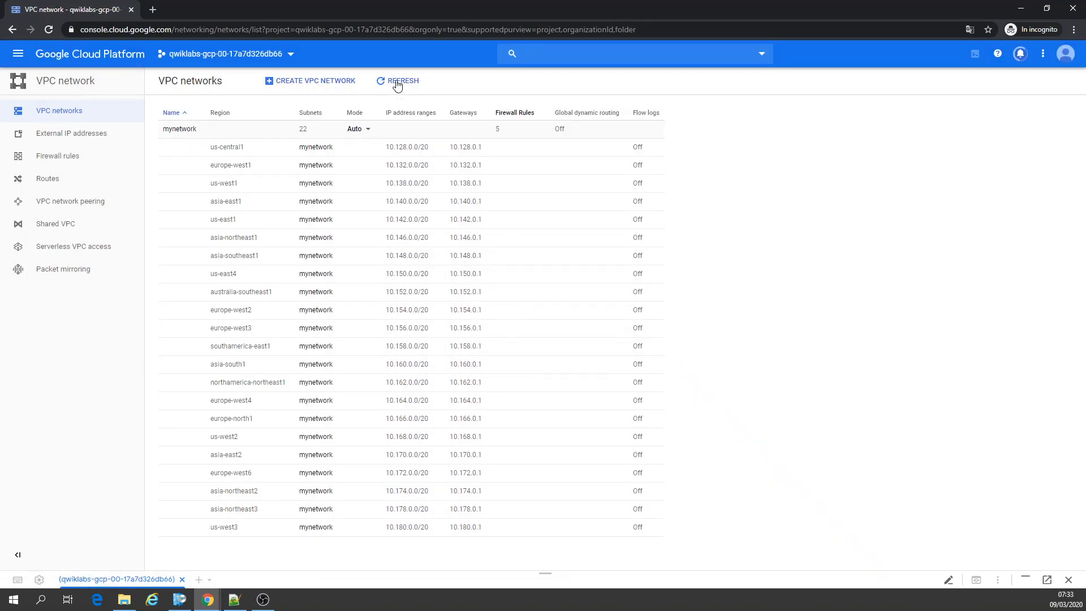
Edit mynetwork to use Custom subnet mode, save, and return to the VPC networks list.
left_click(179, 129)
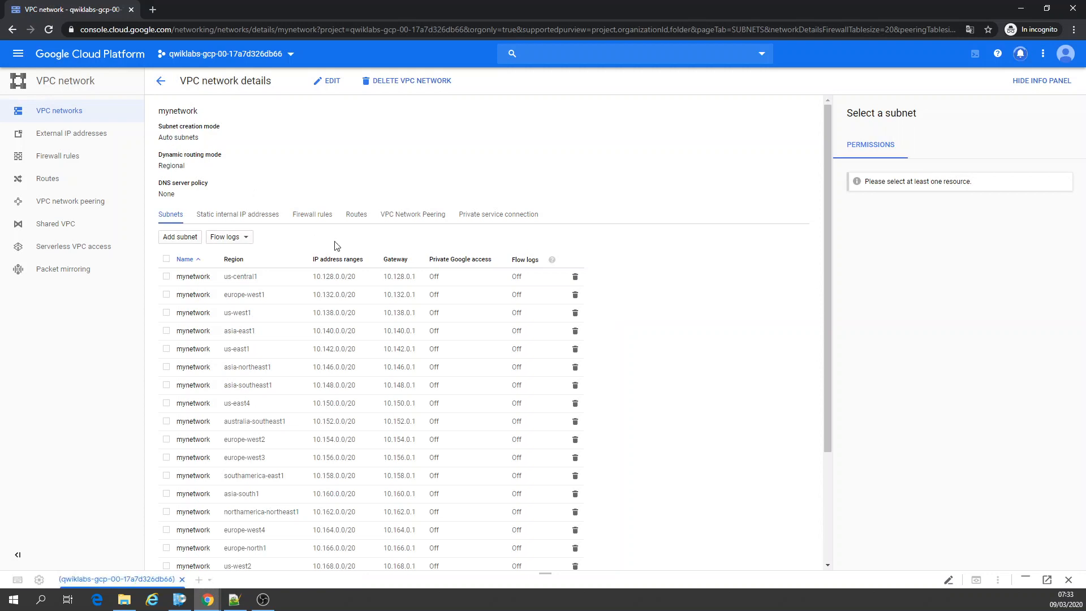
scroll("down", 3)
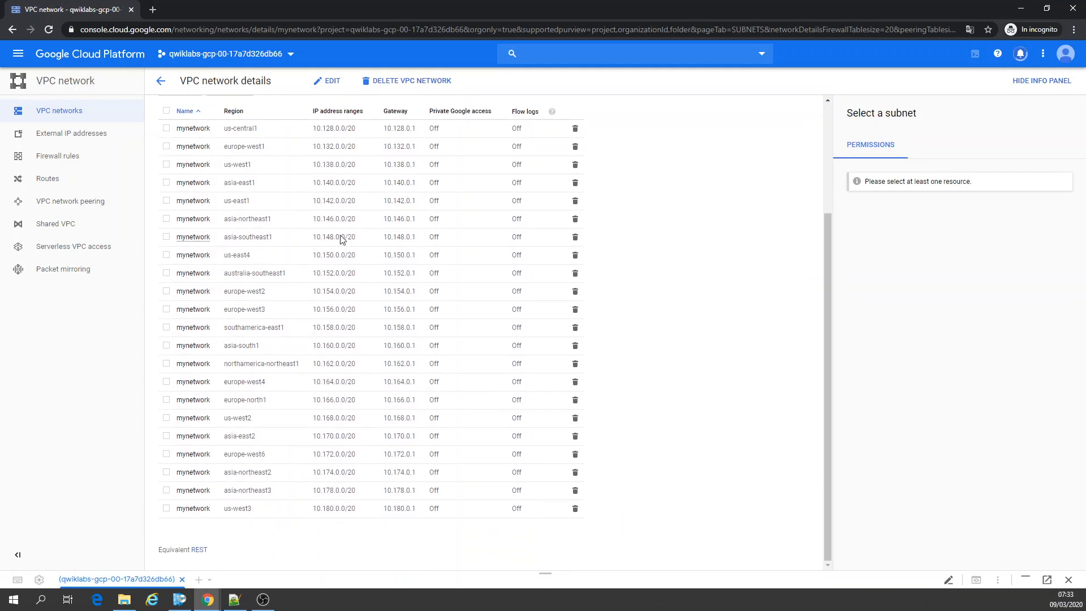
left_click(326, 80)
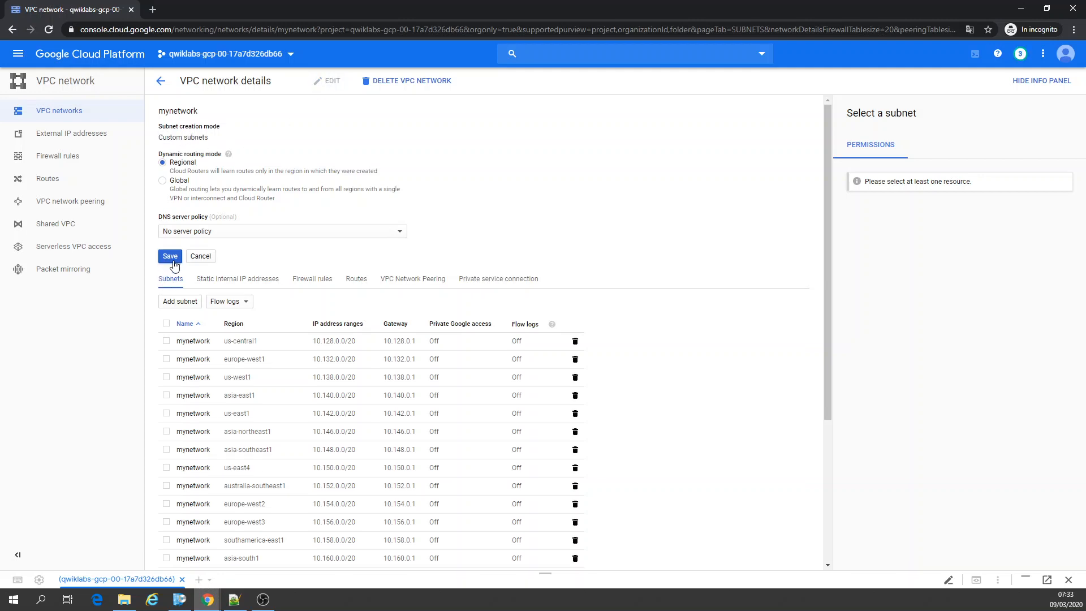
left_click(170, 255)
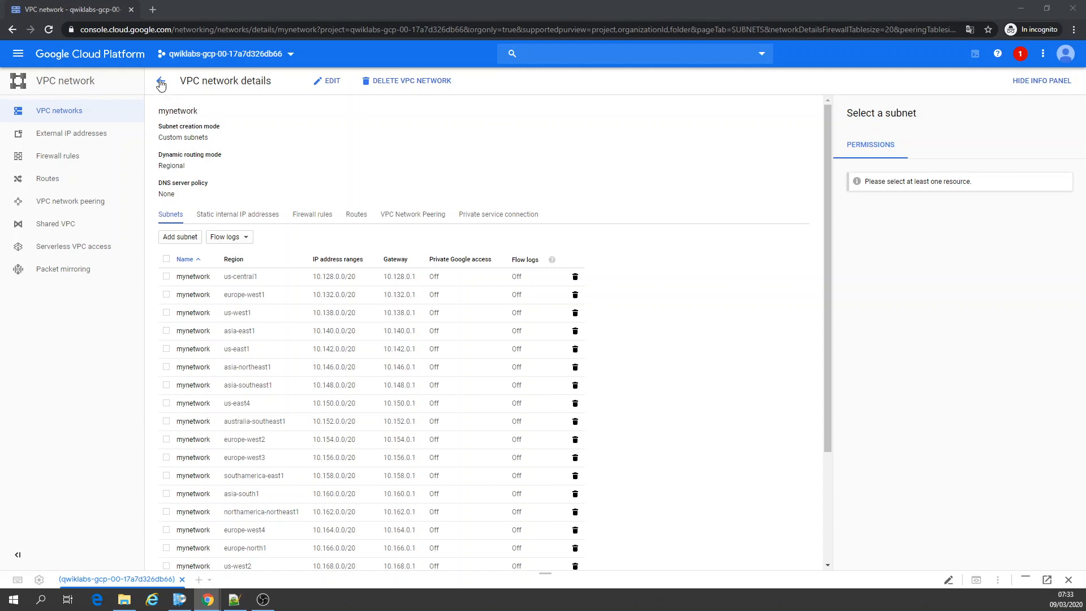
left_click(161, 83)
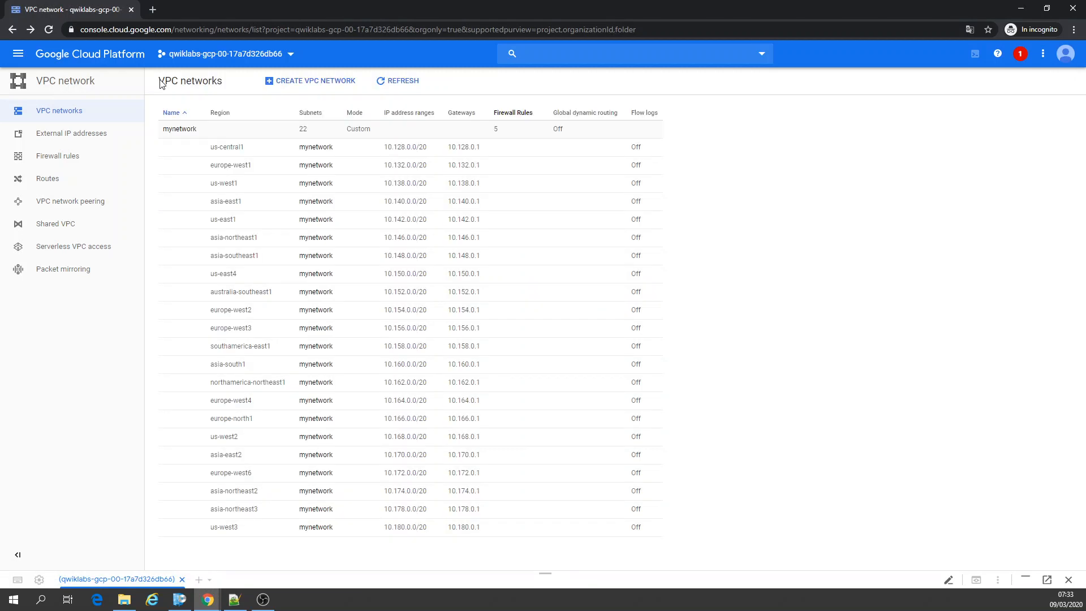
mouse_move(361, 129)
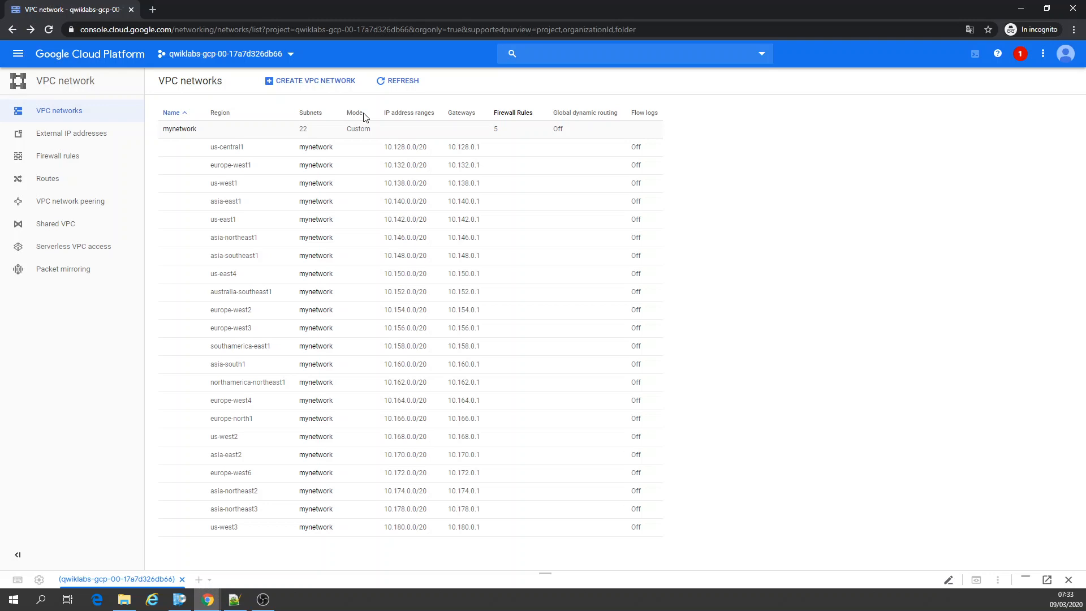
Start a new VPC network named managementnet.
left_click(309, 80)
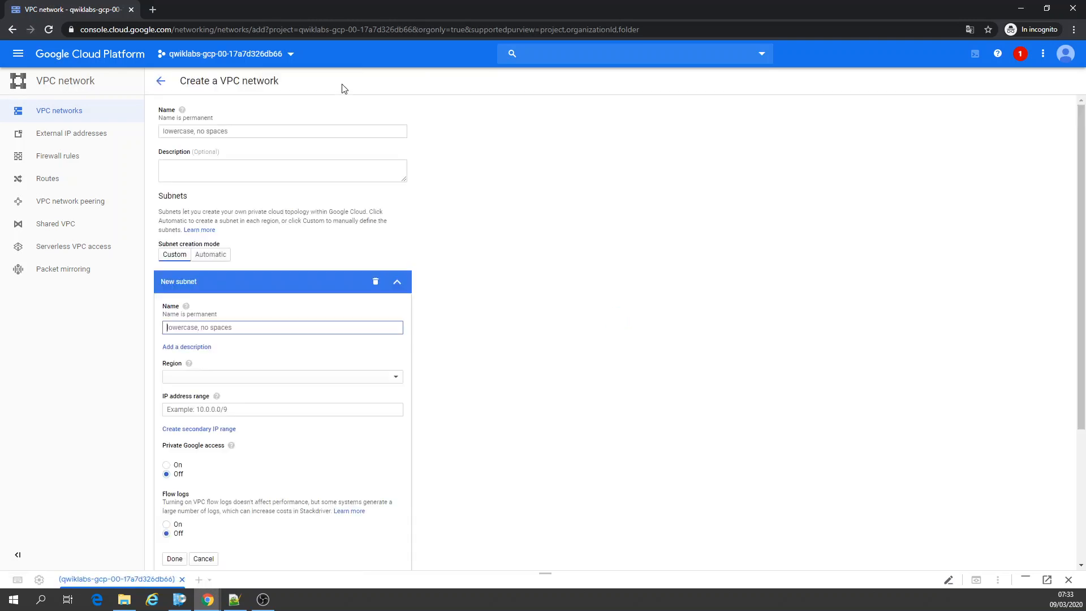
type("managementnet")
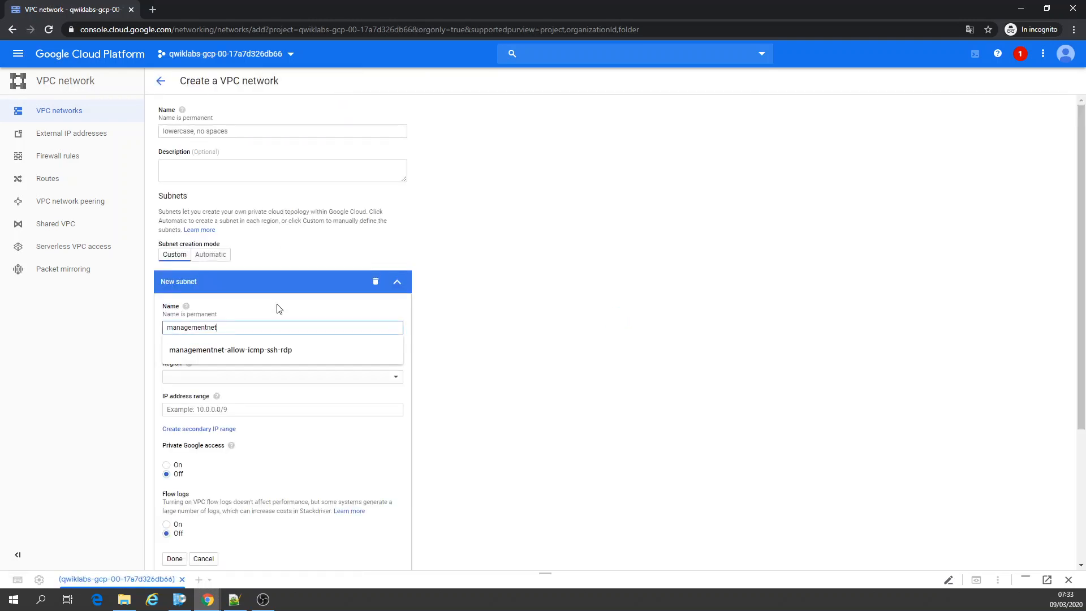
left_click(281, 131)
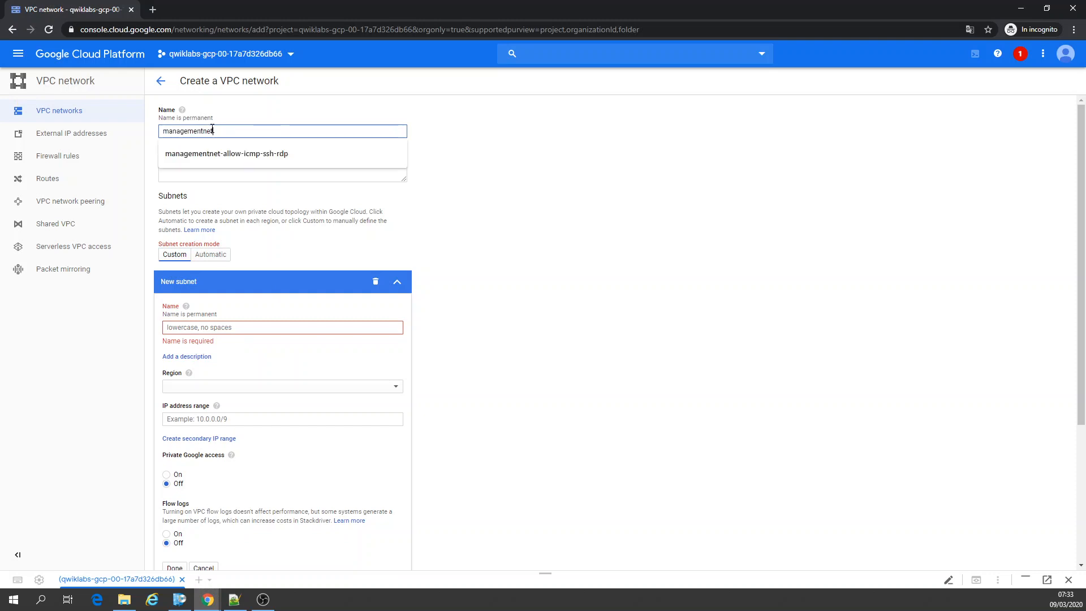
left_click(586, 141)
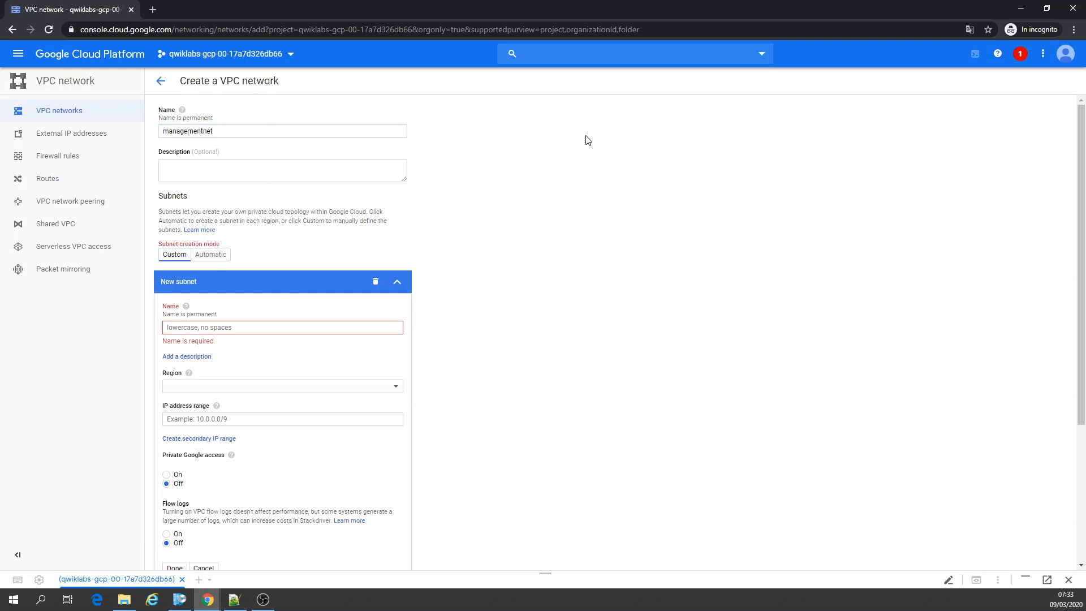
mouse_move(592, 151)
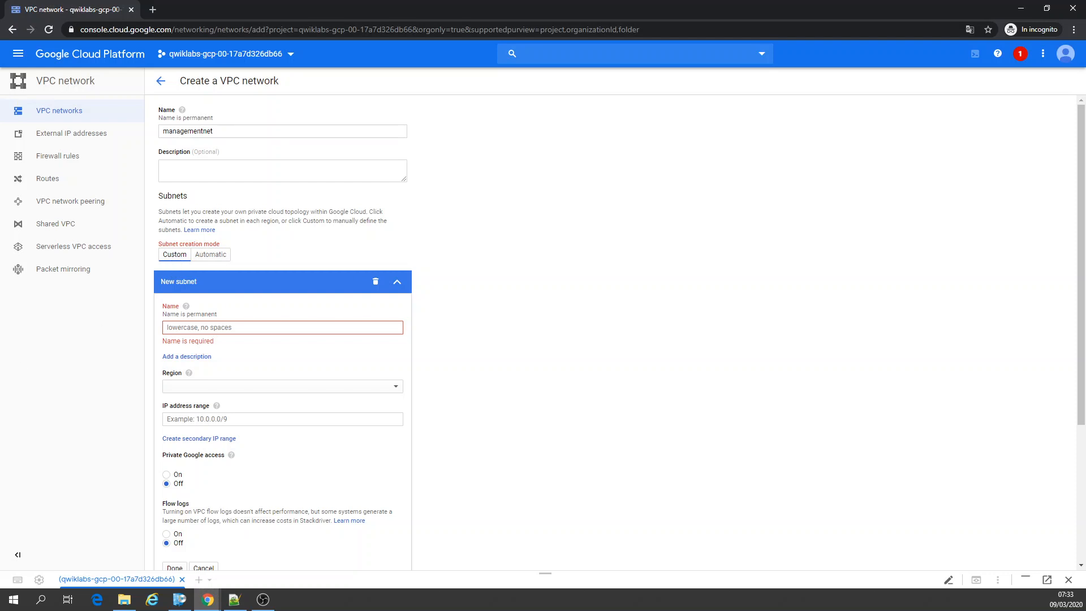
Add subnet managementnetsubnet-us in us-central1 with range 10.130.0.0/20.
left_click(282, 327)
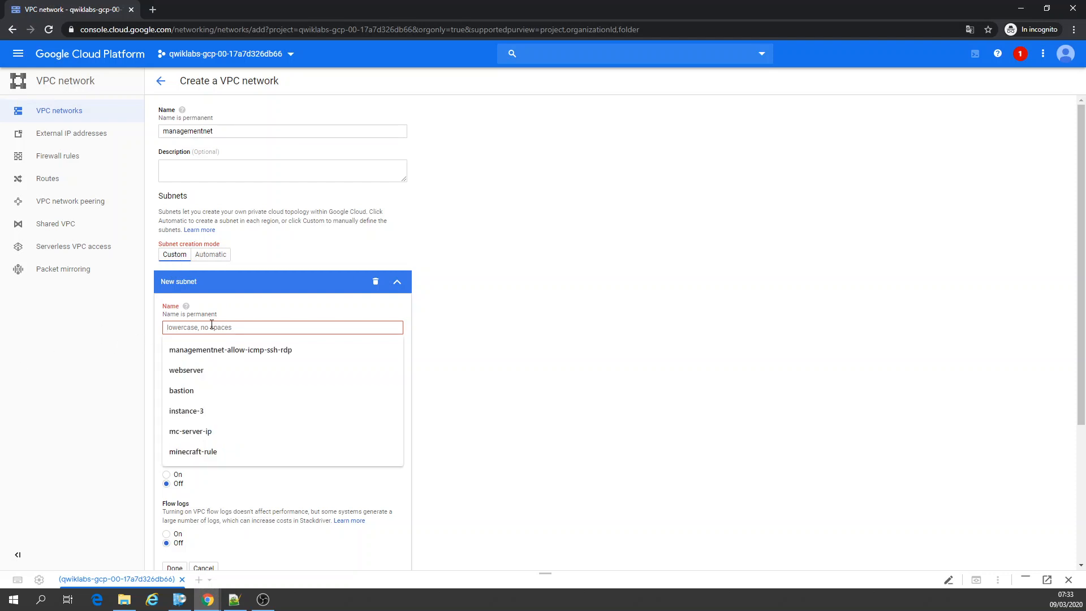
type("managementnet")
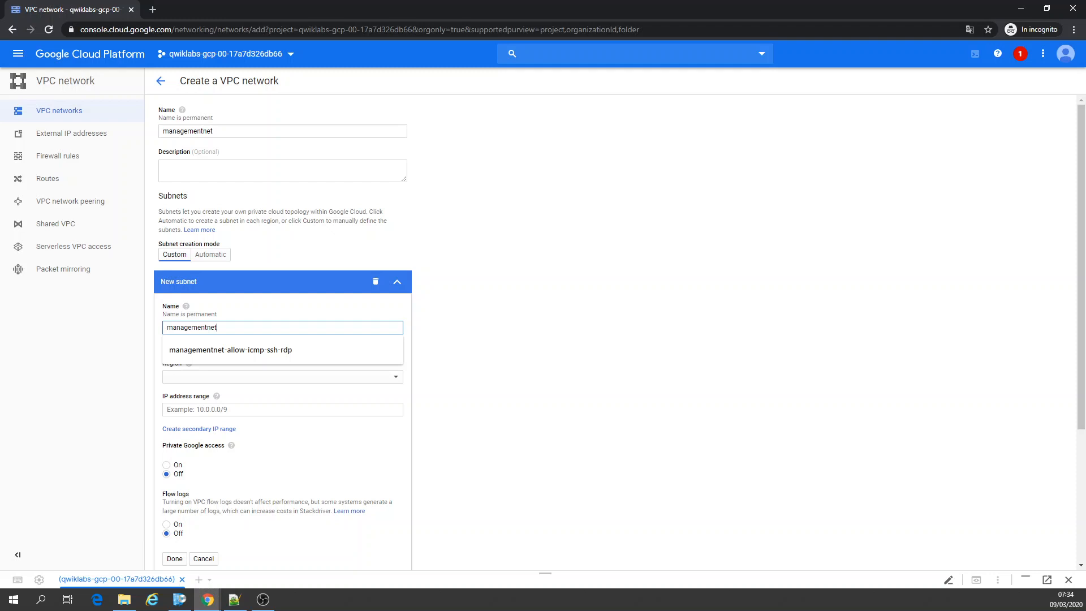
mouse_move(248, 328)
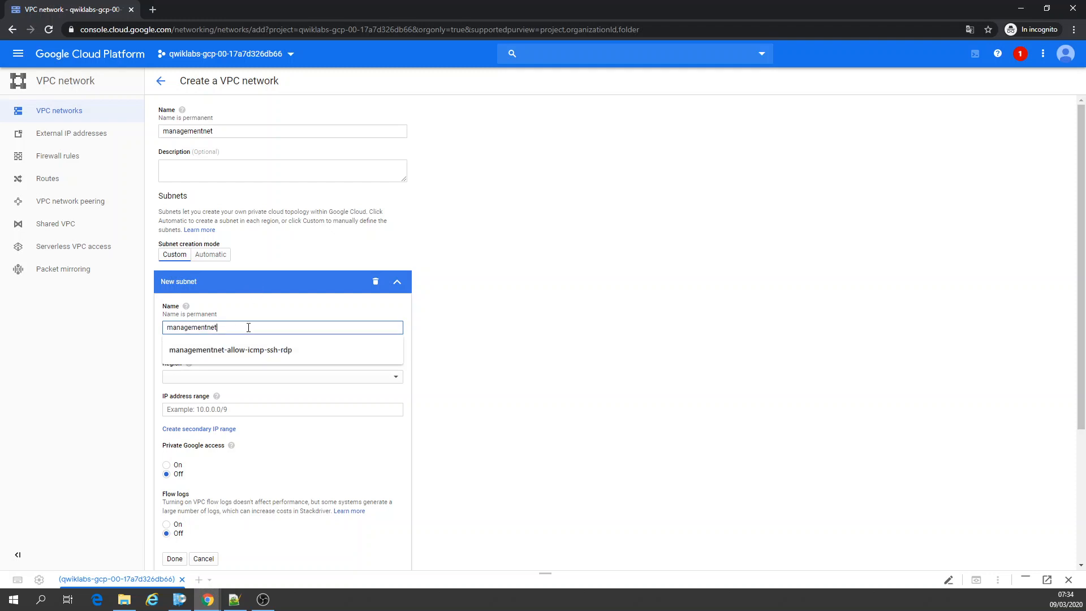
type("subnet")
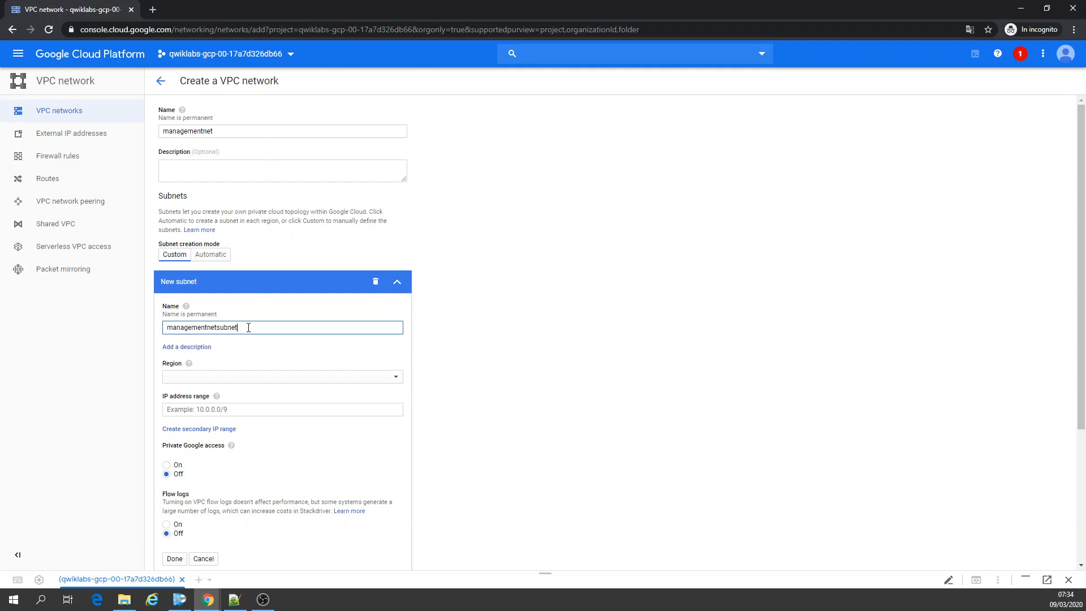
type("-us")
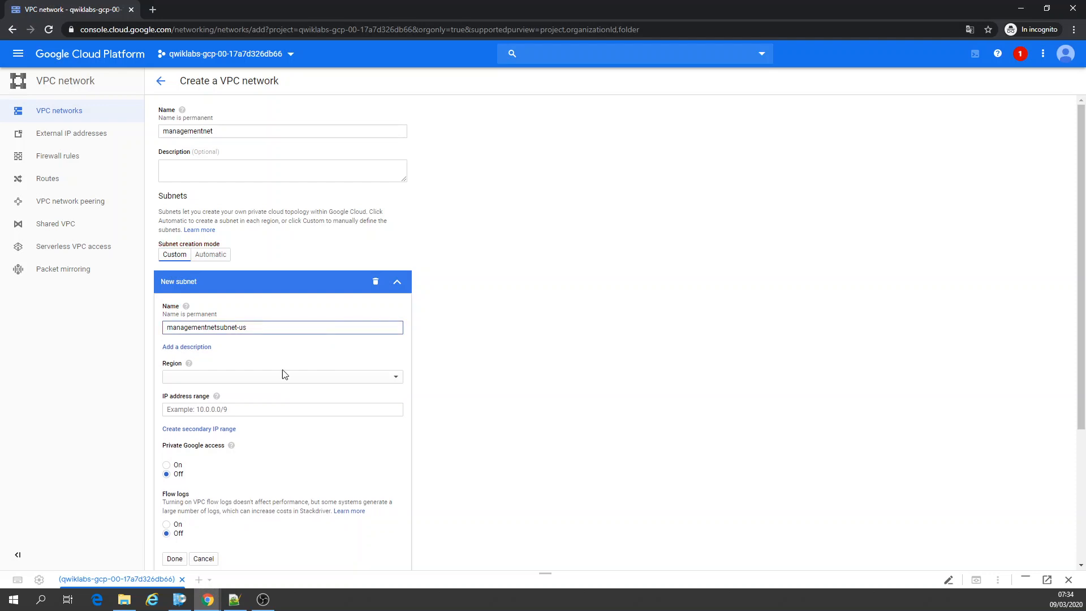
left_click(282, 376)
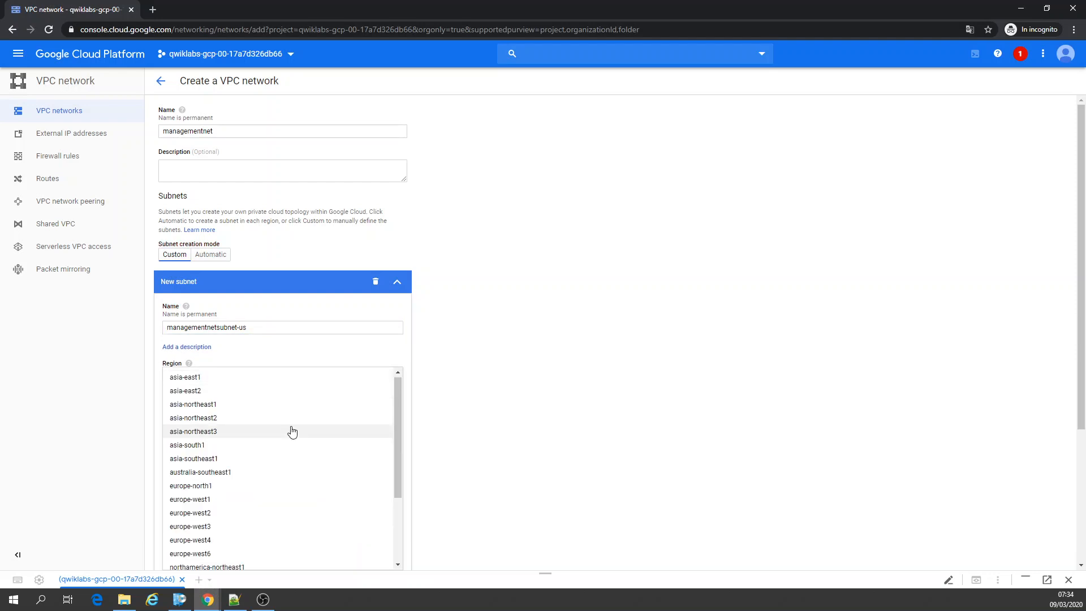
scroll("down", 3)
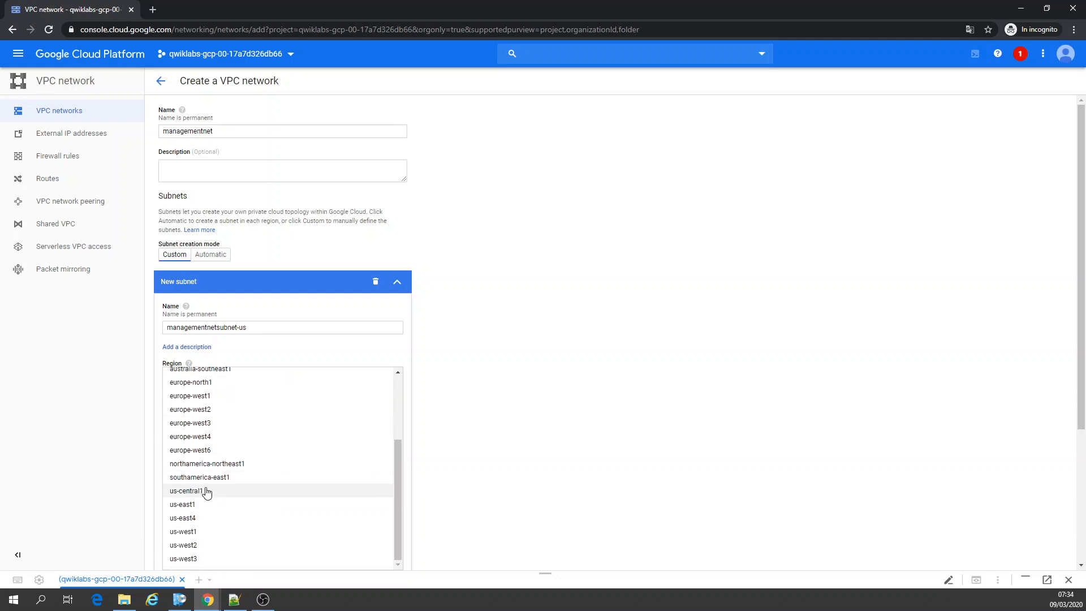
left_click(183, 490)
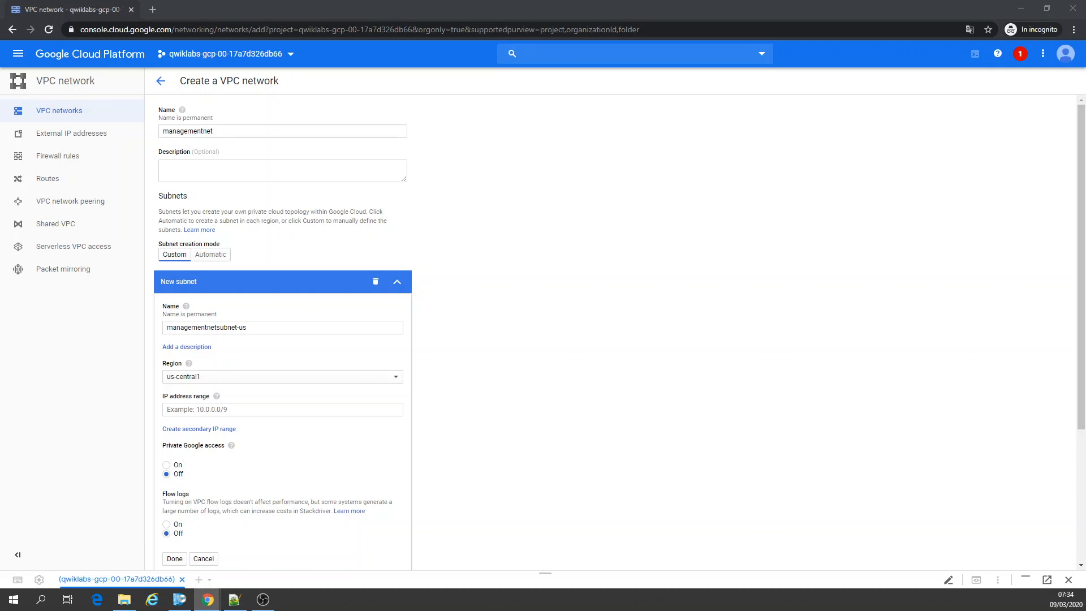
left_click(282, 408)
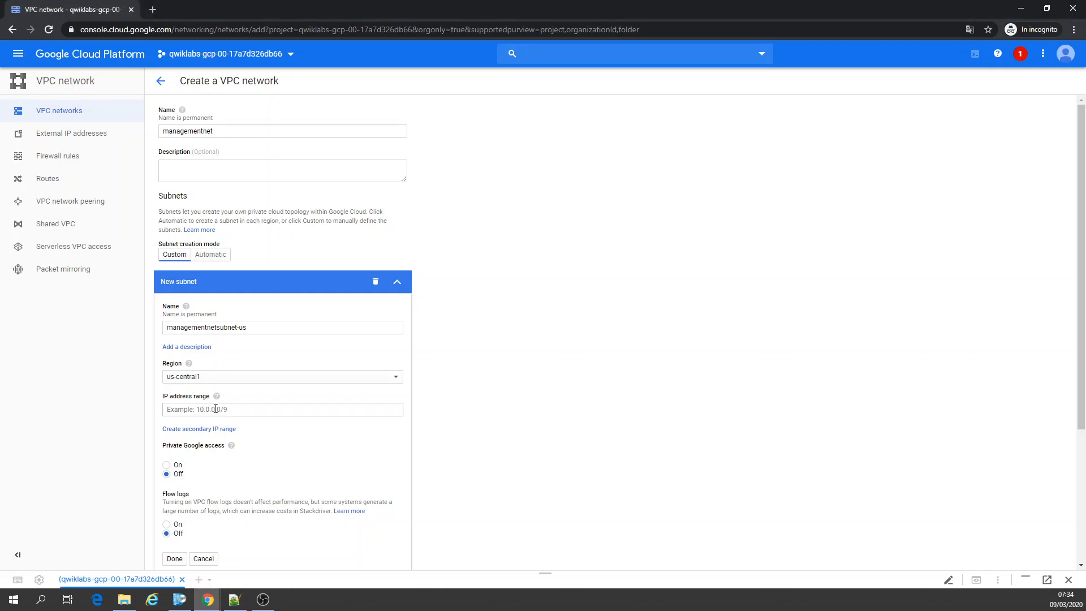
type("10.130.0.0/20")
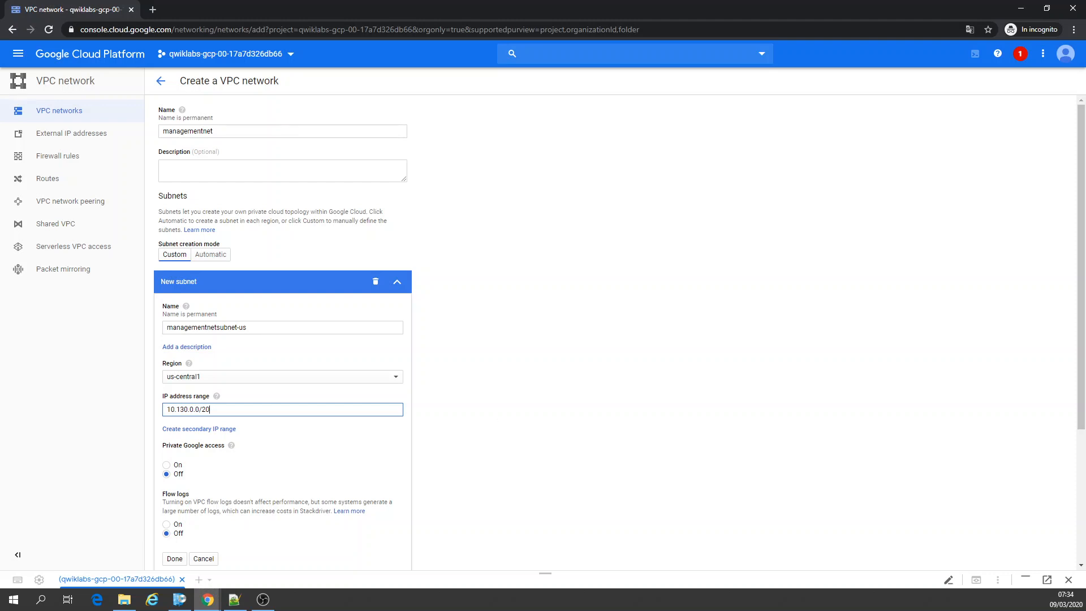
mouse_move(618, 433)
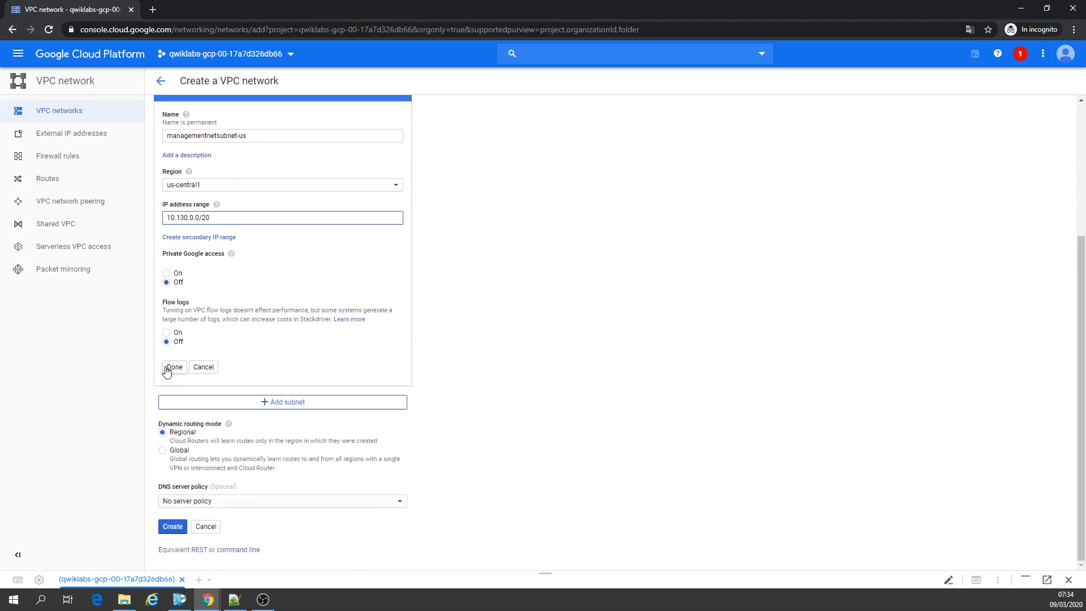
left_click(173, 367)
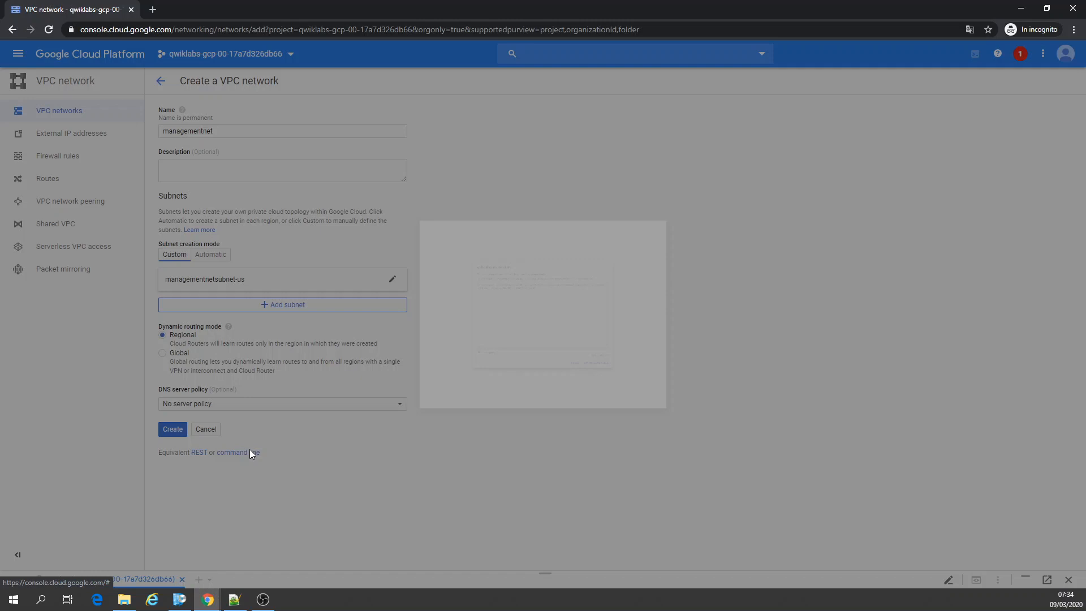
left_click(237, 453)
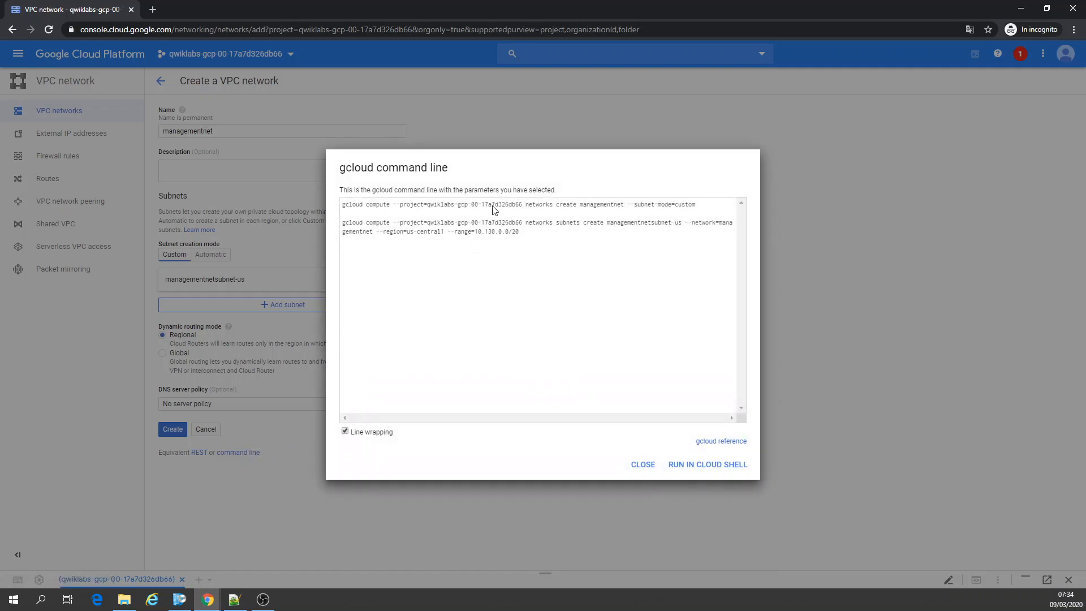
double_click(554, 204)
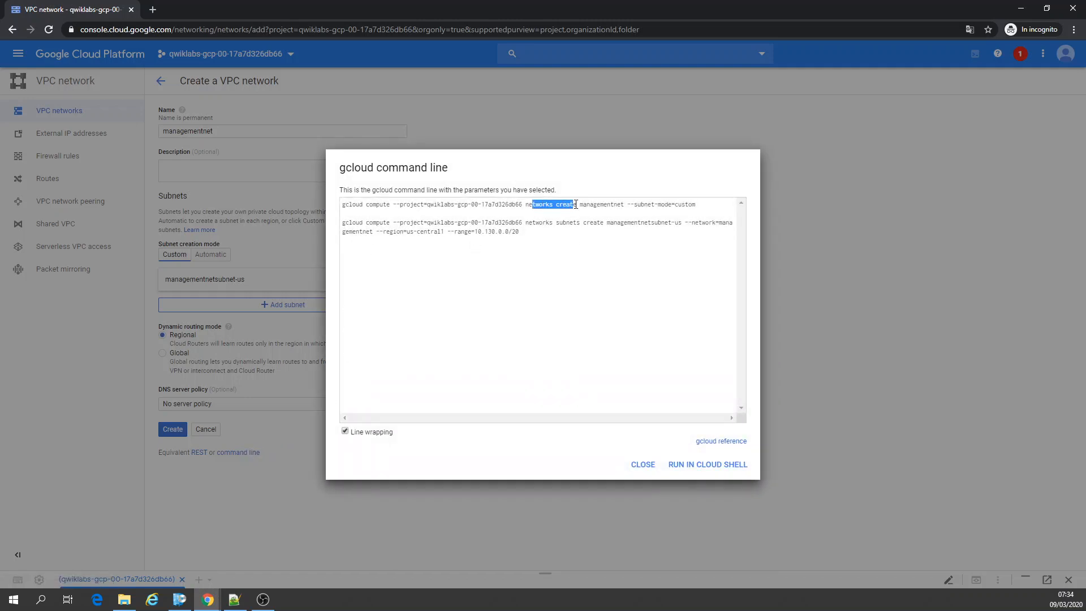
double_click(540, 222)
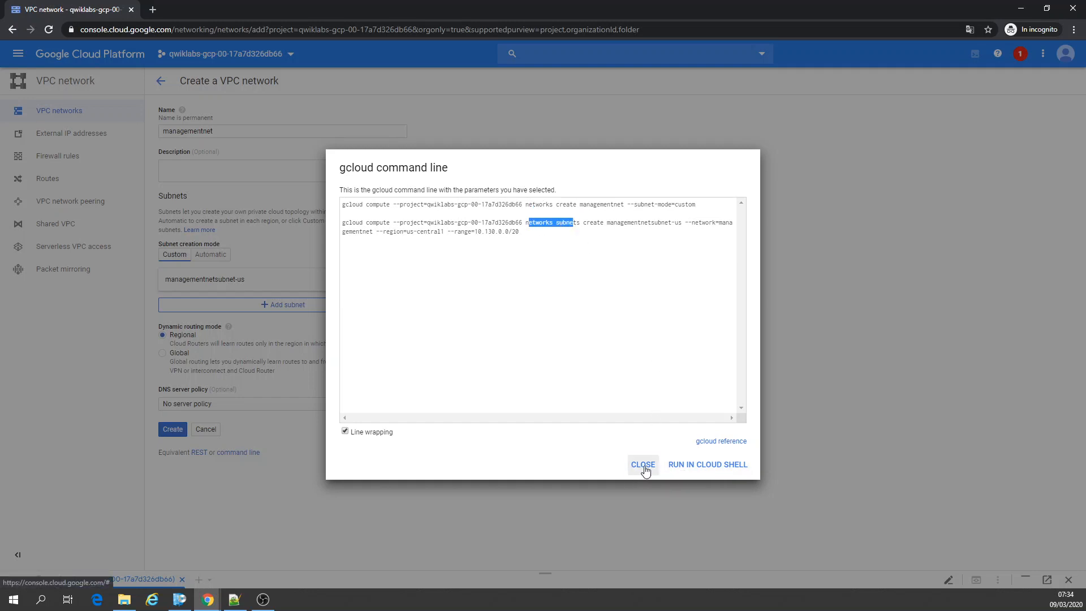
left_click(642, 464)
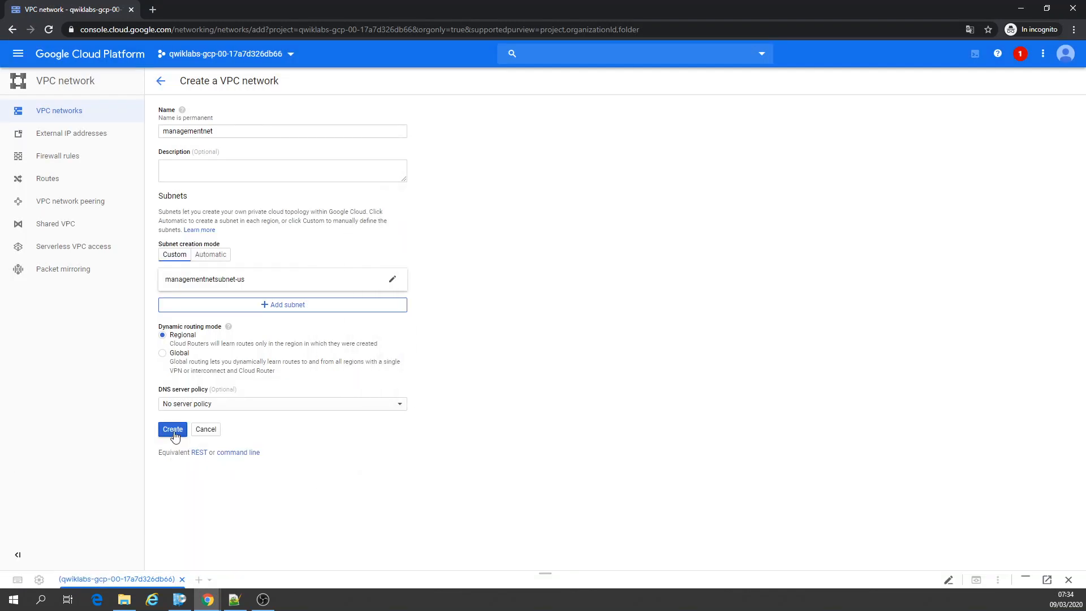
Create the managementnet network.
left_click(172, 429)
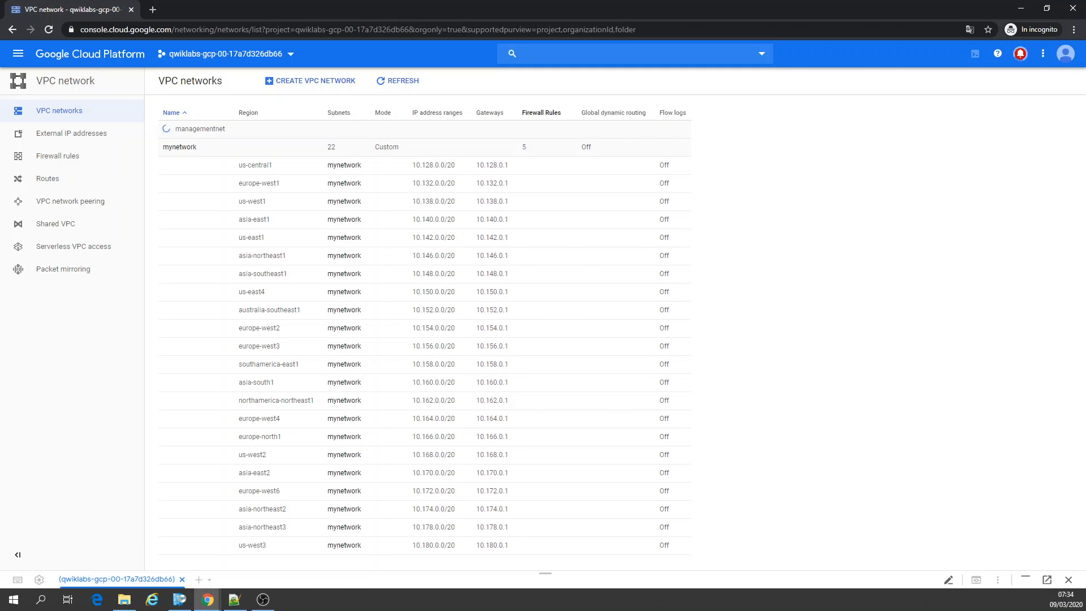
mouse_move(908, 266)
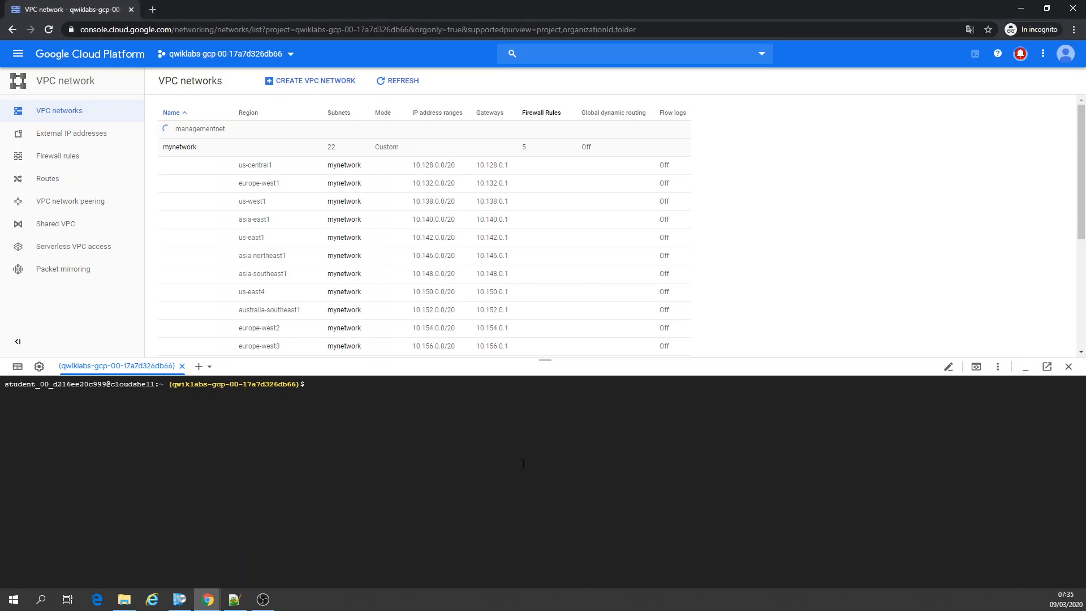
Create custom-mode privatenet with gcloud, list networks, and begin creating subnet privatesubnet-us.
type("gcloud compute networks create privatenet --subnet-mode=custom")
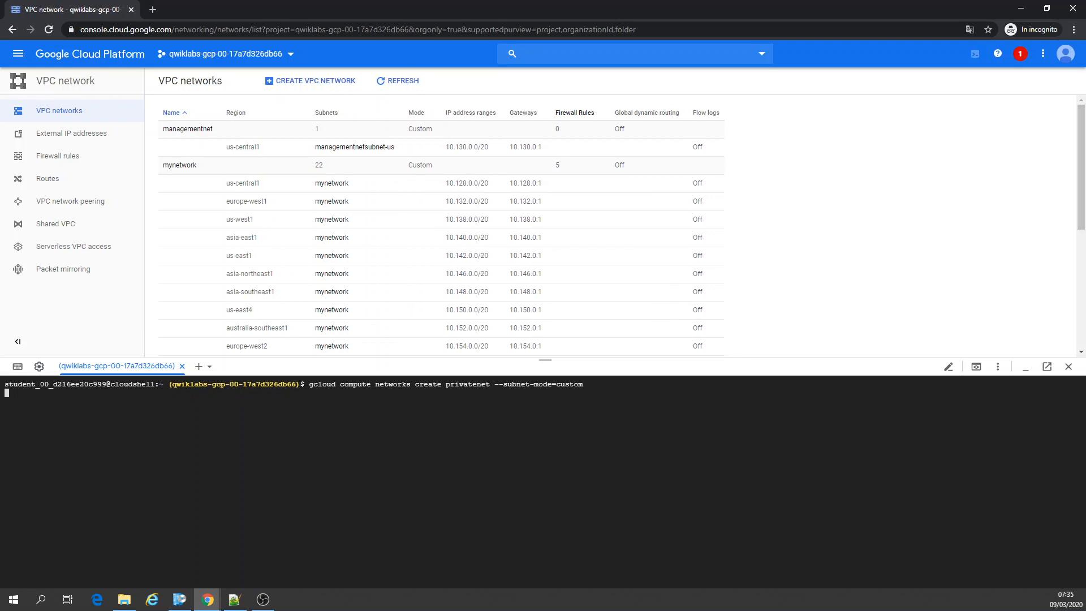
key("Return")
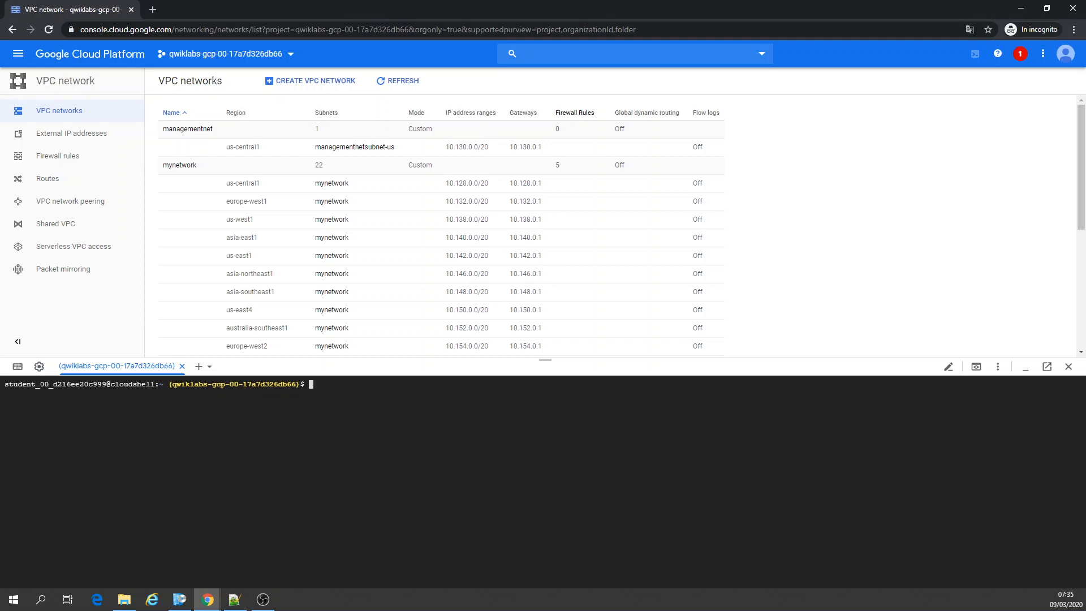
type("gcloud compute networks create privatenet --subnet-")
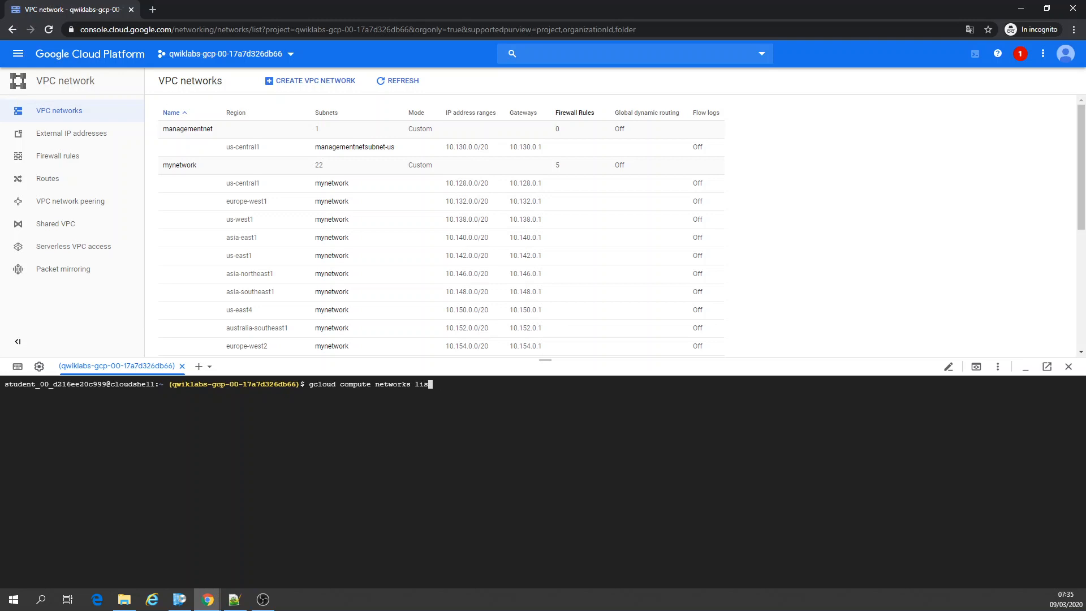
key("Return")
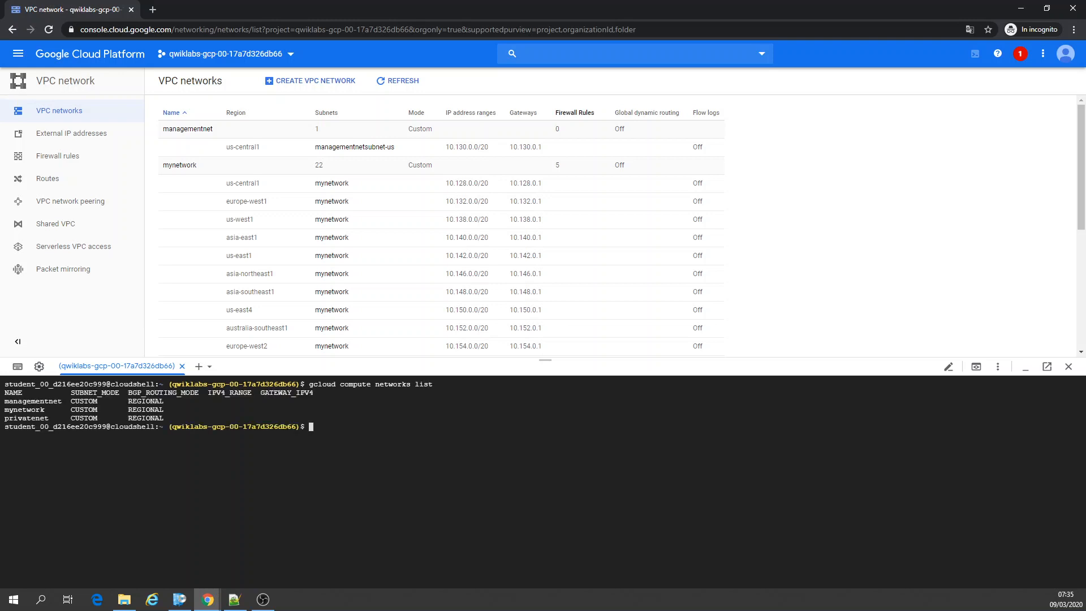
mouse_move(575, 475)
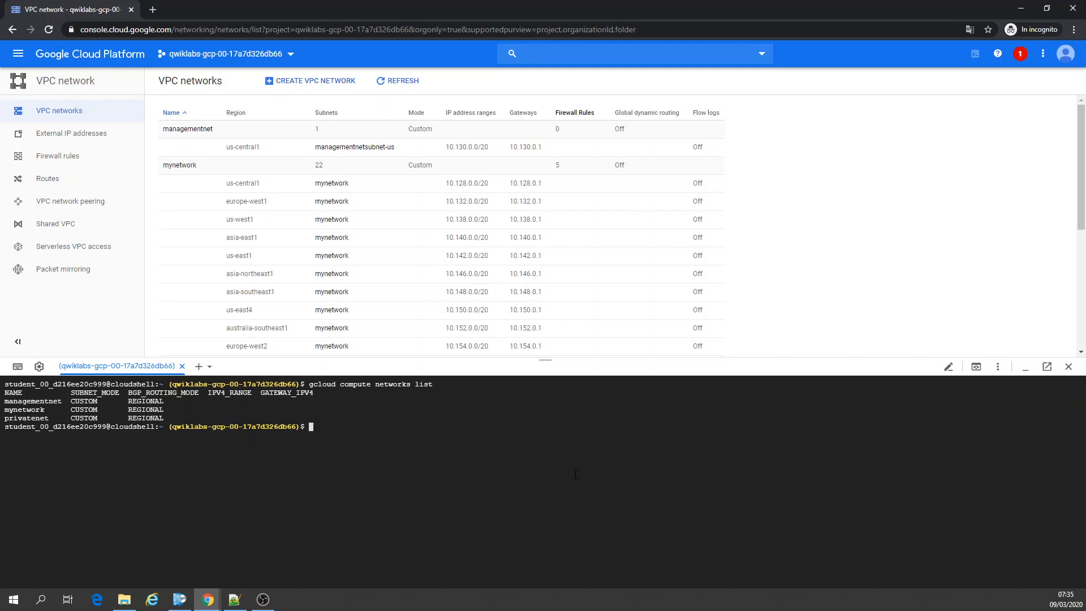
type("gcloud compute networks subnets create privatesubnet-us --network=privatenet --region=us-central1 --range=172.16.0.0/24")
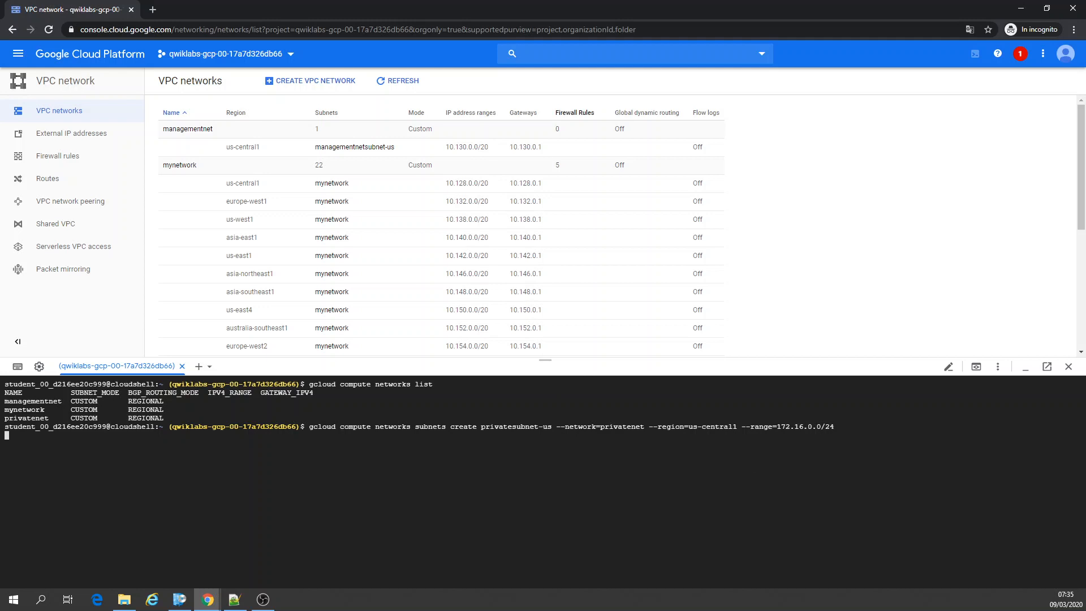
Create privatesubnet-eu on privatenet in europe-west1 via gcloud, then refresh the networks list.
left_click(397, 80)
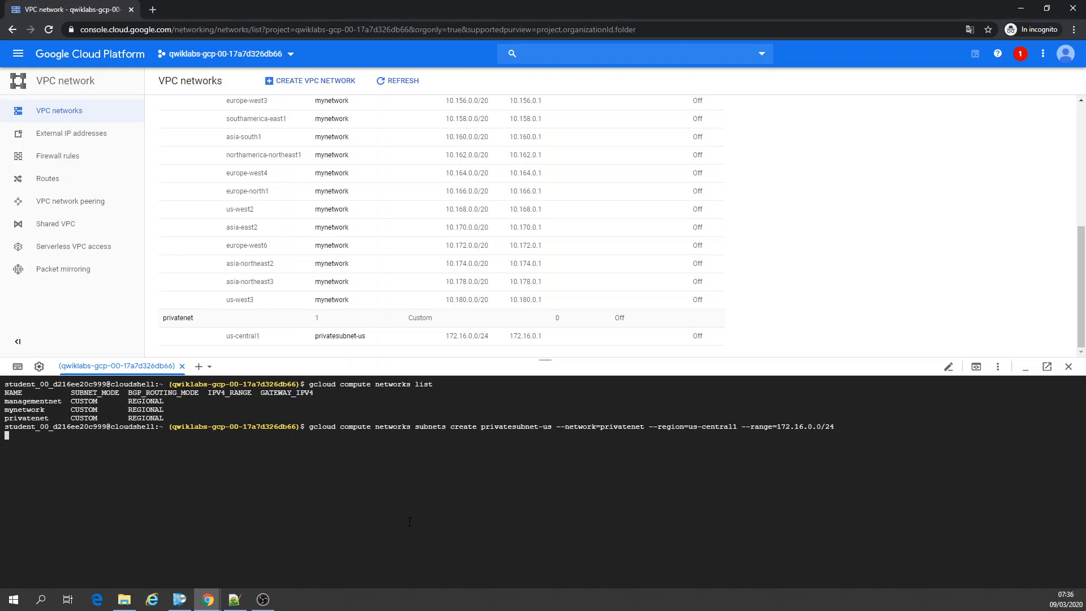
key("Return")
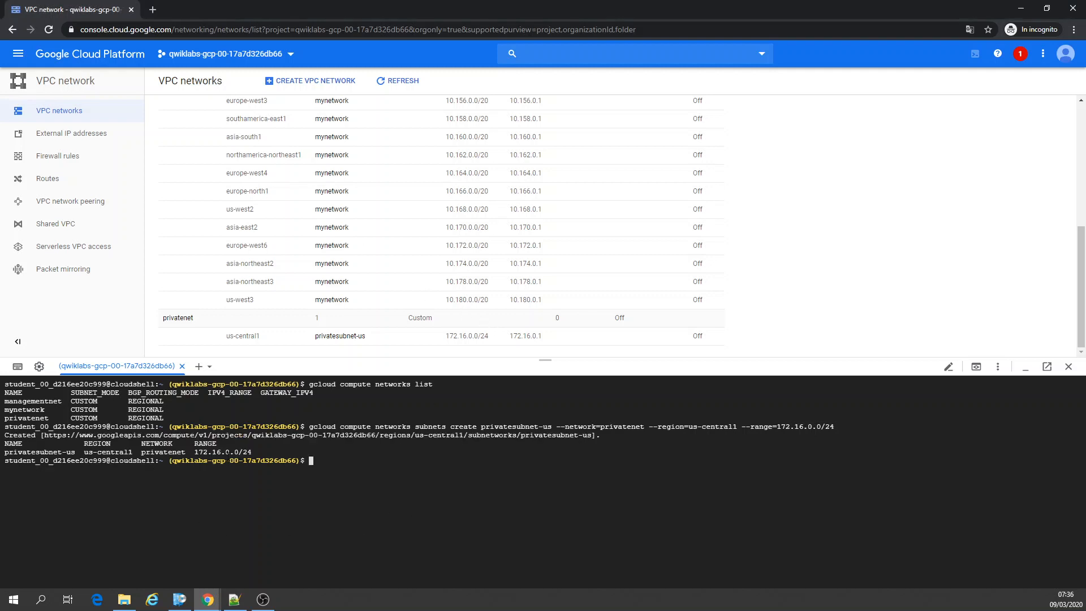
type("gcloud compute networks subnets create privatesubnet-eu --network=privatenet --region=europe-west1 --range=172.20.0.0/20")
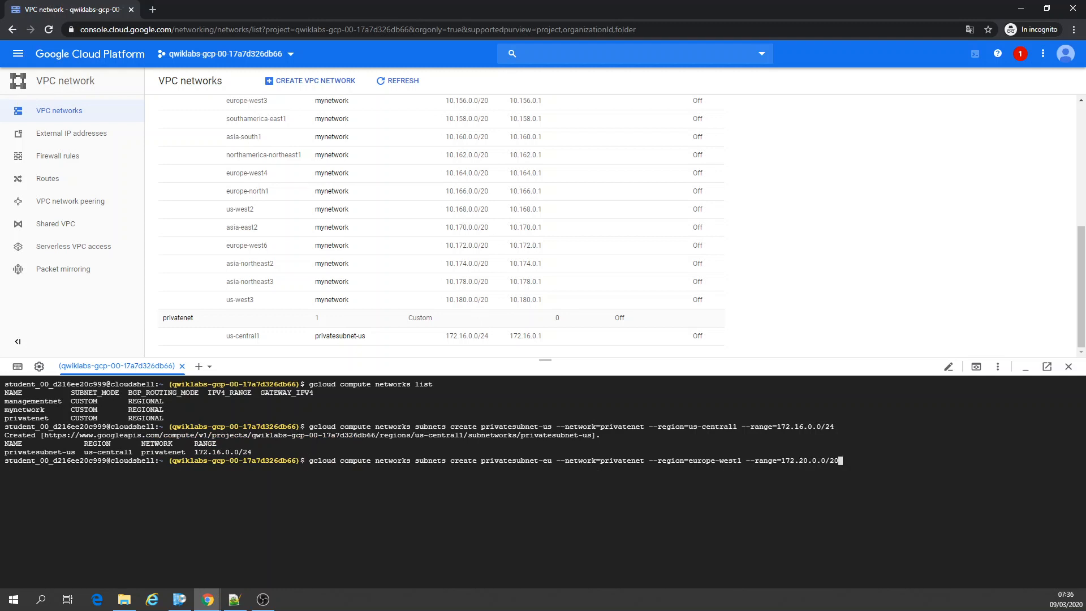
key("Return")
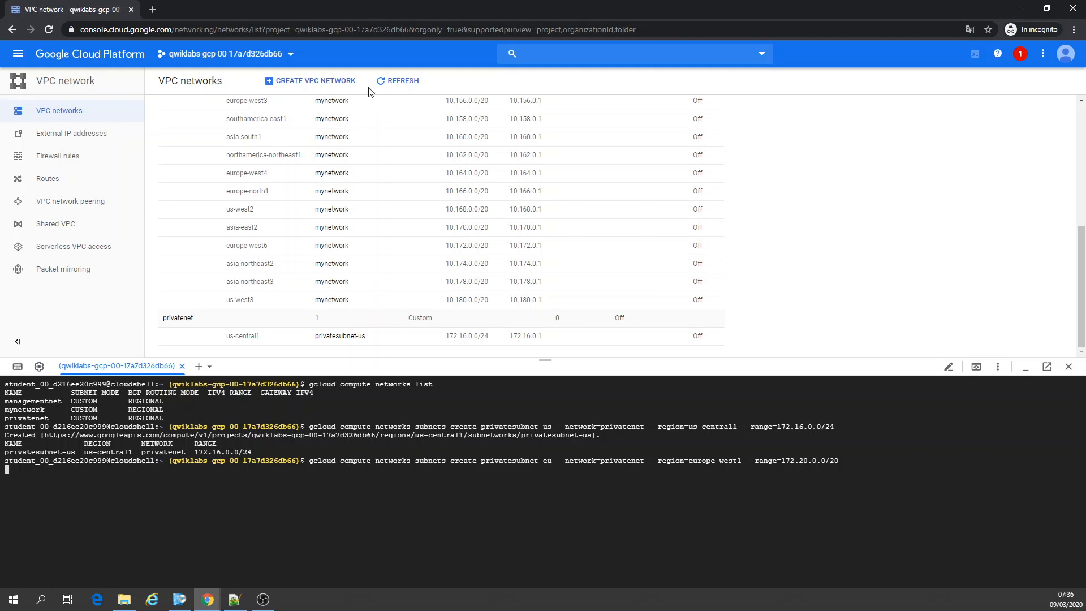
left_click(397, 81)
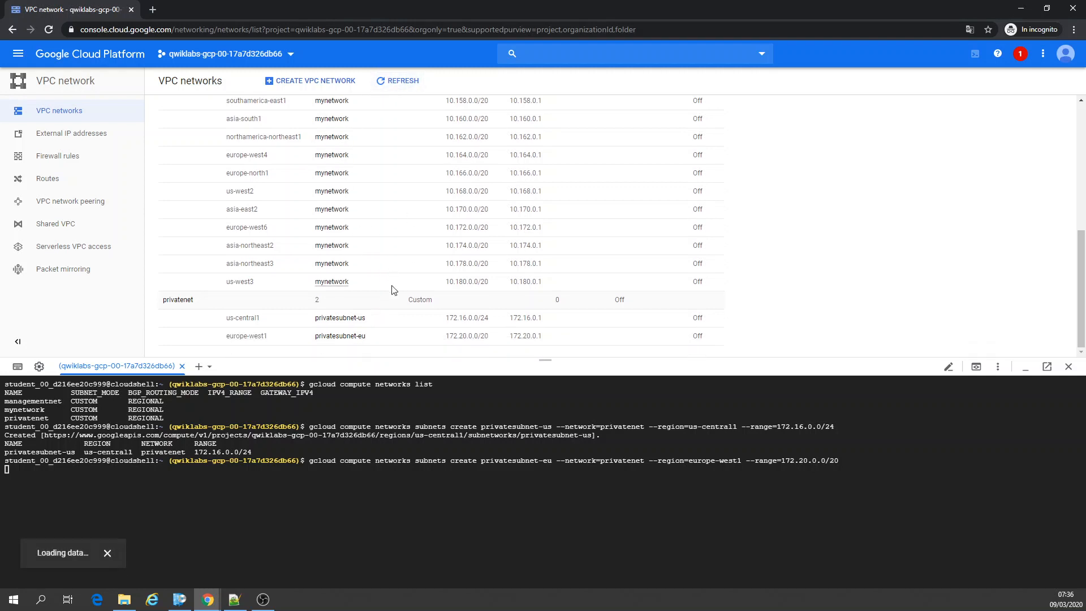
mouse_move(340, 318)
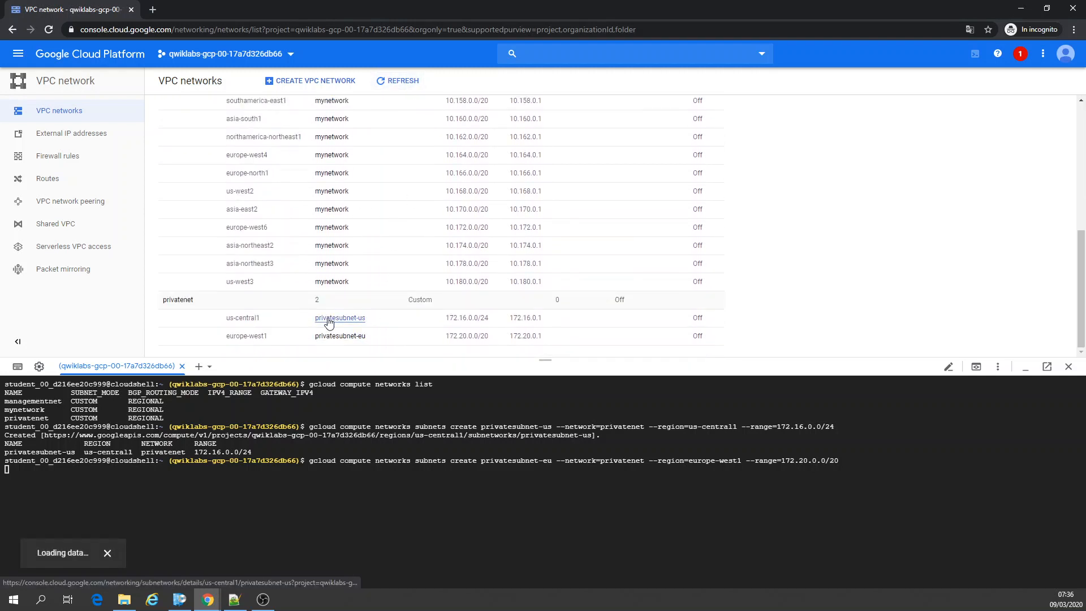
mouse_move(175, 540)
type("gcloud compute networks list")
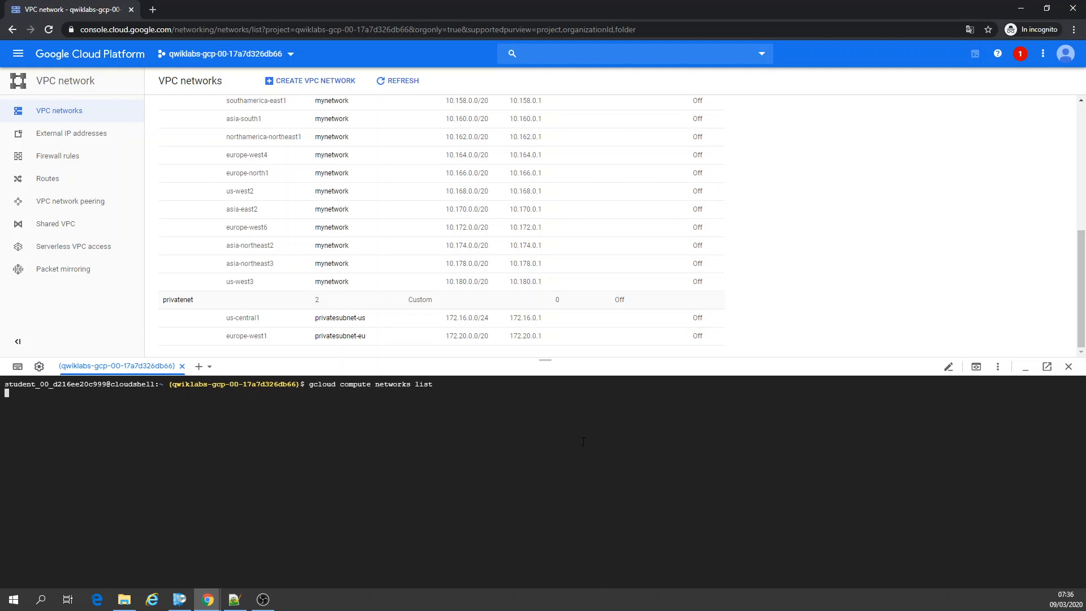
List the networks, then all subnets sorted by network, showing both privatenet subnets.
key("Return")
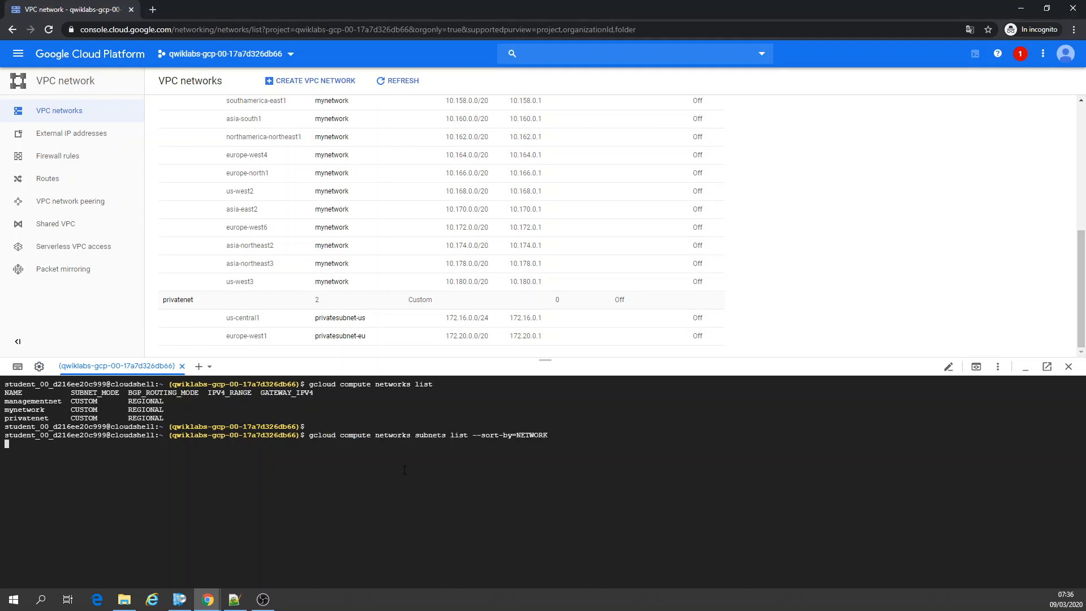
key("Return")
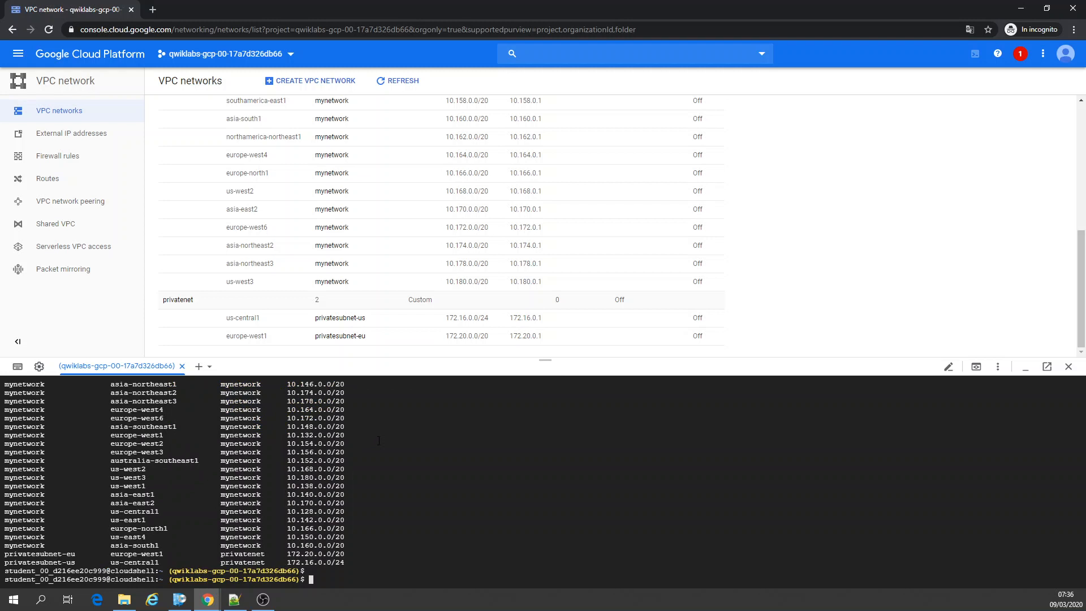
mouse_move(329, 118)
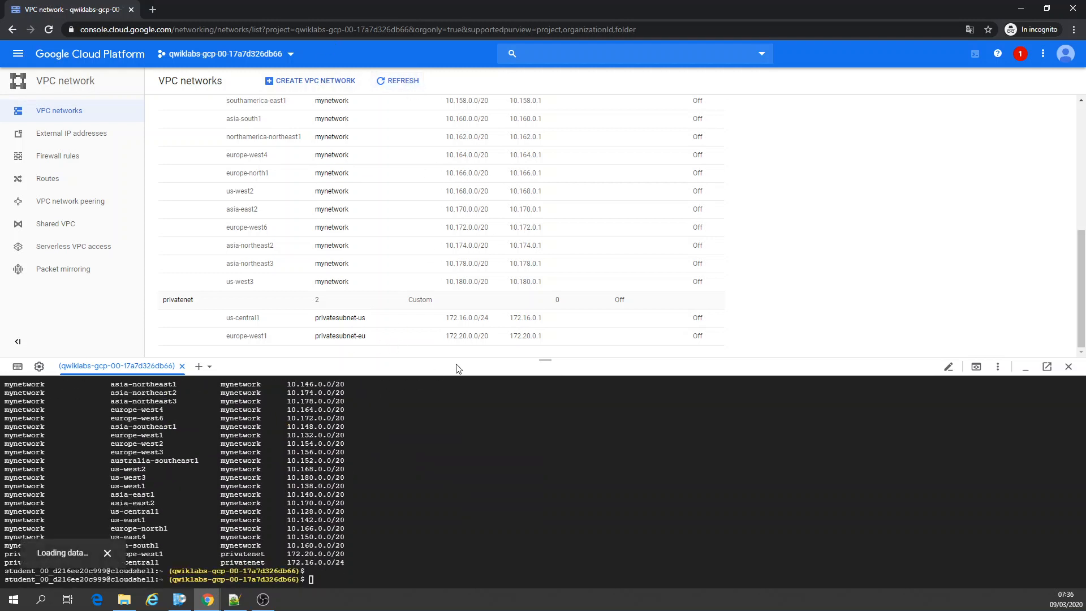
scroll("up", 3)
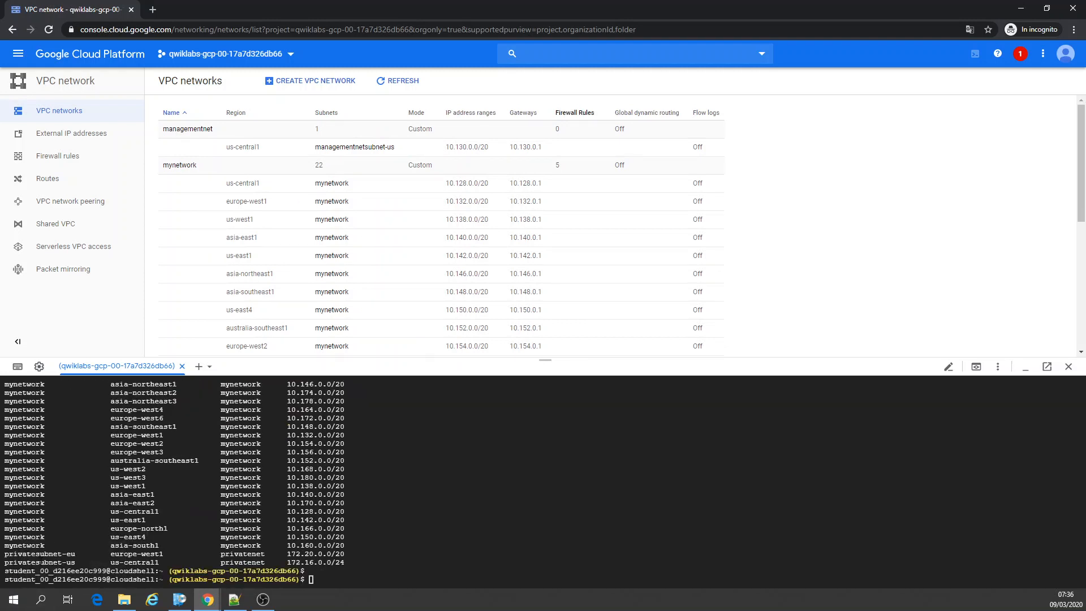
scroll("down", 3)
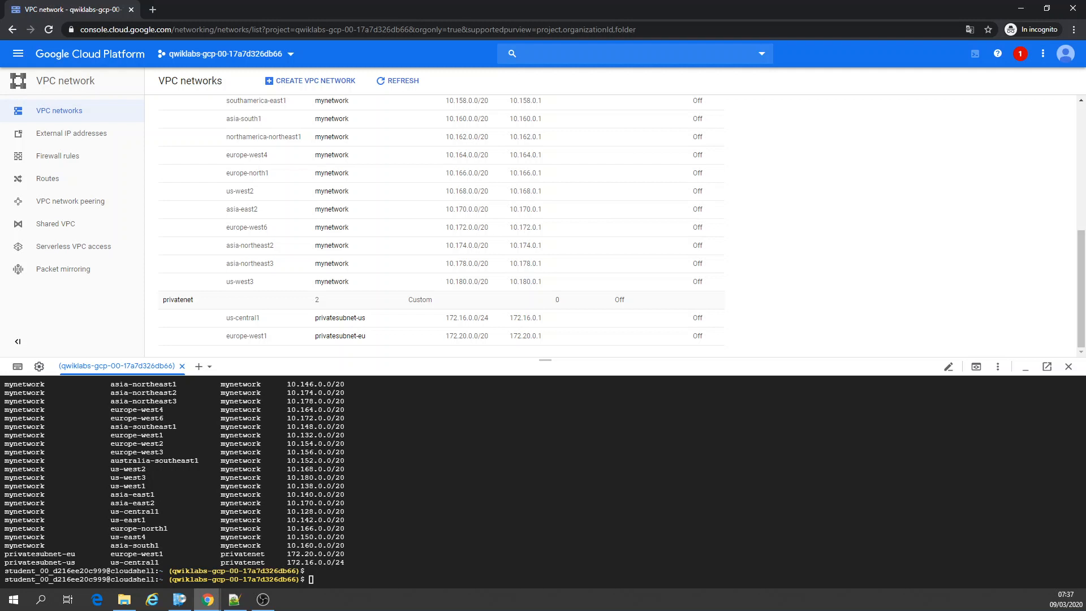
mouse_move(243, 258)
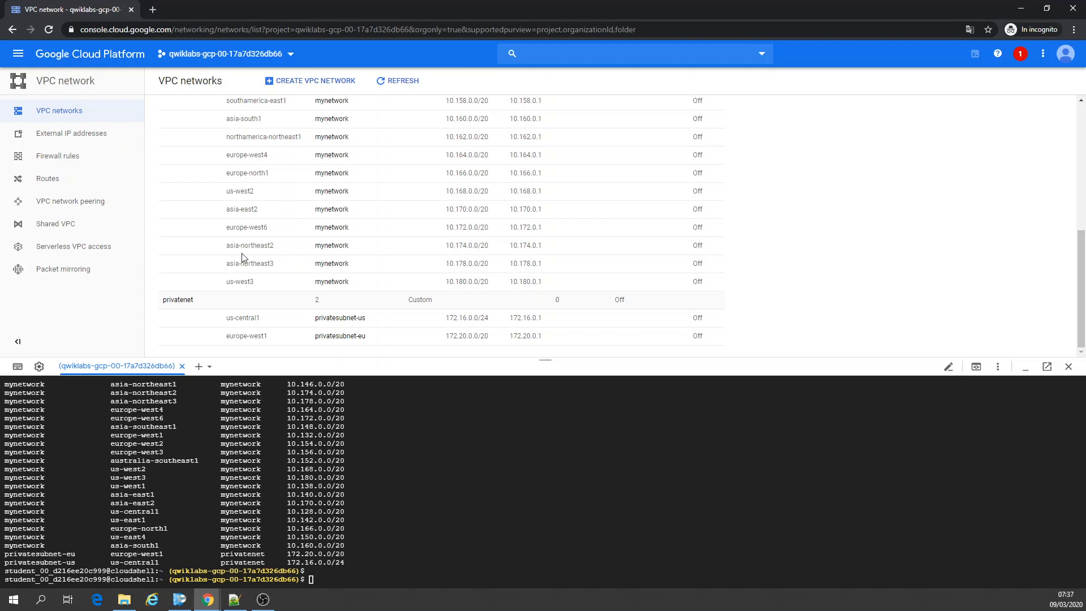
Go to Firewall rules and start a new firewall rule.
left_click(57, 155)
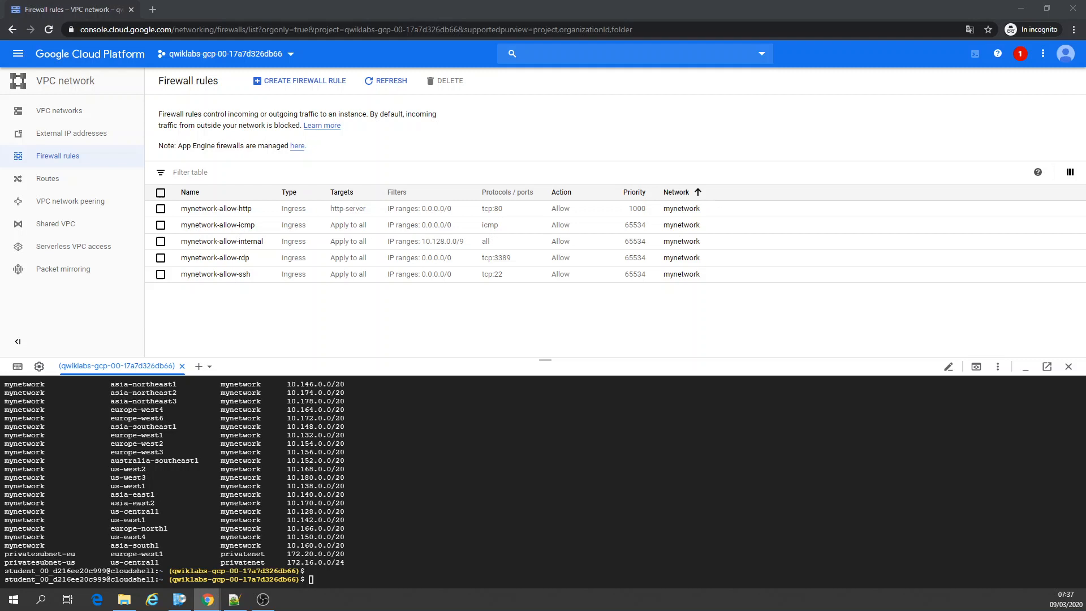
mouse_move(305, 81)
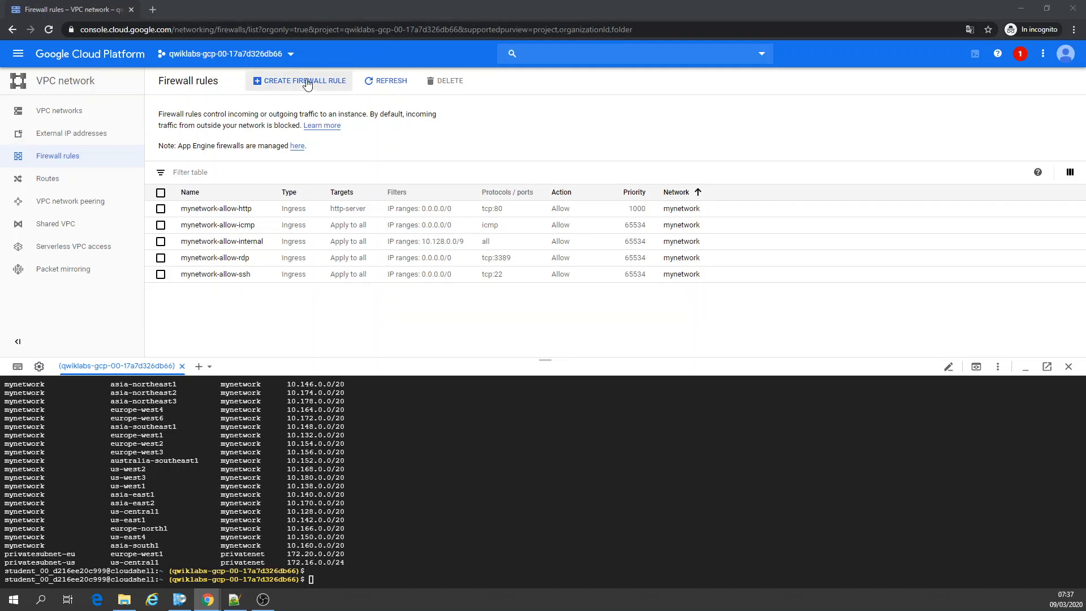
left_click(299, 81)
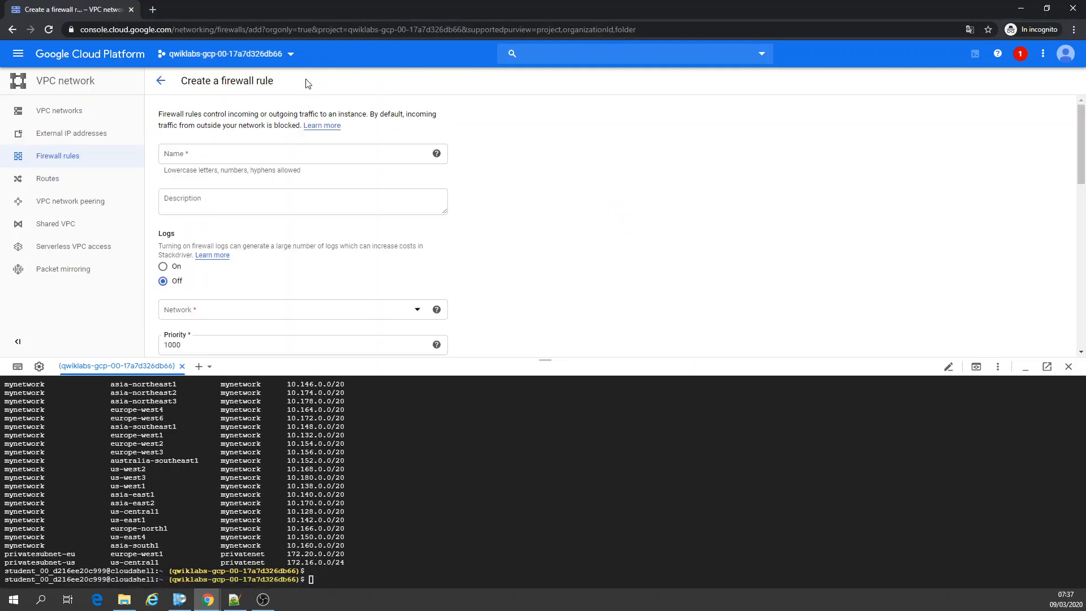
Name the rule managementnet-allow-icmp-ssh-rdp on managementnet, source 0.0.0.0/0, targeting all instances.
type("managementnet-allow-icmp-ssh-rdp")
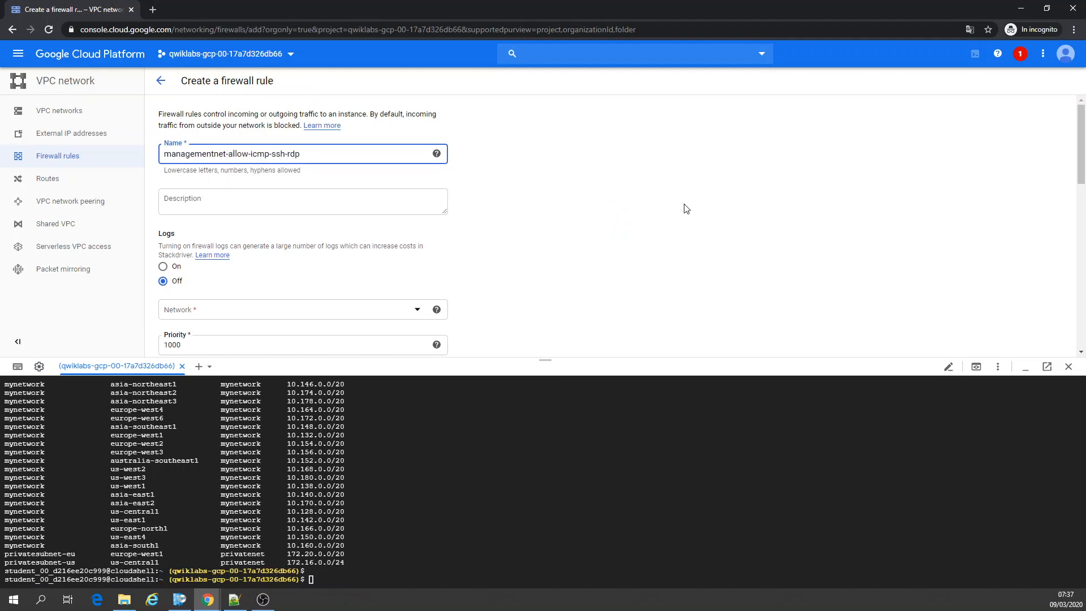
scroll("down", 3)
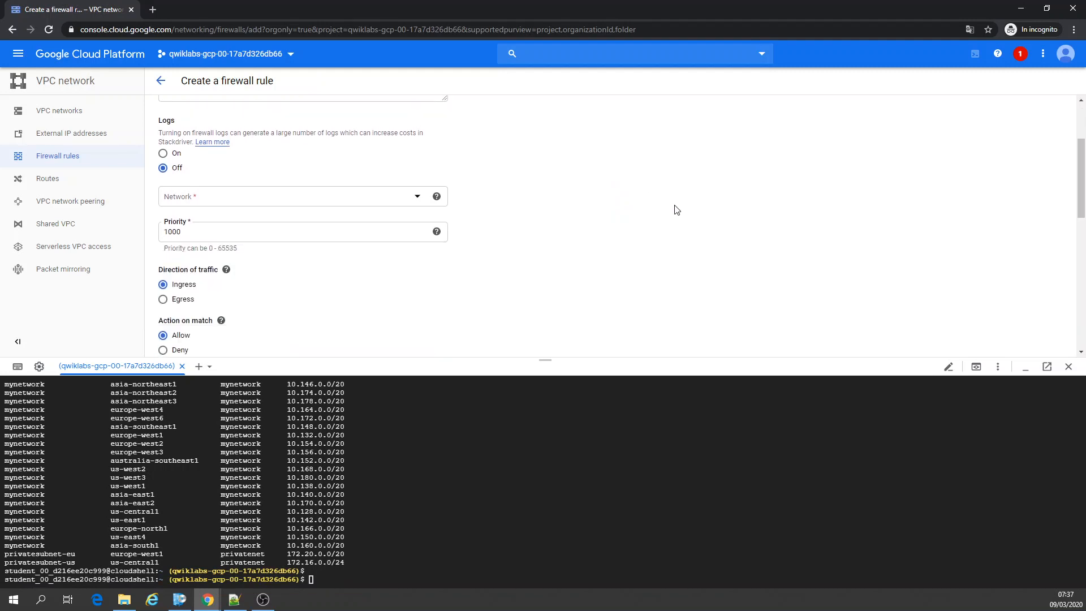
left_click(301, 197)
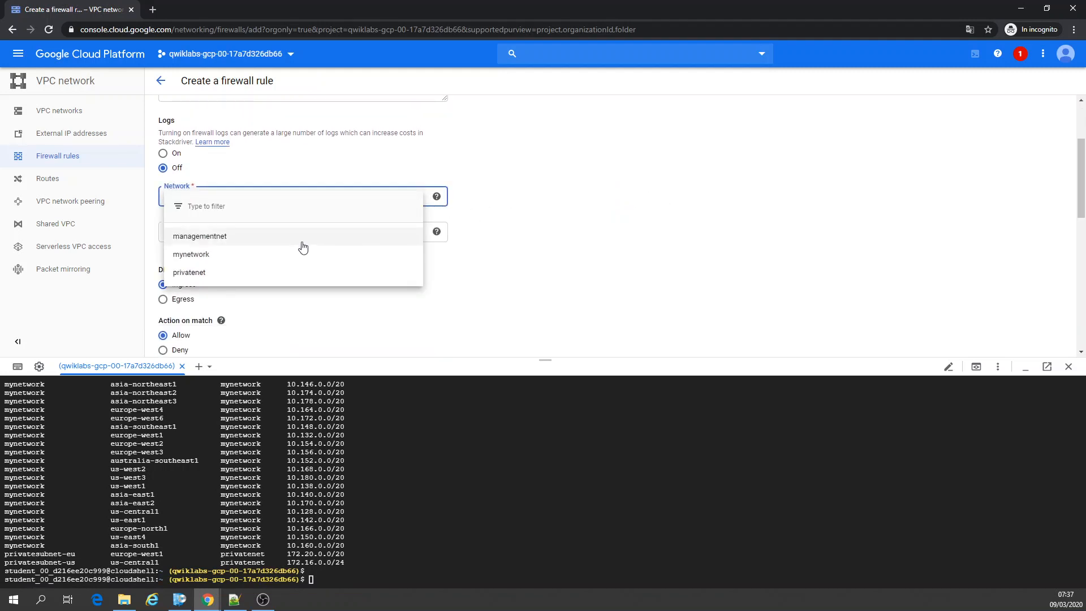
left_click(200, 236)
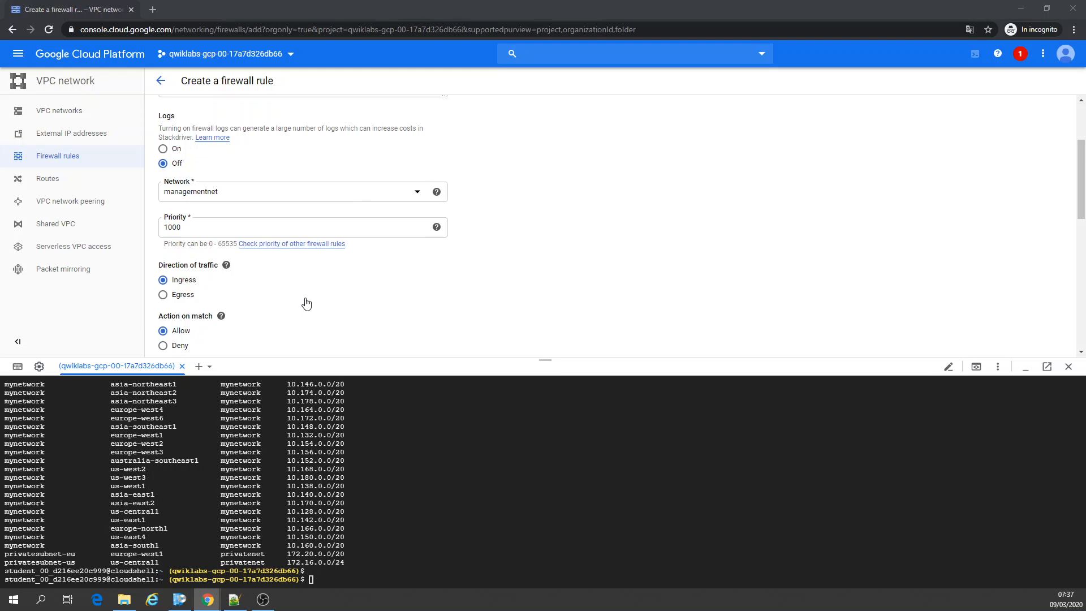
scroll("down", 3)
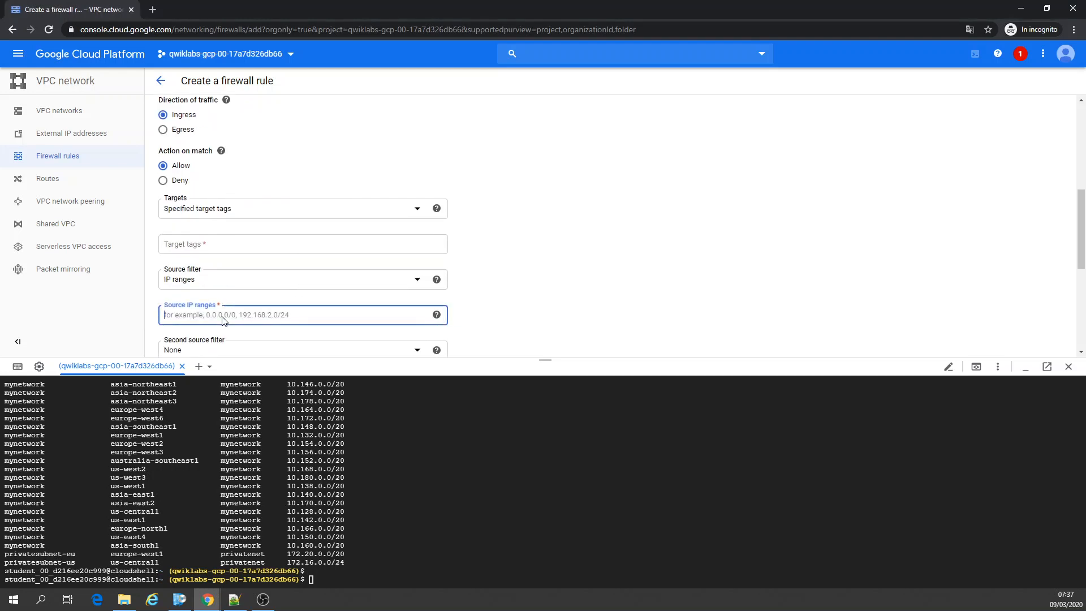
type("0.0.0.0/0")
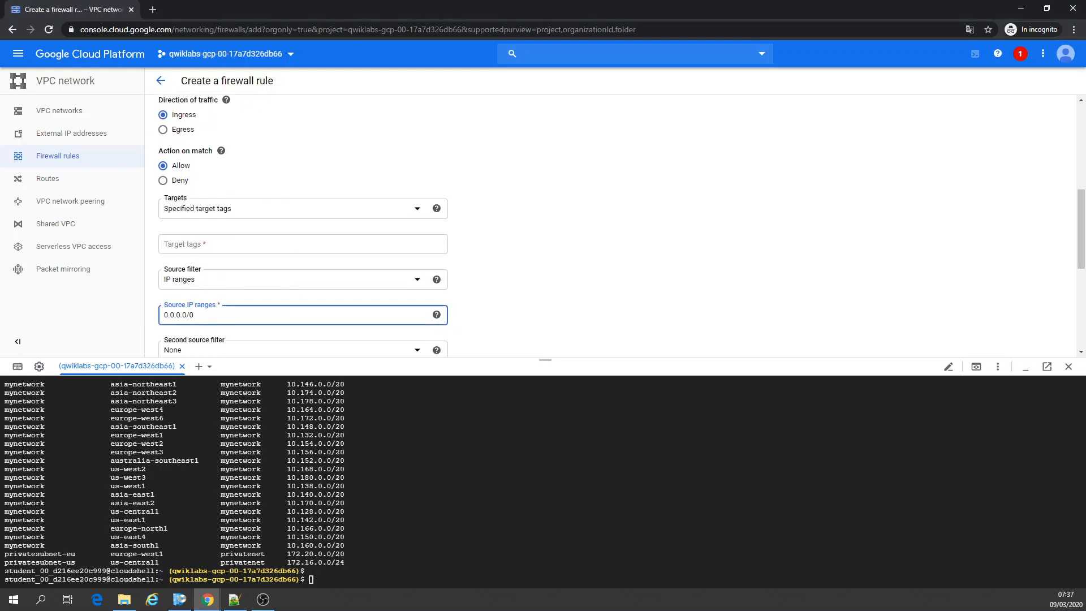
left_click(303, 244)
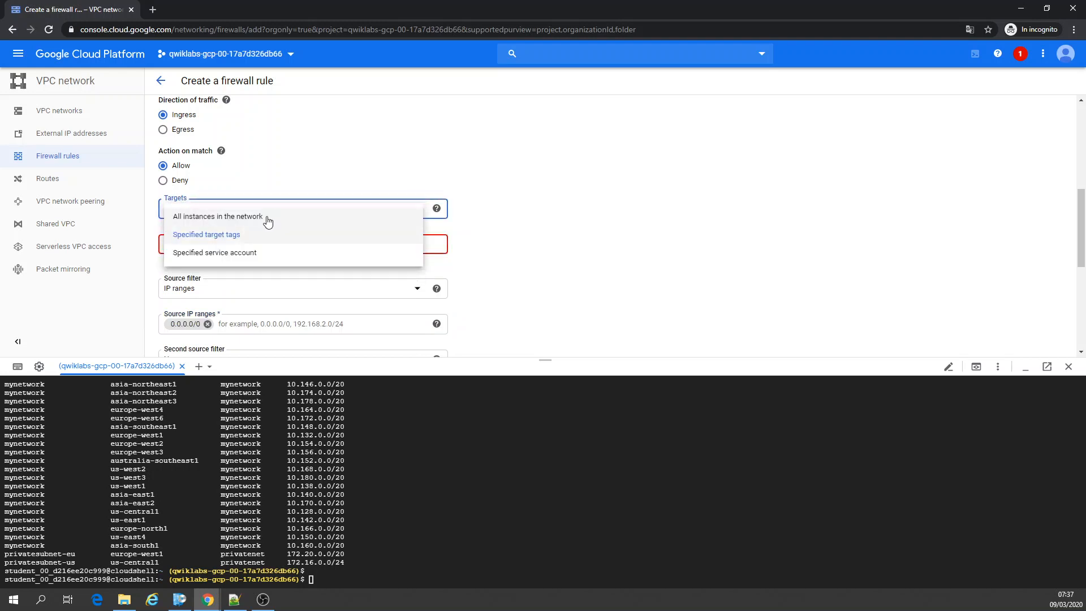
left_click(218, 216)
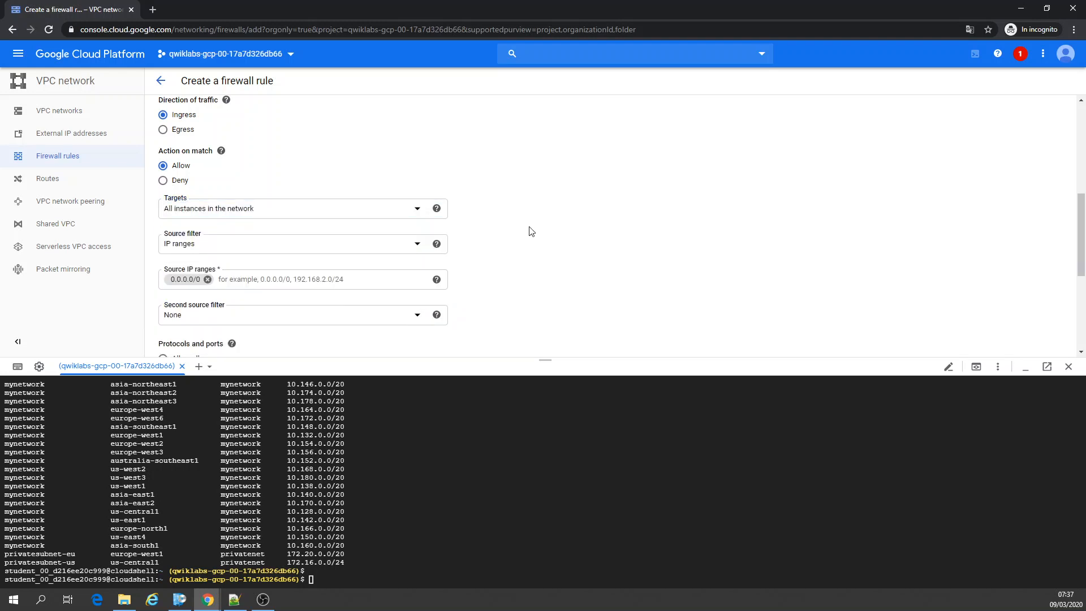
Allow tcp ports 22 and 3389 plus icmp, and create the rule.
scroll("down", 3)
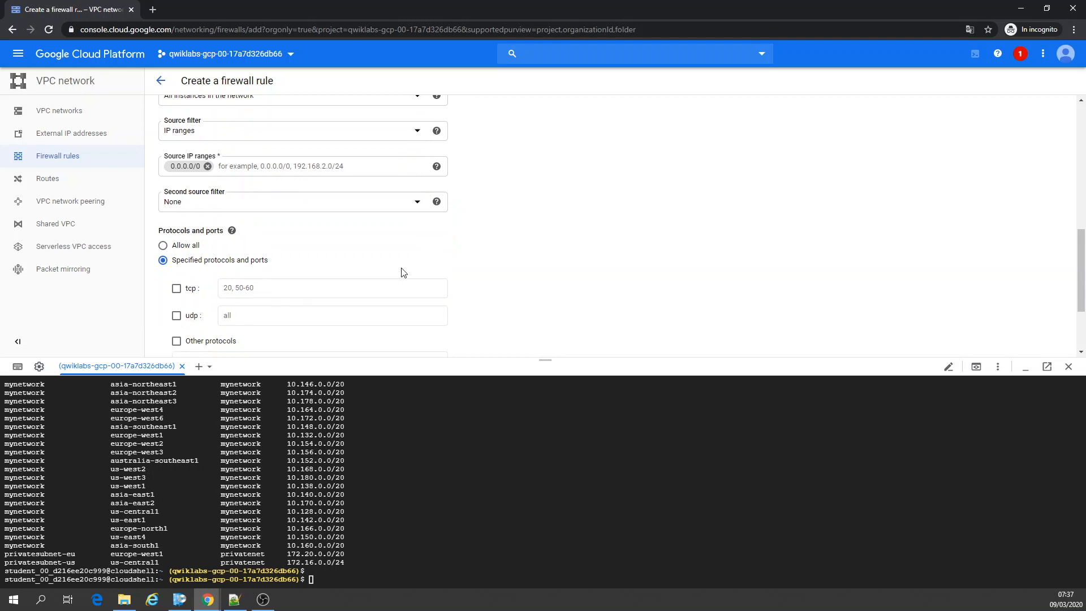
scroll("down", 3)
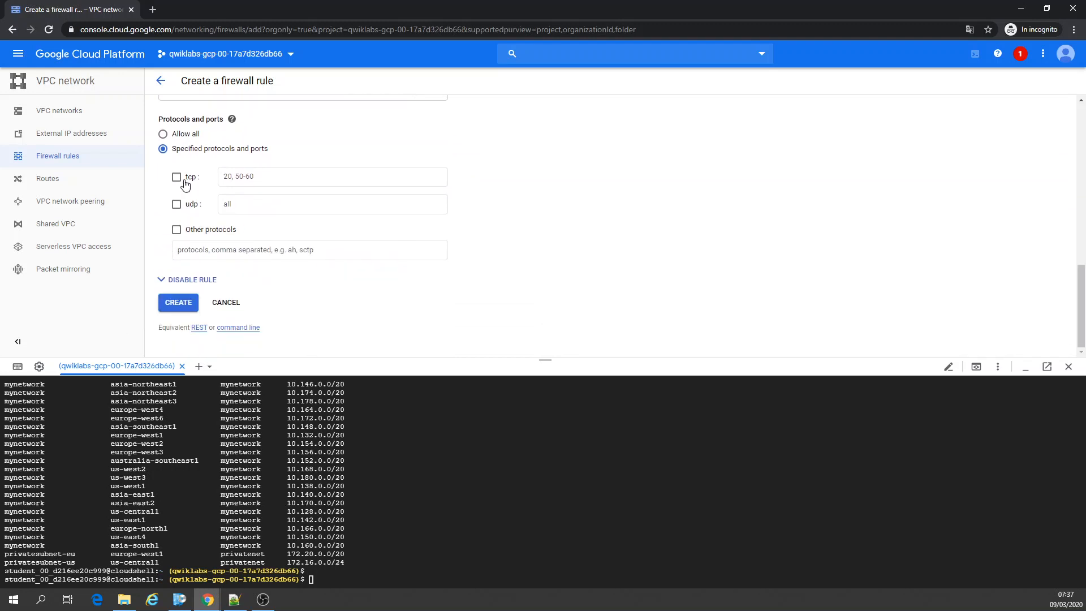
left_click(176, 177)
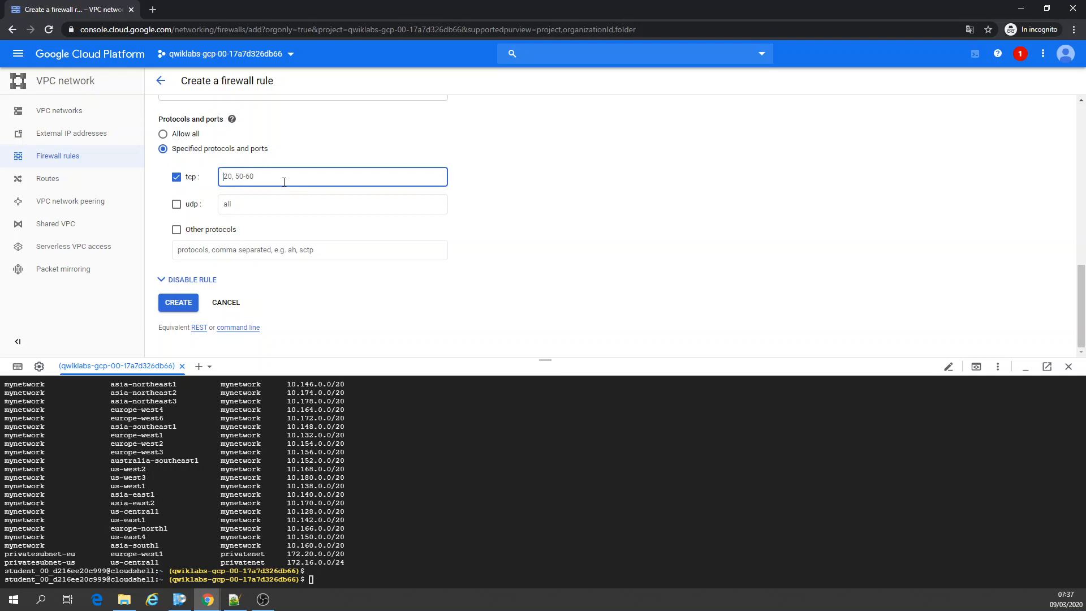
type("22,")
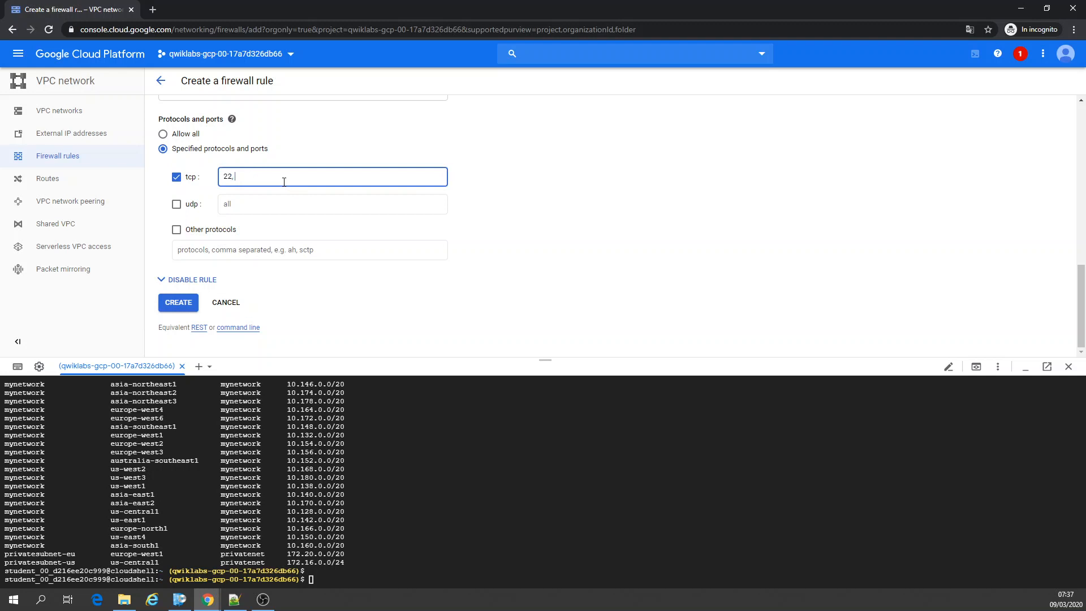
type("3389")
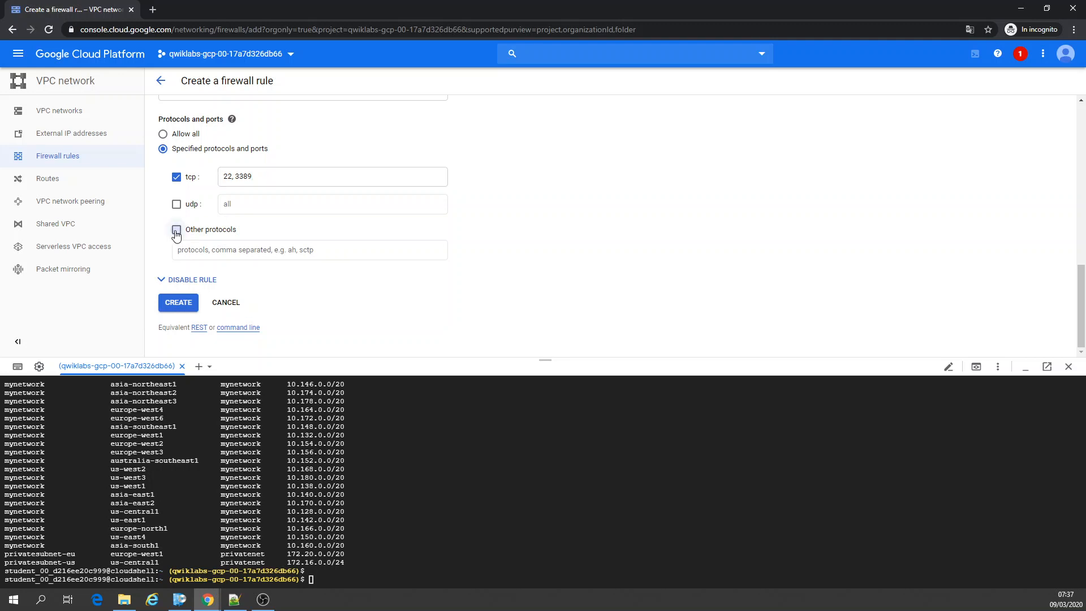
left_click(177, 229)
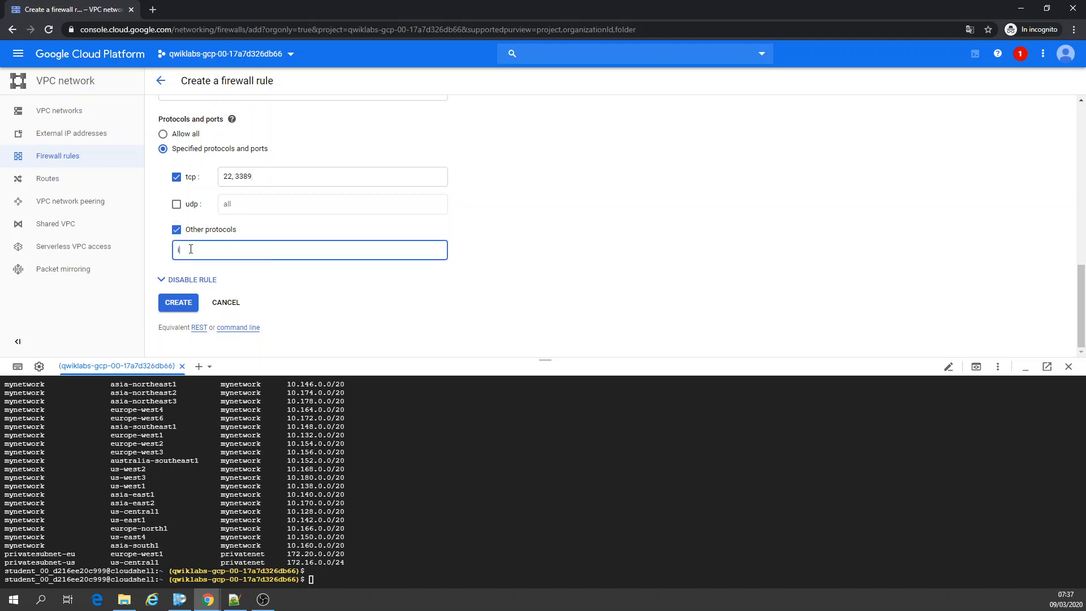
type("icmp")
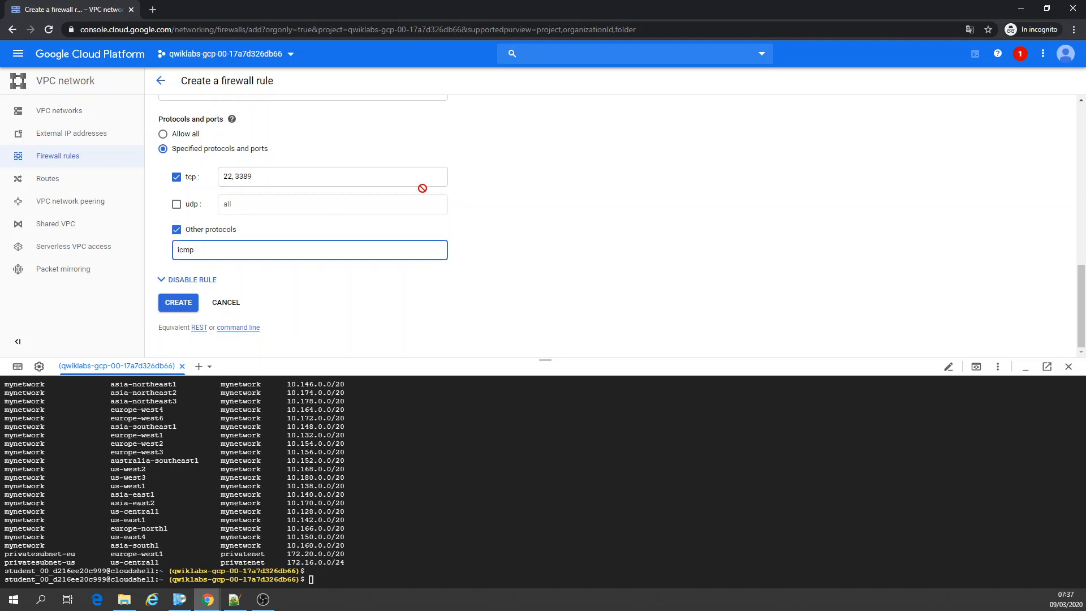
scroll("up", 3)
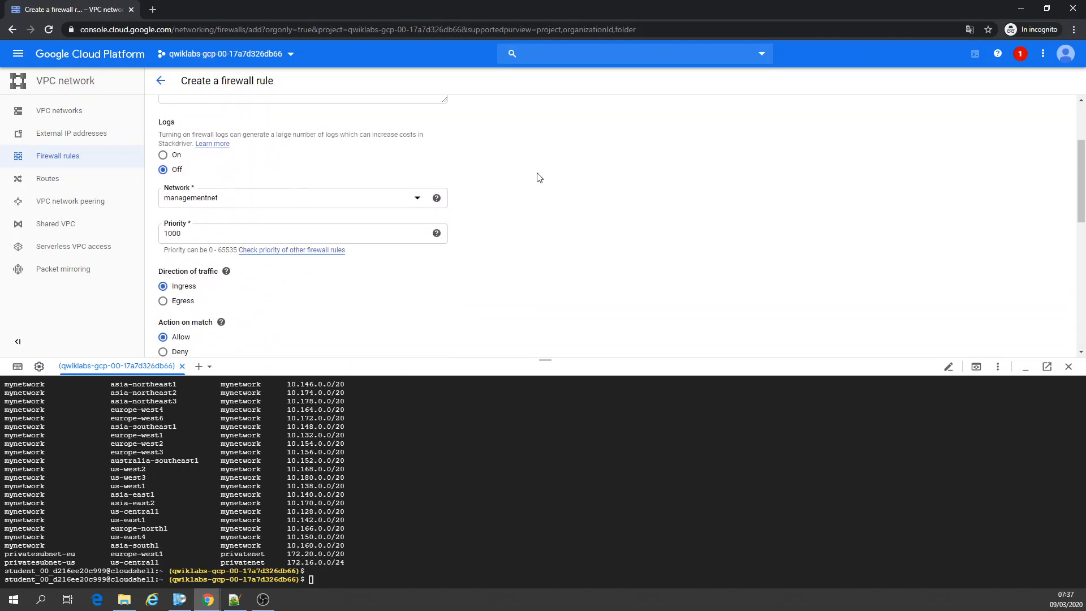
scroll("down", 3)
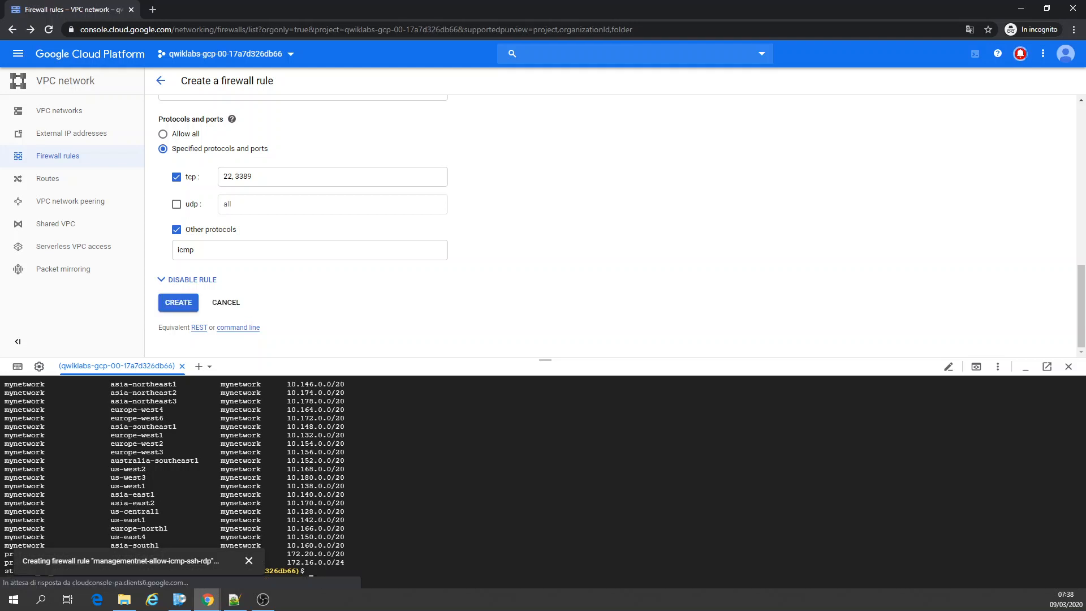
left_click(177, 302)
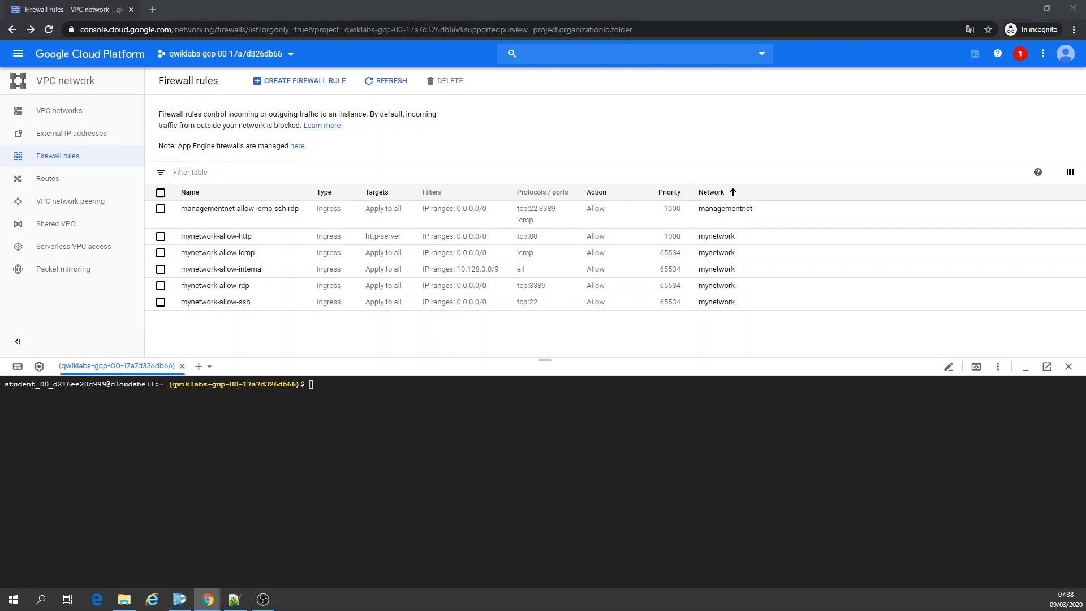
Create privatenet-allow-icmp-ssh-rdp on privatenet allowing icmp and tcp:22,3389 via gcloud.
type("gcloud compute firewall-rules create privatenet-allow-icmp-ssh-rdp --direction=INGRESS --priority=1000 --network=privatenet --action=ALLOW --rules=icmp,tcp:22,tcp:3389 --source-ranges=0.0.0.0/0")
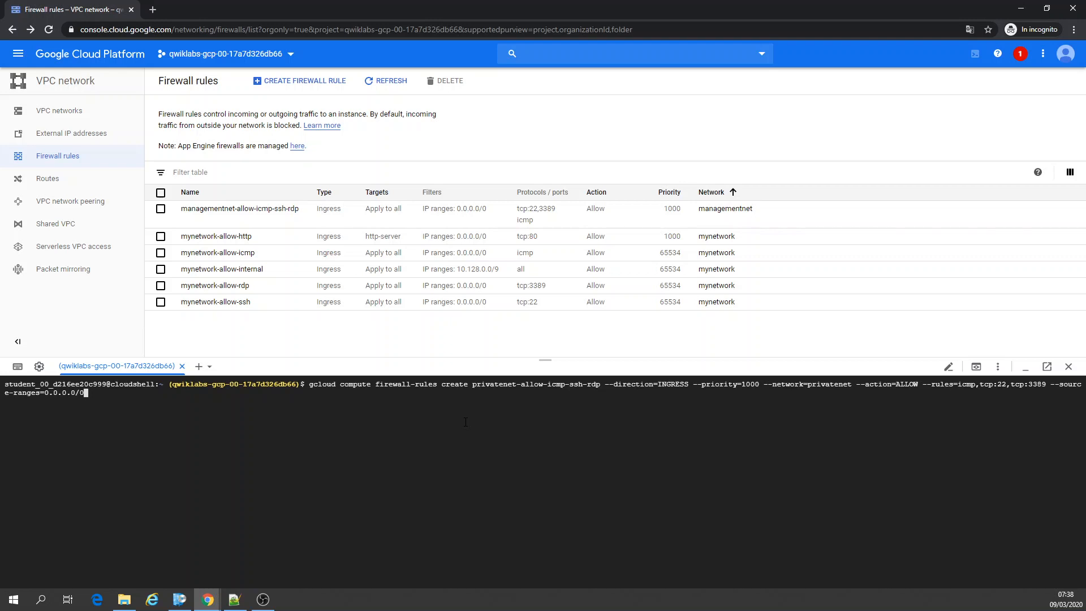
key("Return")
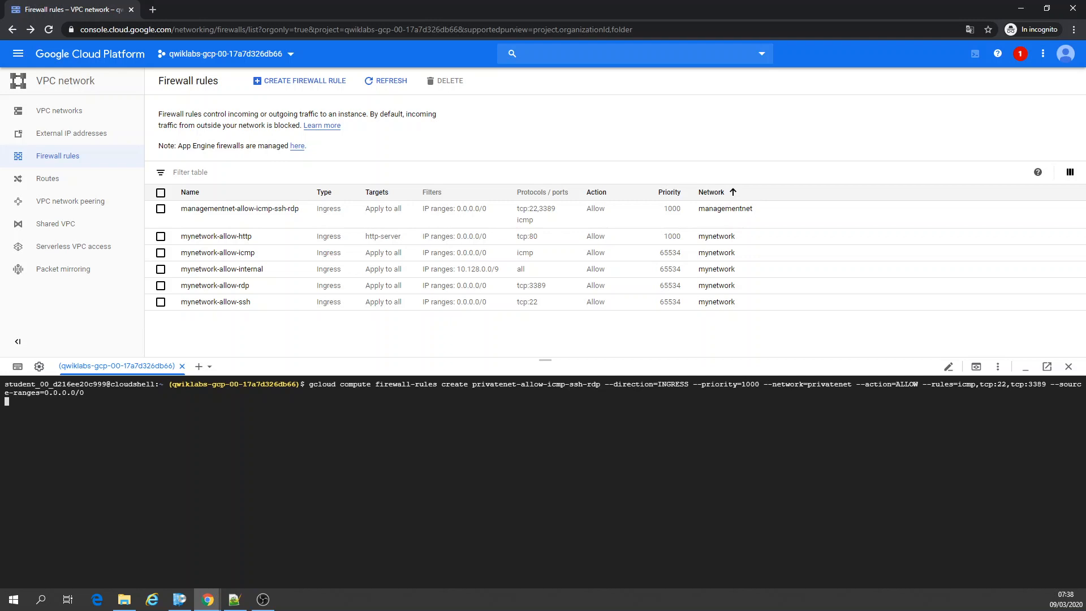
key("Return")
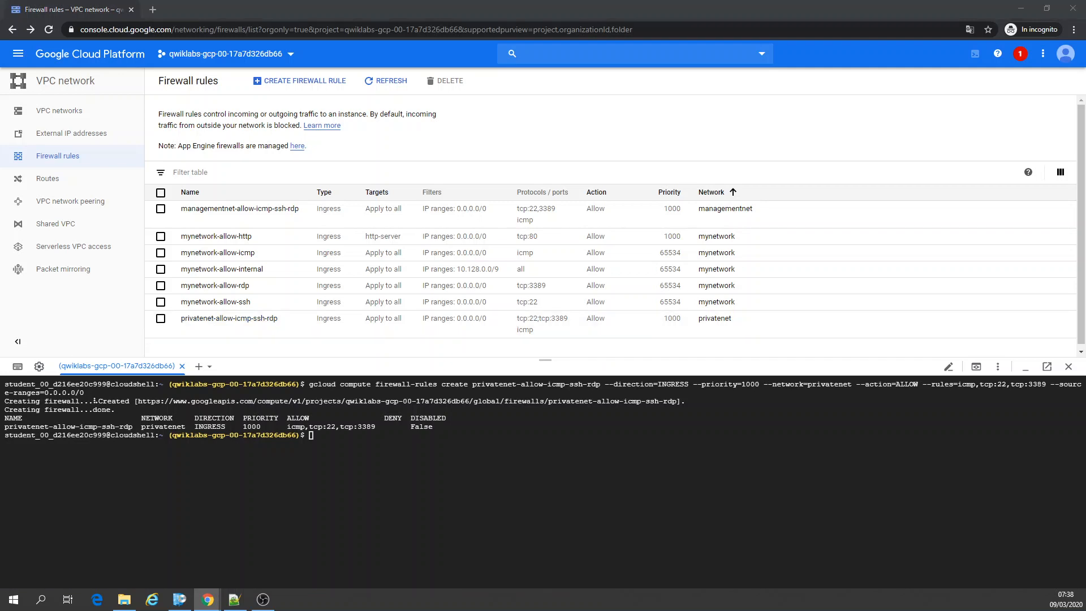
mouse_move(437, 517)
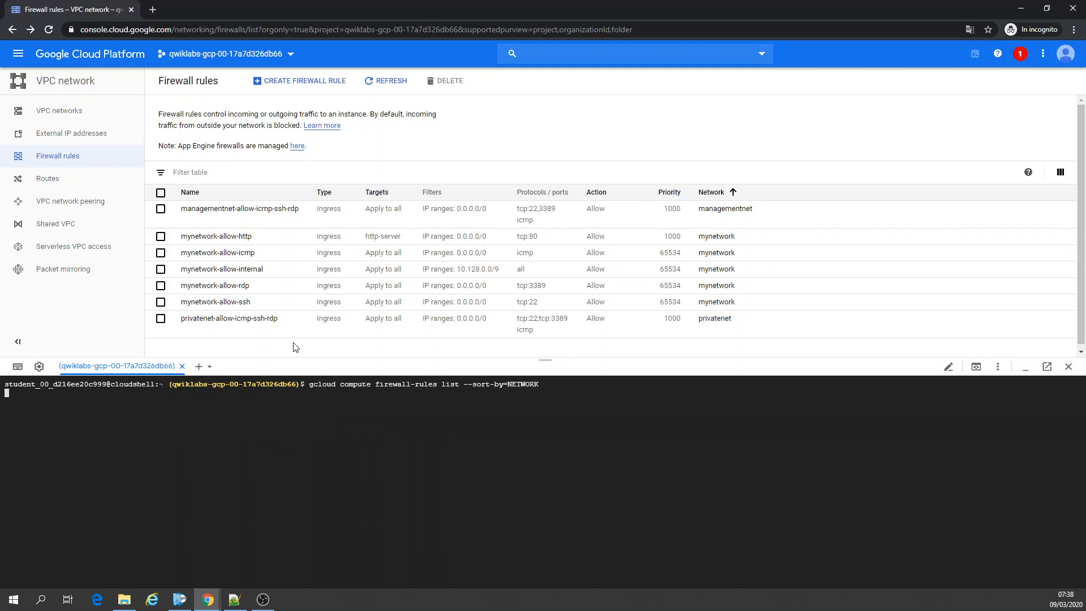
List all seven firewall rules sorted by network in Cloud Shell.
key("Return")
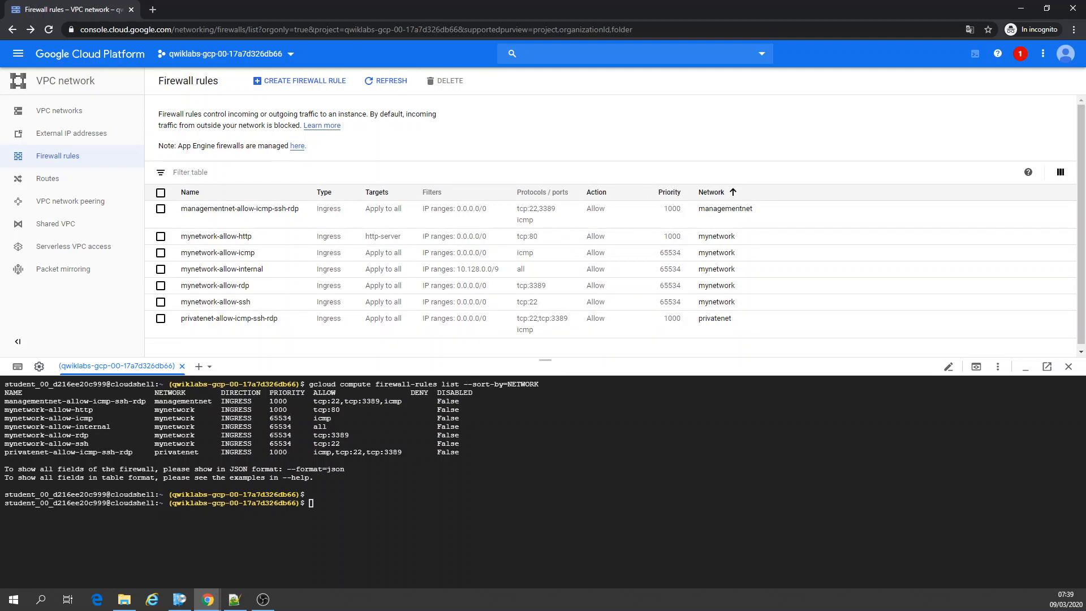
mouse_move(17, 55)
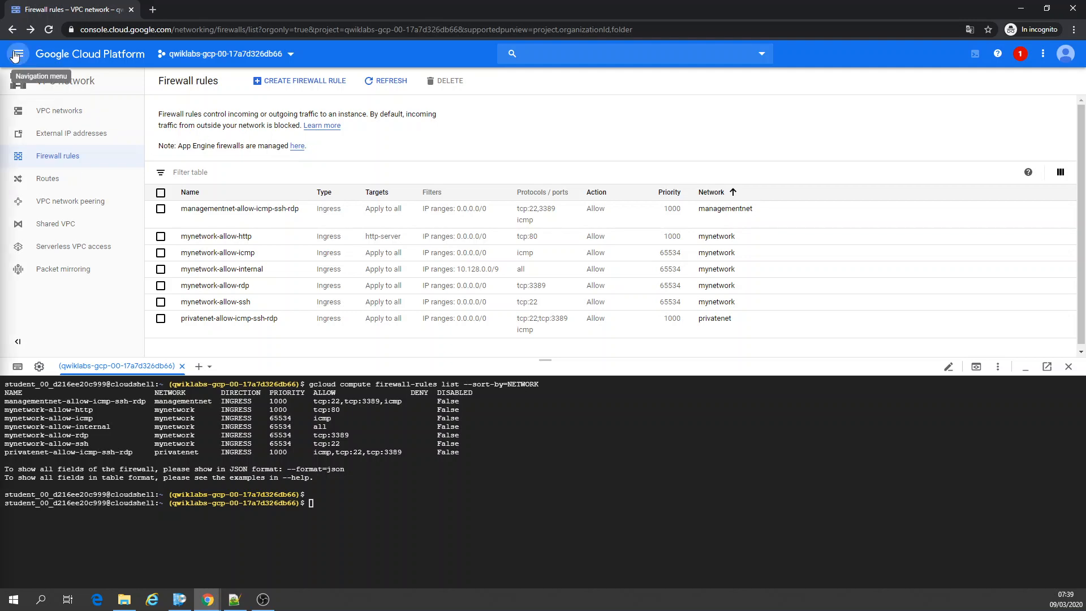
left_click(19, 54)
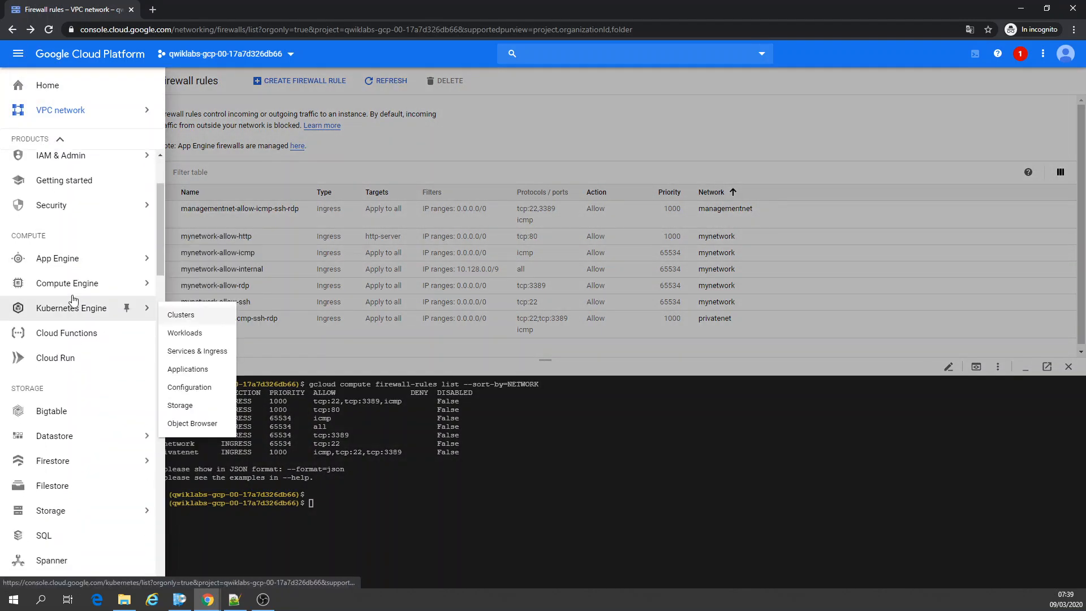
Go to Compute Engine VM instances and start creating a new instance.
left_click(67, 283)
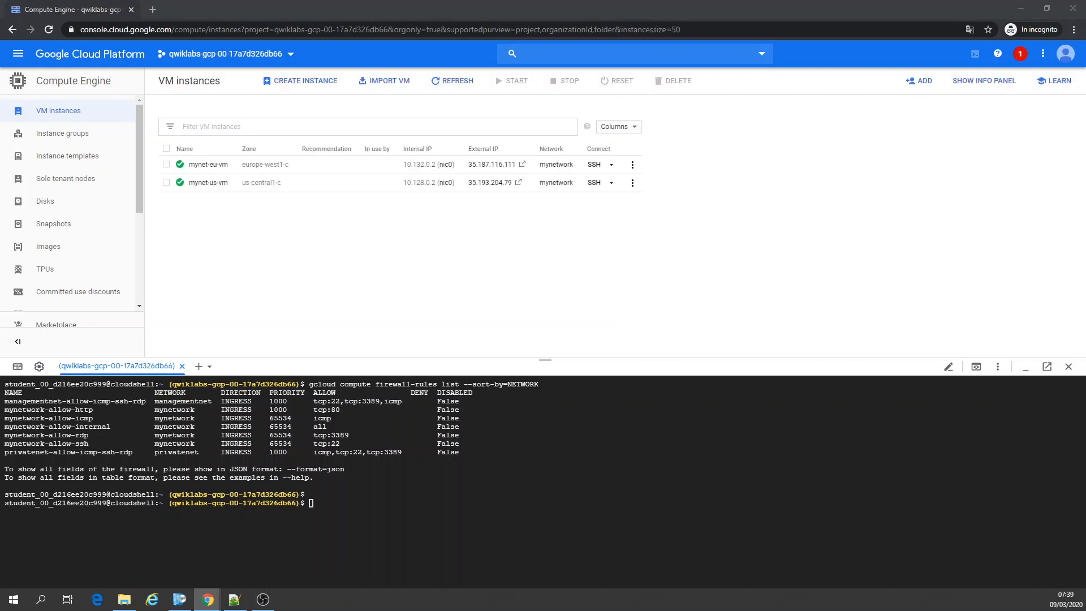
left_click(184, 148)
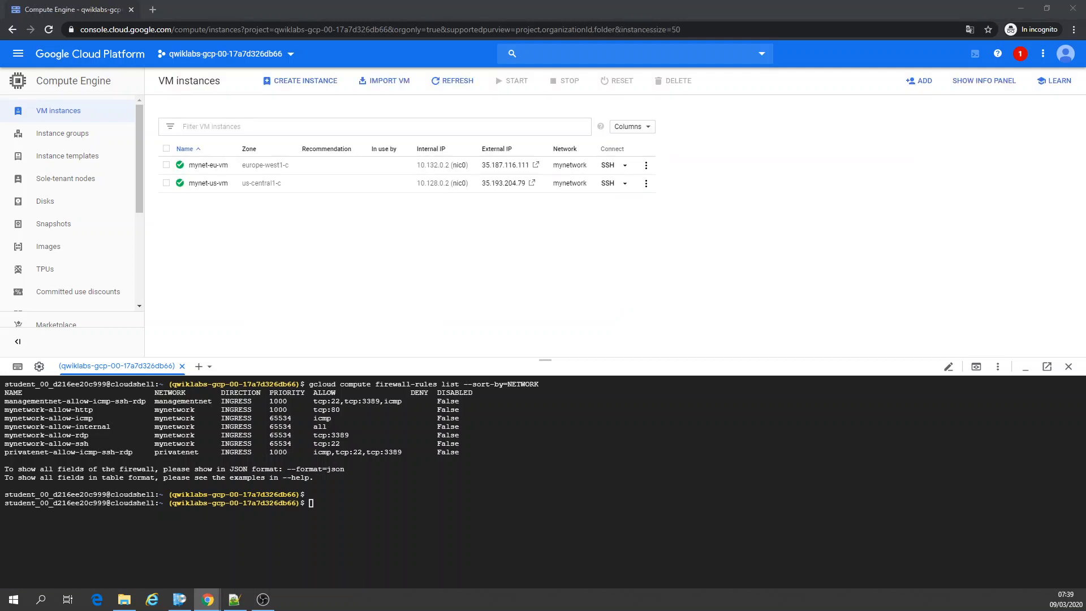
left_click(300, 80)
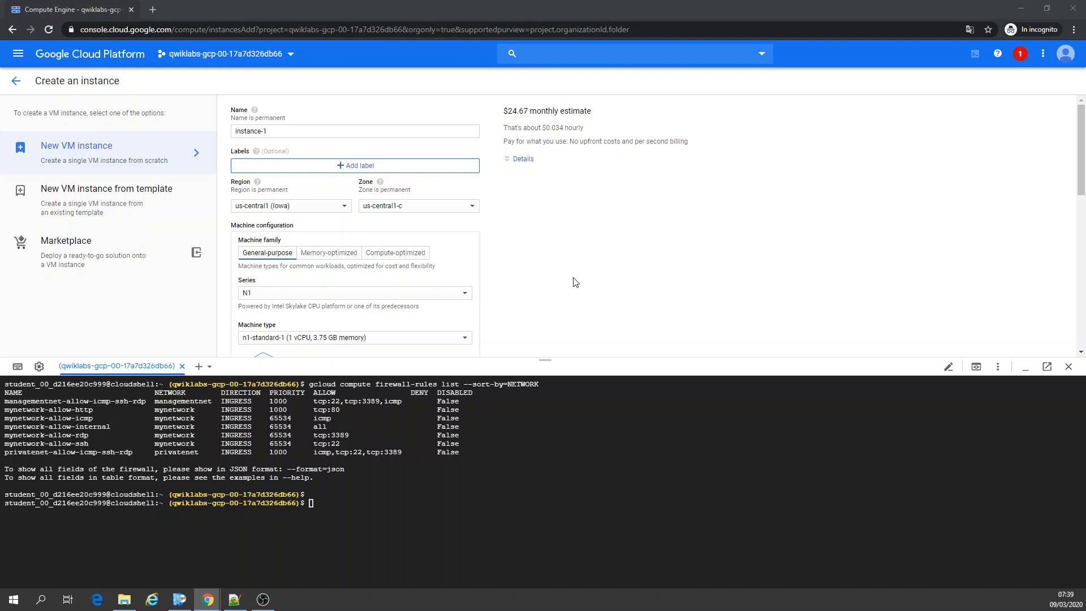
Name the VM managementnet-us-vm with f1-micro, and edit its managementnet network interface.
type("managementnet-us-vm")
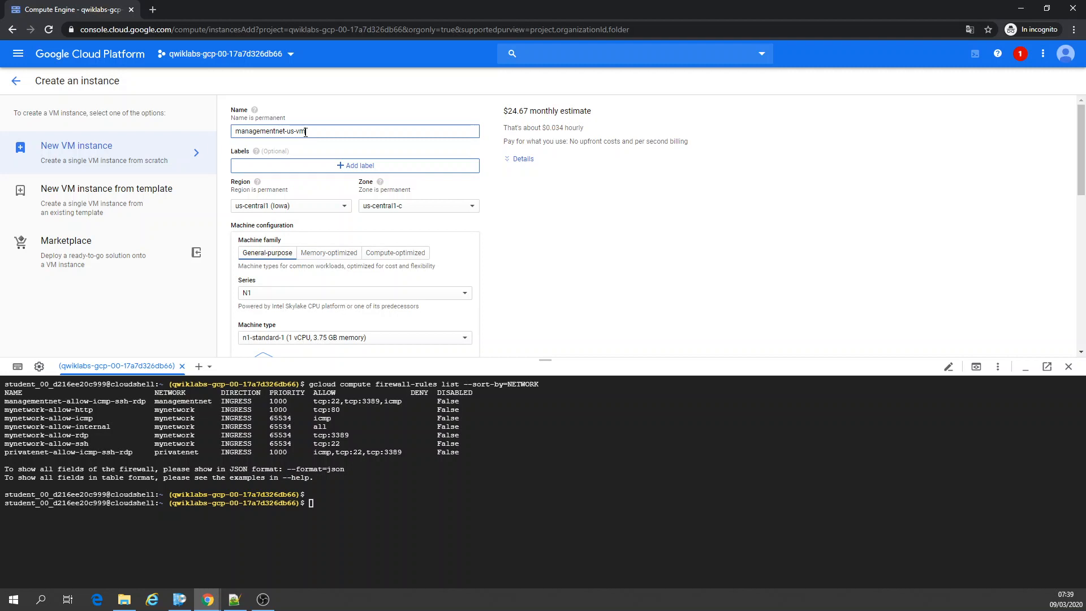
mouse_move(332, 246)
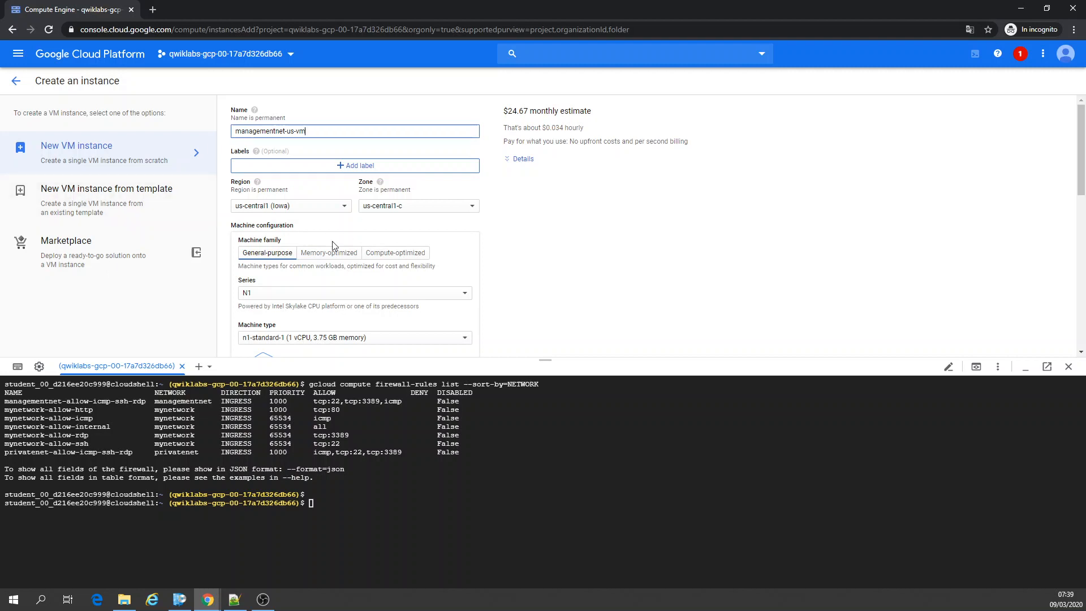
scroll("down", 3)
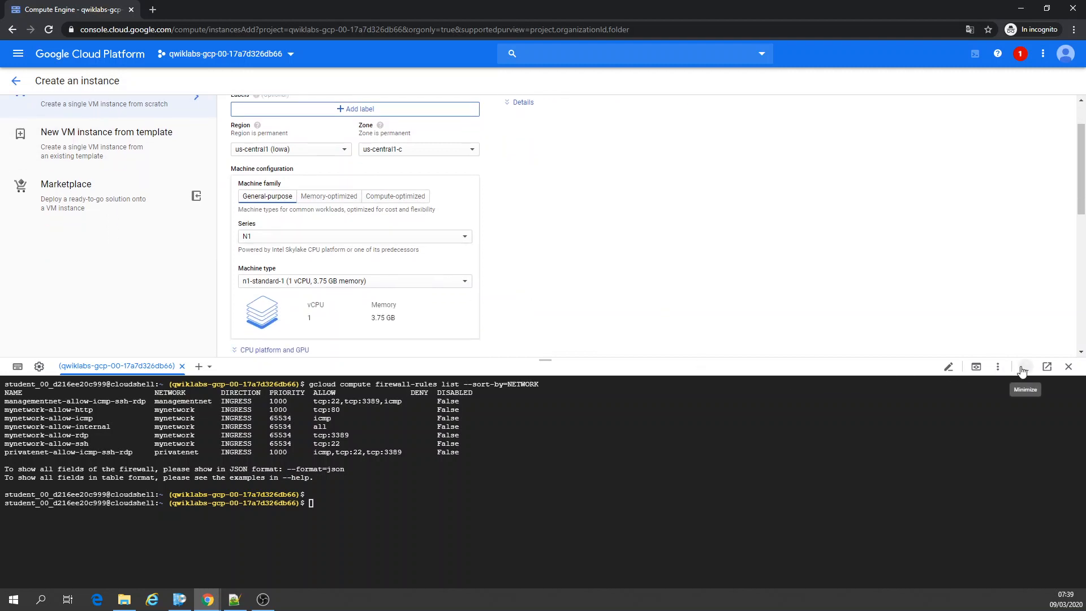
left_click(354, 281)
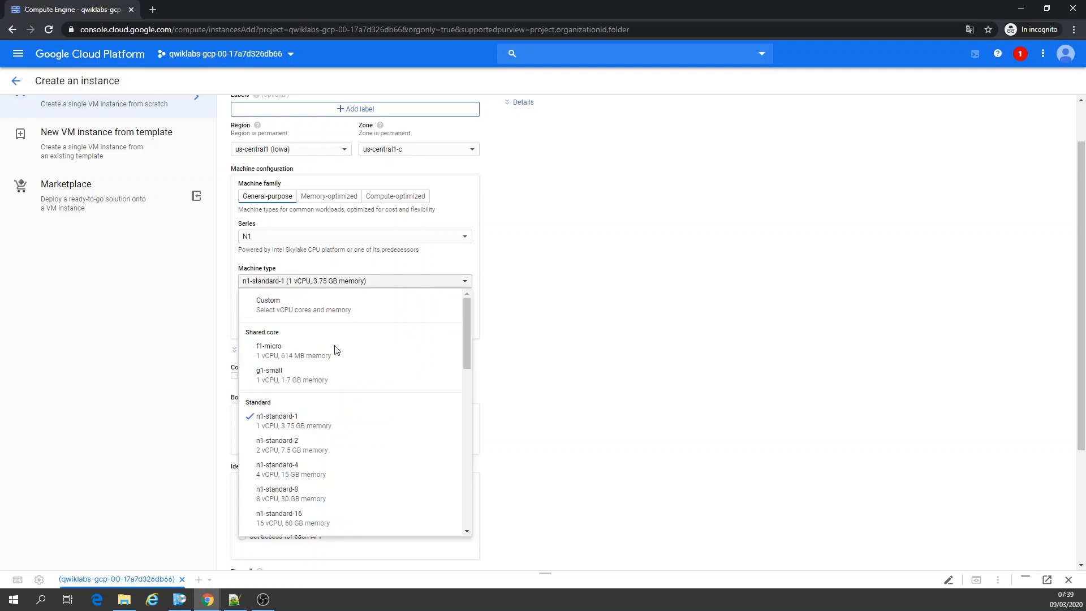
left_click(269, 351)
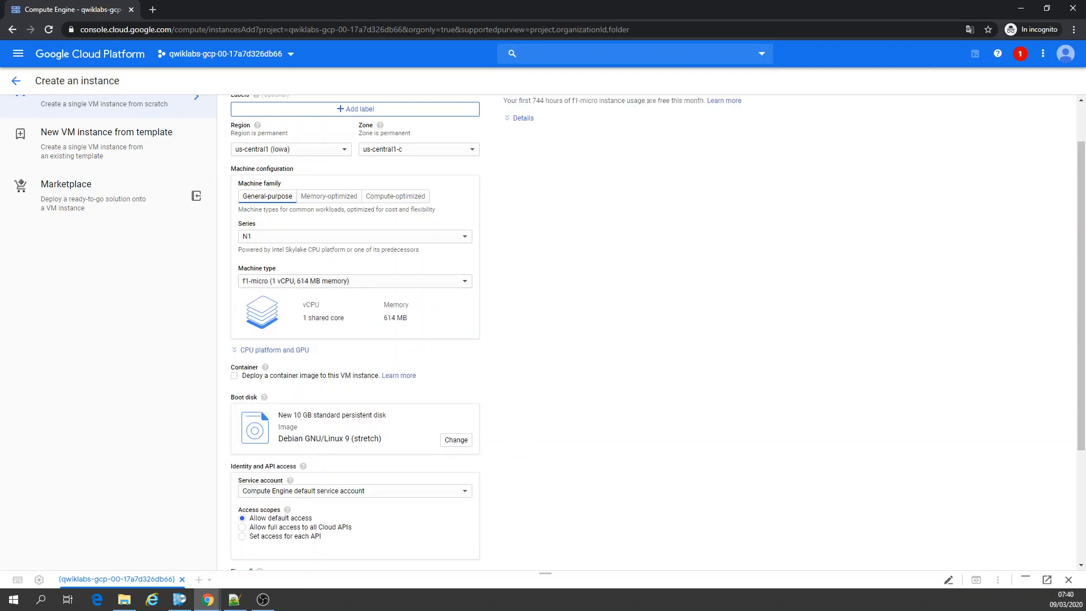
scroll("down", 3)
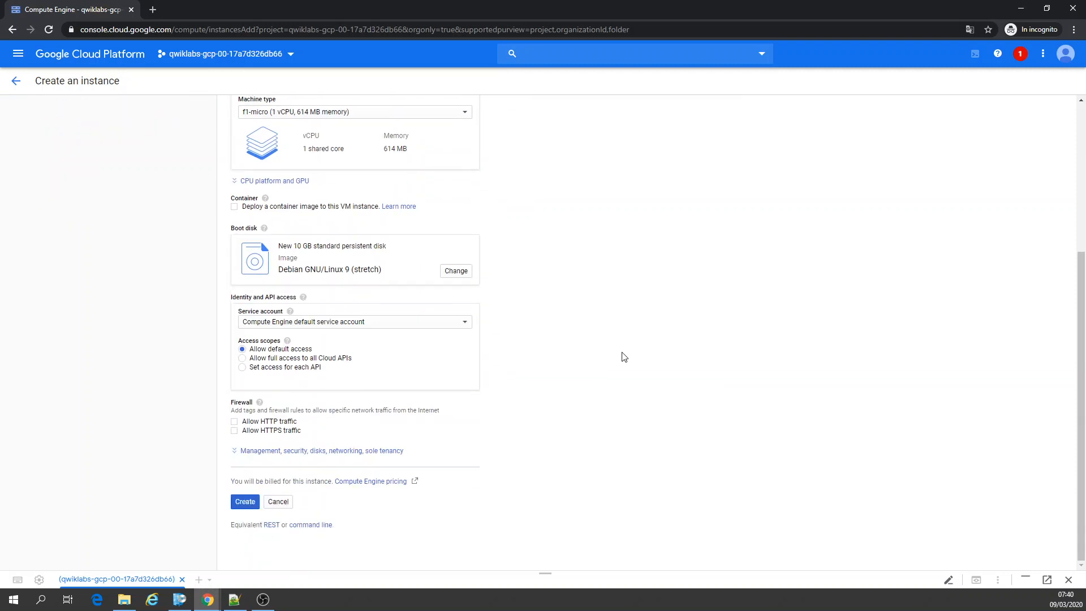
mouse_move(343, 451)
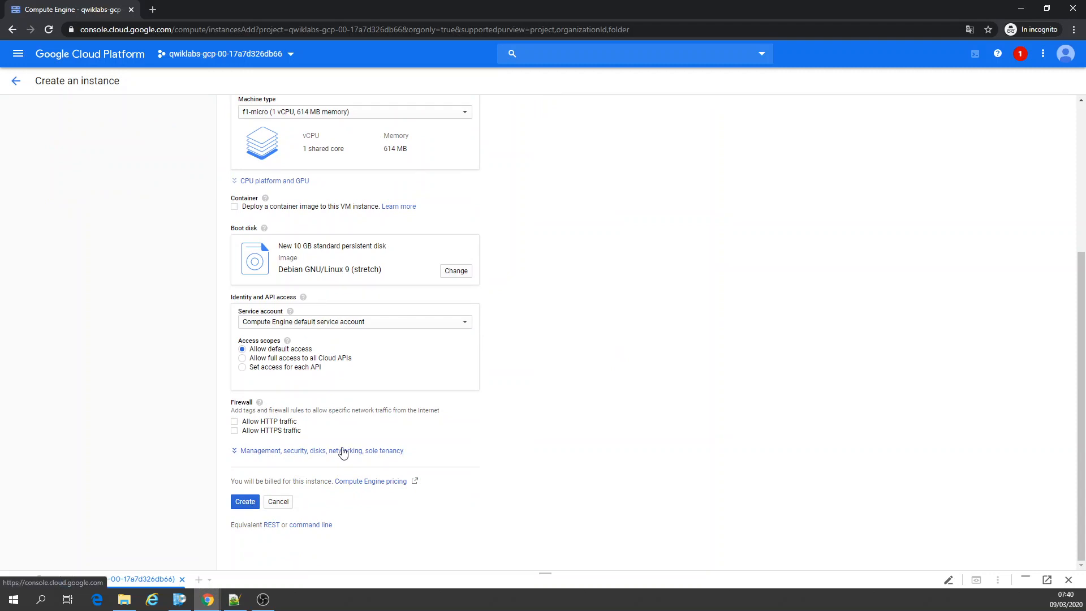
left_click(321, 450)
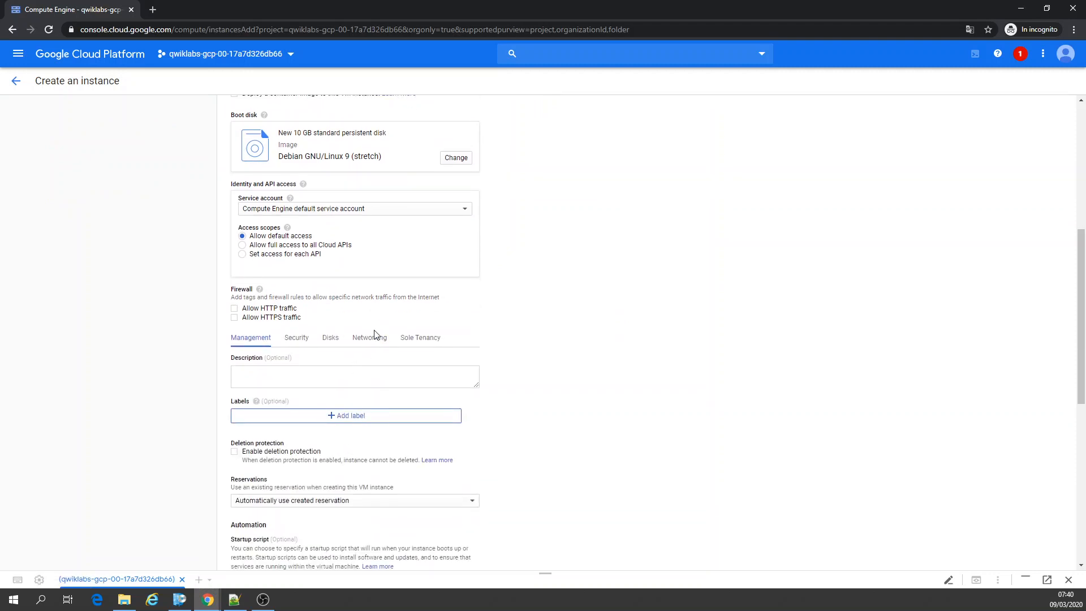
left_click(369, 337)
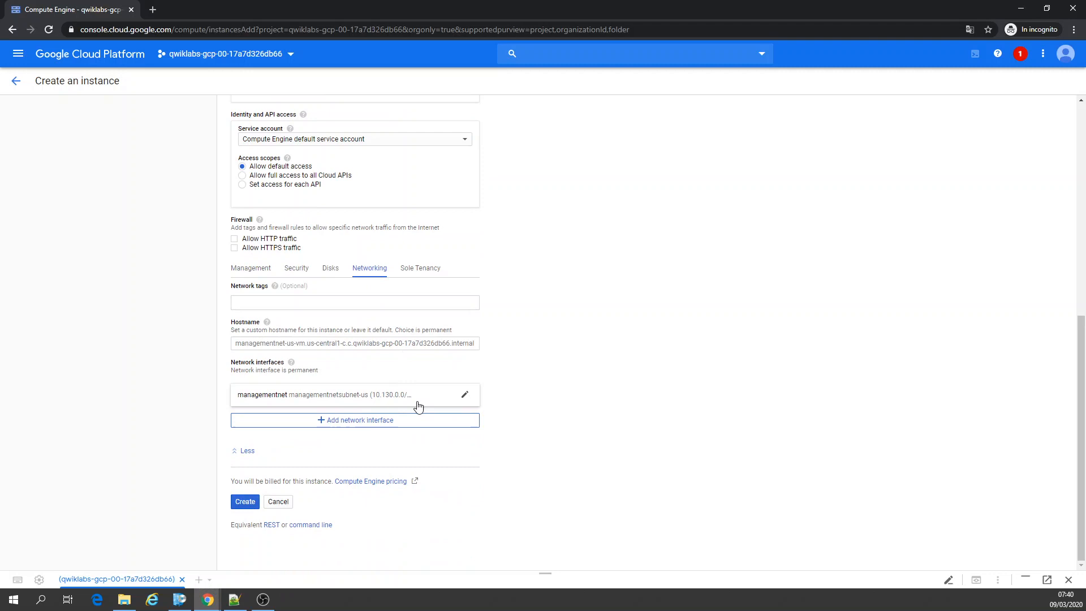
mouse_move(411, 398)
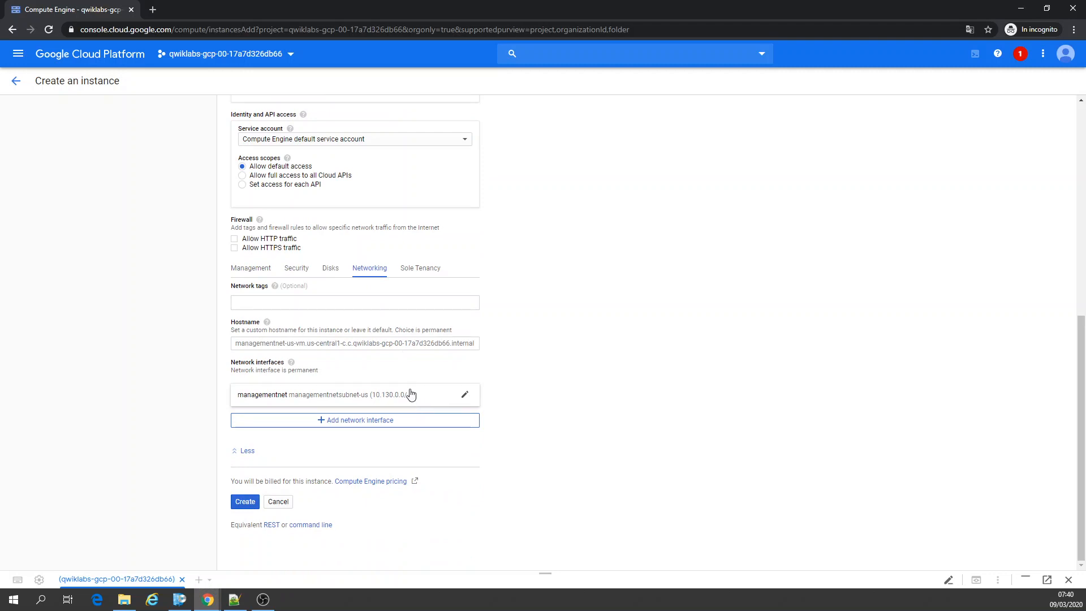
mouse_move(395, 323)
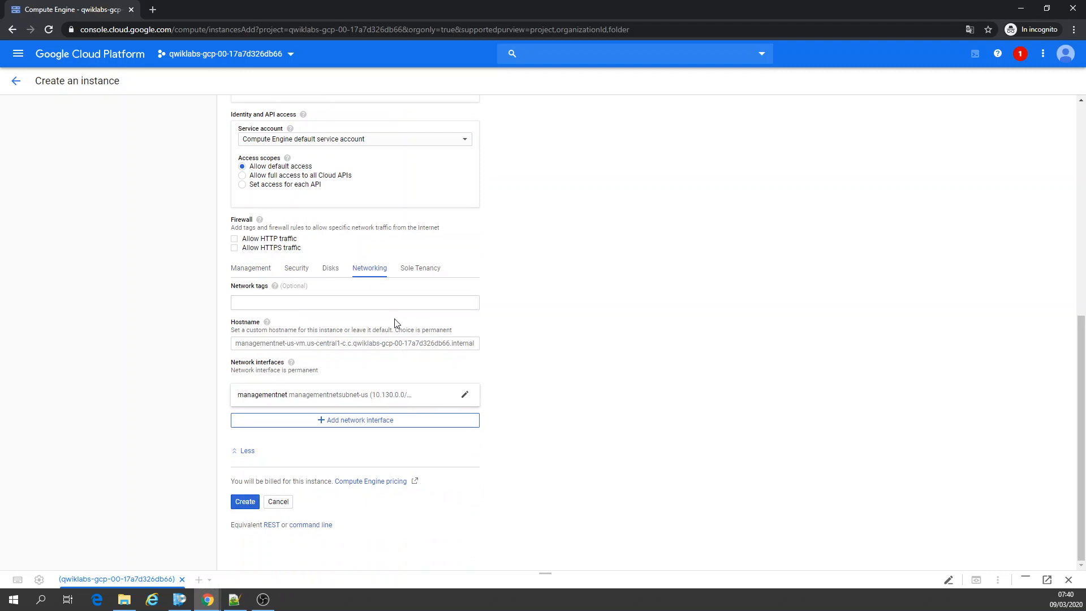
mouse_move(62, 308)
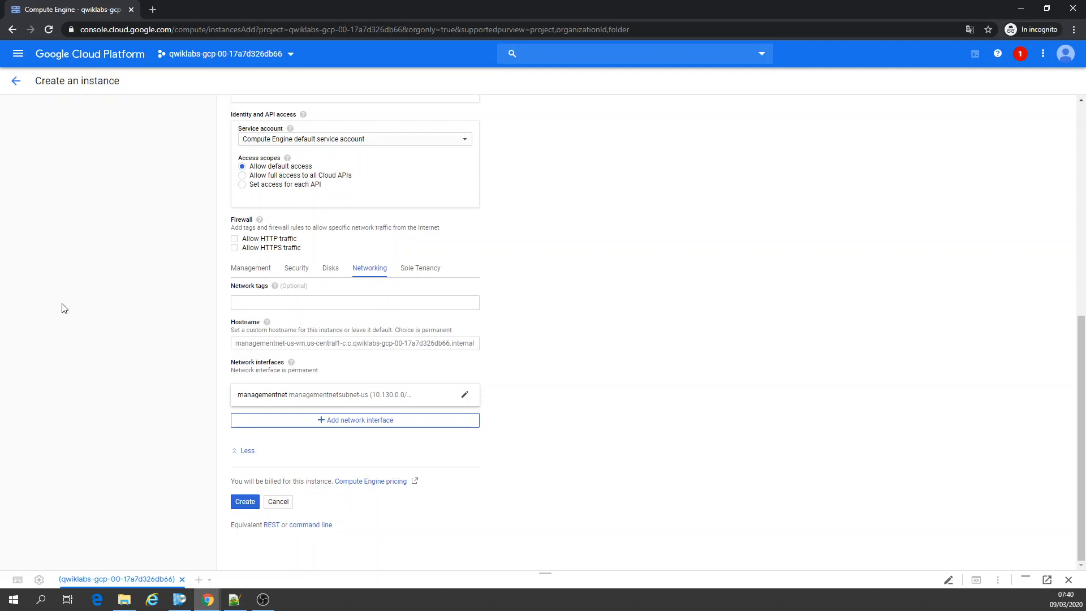
left_click(465, 394)
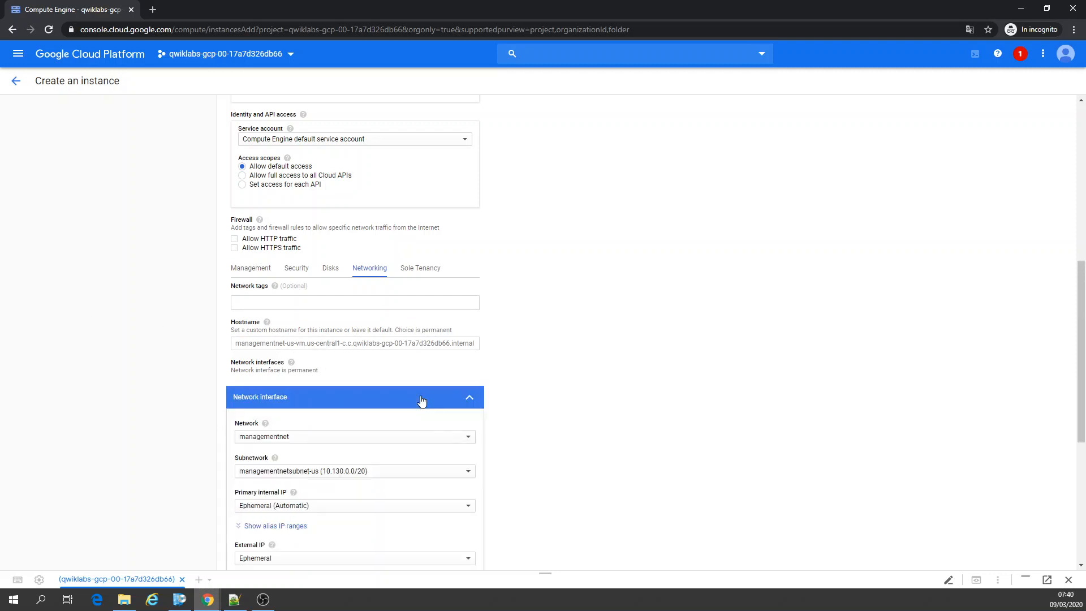
Create managementnet-us-vm and see it running at internal IP 10.130.0.2.
scroll("down", 3)
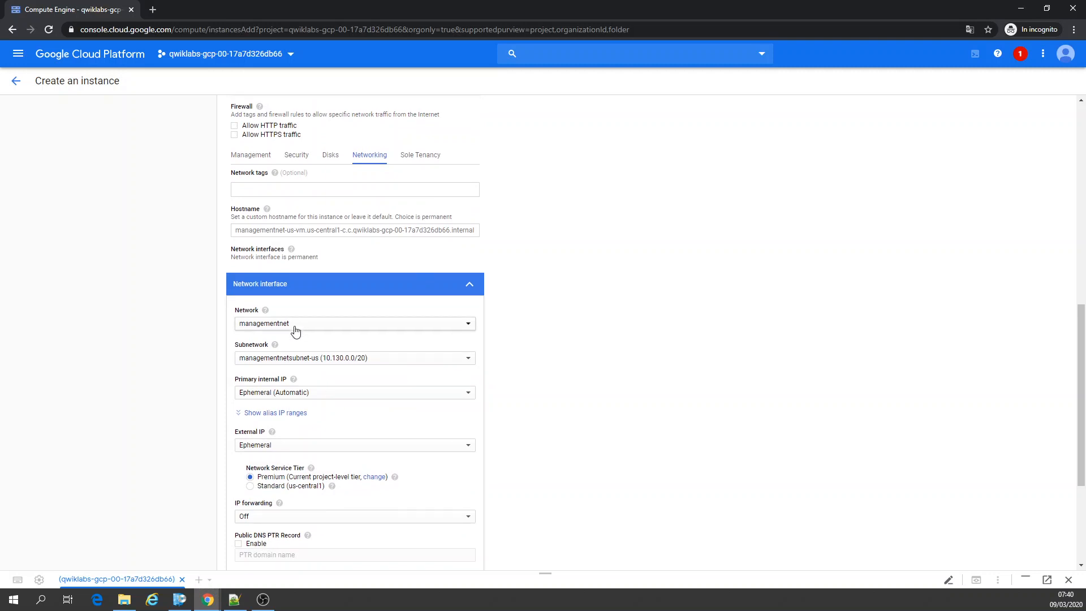
mouse_move(321, 368)
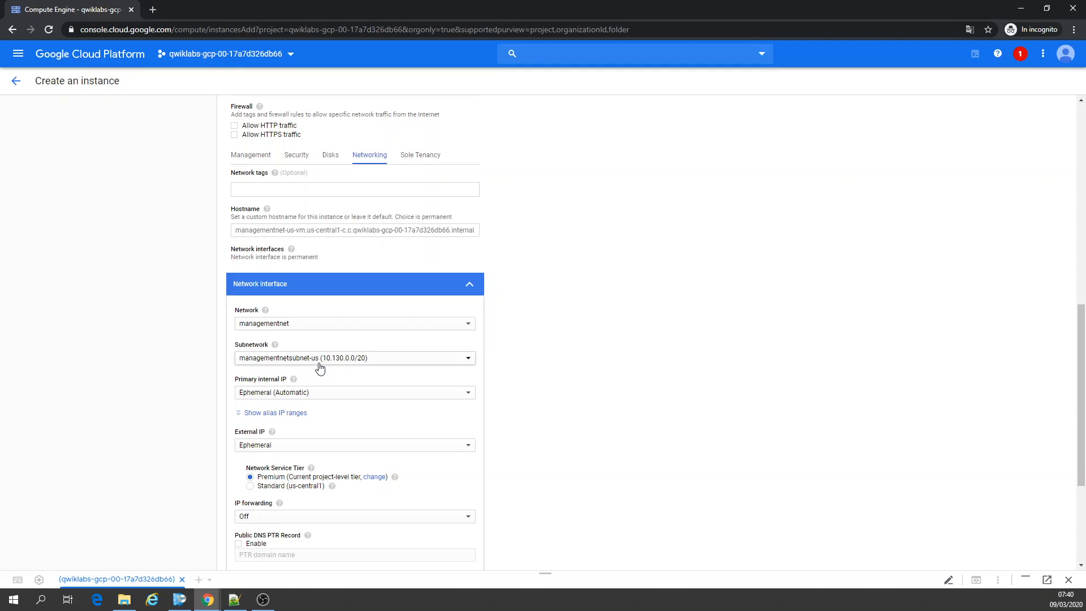
mouse_move(621, 356)
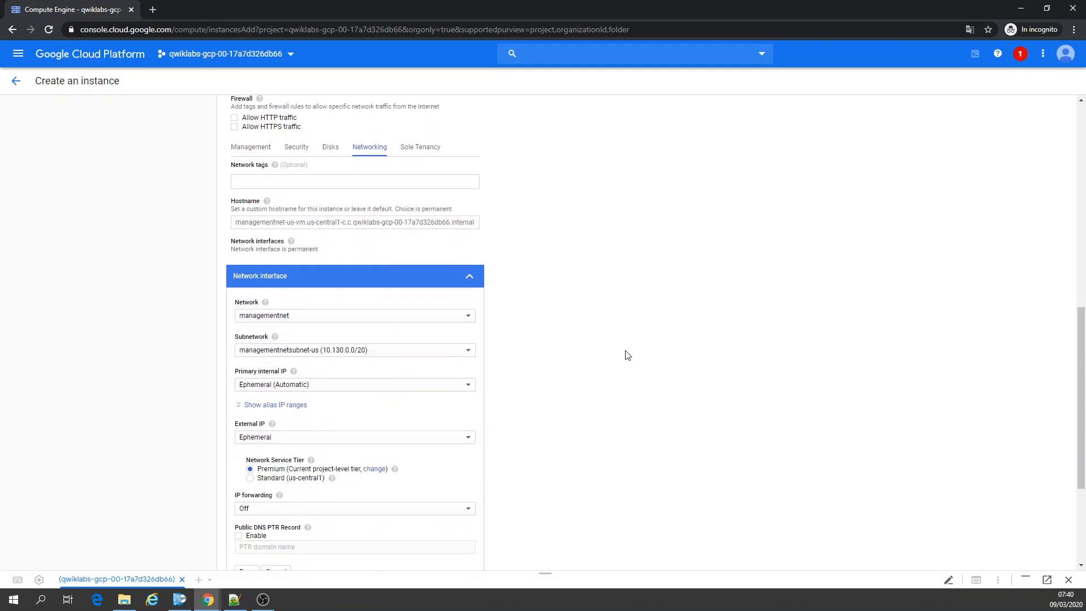
scroll("down", 3)
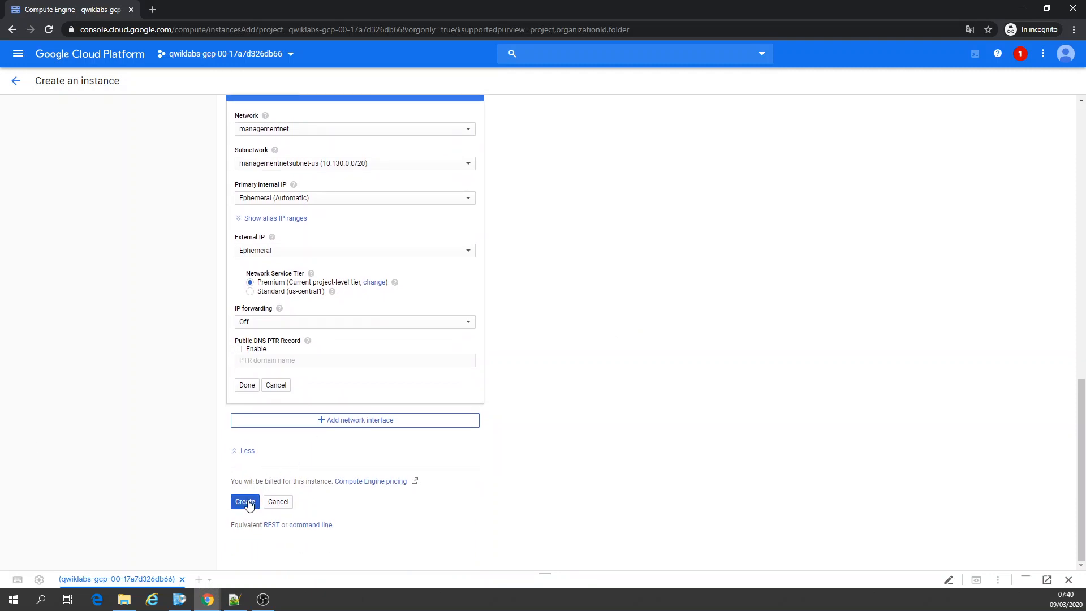
left_click(244, 502)
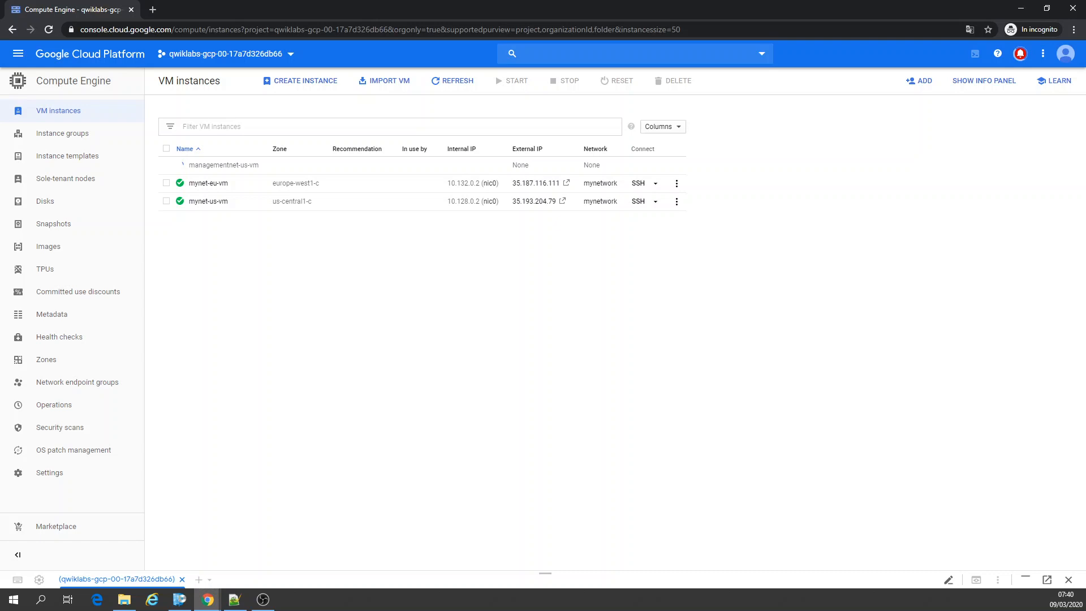
left_click(453, 81)
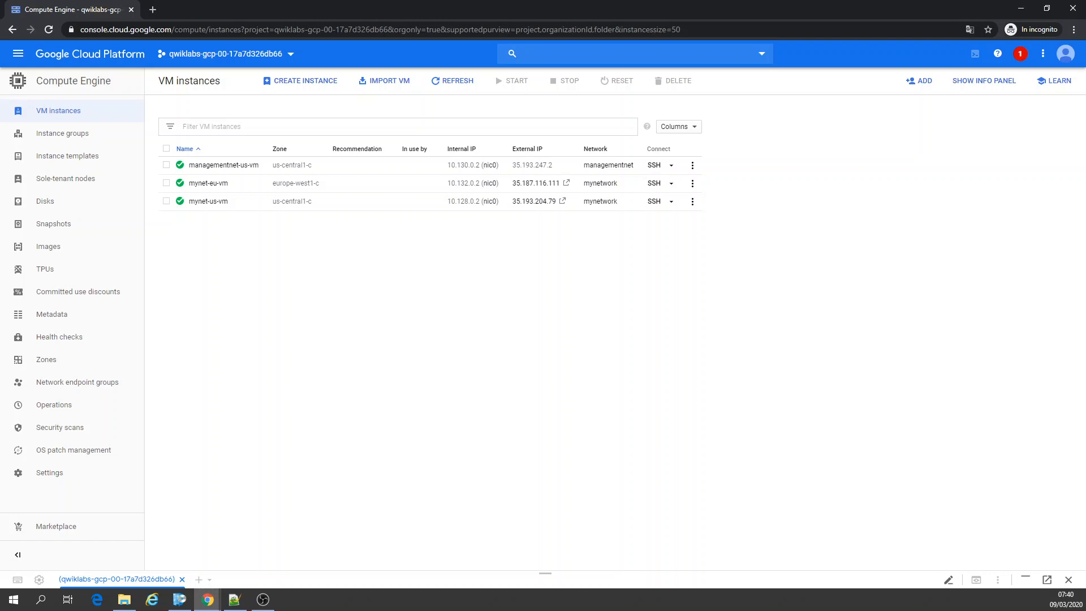
mouse_move(1027, 580)
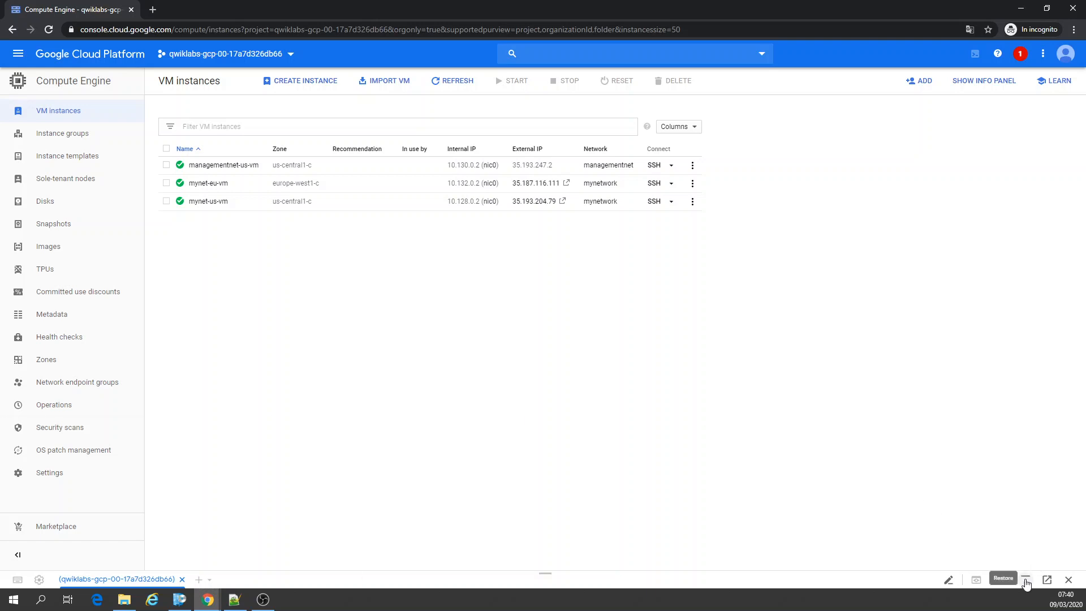
Restore Cloud Shell and run gcloud to create privatenet-us-vm on privatesubnet-us in us-central1-c.
left_click(1026, 580)
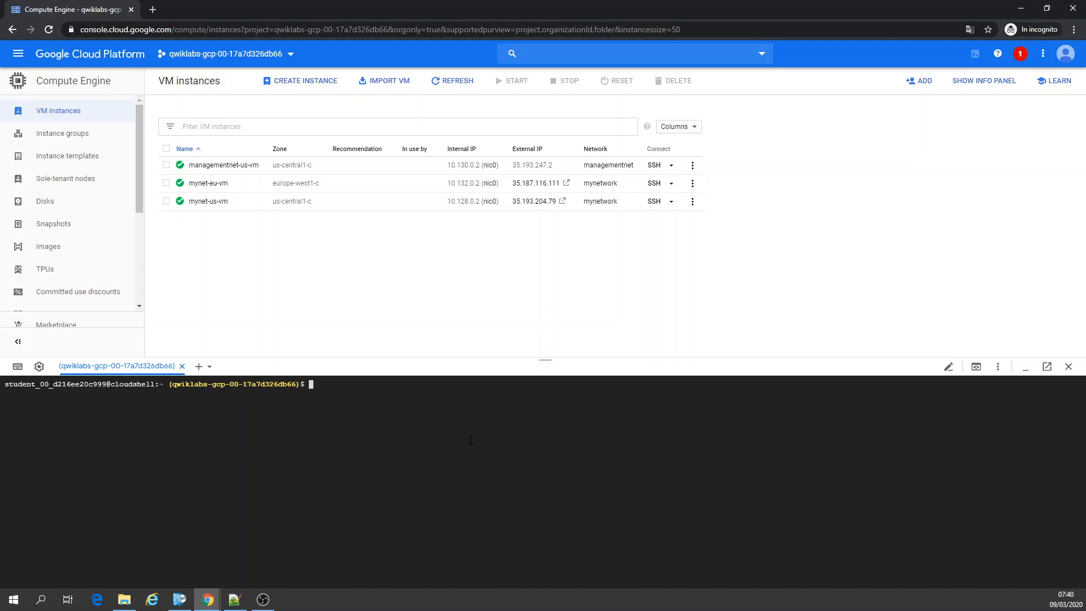
type("gcloud compute instances create privatenet-us-vm --zone=us-central1-c --machine-type=f1-micro --subnet=privatesubnet-us")
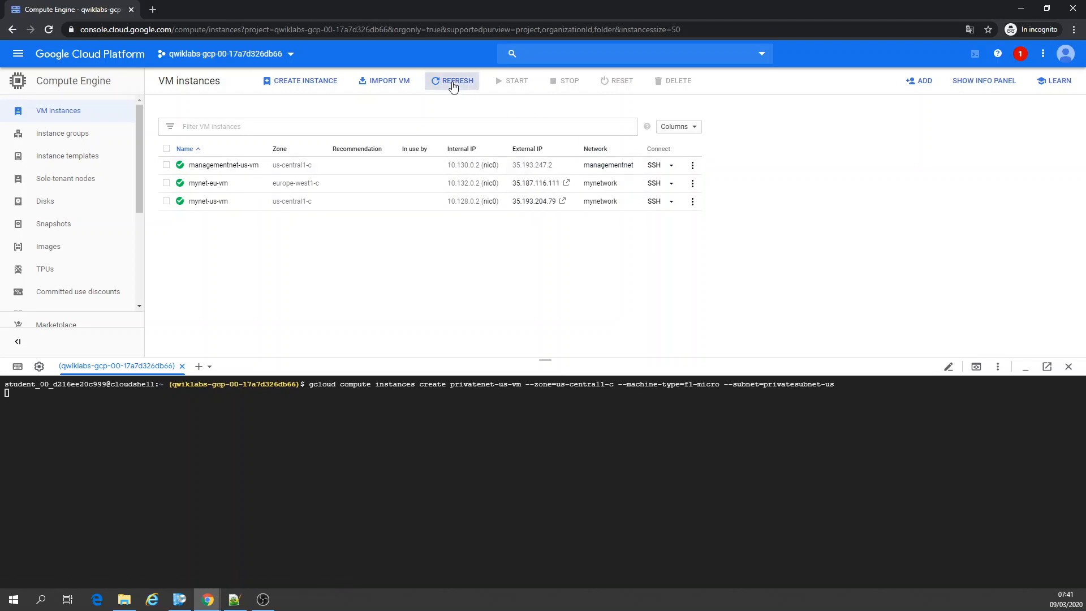
Refresh the VM instances list to show the newly created privatenet-us-vm.
left_click(451, 80)
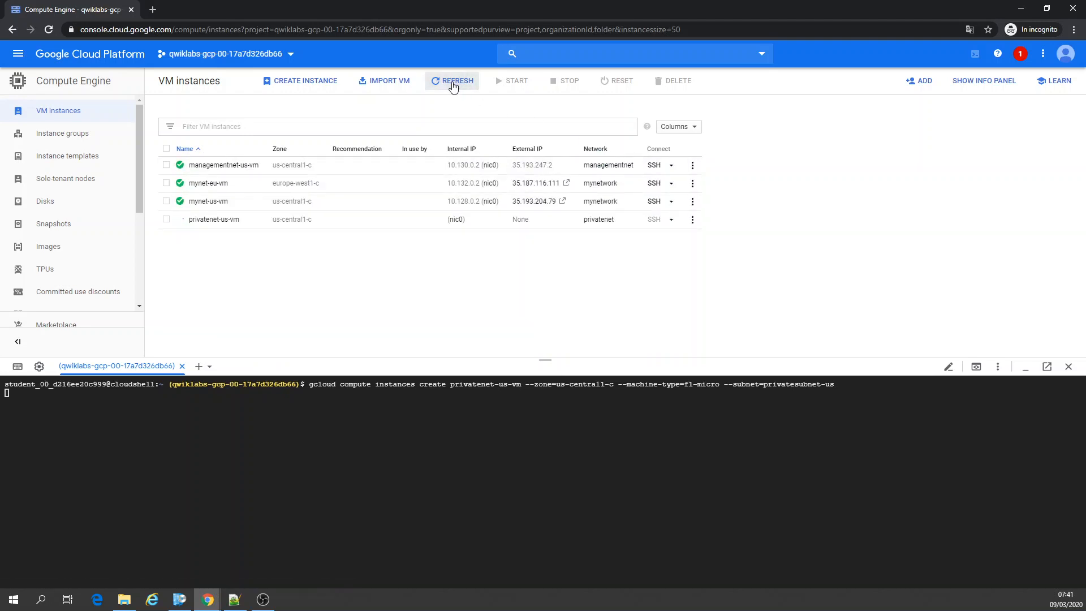
left_click(451, 80)
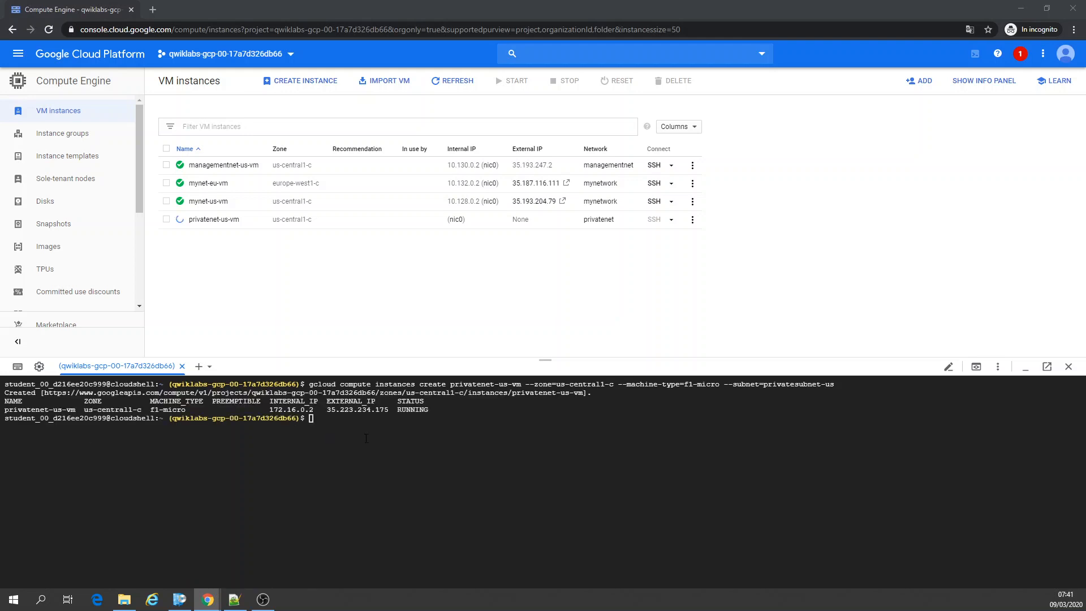
Run 'gcloud compute instances list --sort-by=ZONE' in Cloud Shell to list all four VMs.
type("gcloud compute instances list --sort-by=ZONE")
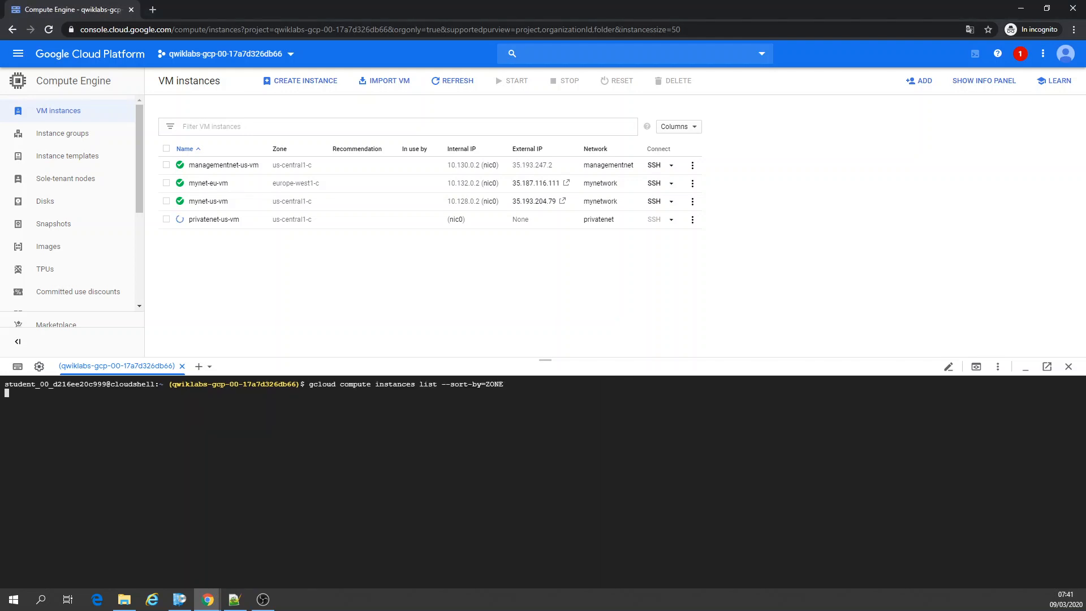
key("Return")
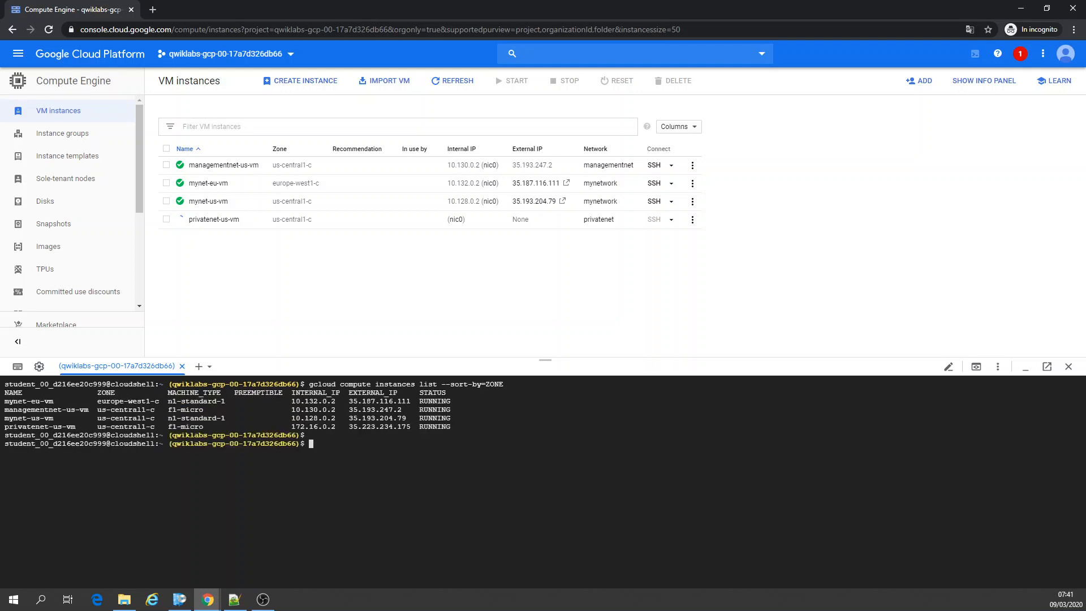
mouse_move(222, 165)
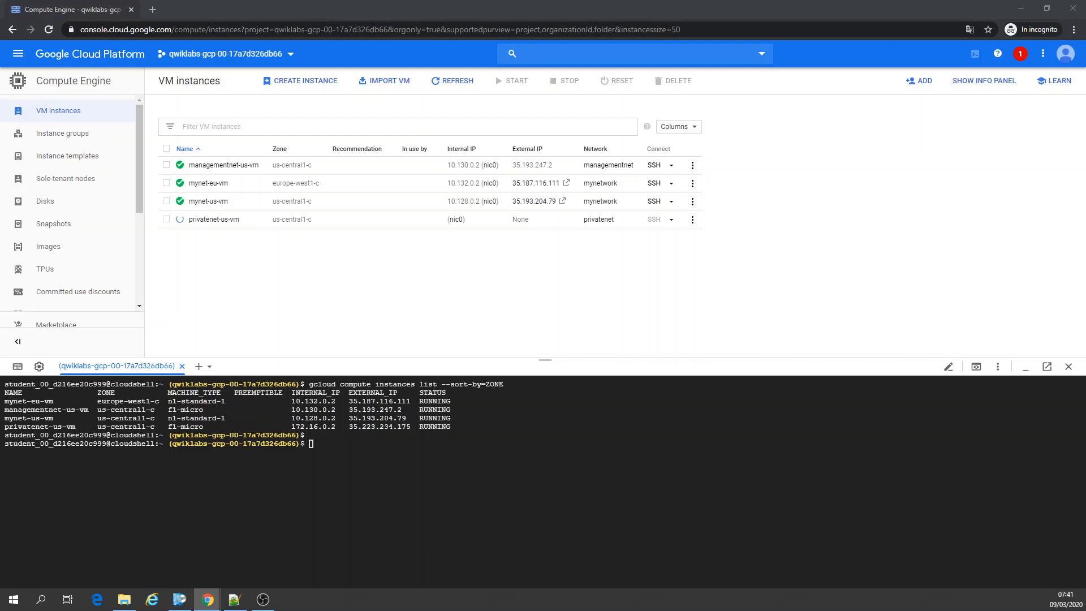
mouse_move(594, 353)
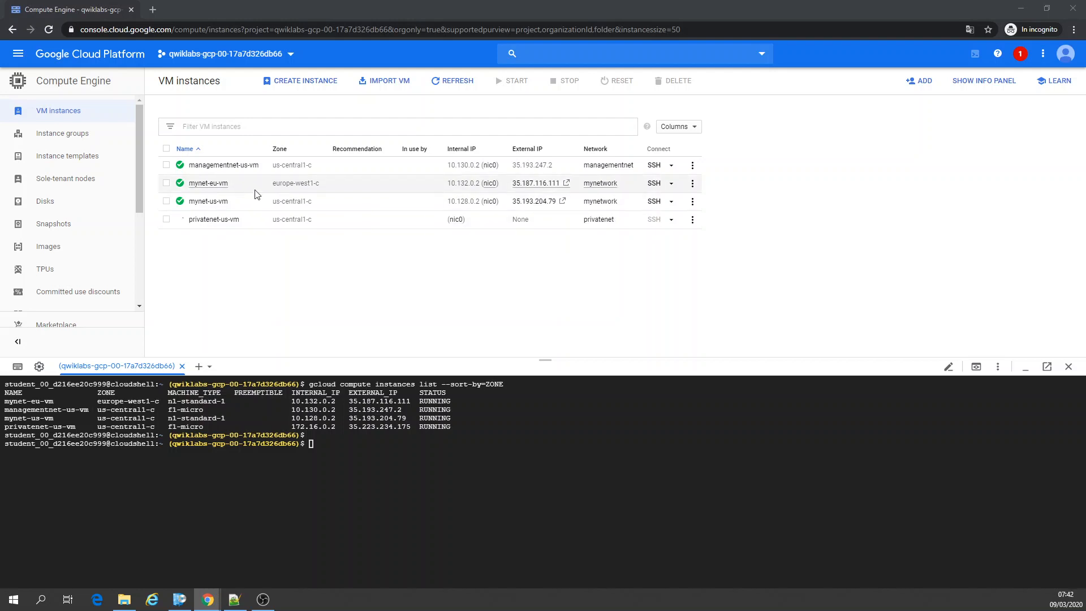
mouse_move(284, 189)
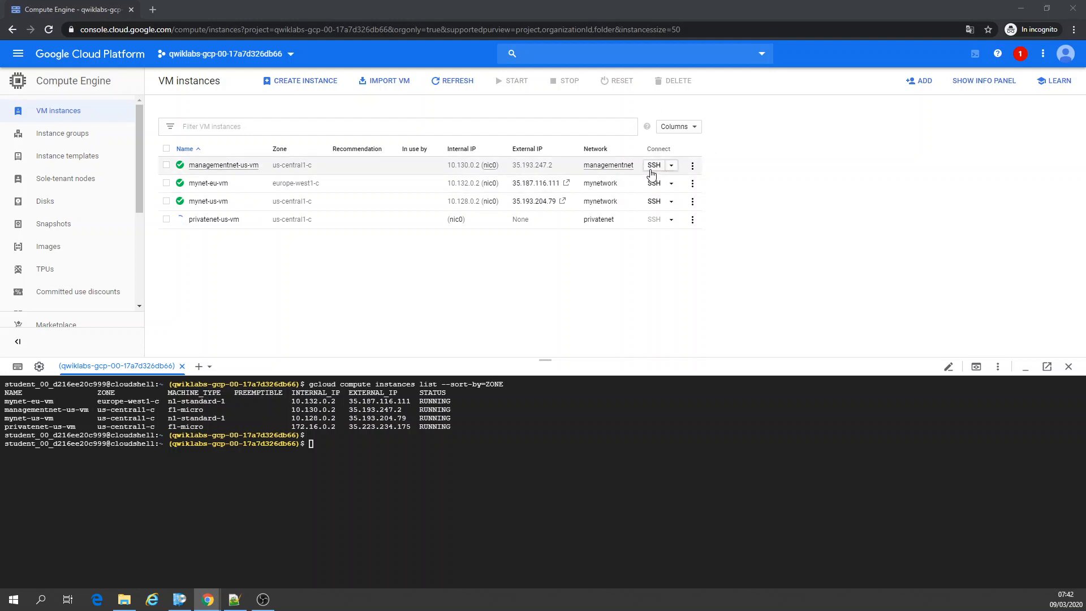
mouse_move(652, 200)
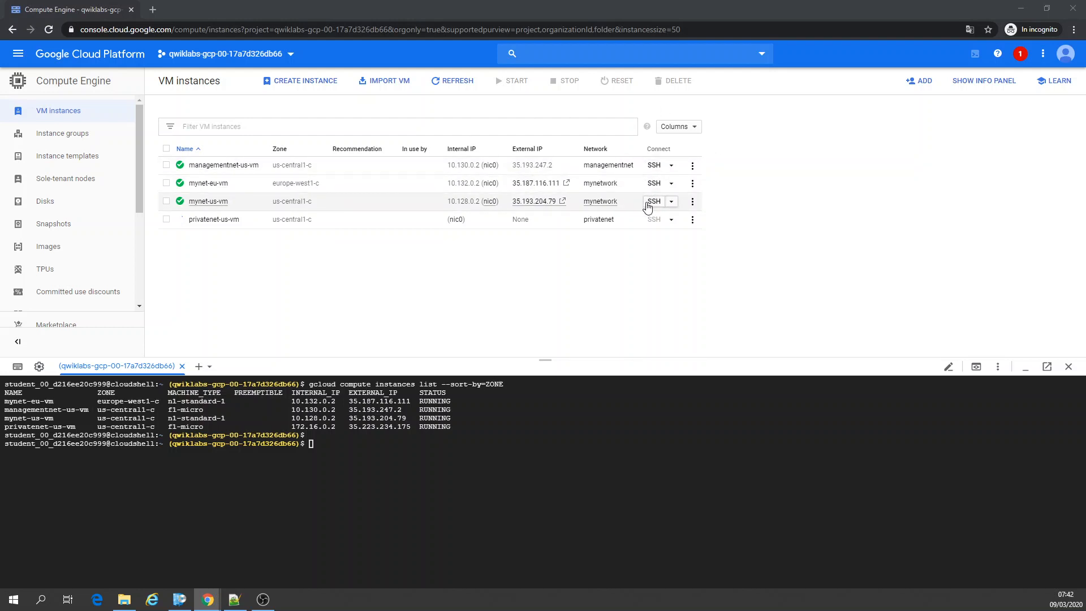
Open an SSH session to mynet-us-vm and ping mynet-eu-vm's internal IP 10.132.0.2.
left_click(654, 200)
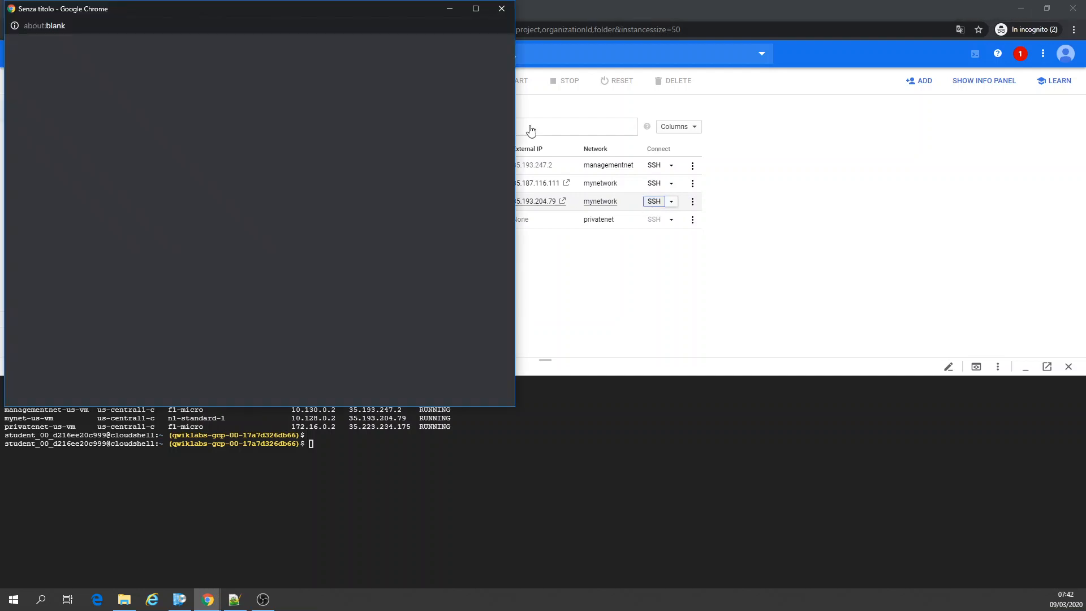
left_click(652, 201)
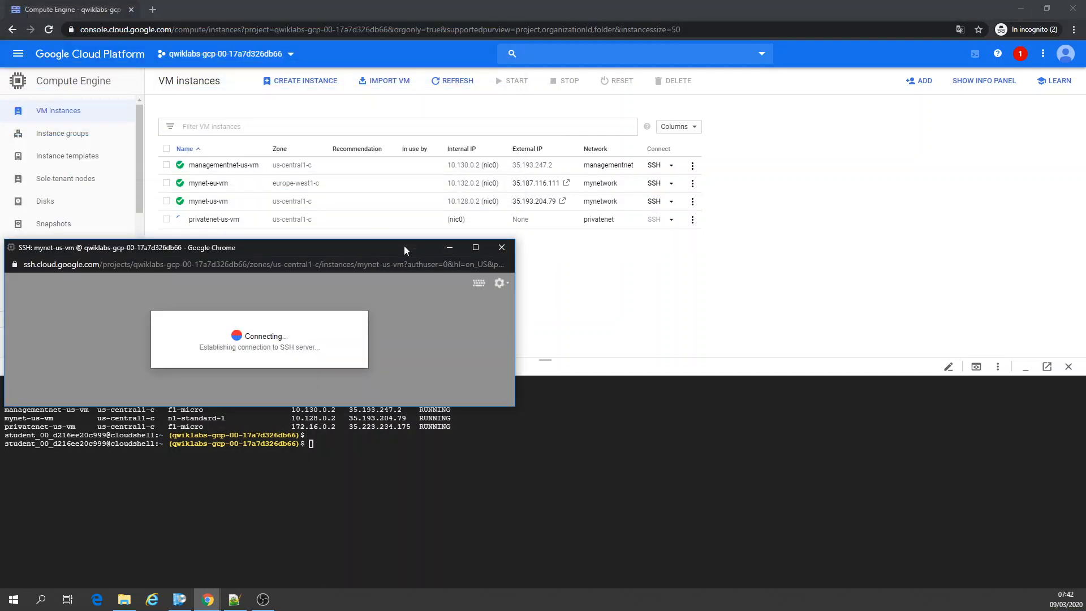
mouse_move(163, 257)
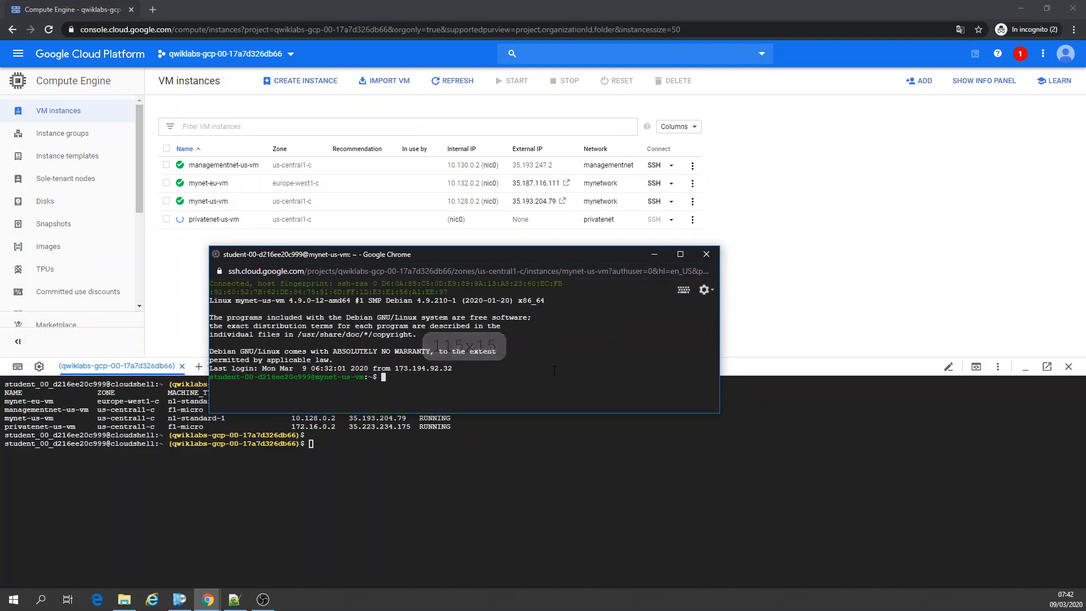
type("exit")
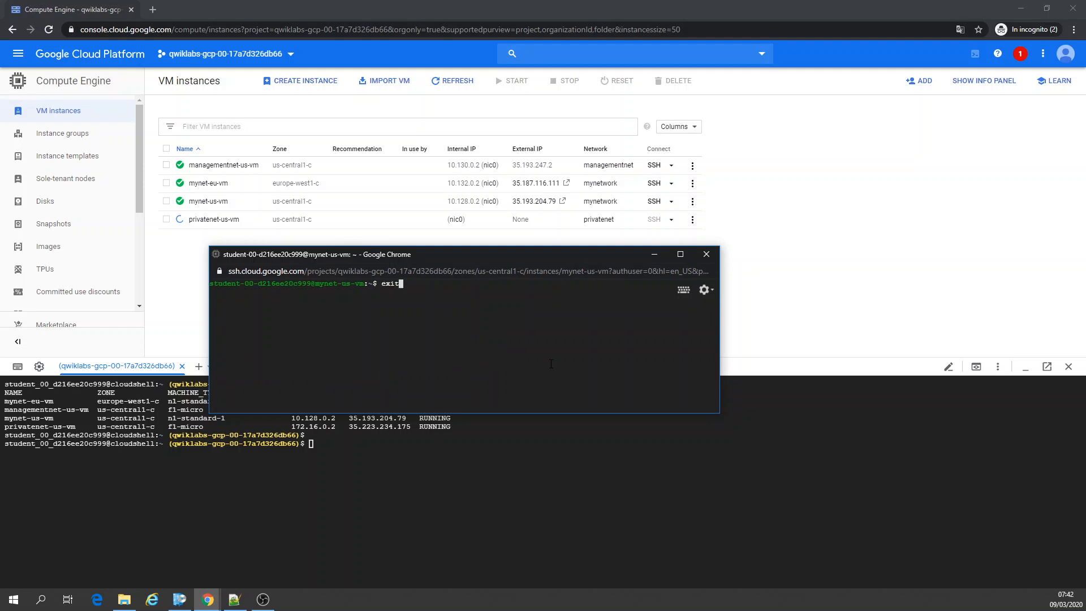
type("ping -c 3 10.132.0.2")
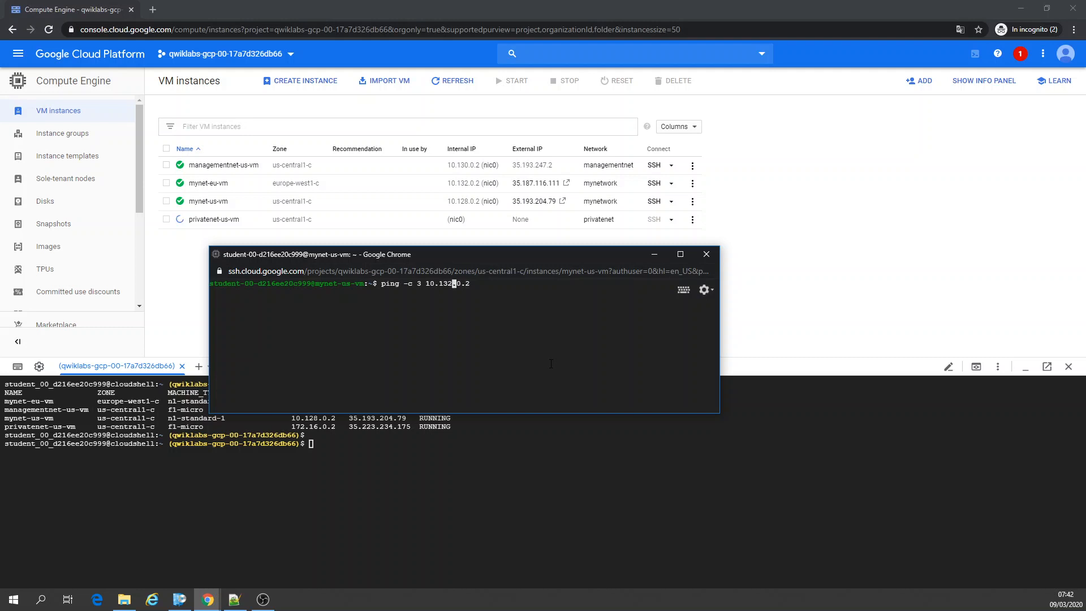
type("0")
key("Return")
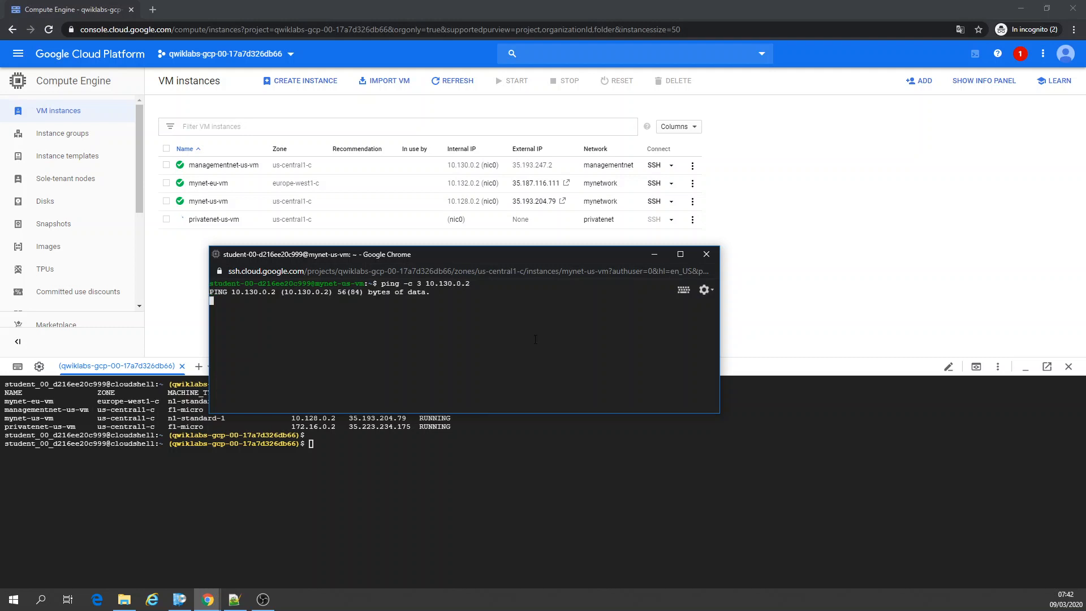
mouse_move(608, 172)
type("gcloud compute instances list --sort-by=ZONE")
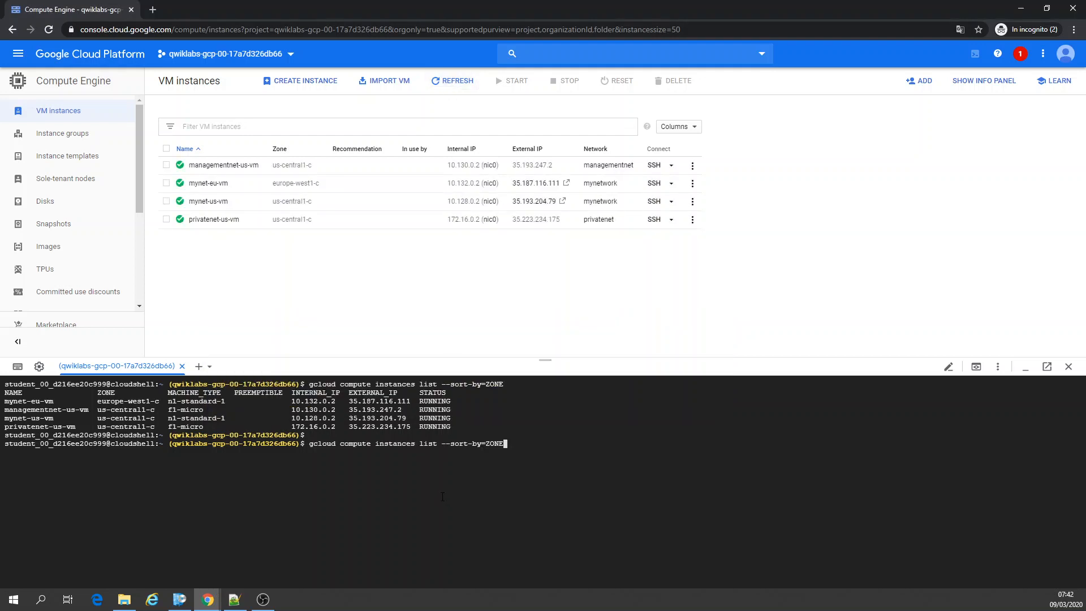
Clear Cloud Shell, then ping 172.16.0.2 from the mynet-us-vm SSH session.
key("Return")
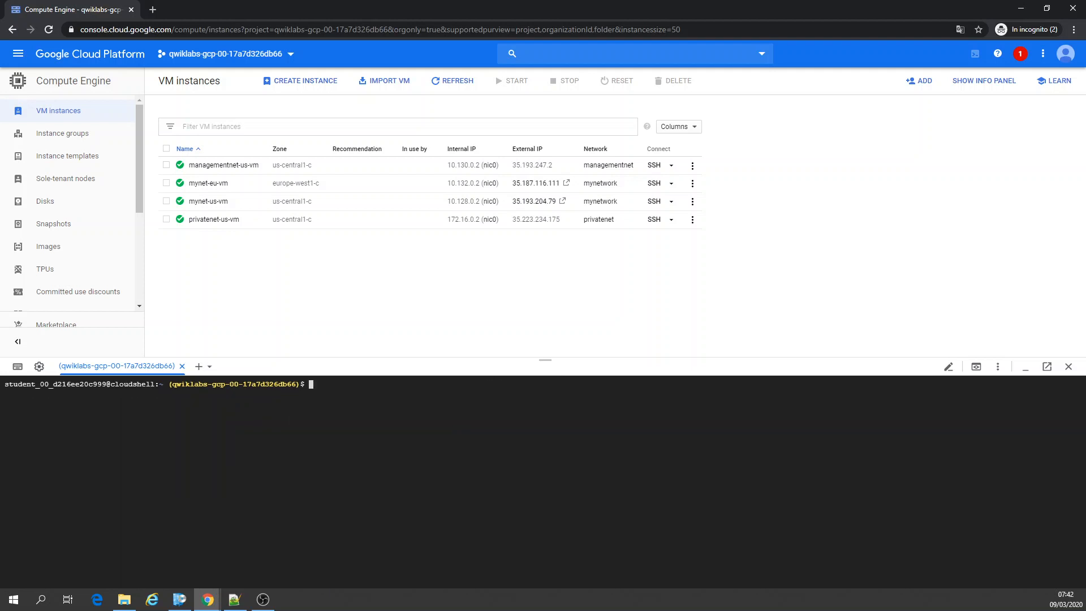
mouse_move(206, 599)
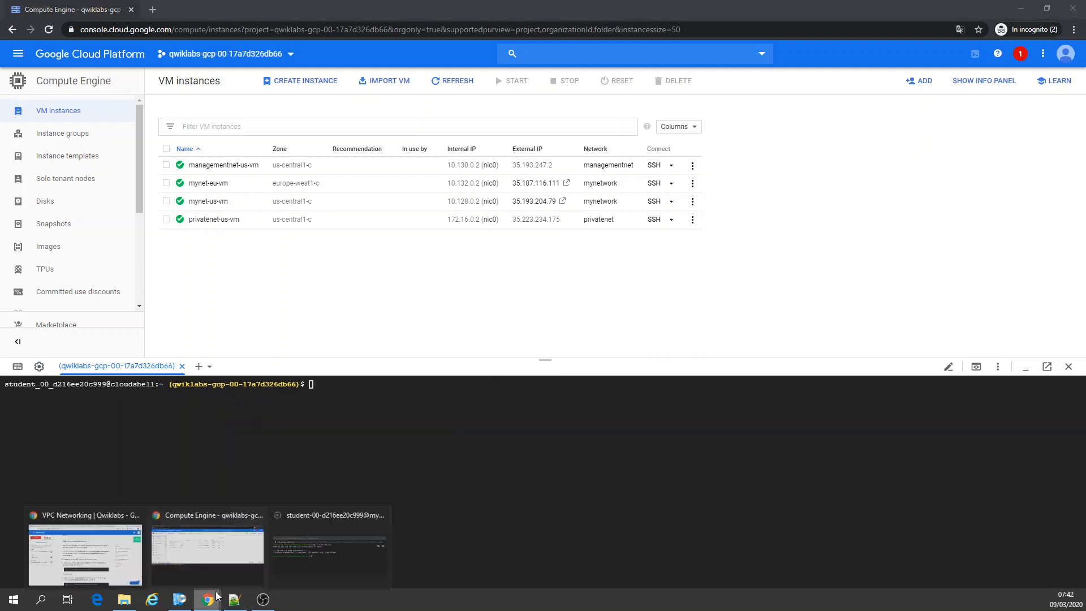
left_click(329, 555)
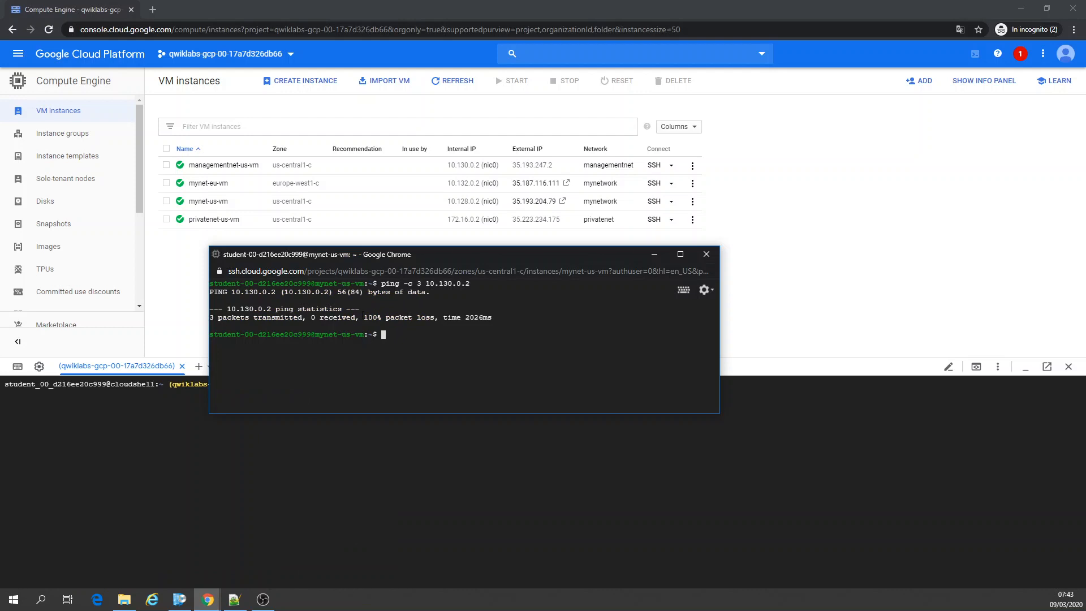
mouse_move(515, 358)
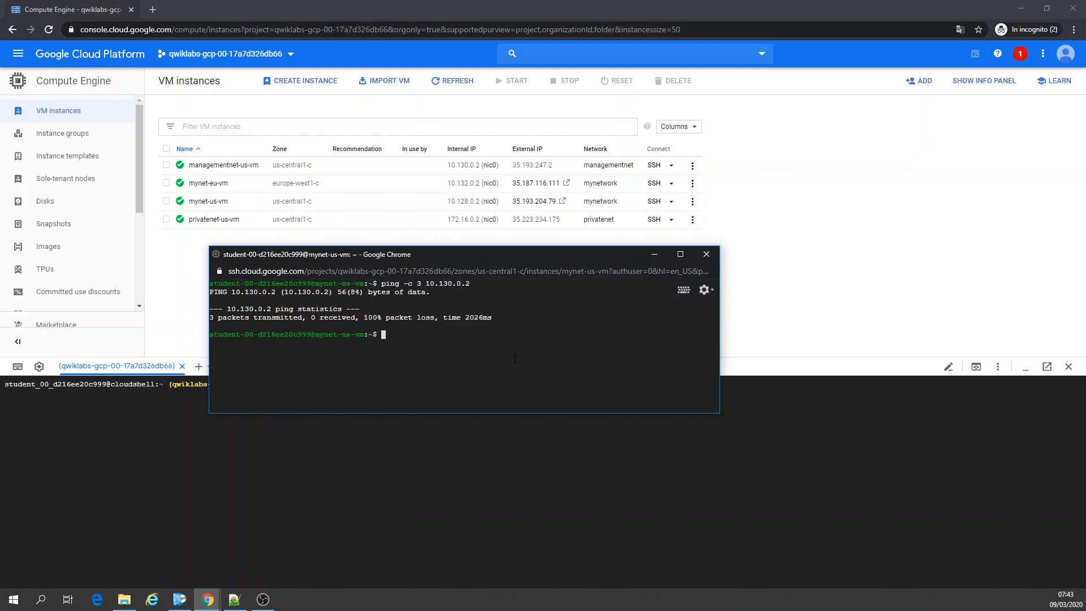
type("ping -c 3 10.130.")
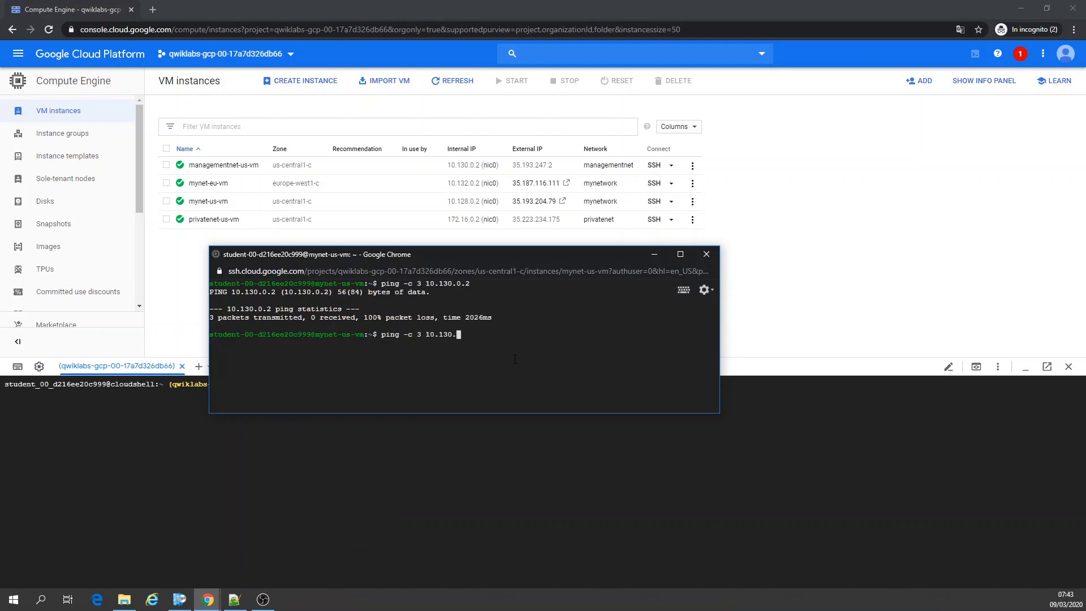
key("BackSpace")
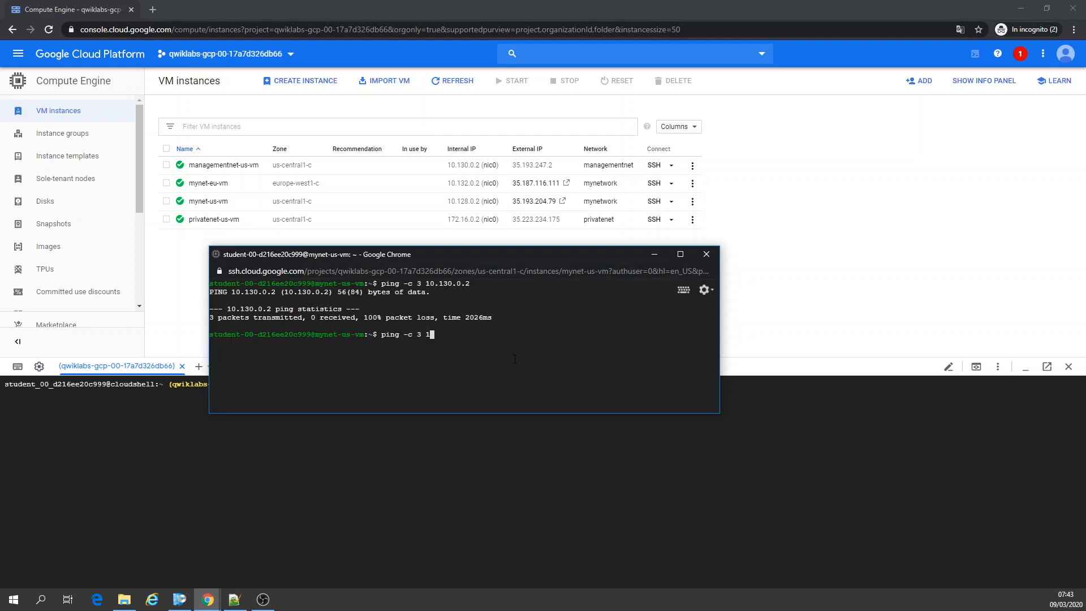
type("7")
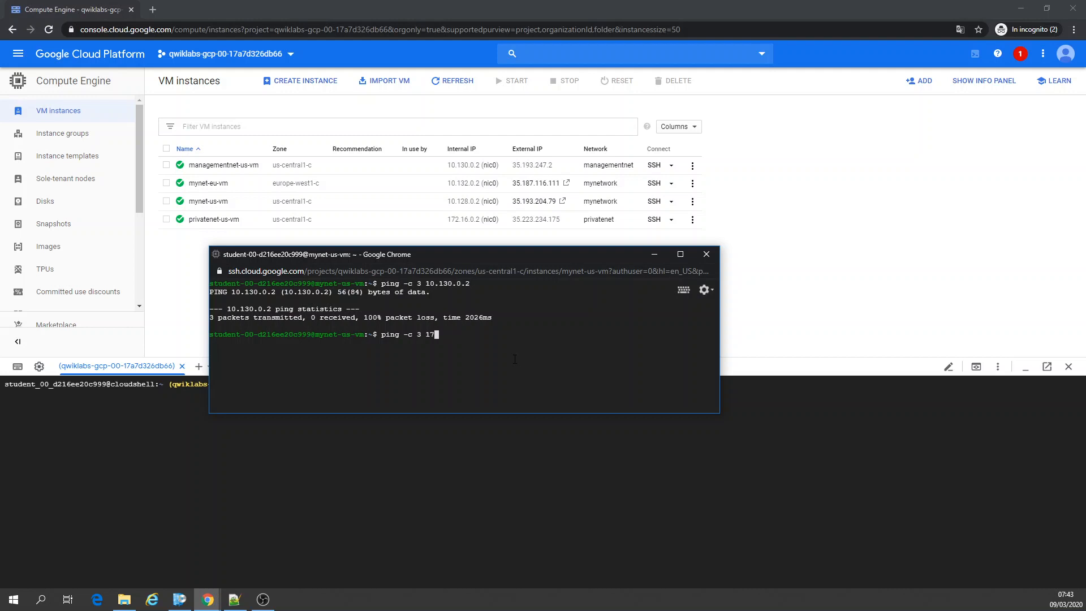
type("2.16")
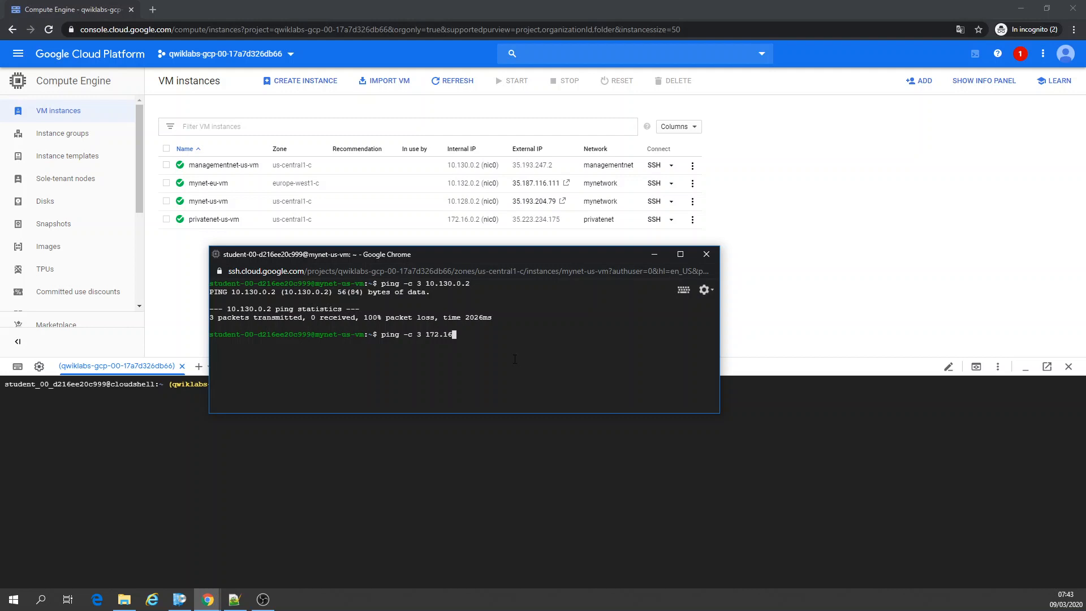
type(".0.2")
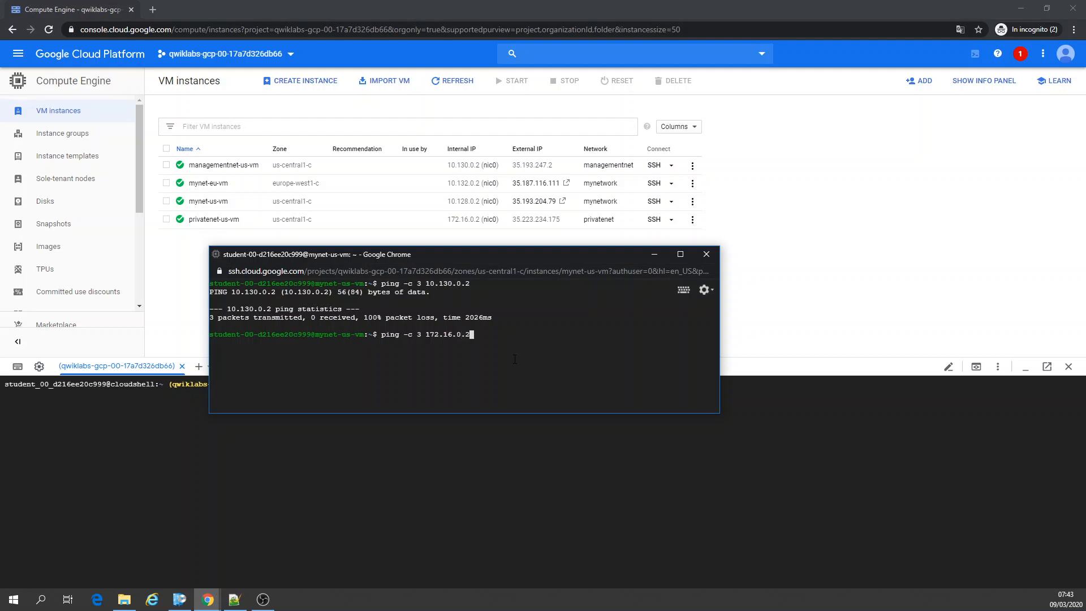
key("Return")
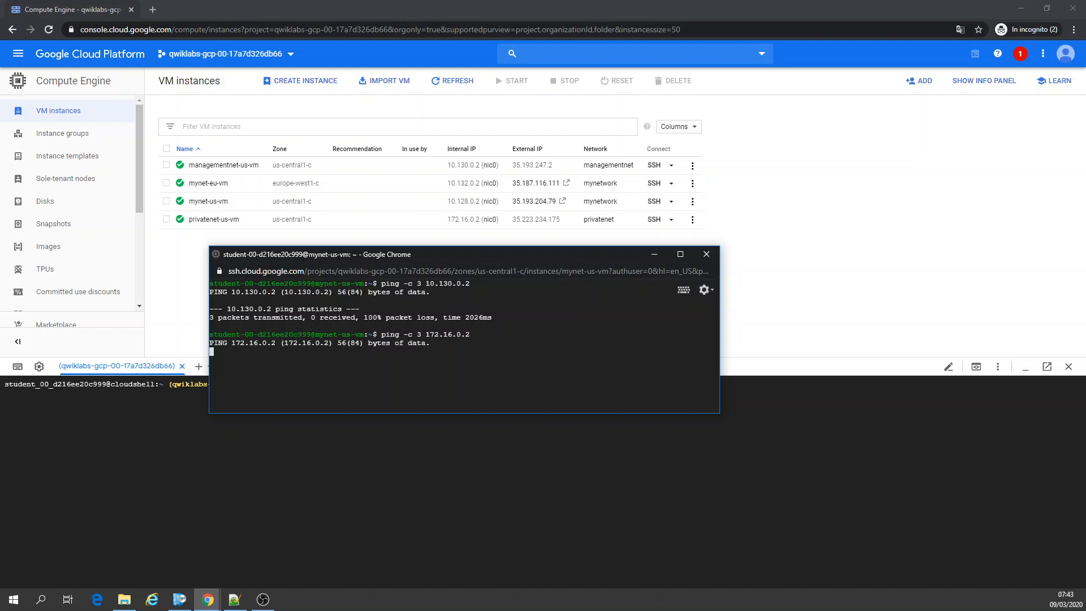
left_click(706, 254)
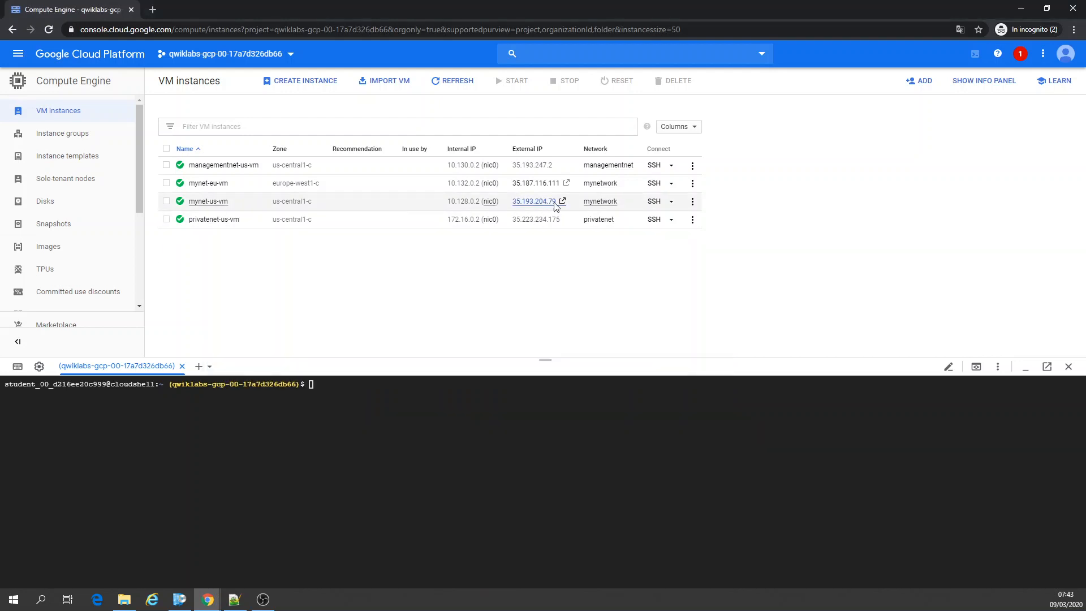
left_click(533, 201)
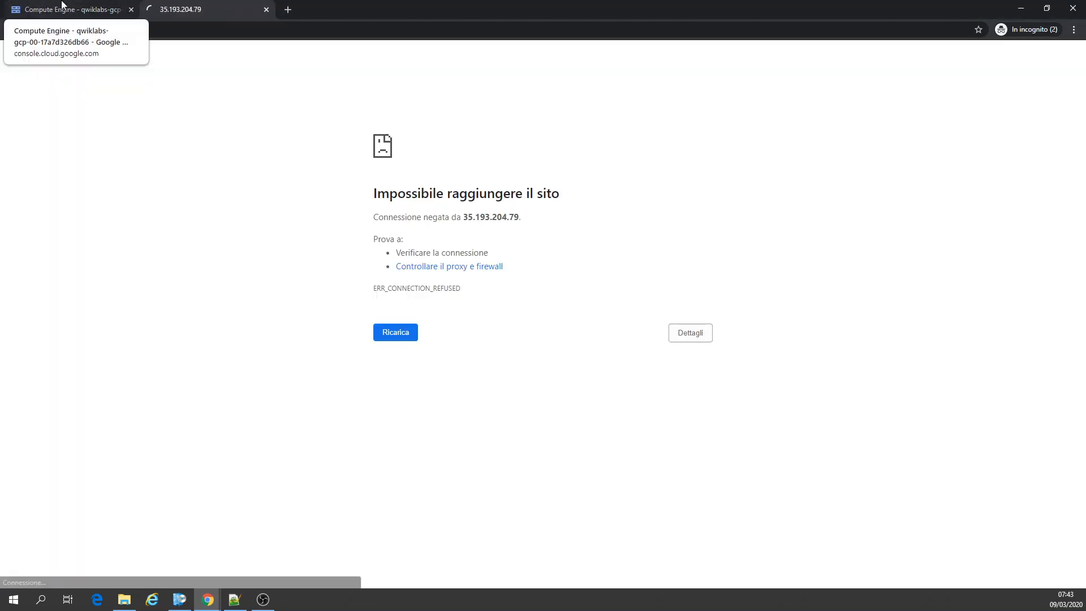
left_click(201, 9)
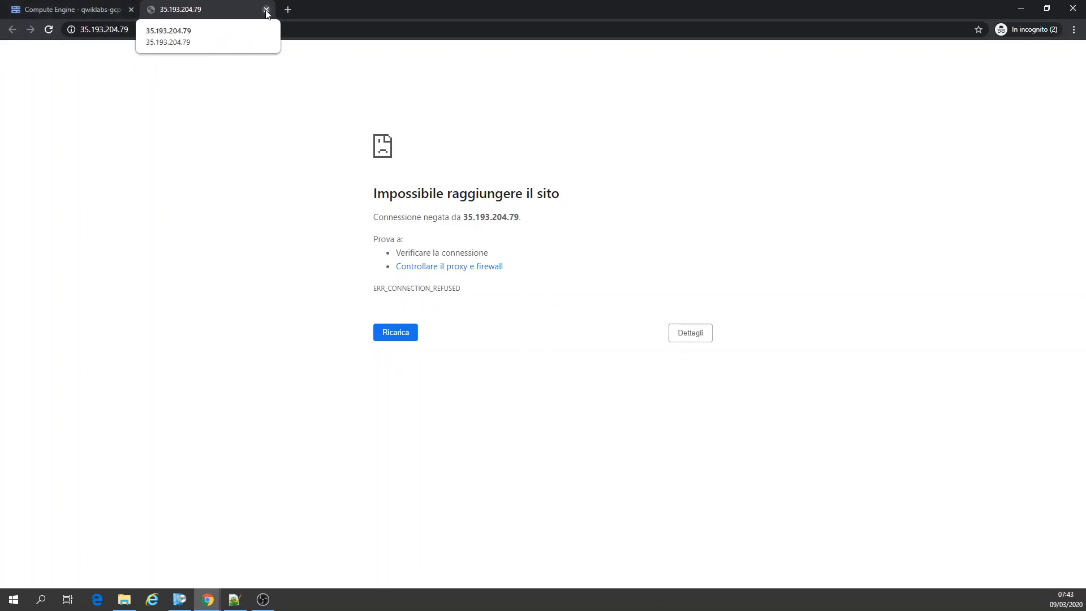
left_click(266, 9)
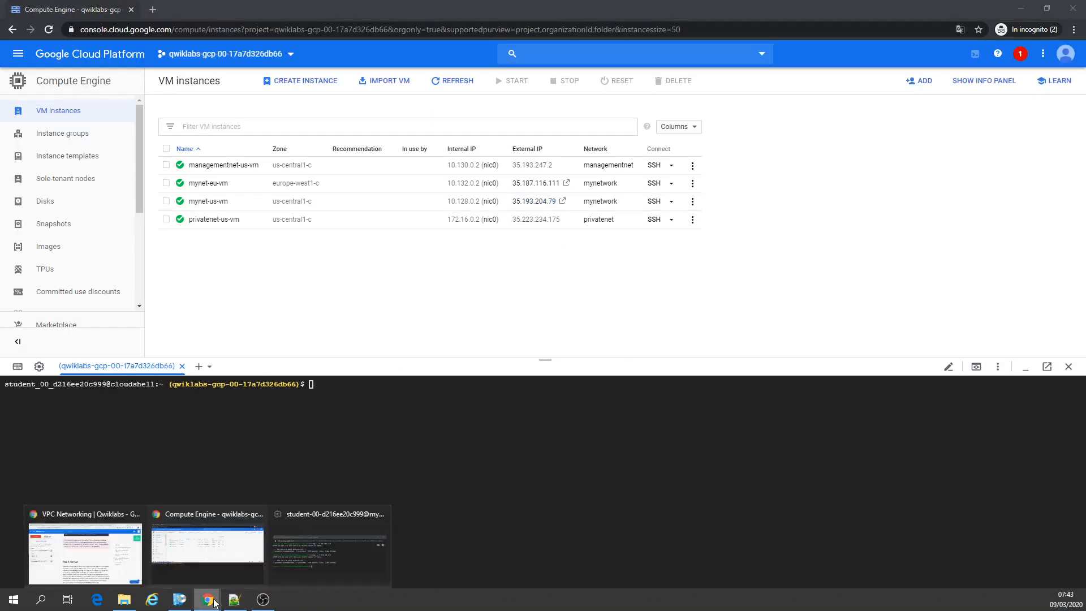
In mynet-us-vm's SSH window, enter ping 10.132.0.2, clear the terminal, and return to VM instances.
left_click(328, 554)
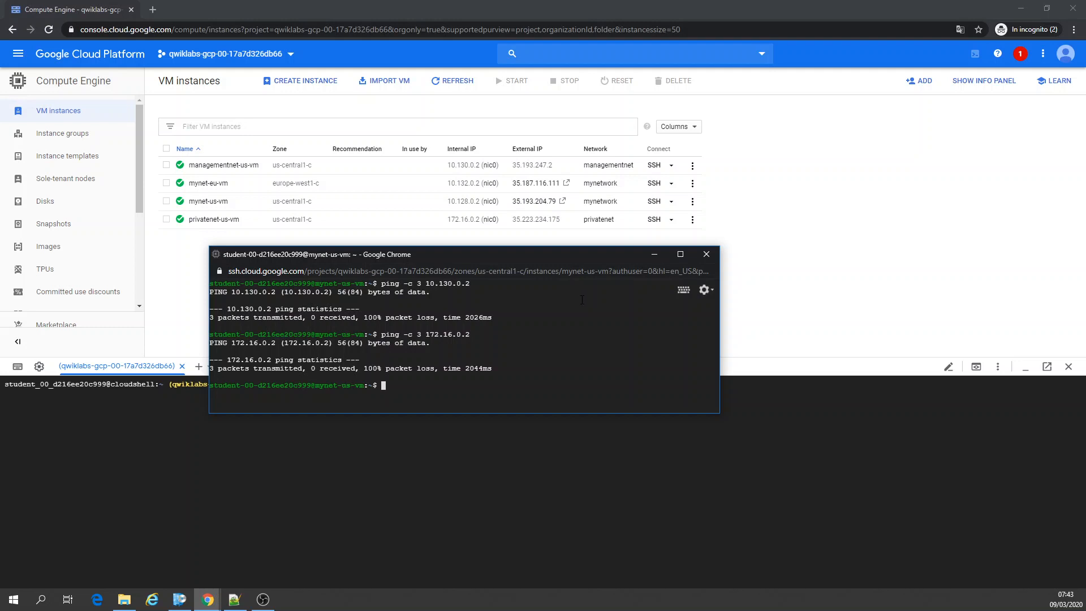
type("ping -c 3 172.16.")
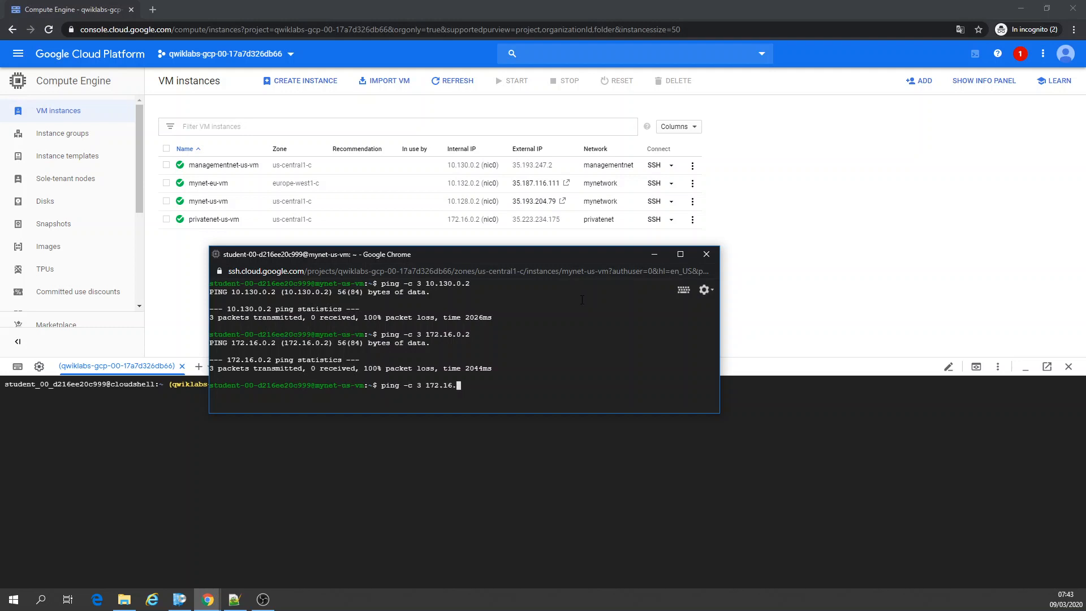
key("Backspace")
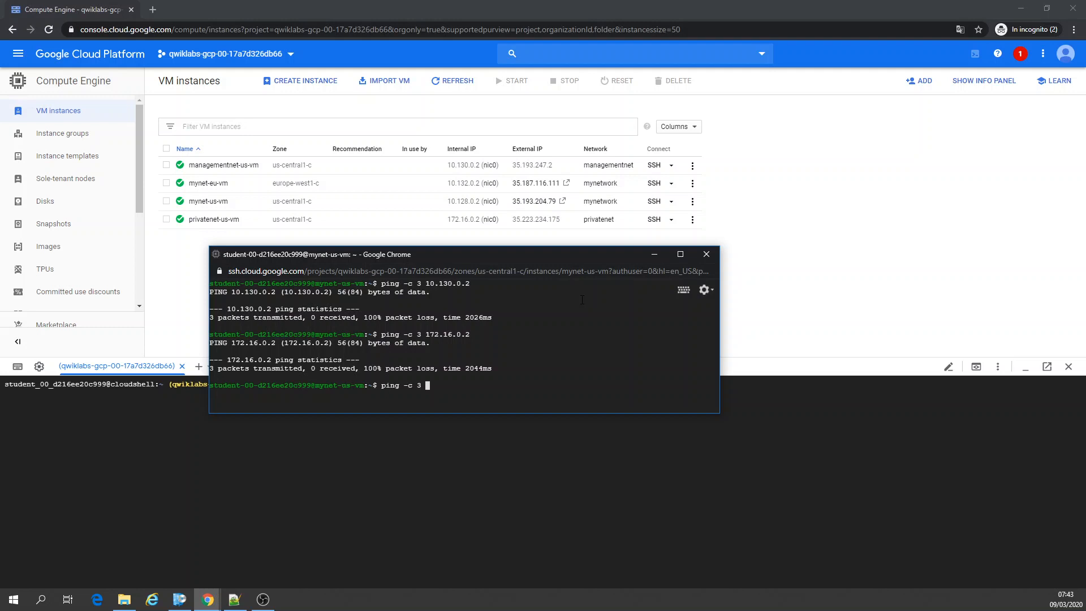
type("10")
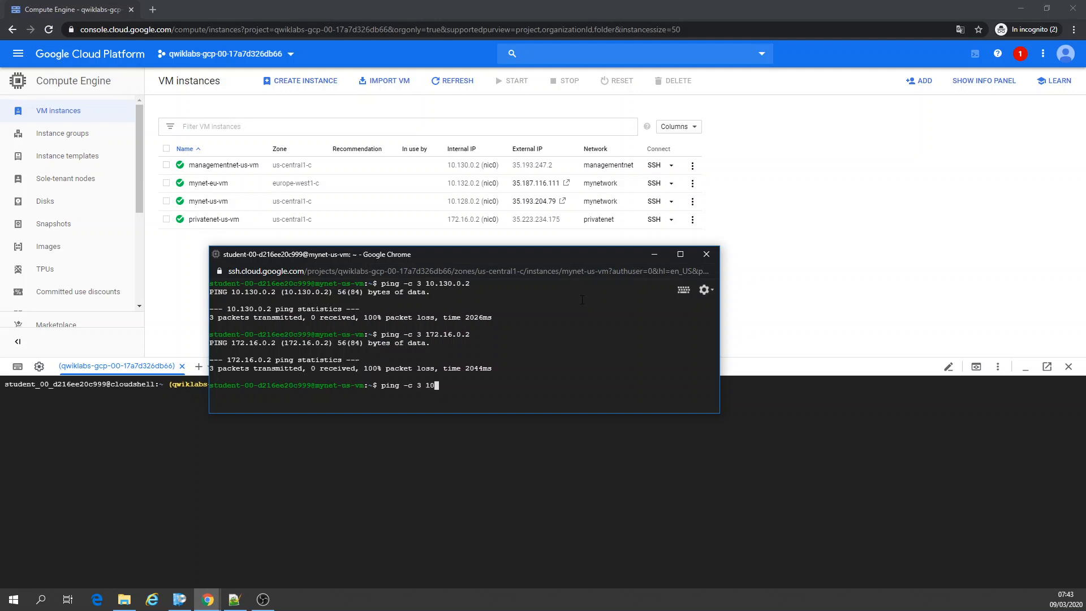
type(".1")
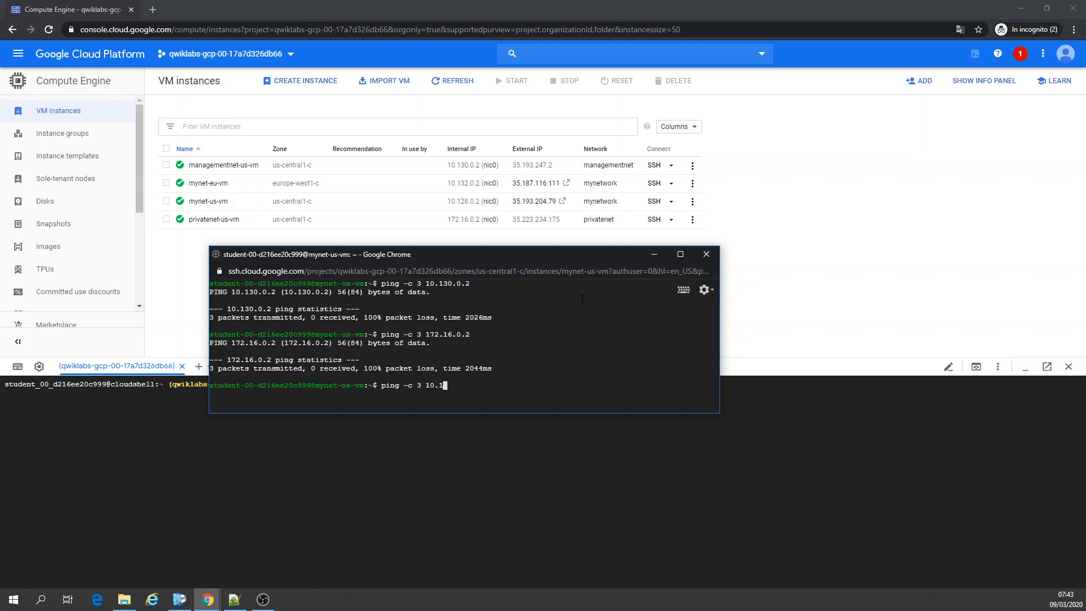
type("32.0.")
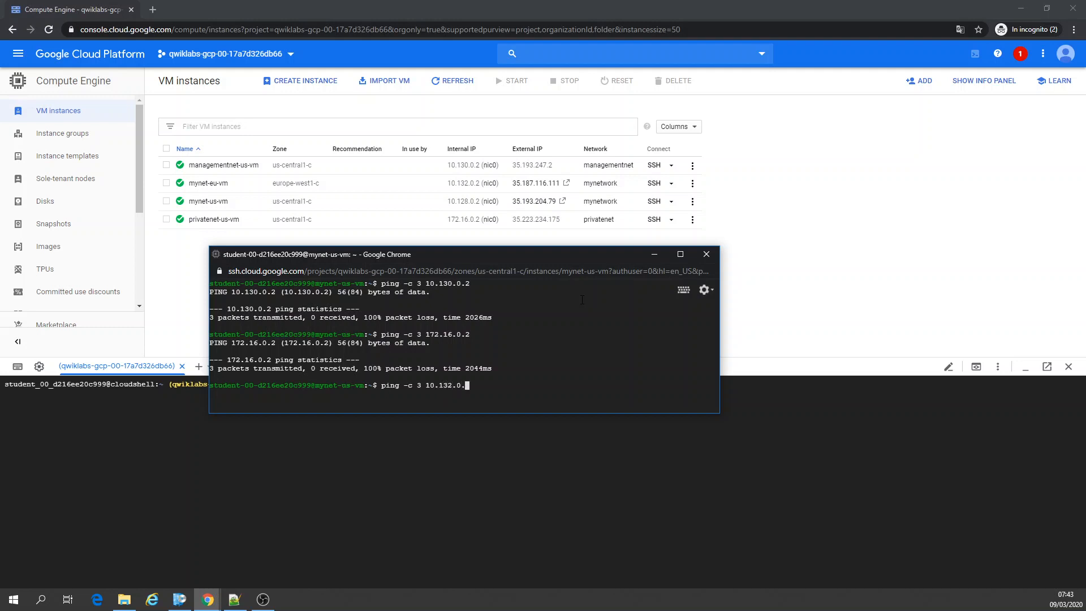
type("2")
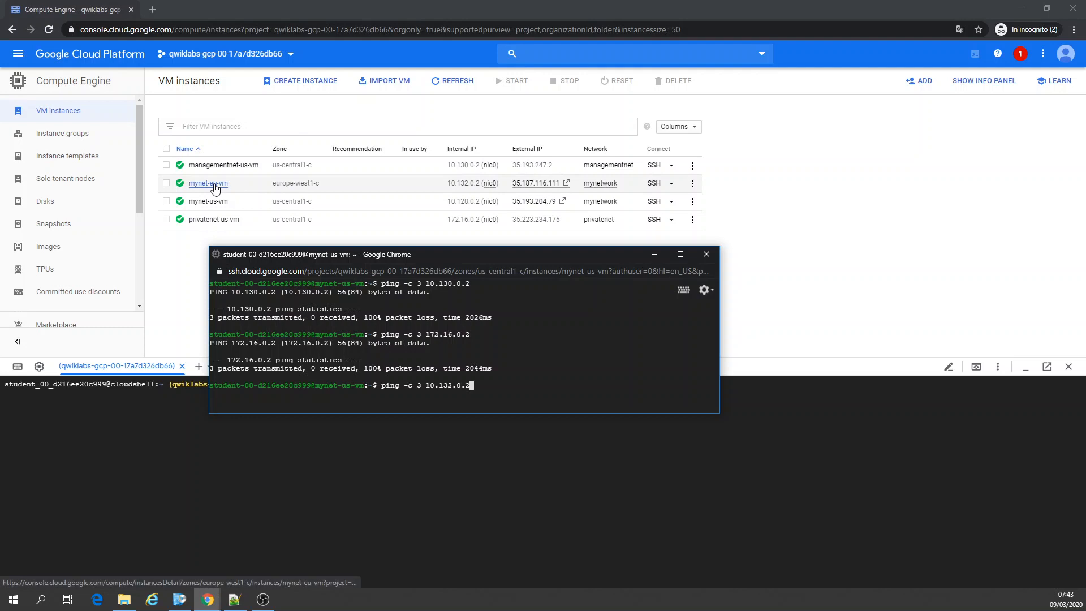
mouse_move(599, 183)
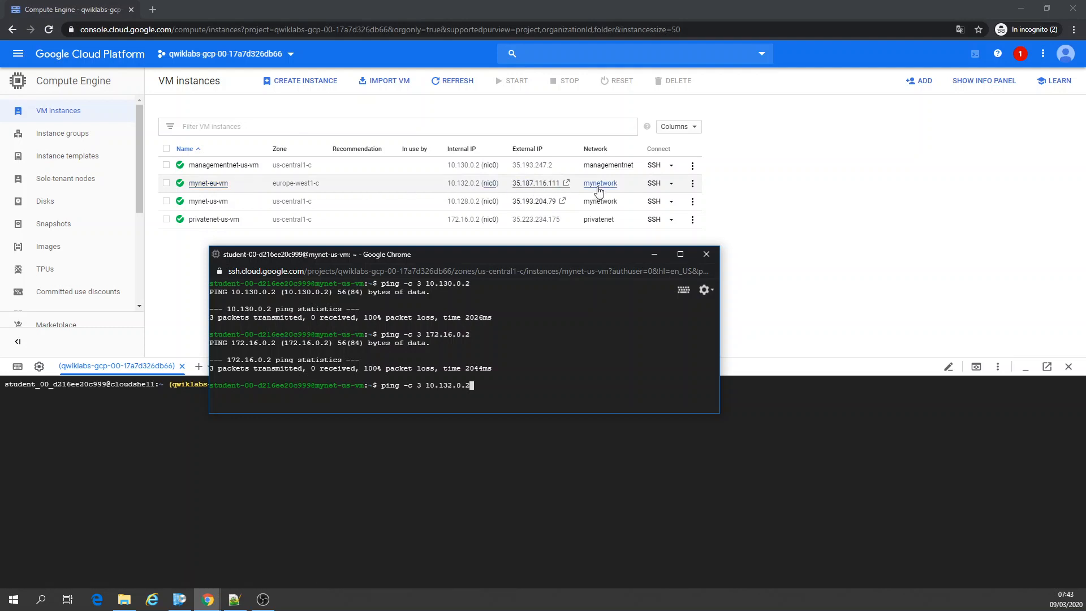
mouse_move(478, 189)
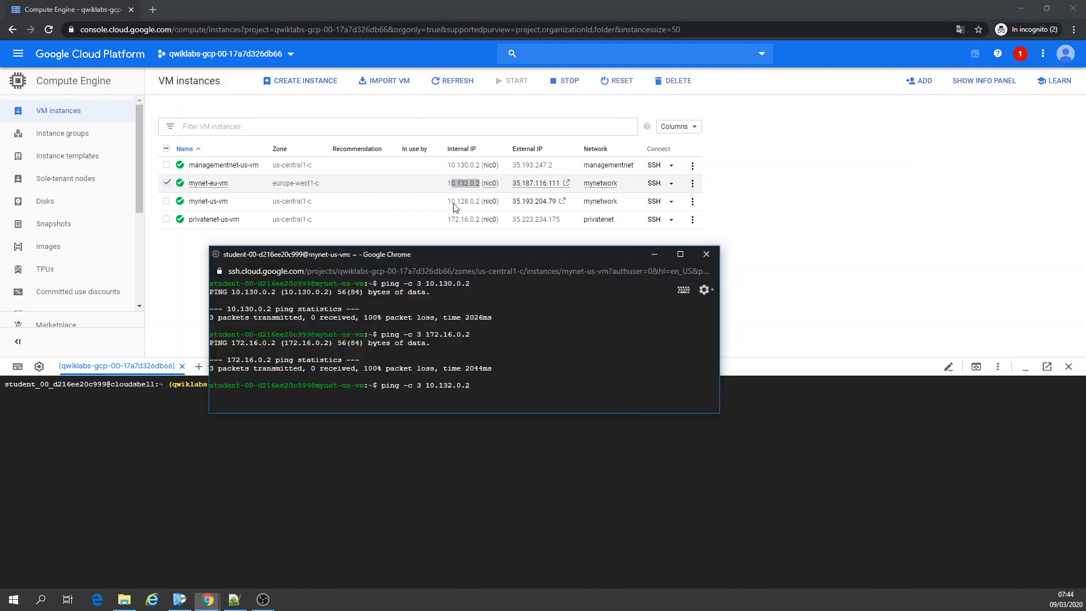
key("Return")
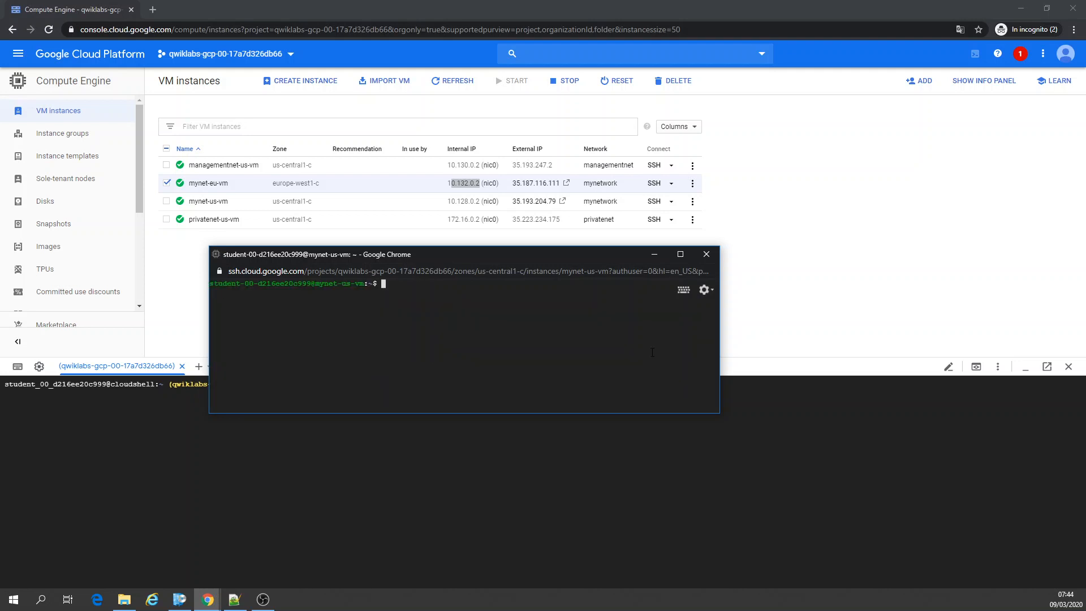
left_click(707, 254)
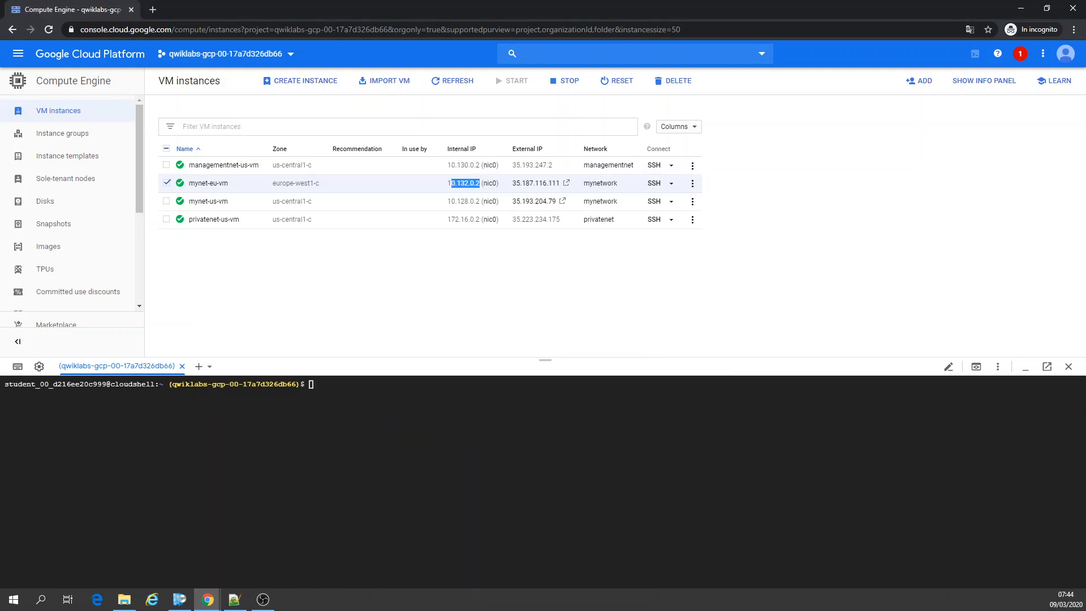